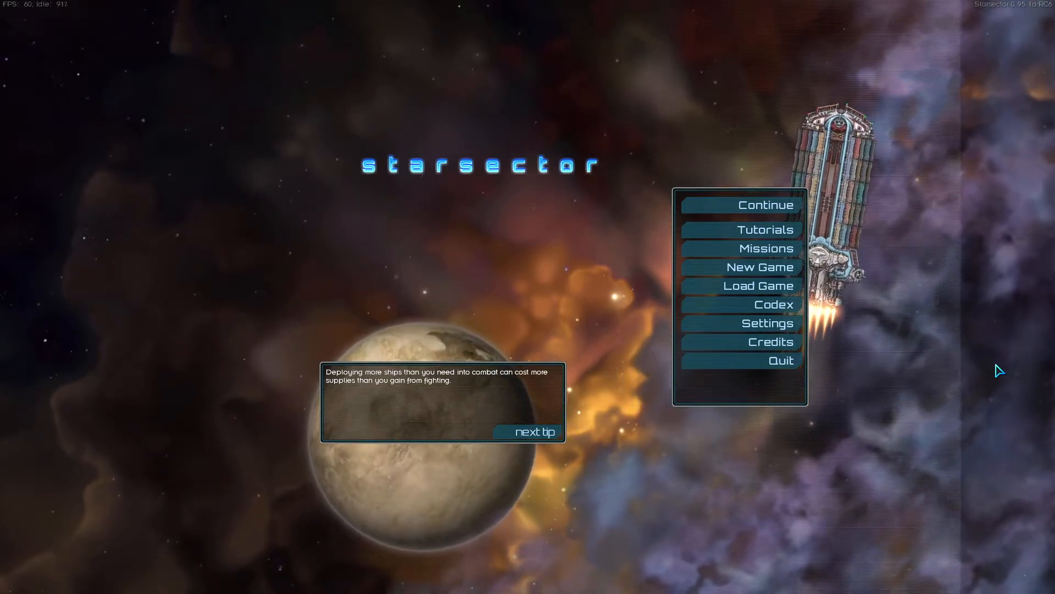
Step: Resume the saved campaign from the main menu, loading the Eos Exodus bounty intel
click(765, 205)
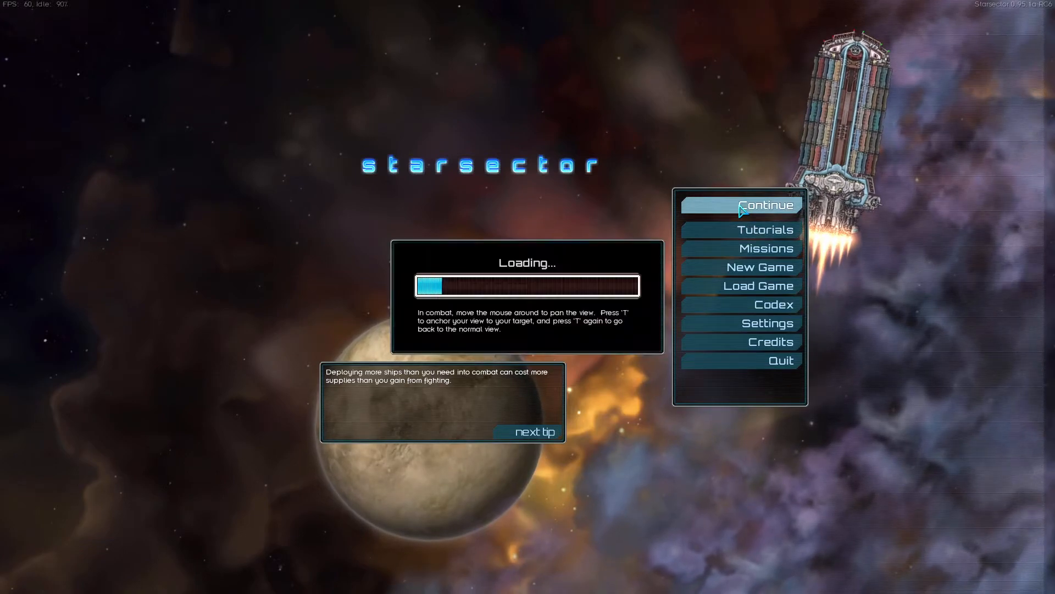
click(765, 205)
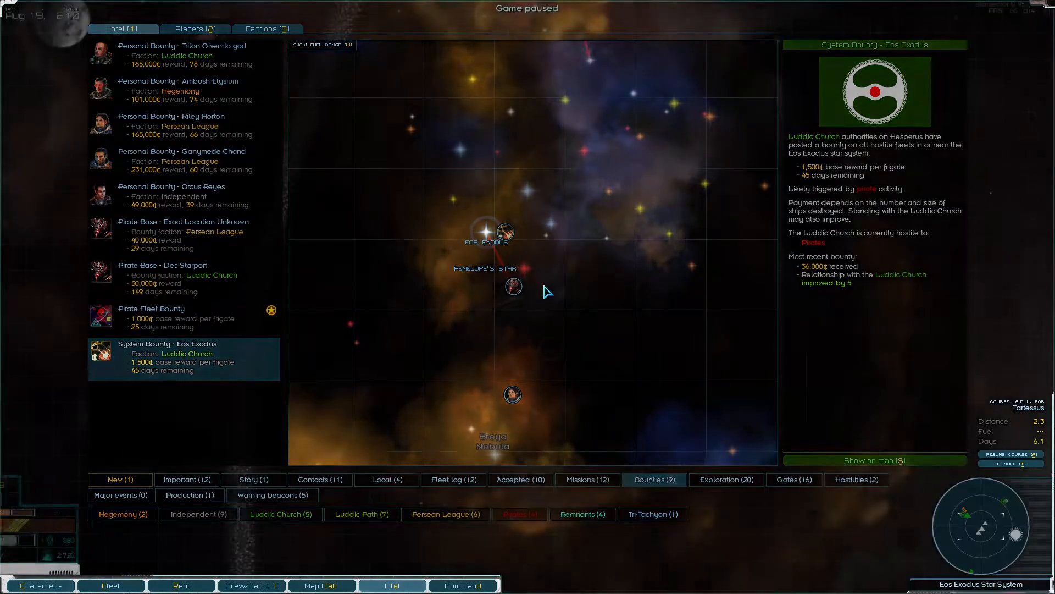
Step: Close the intel screen, view the Eos Exodus system map and a ship's loadout
click(393, 585)
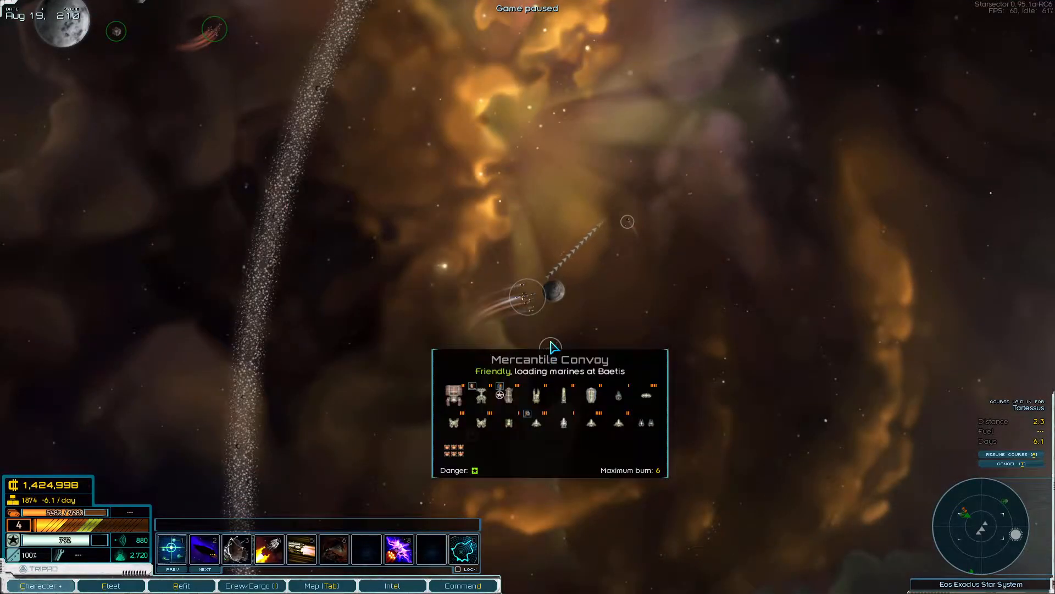
click(392, 585)
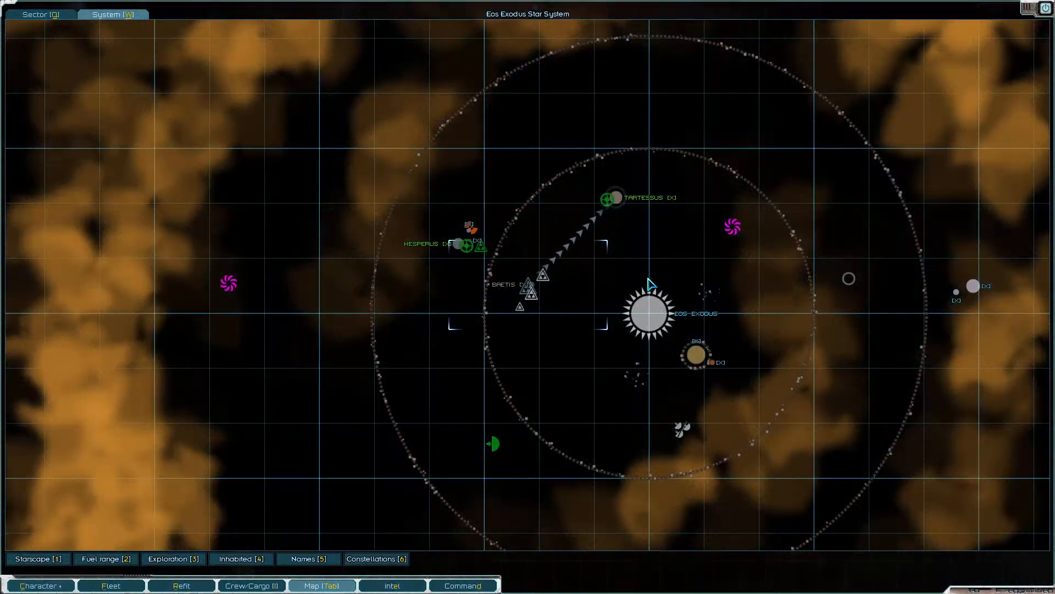
click(180, 585)
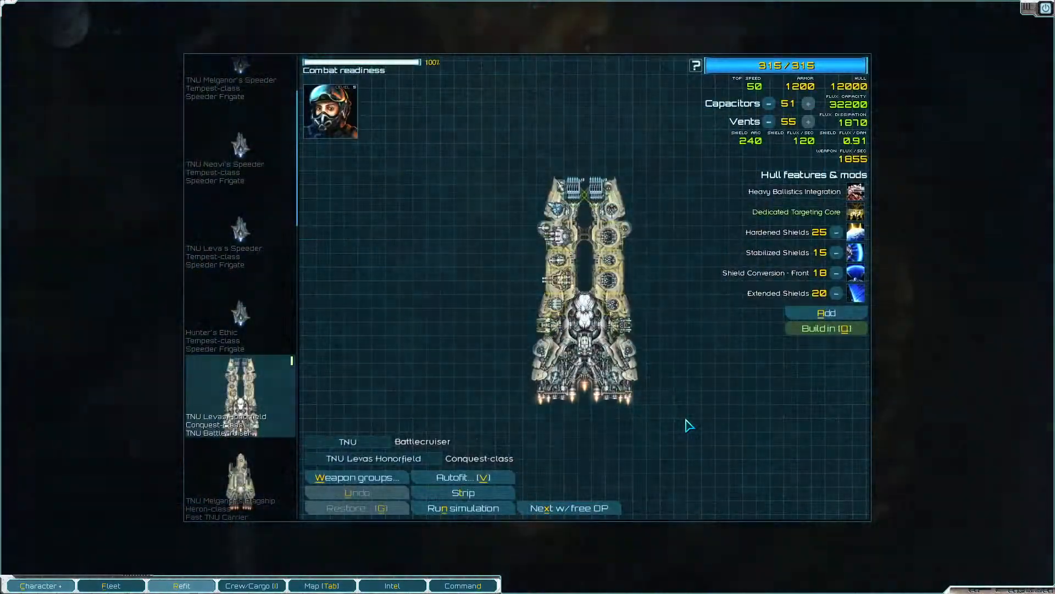
Step: Scroll through the fleet roster, view the commander's skill tree, then return to refit
click(111, 585)
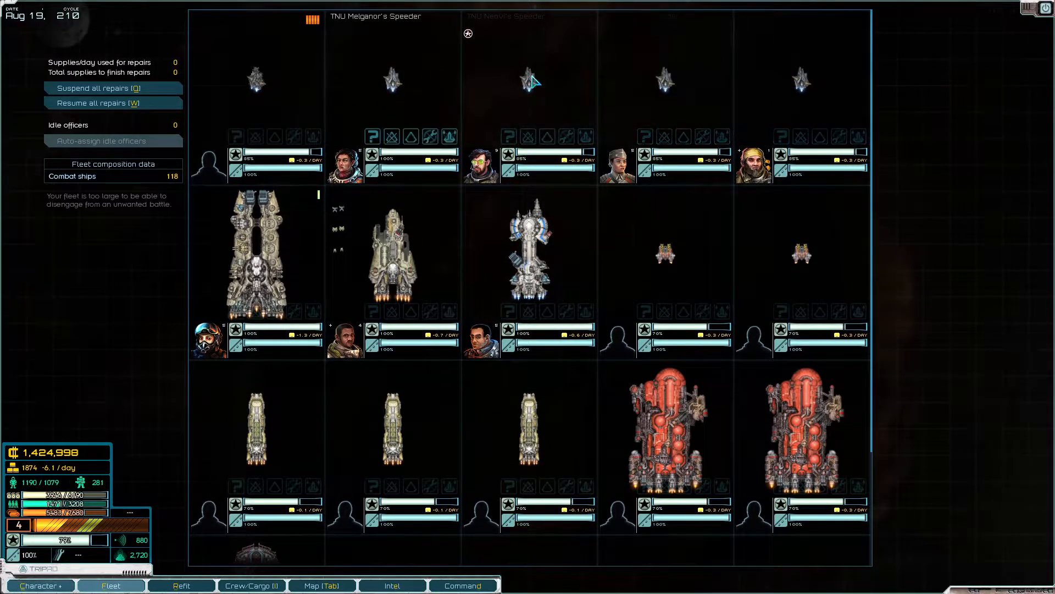
scroll(down, 3)
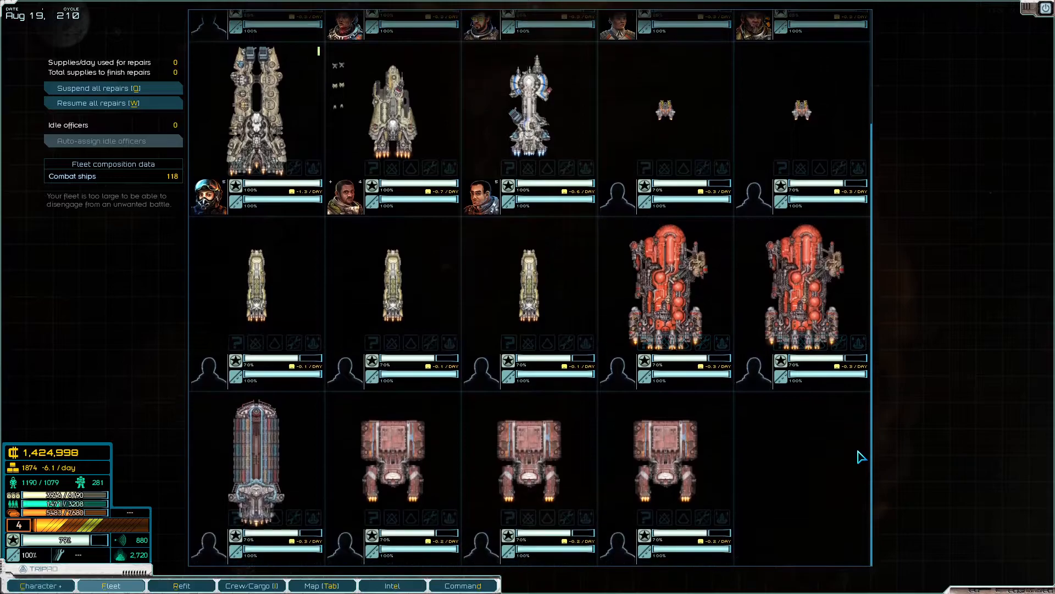
mouse_move(696, 320)
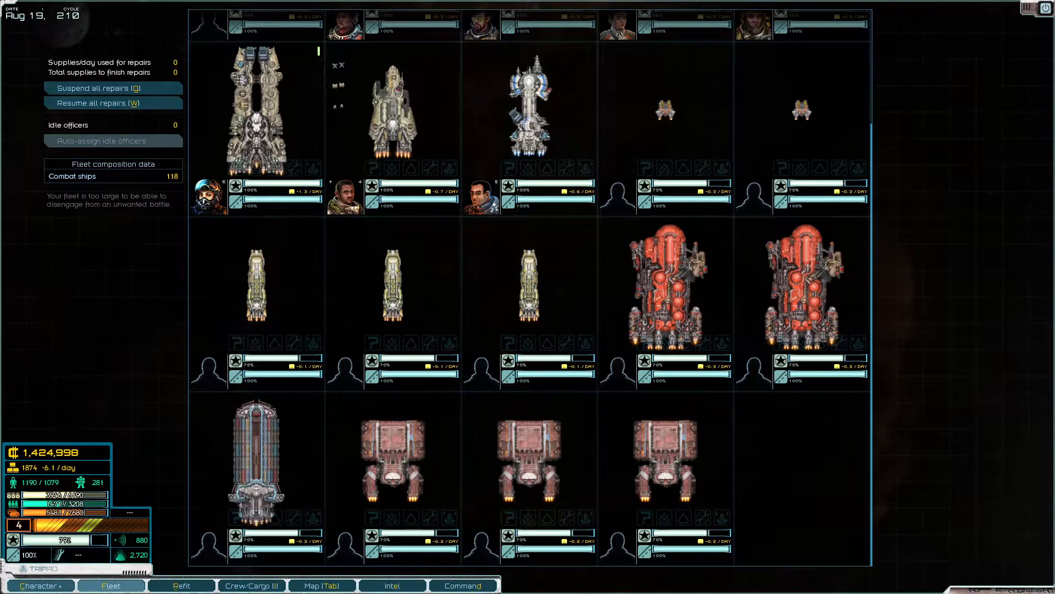
click(39, 585)
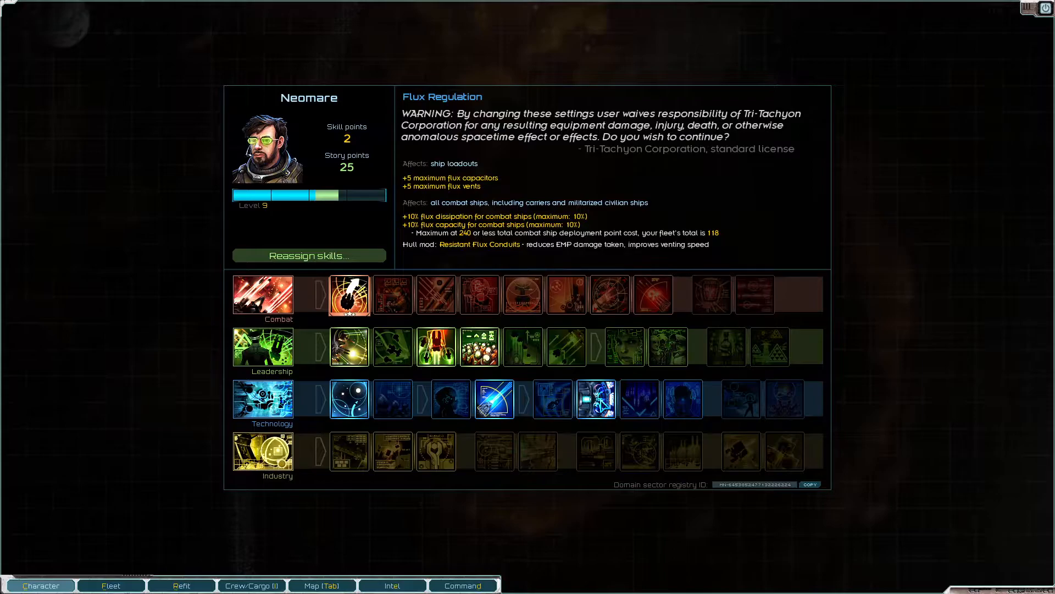
click(180, 584)
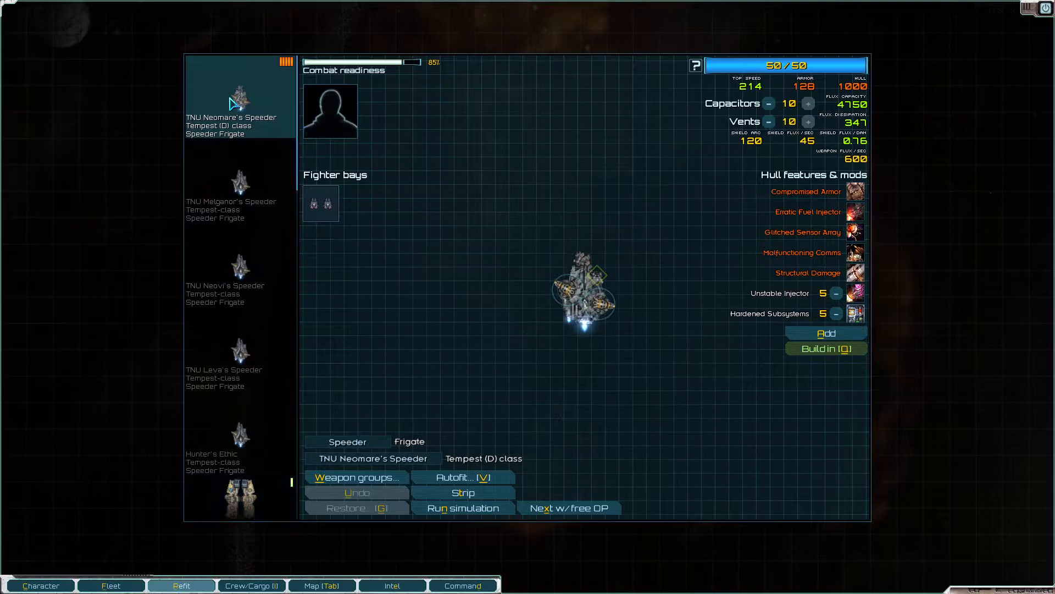
mouse_move(803, 132)
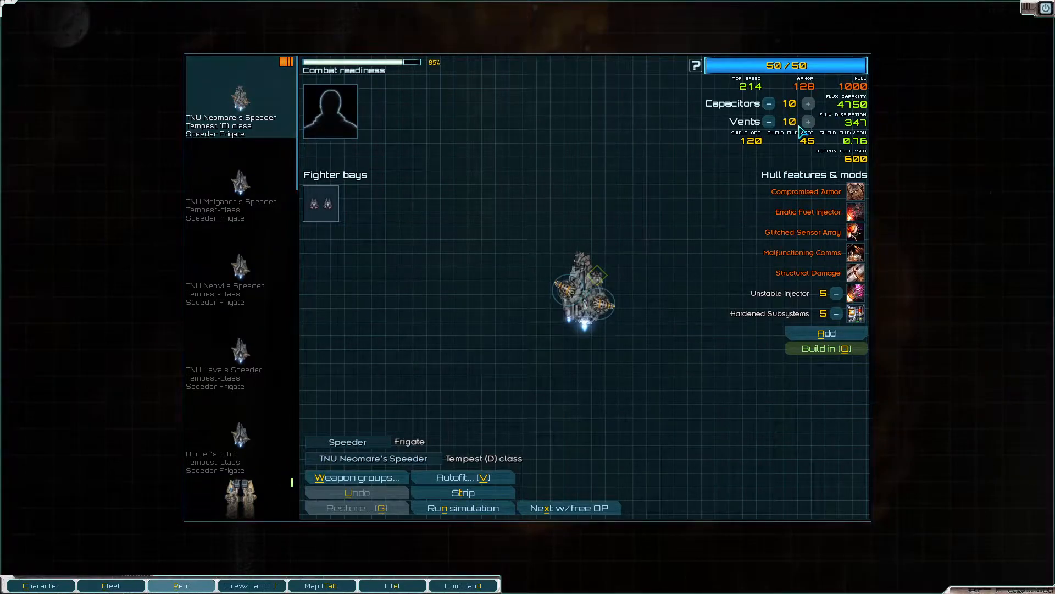
mouse_move(717, 185)
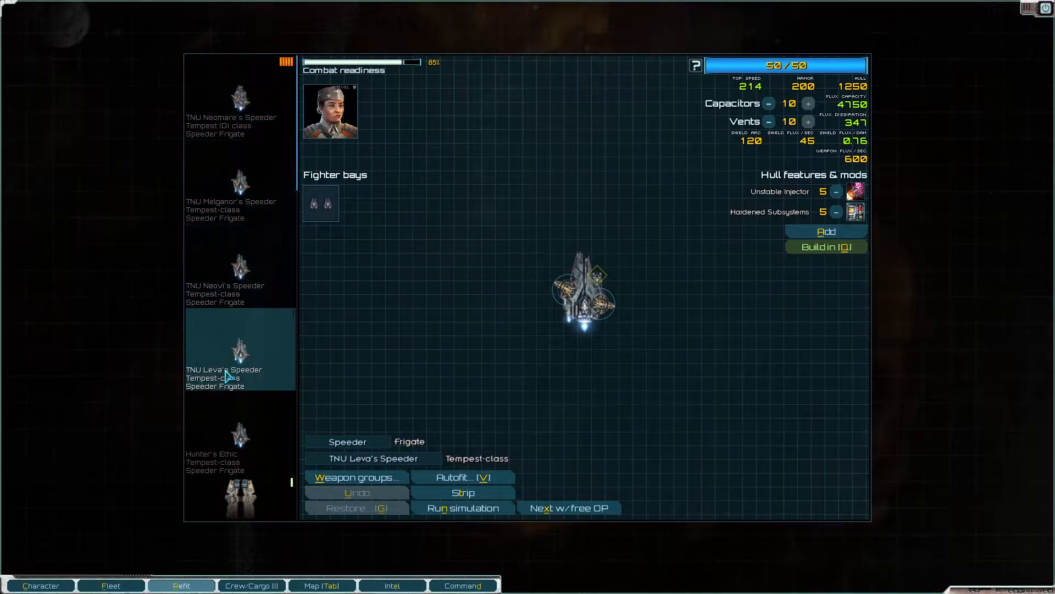
Step: Select Neomare's Speeder and remove its Unstable Injector and Hardened Subsystems hullmods
click(240, 94)
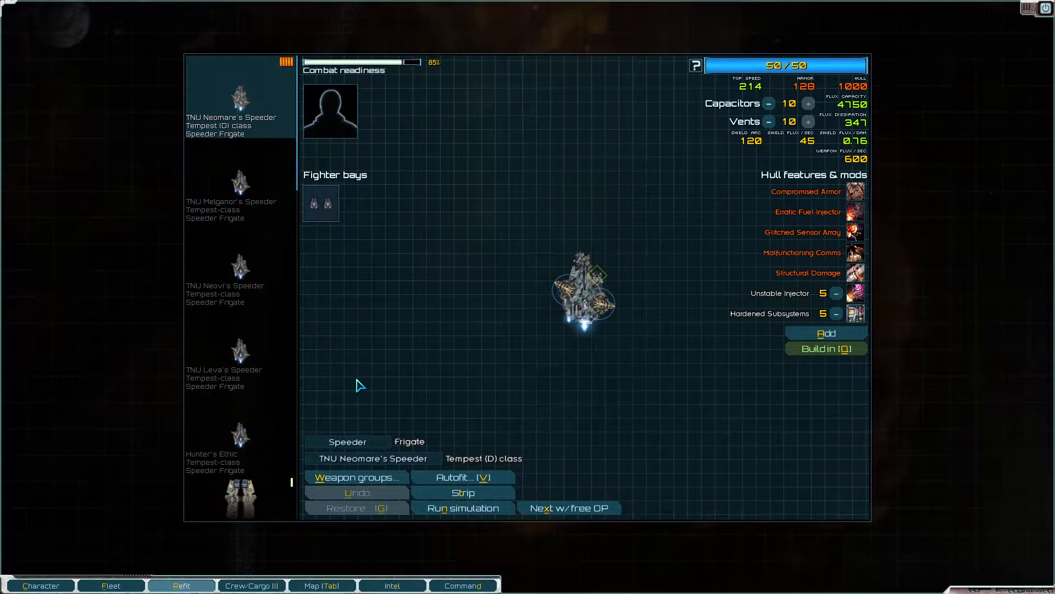
click(461, 476)
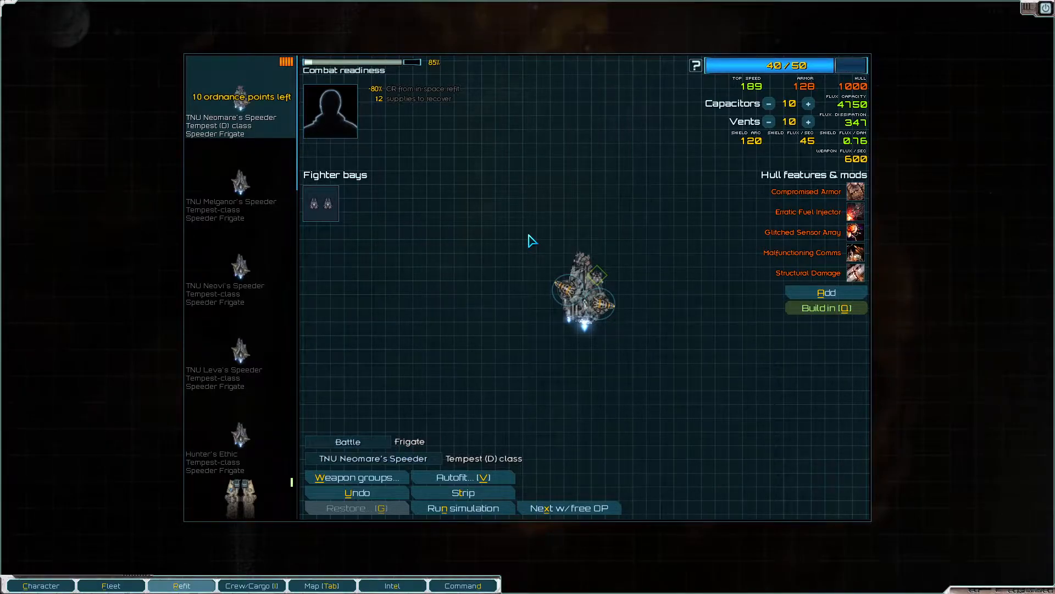
mouse_move(471, 419)
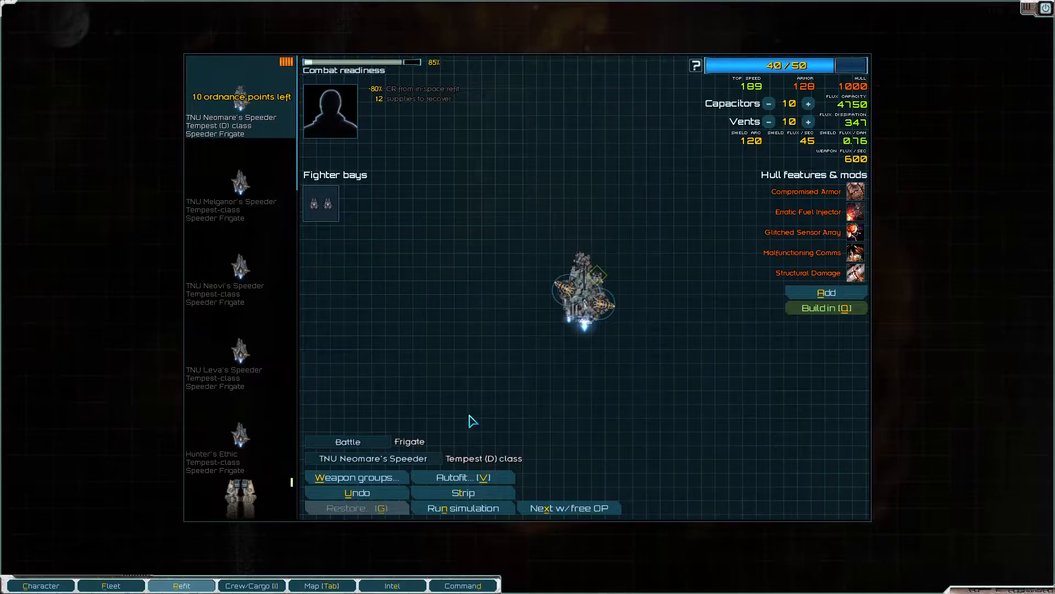
mouse_move(330, 117)
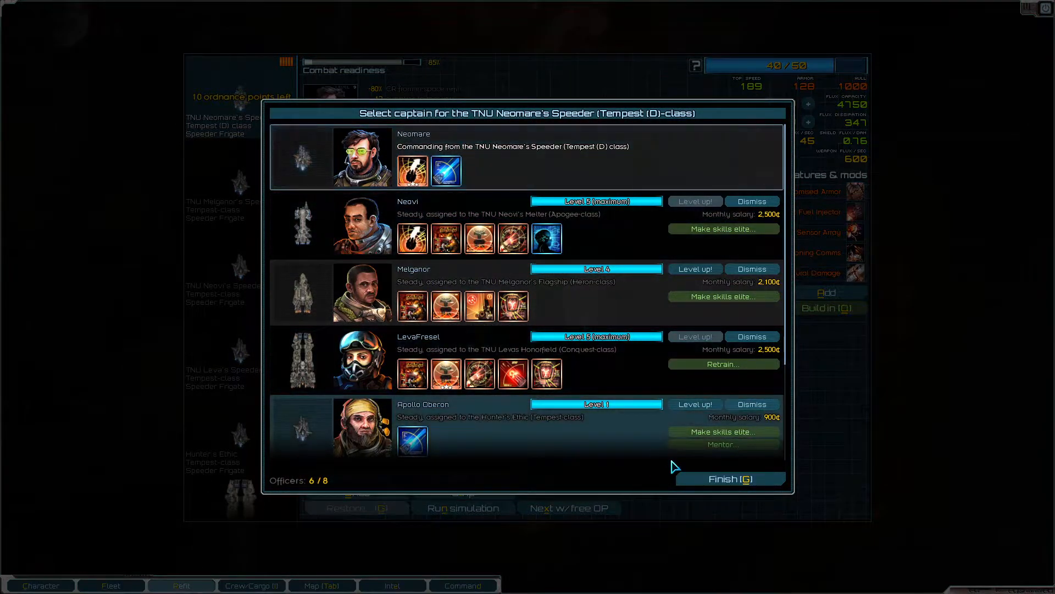
Step: Make Neomare captain of the Speeder and set capacitors and vents to 15 each
click(729, 479)
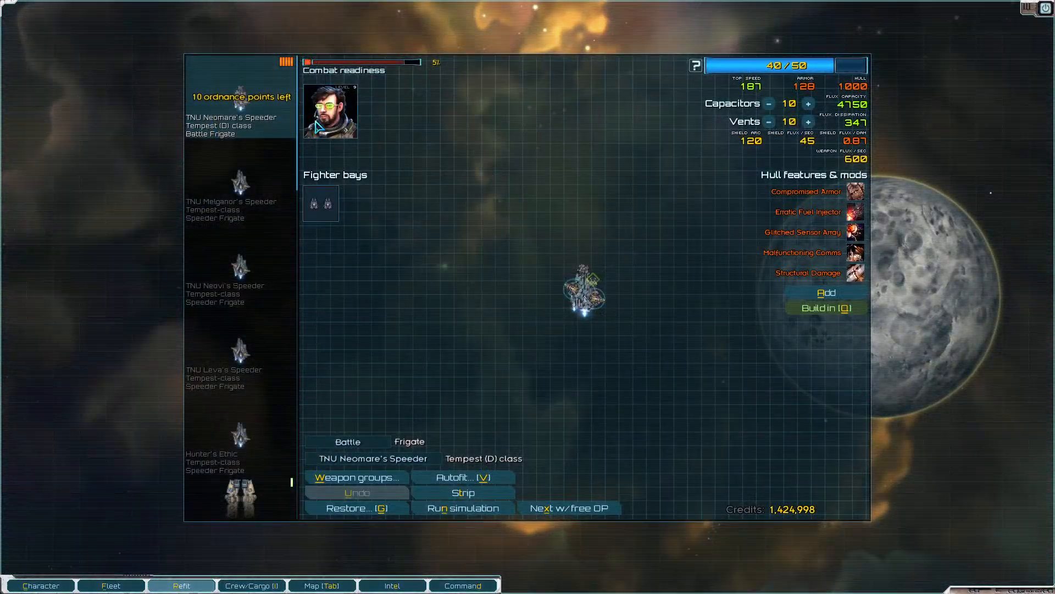
mouse_move(791, 135)
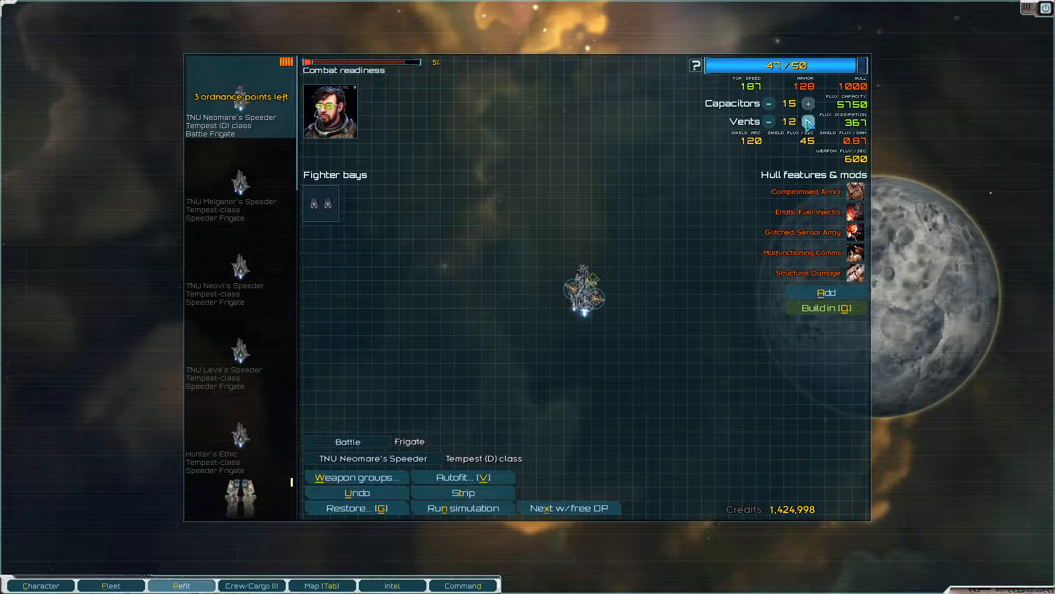
click(809, 122)
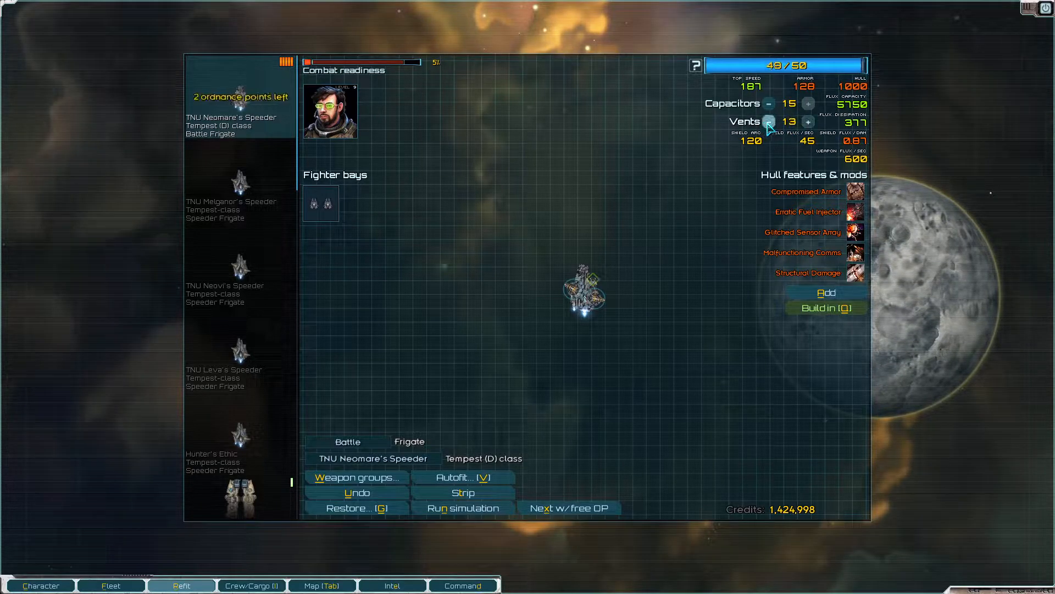
click(769, 122)
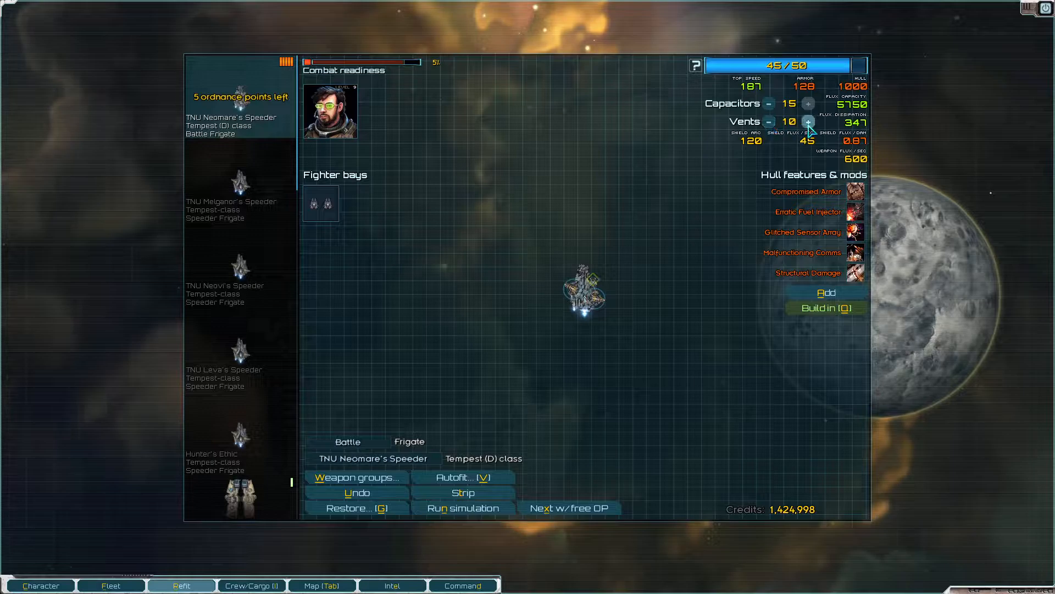
click(809, 122)
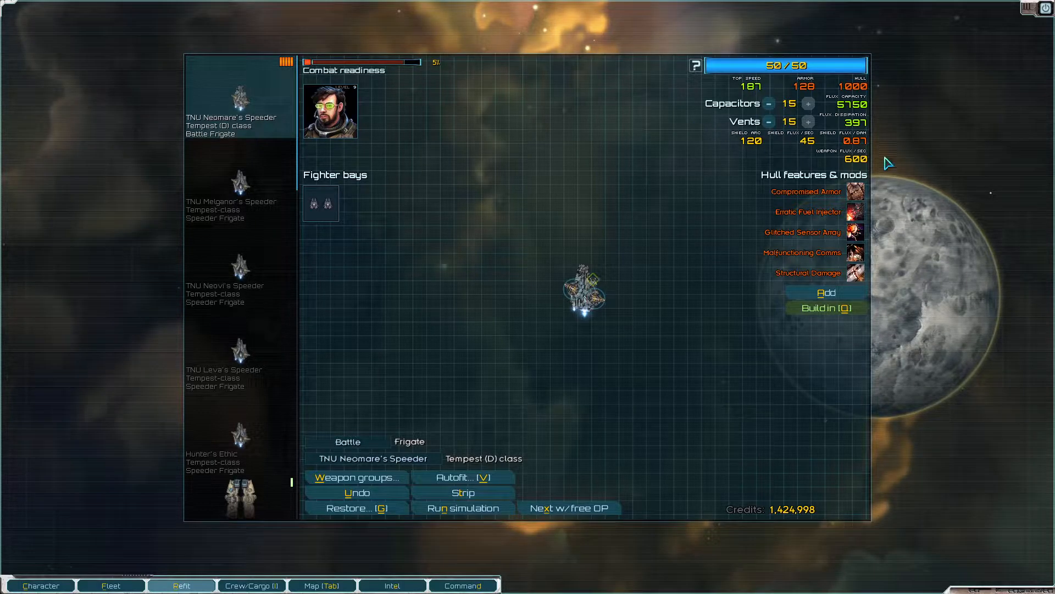
mouse_move(617, 263)
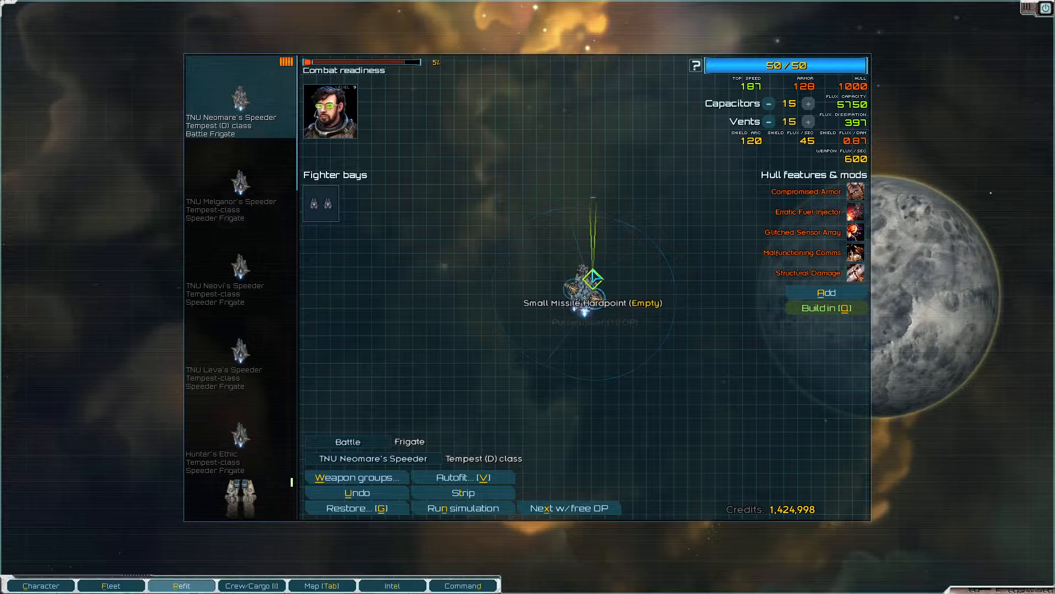
click(591, 278)
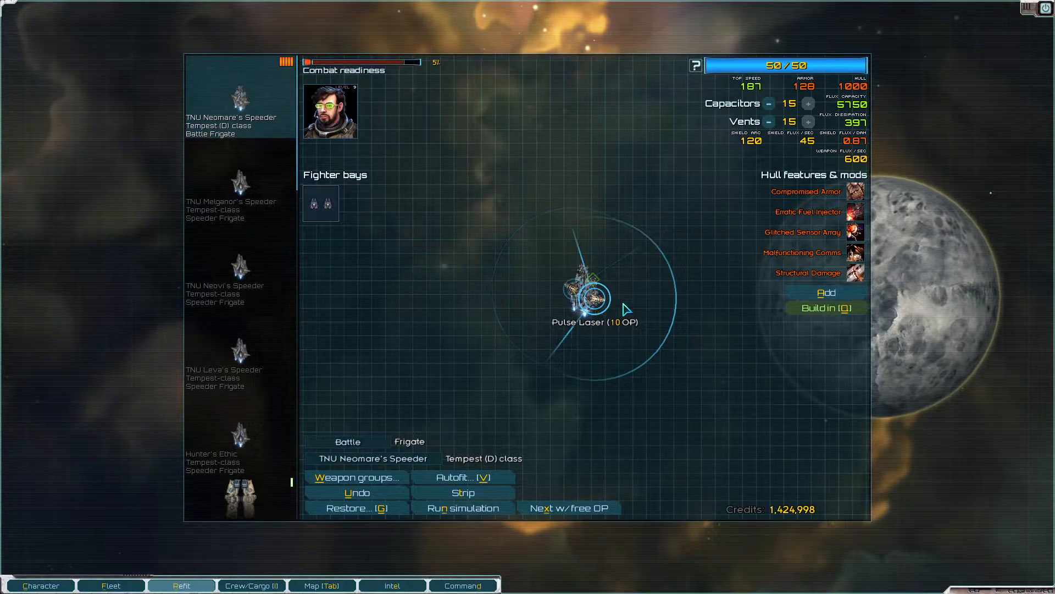
click(591, 296)
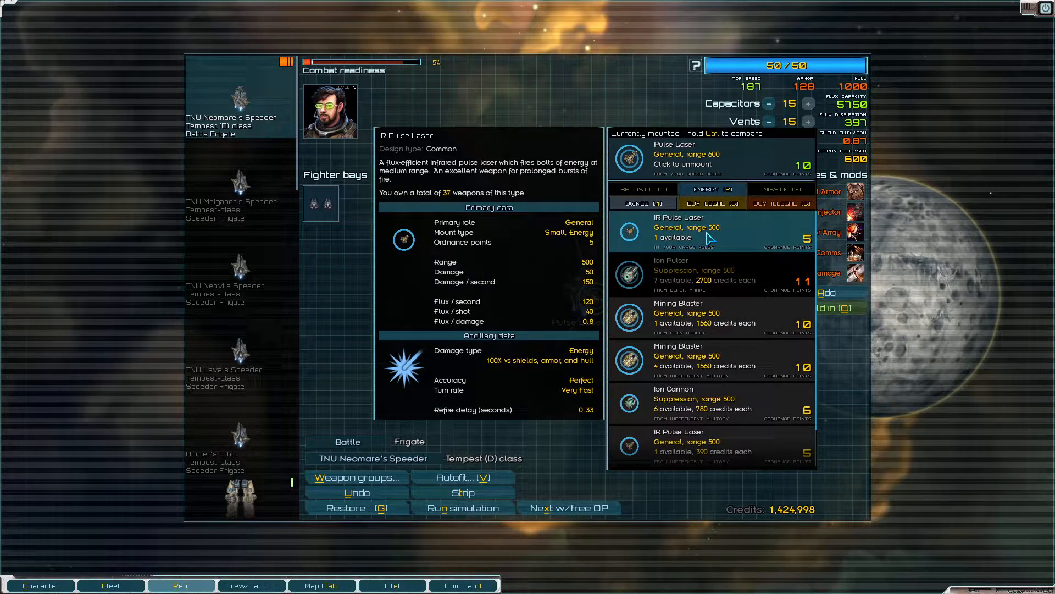
mouse_move(683, 240)
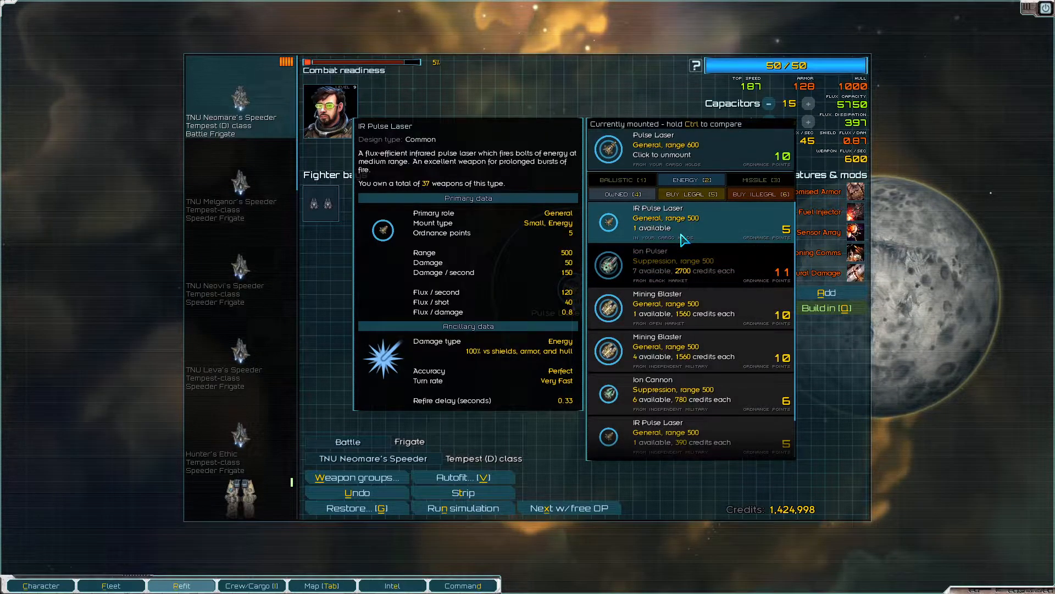
click(673, 308)
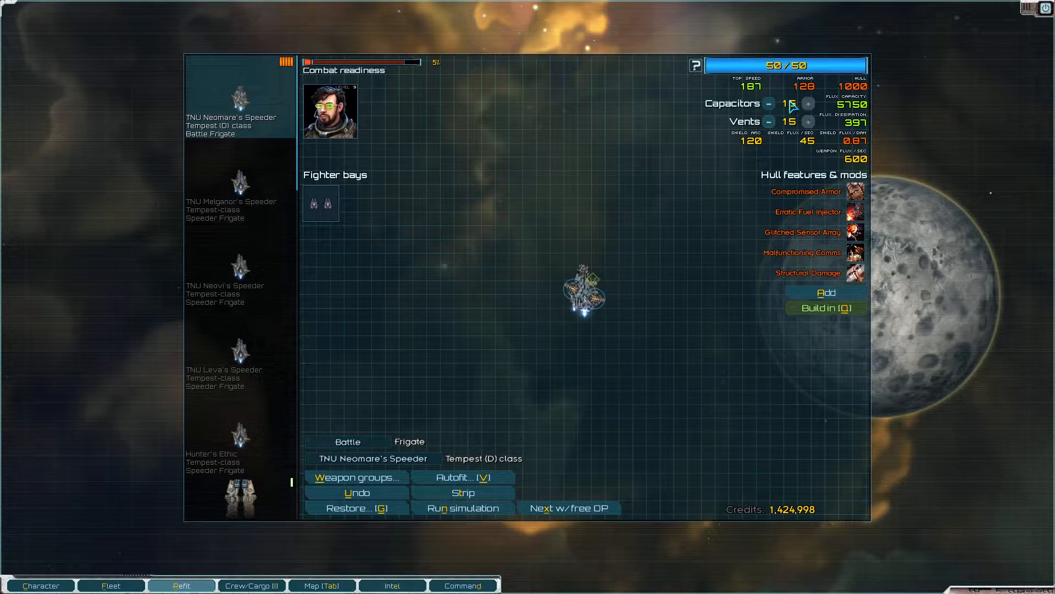
Step: Autofit Meiganor's Speeder with the Battle loadout and adjust its flux capacitors
click(239, 195)
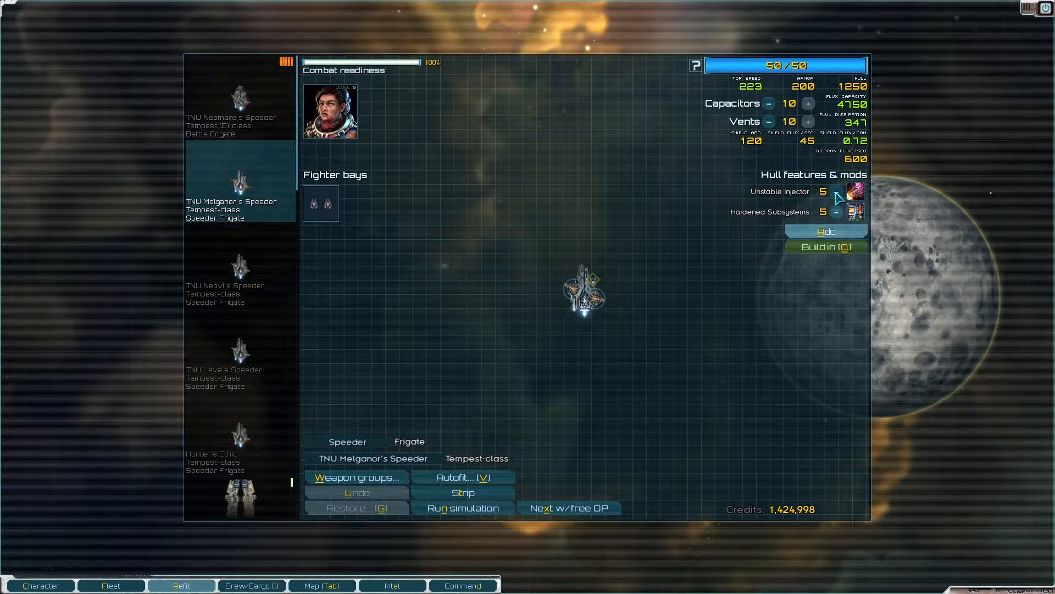
mouse_move(855, 212)
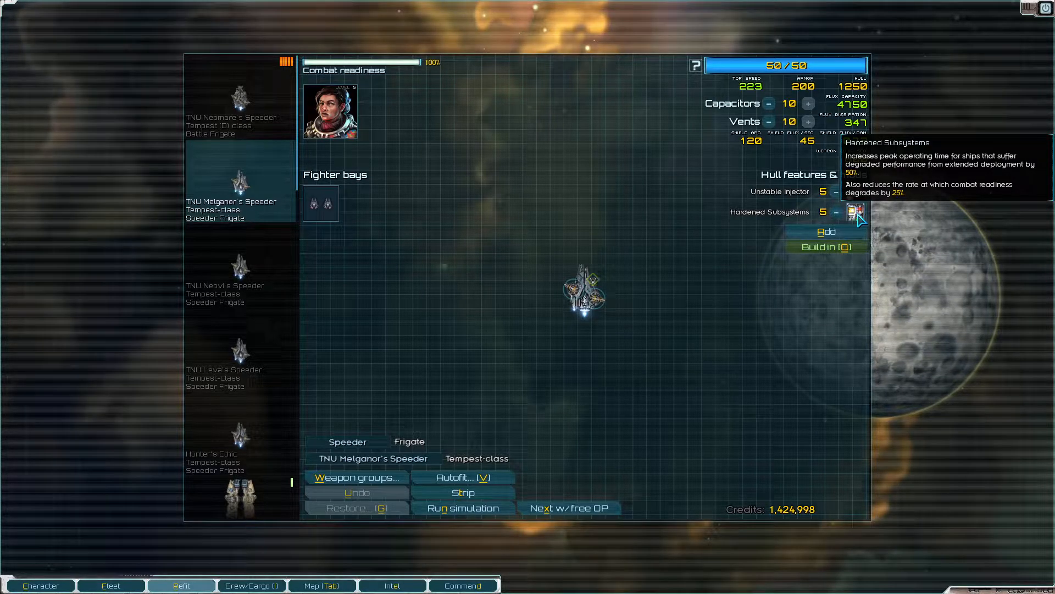
mouse_move(542, 321)
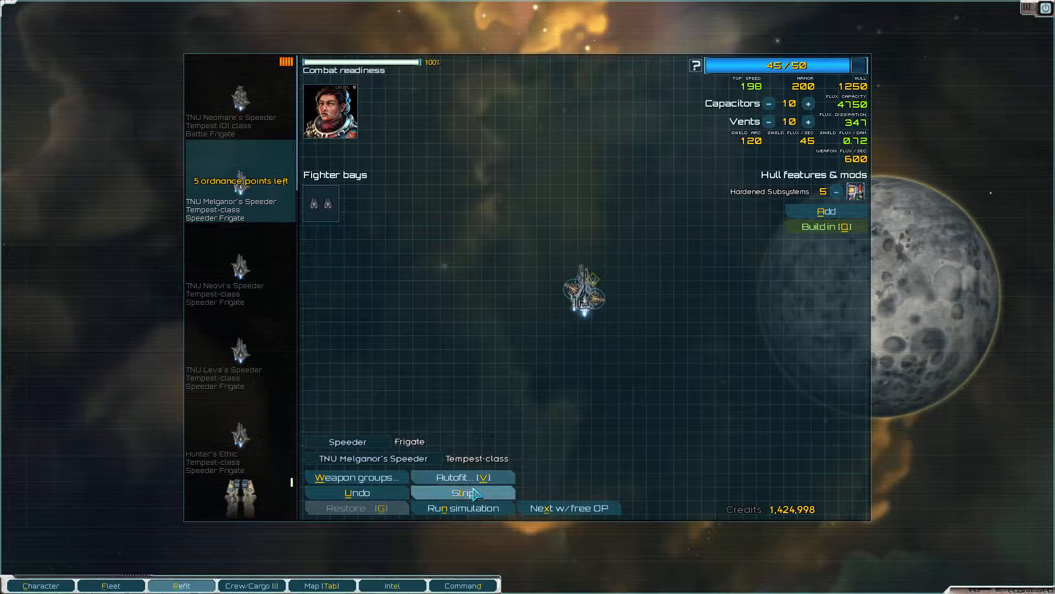
click(463, 477)
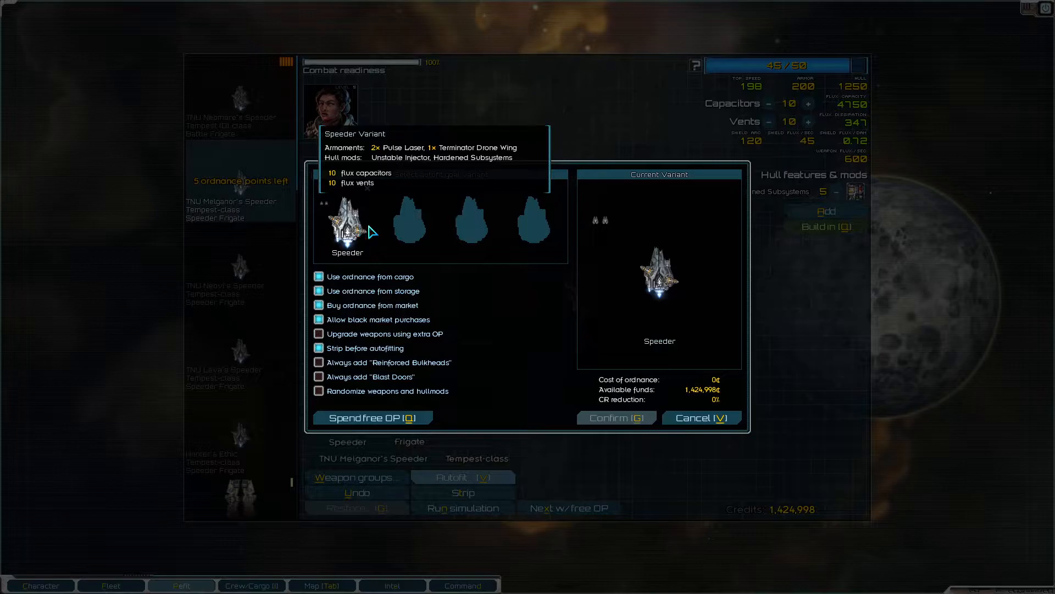
click(701, 417)
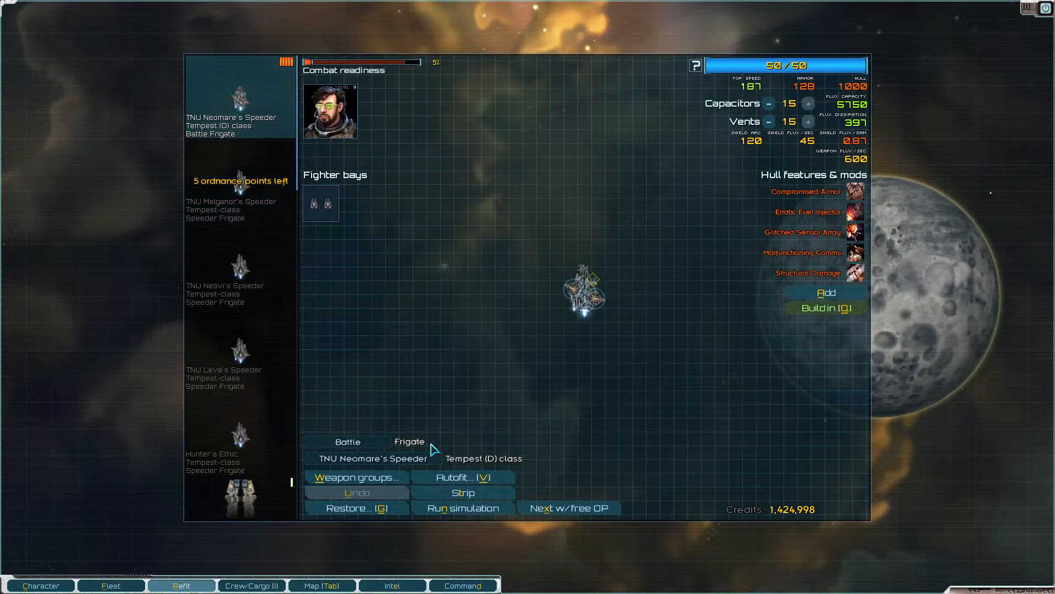
click(462, 476)
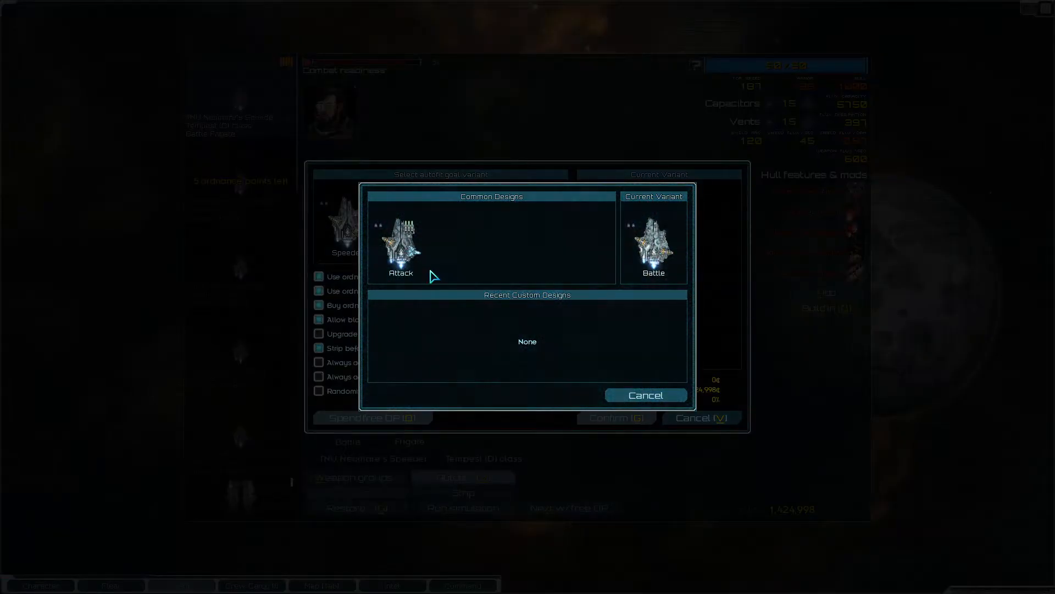
click(644, 396)
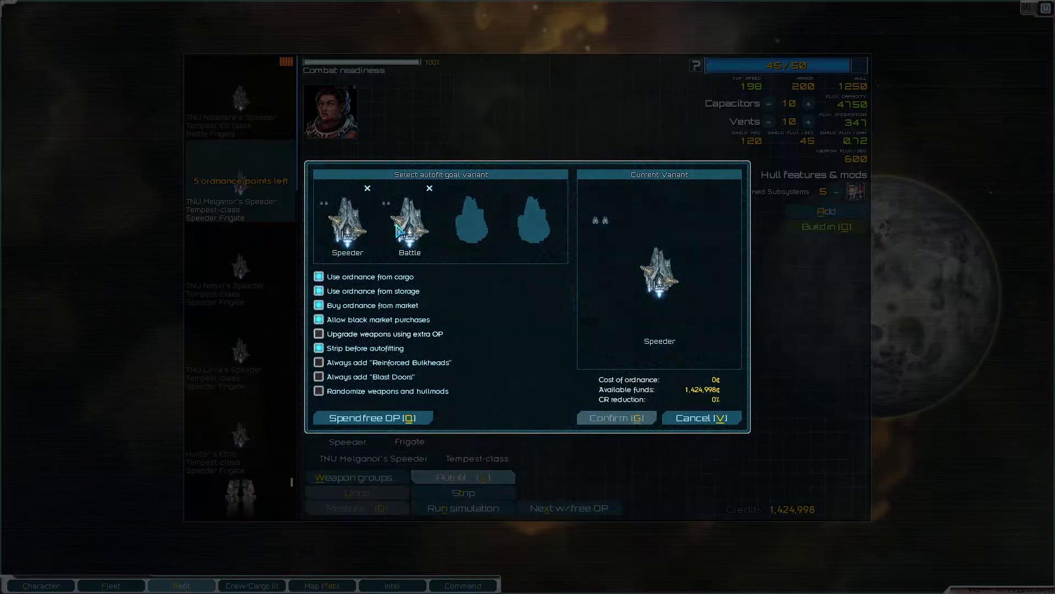
click(615, 417)
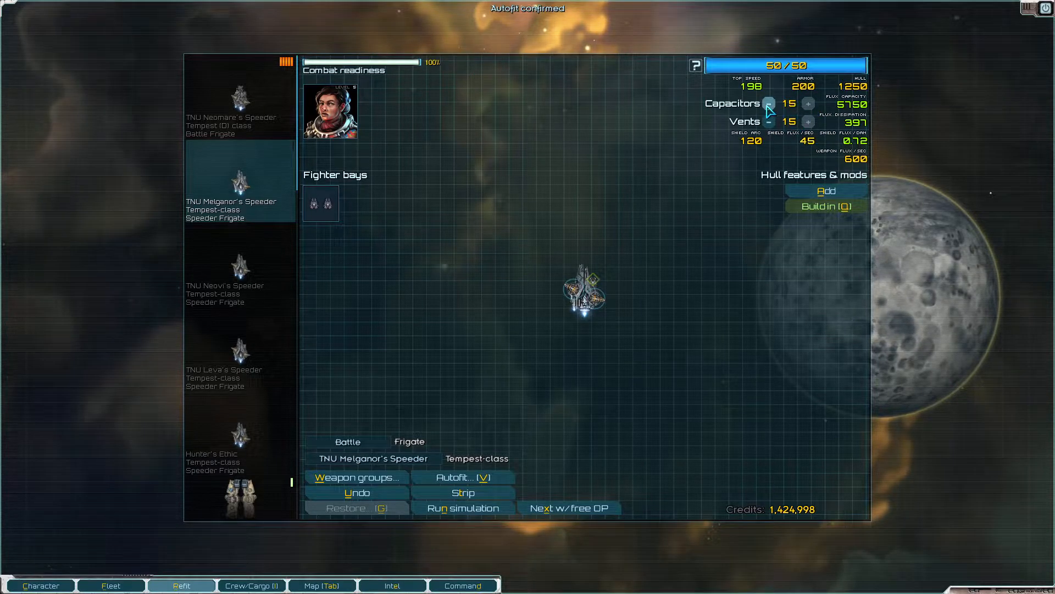
click(770, 104)
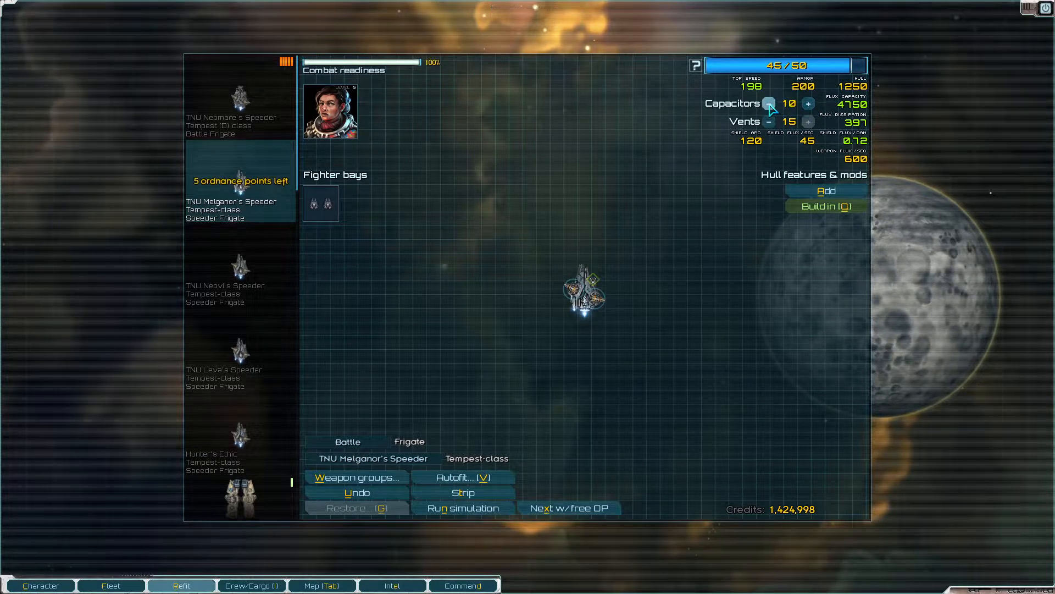
click(808, 104)
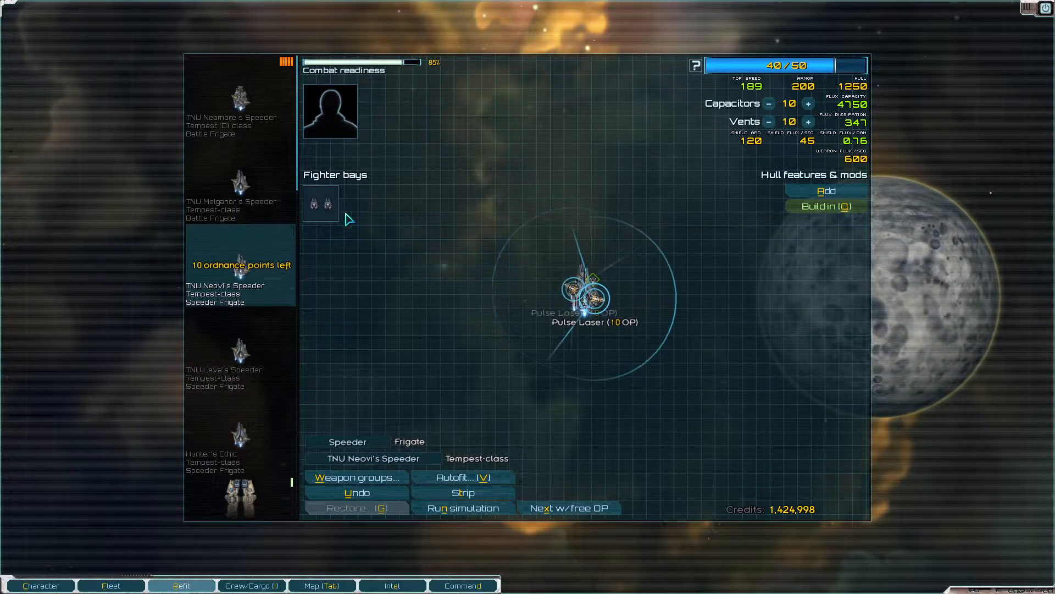
Step: Apply the Battle autofit loadout to Neovi's Speeder and Hunter's Ethic
click(461, 477)
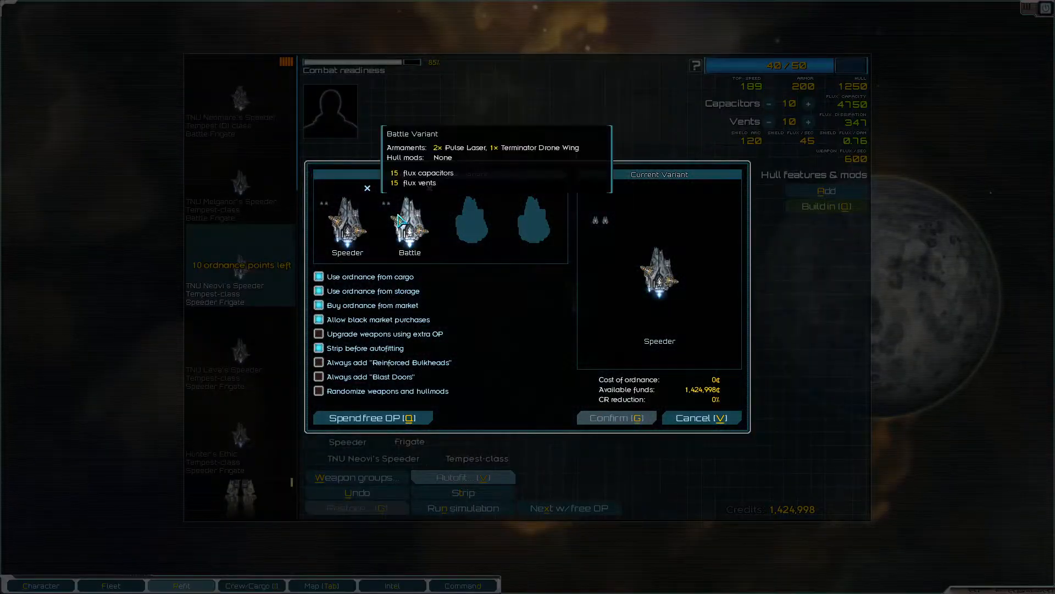
click(615, 417)
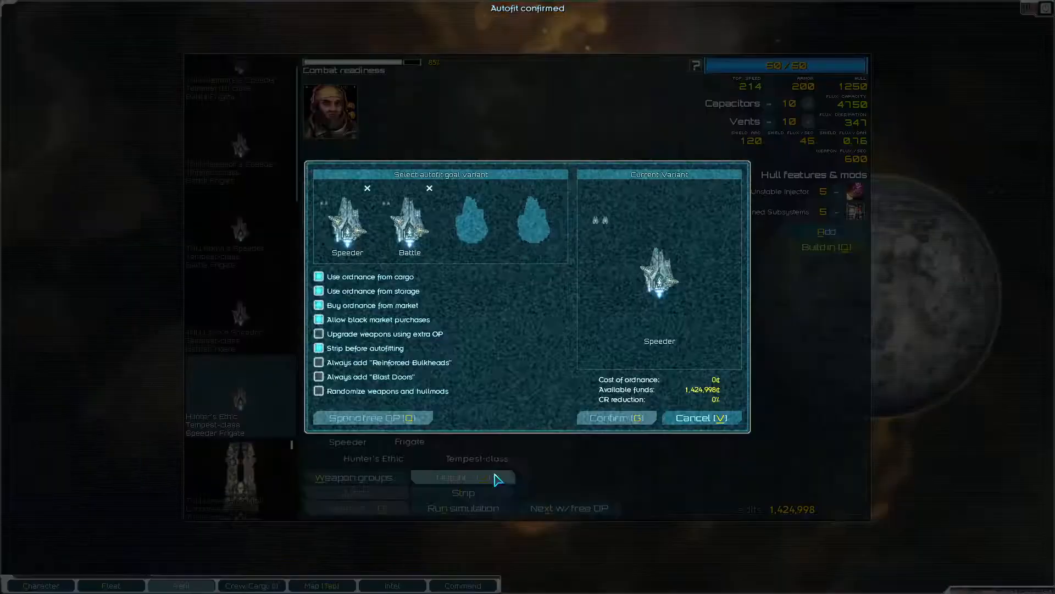
click(614, 417)
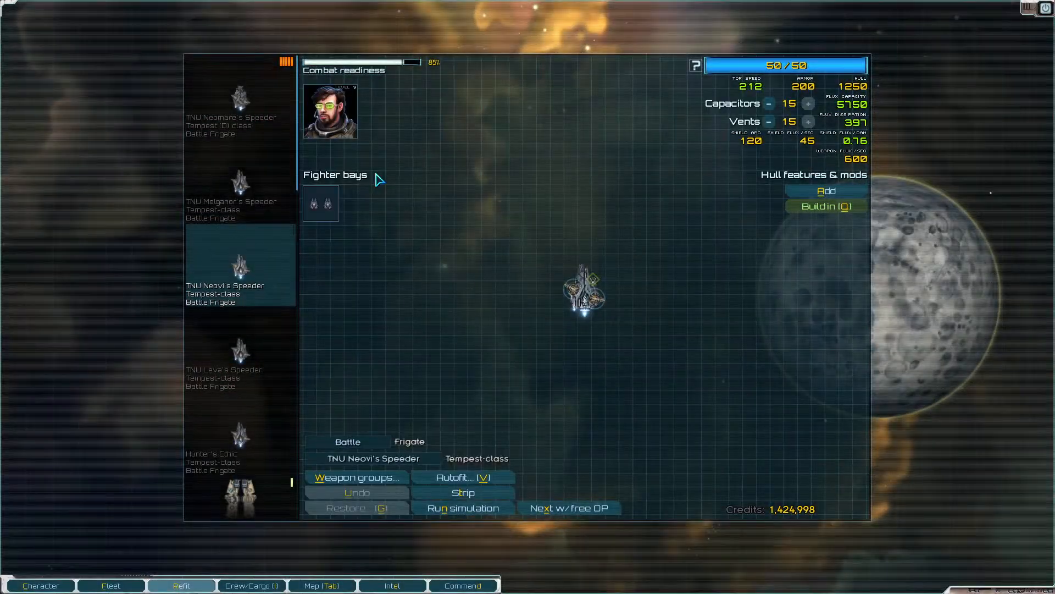
Step: Launch a combat simulation with Neovi's Speeder
click(462, 507)
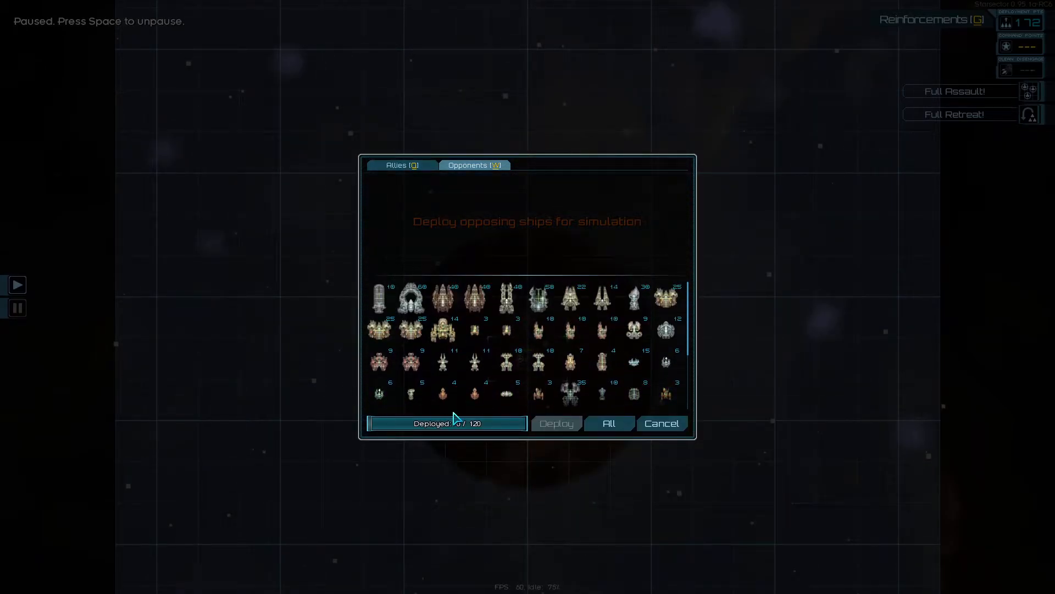
mouse_move(633, 363)
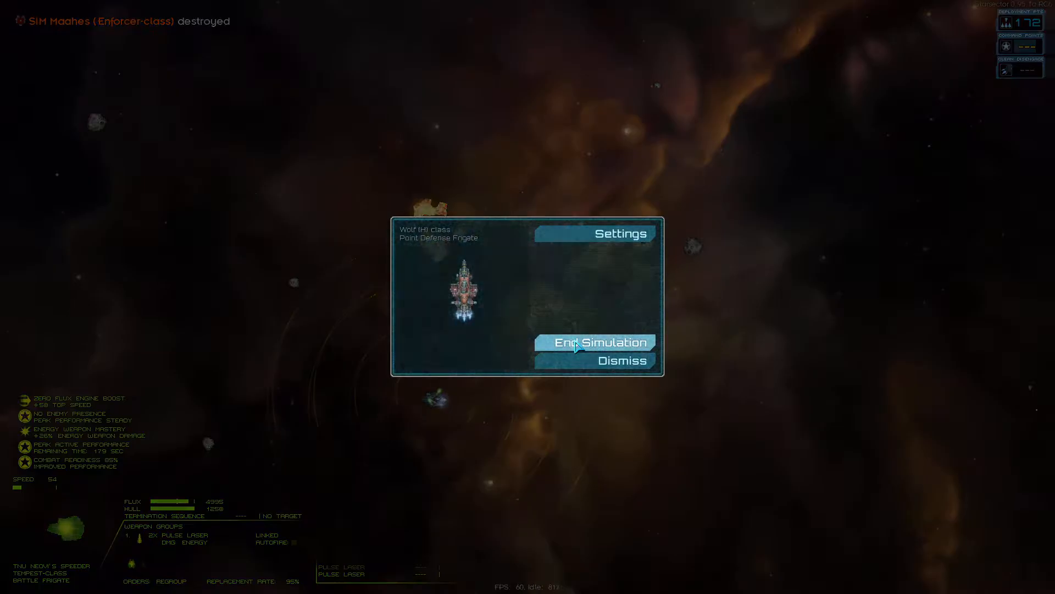
Step: Deploy opponent ships including a Hammerhead, fight them, then bring up the simulation menu
click(593, 342)
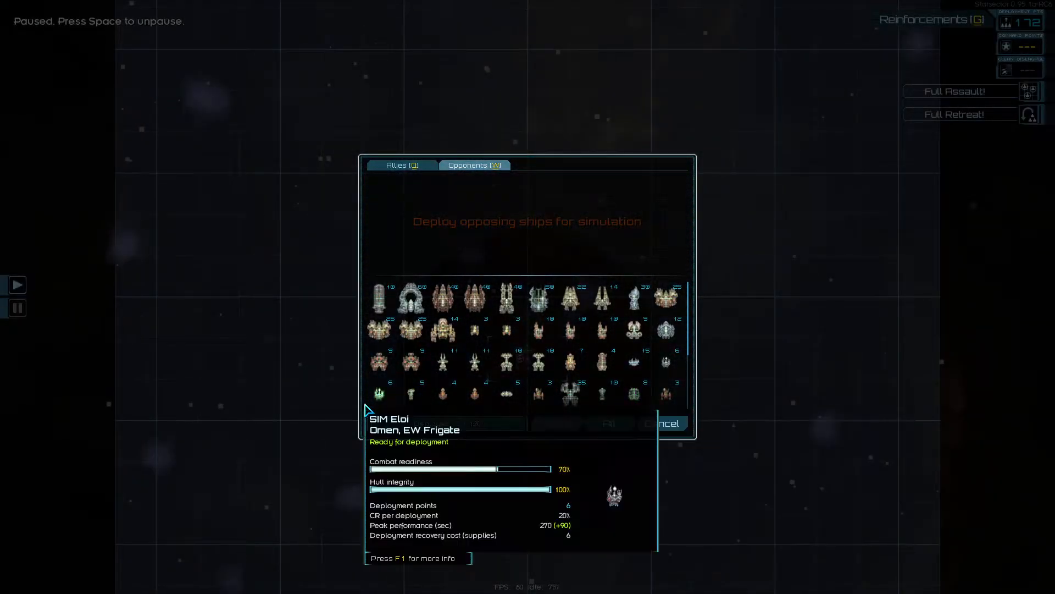
mouse_move(623, 355)
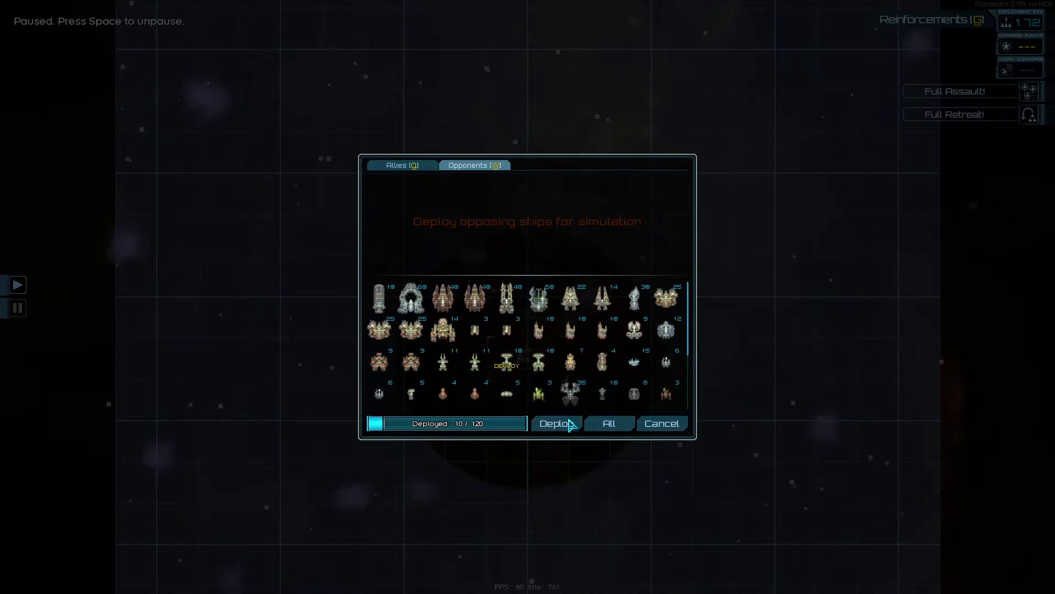
click(558, 423)
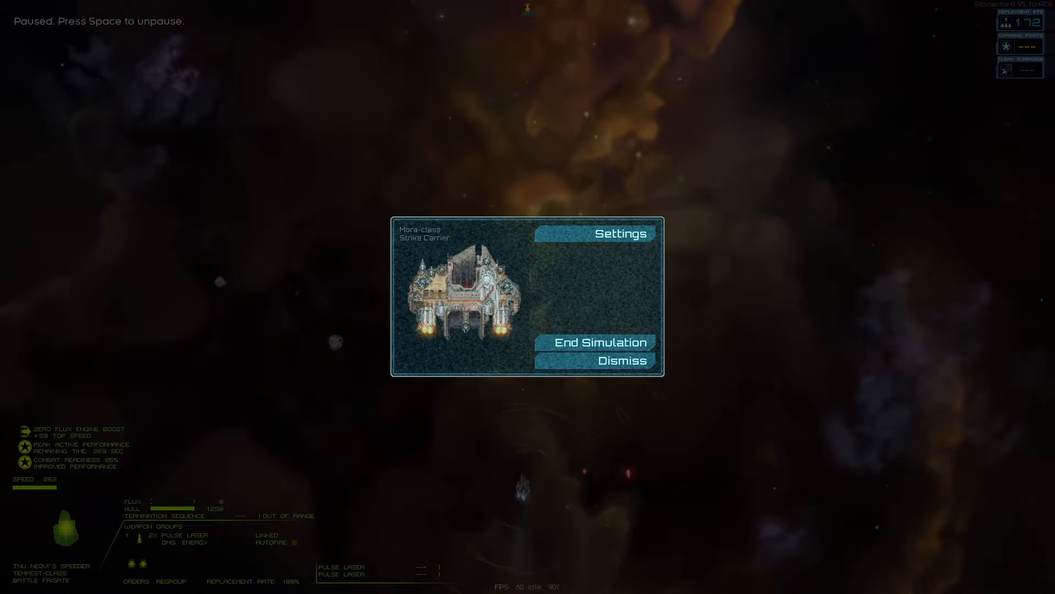
click(623, 360)
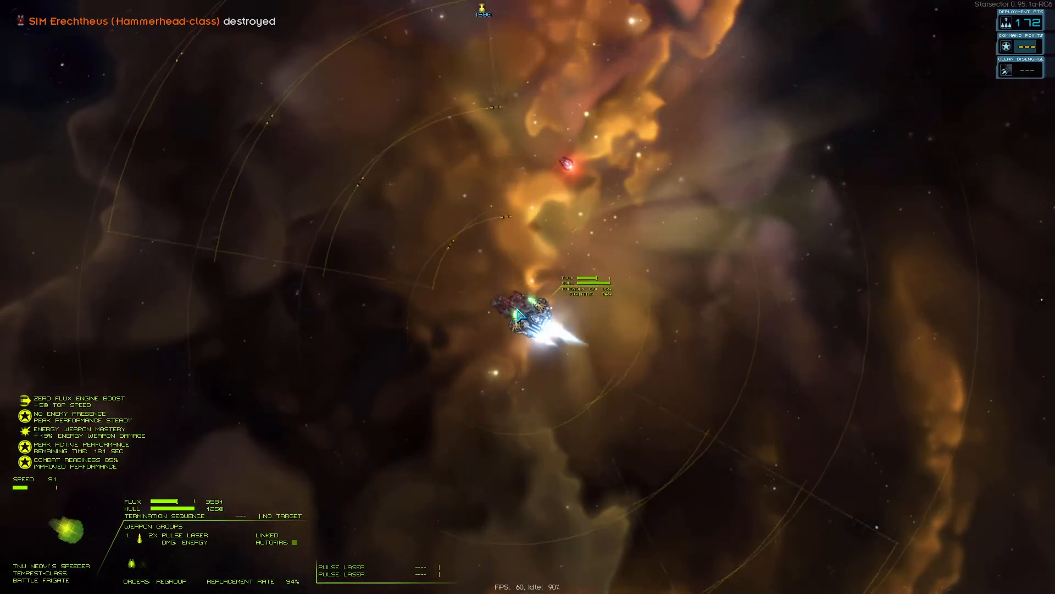
key(Escape)
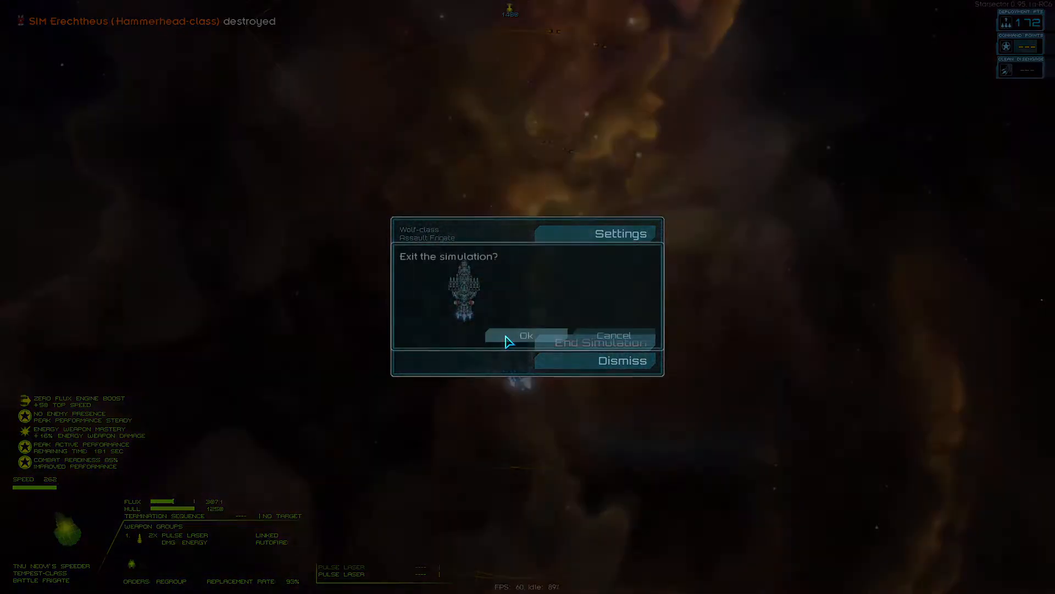
Step: Leave the simulation, glance at skills, and assign Sabra Gay as Neovi's Speeder captain
click(527, 335)
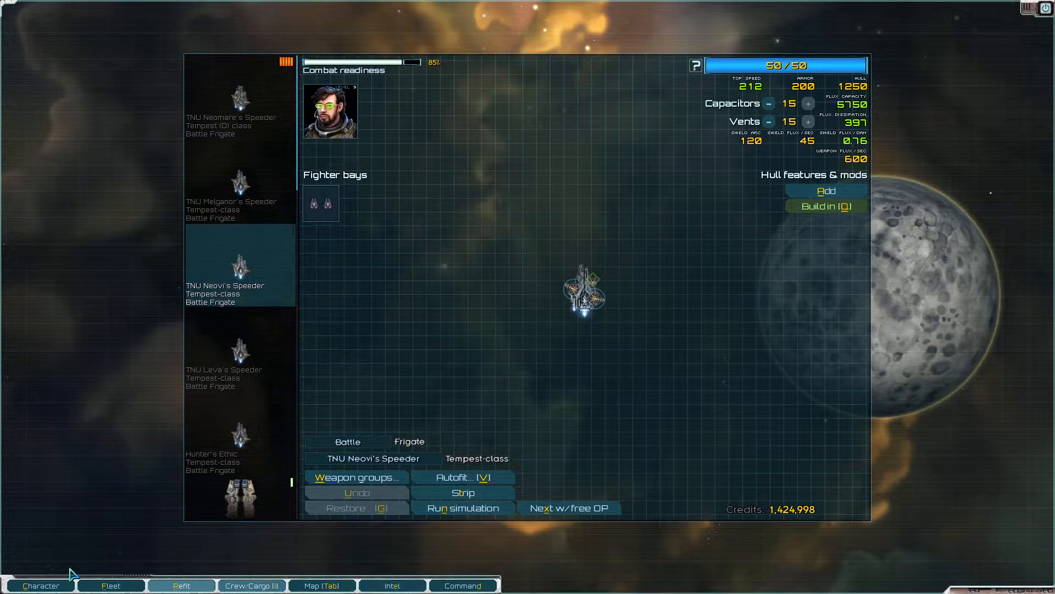
click(40, 585)
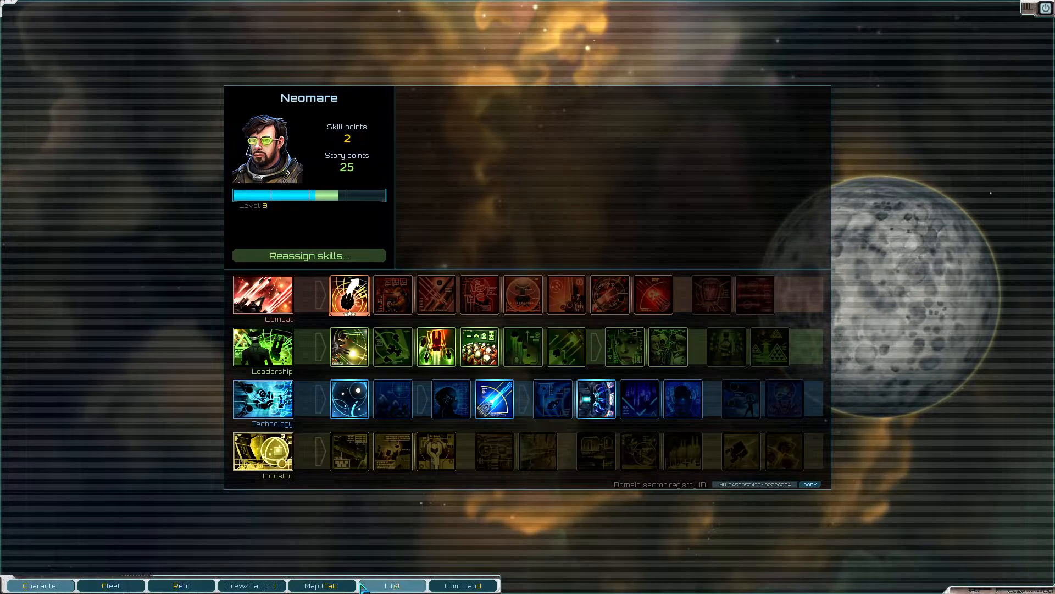
click(181, 585)
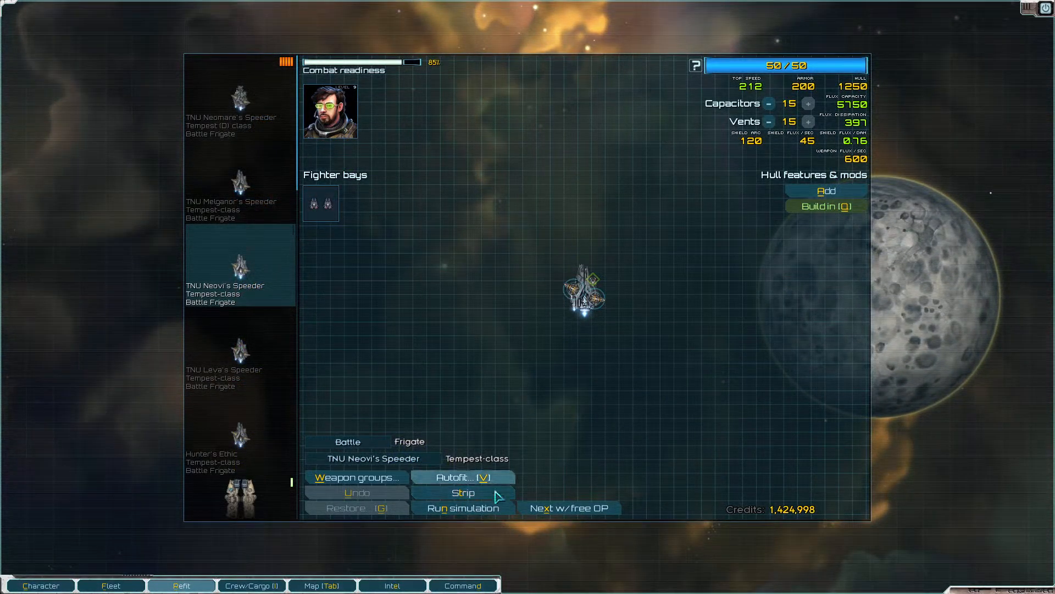
click(329, 111)
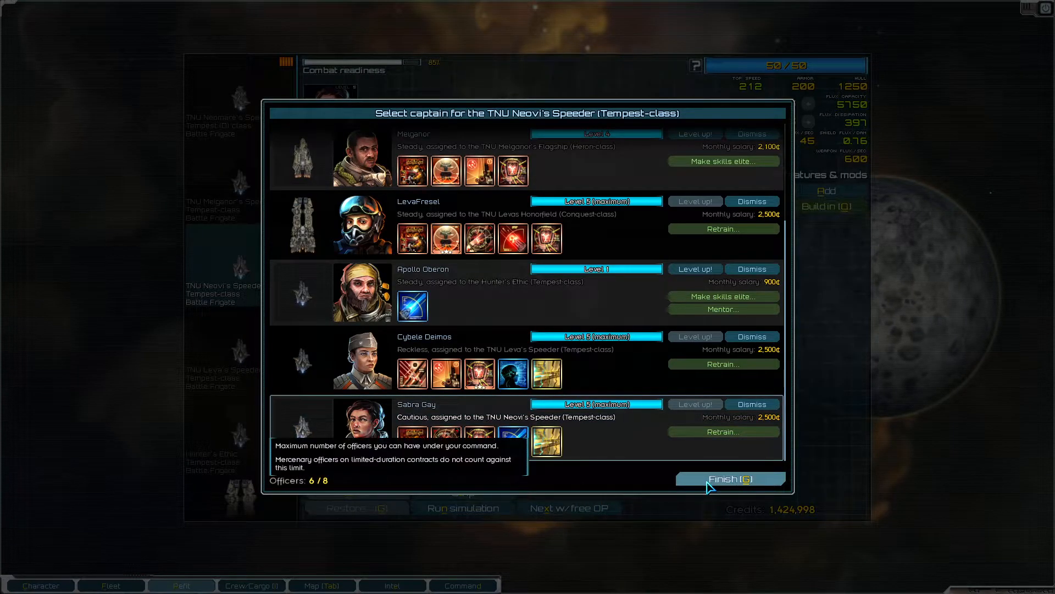
click(729, 479)
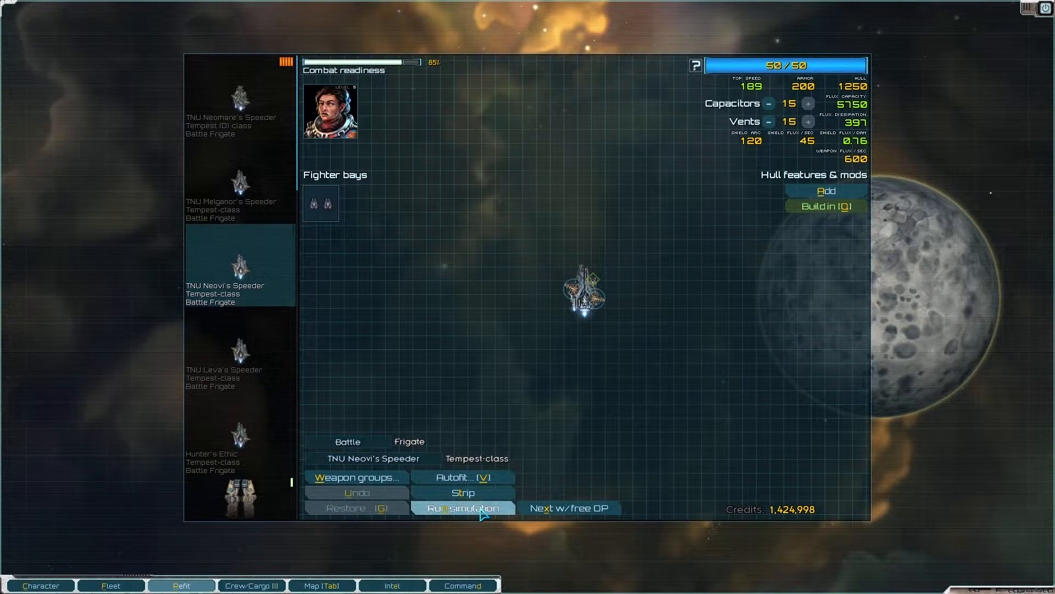
Step: Start a new simulation, deploy one 10-point opponent and fight it
click(462, 508)
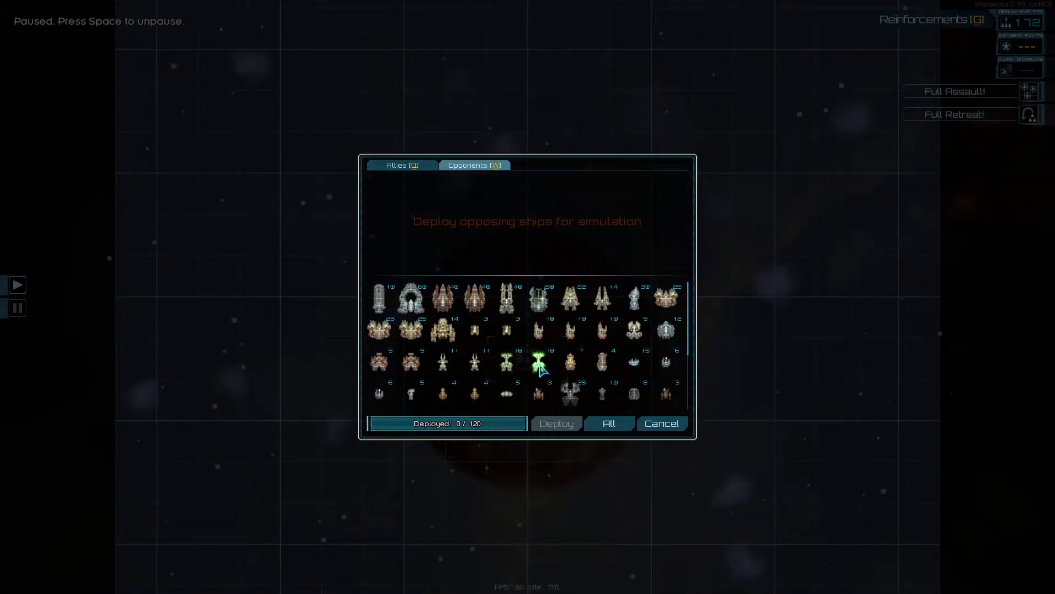
click(506, 362)
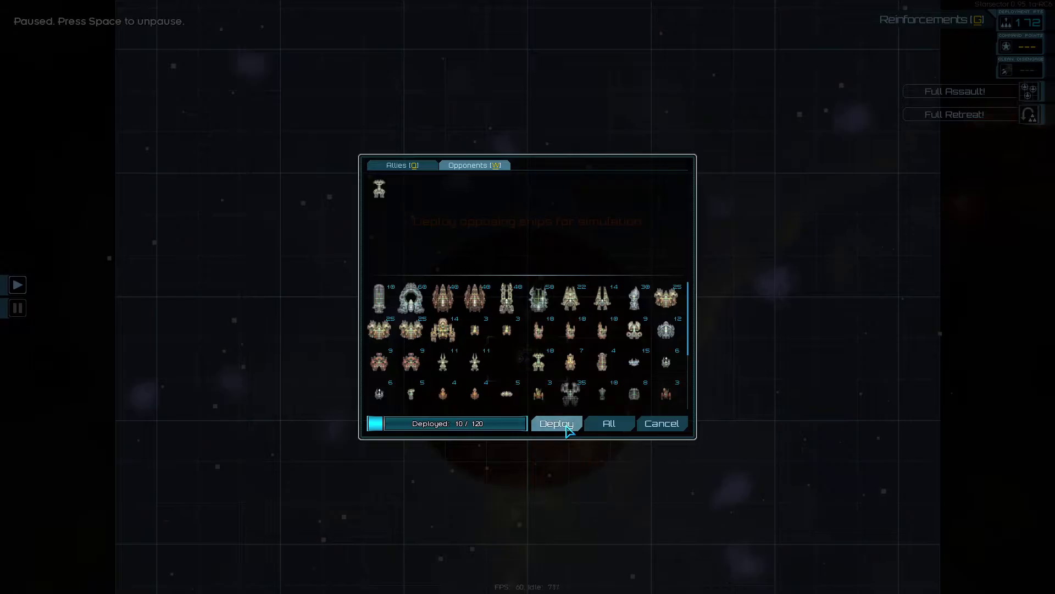
click(555, 423)
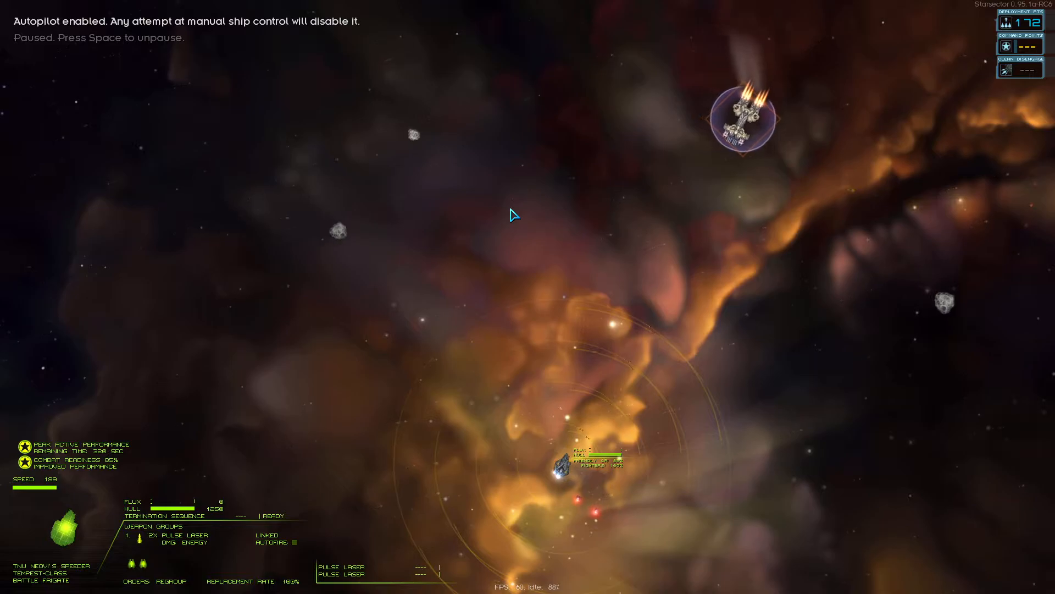
key(space)
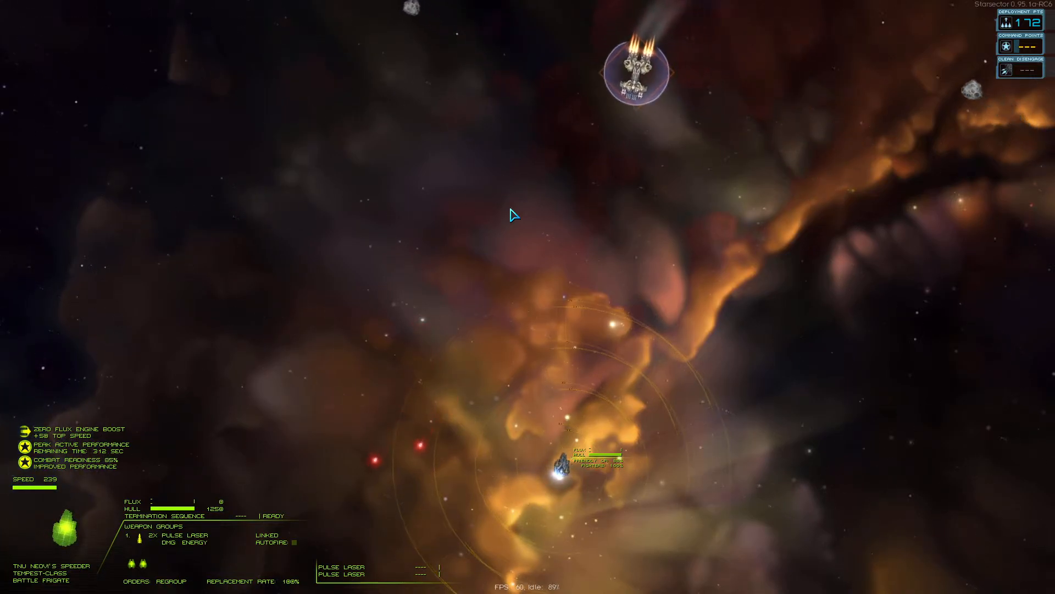
key(tab)
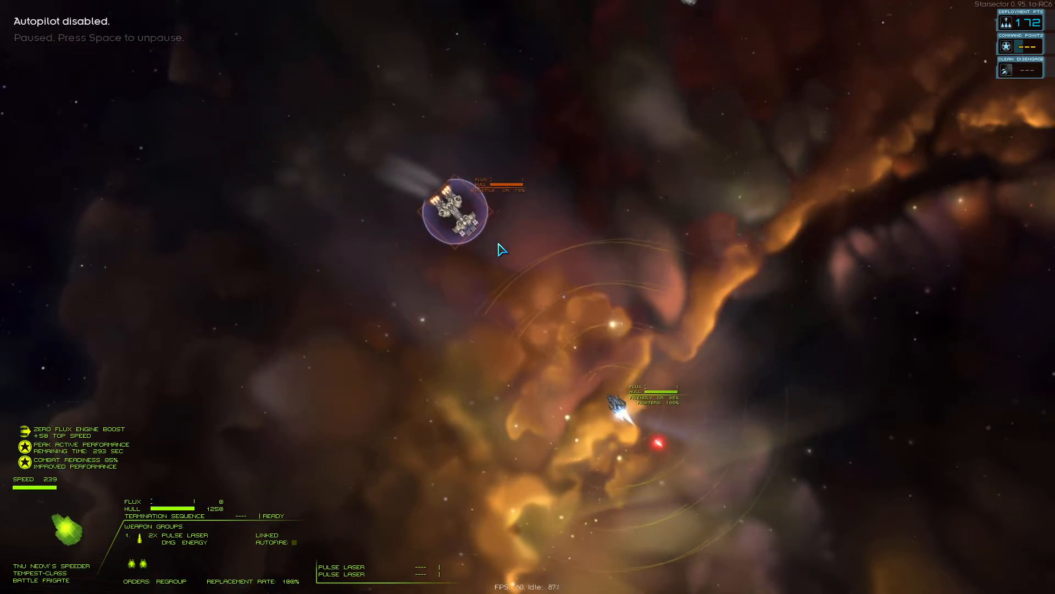
key(space)
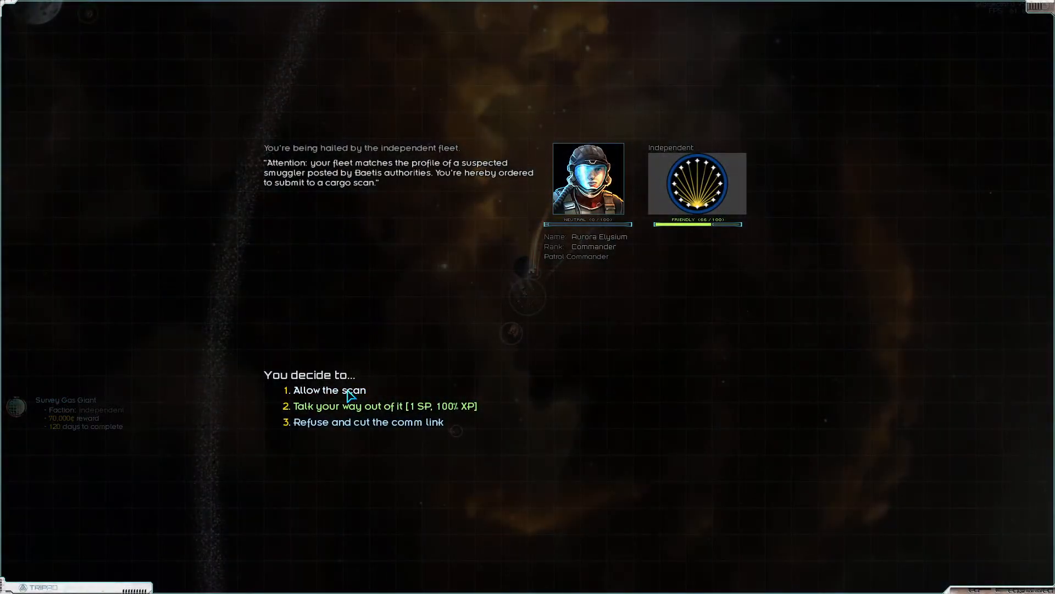
Step: Accept the independent patrol's cargo scan and browse the intel and colonies overviews
click(327, 389)
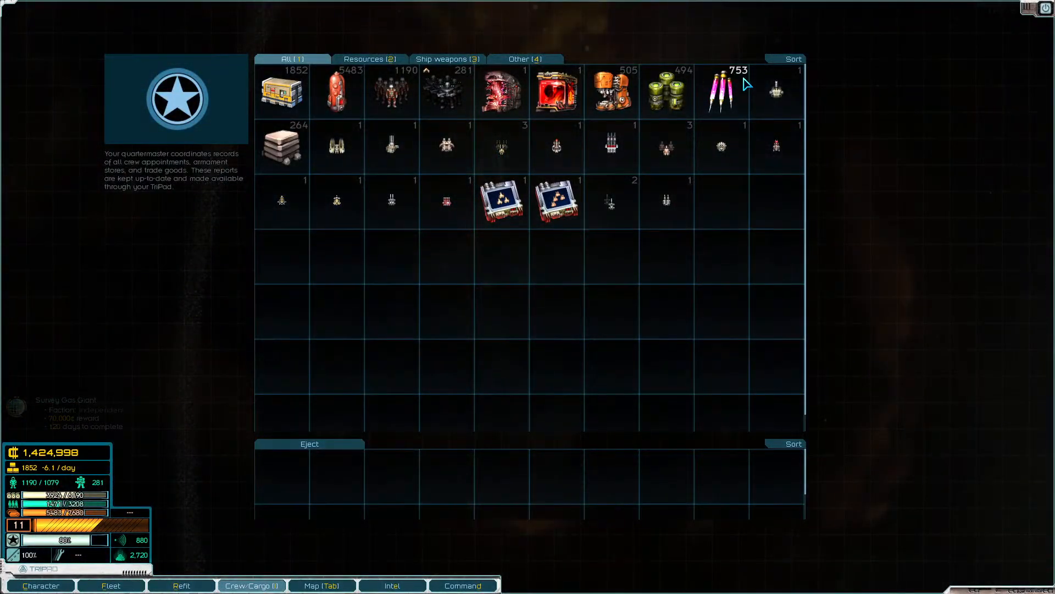
click(392, 585)
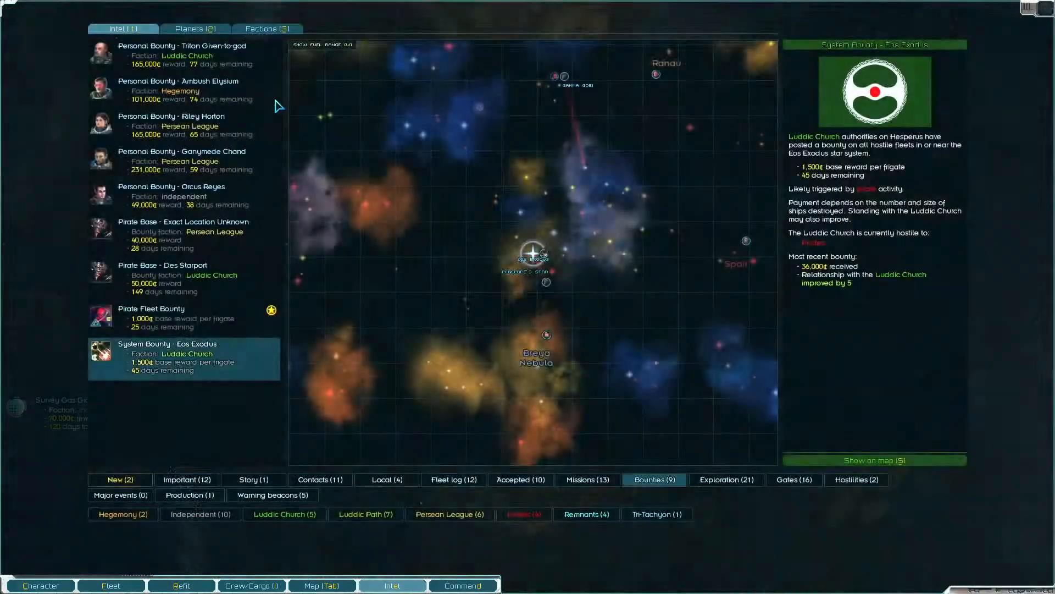
click(461, 584)
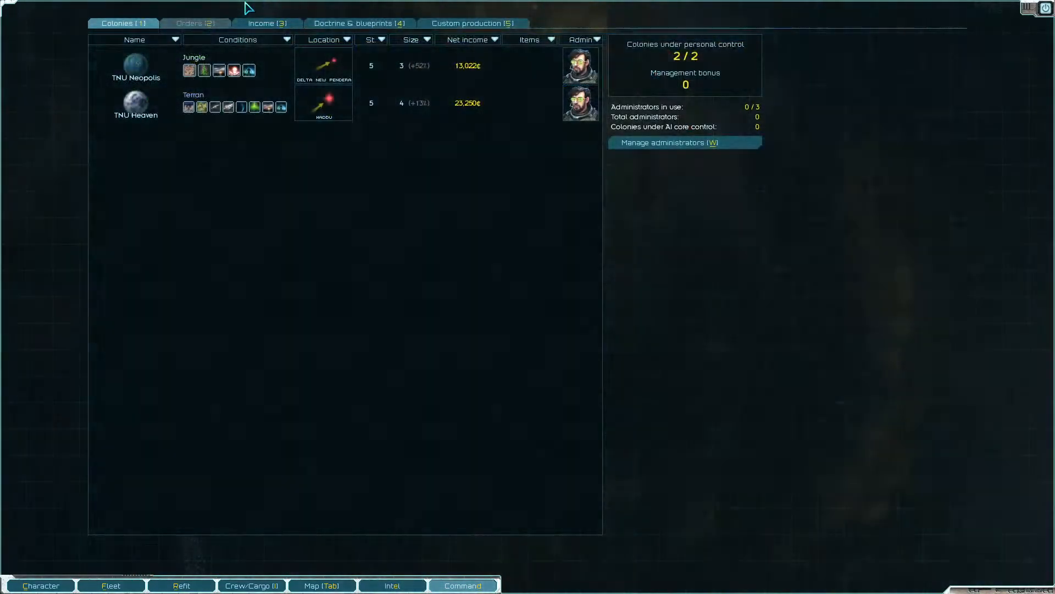
click(392, 585)
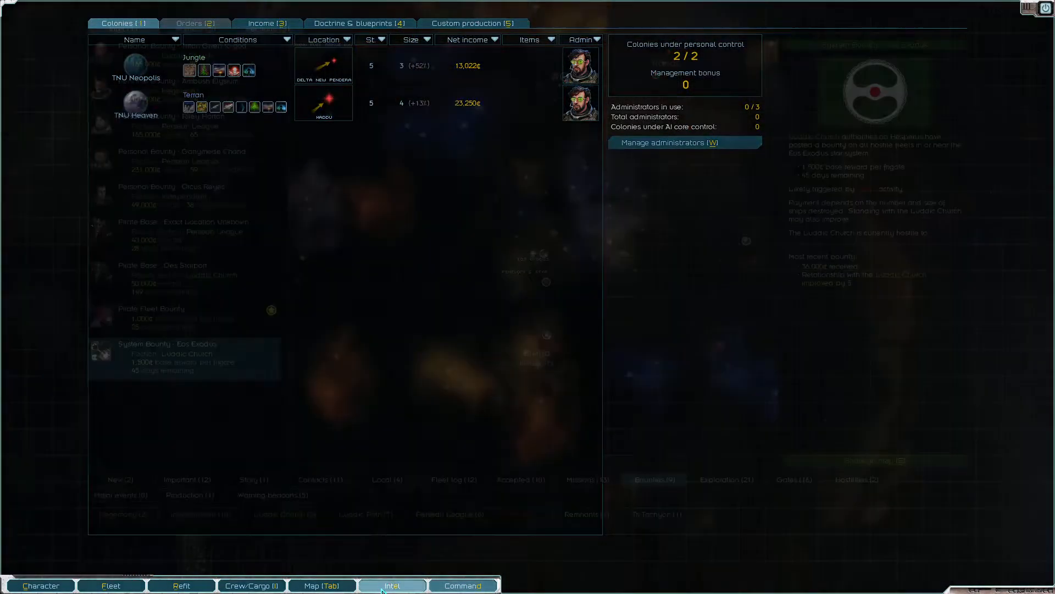
Step: View the Independents' details in the faction standings list
click(267, 28)
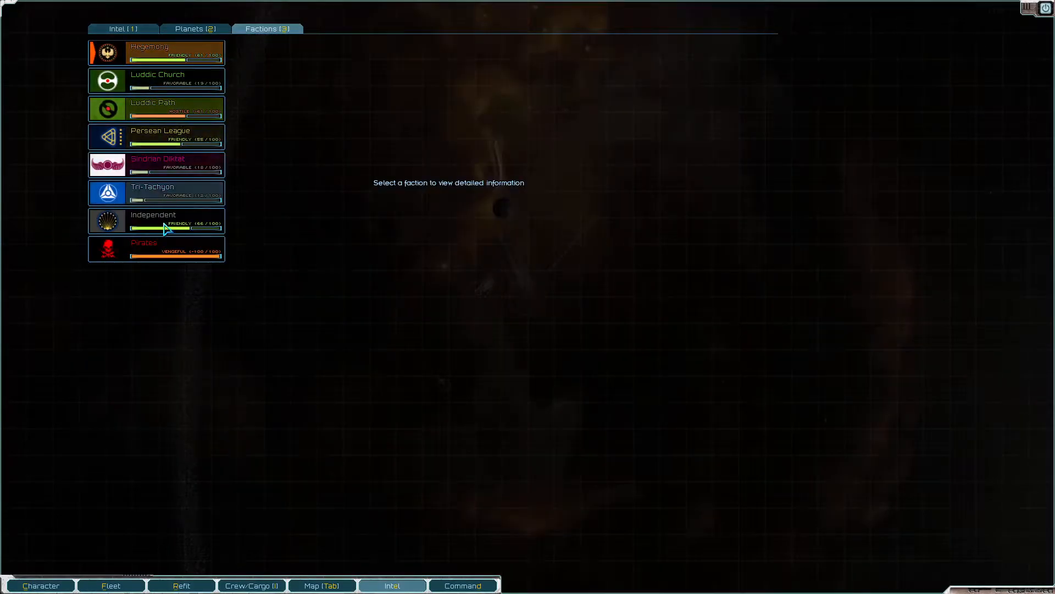
click(157, 221)
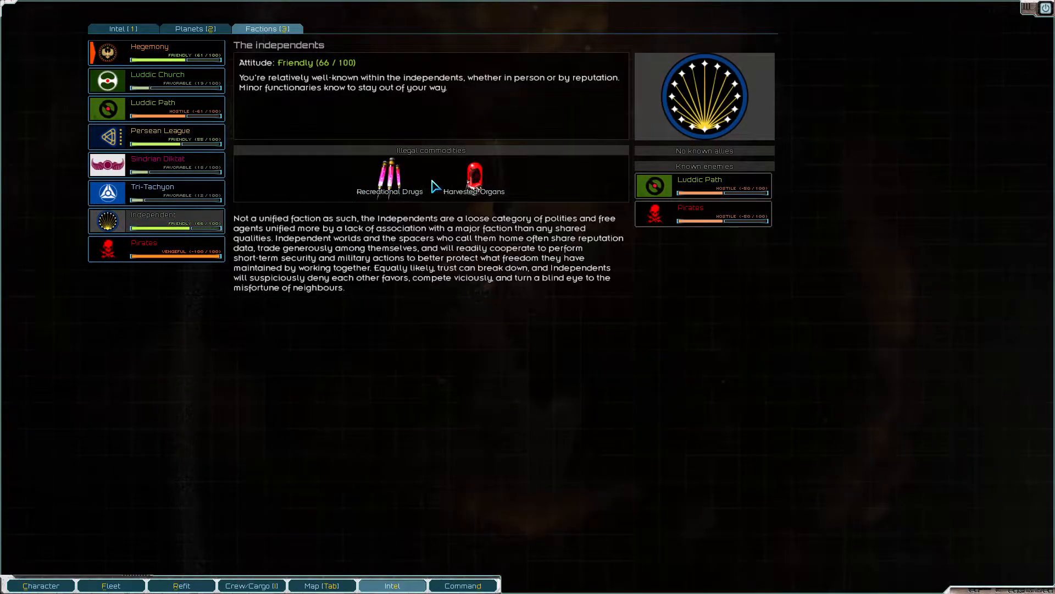
click(117, 28)
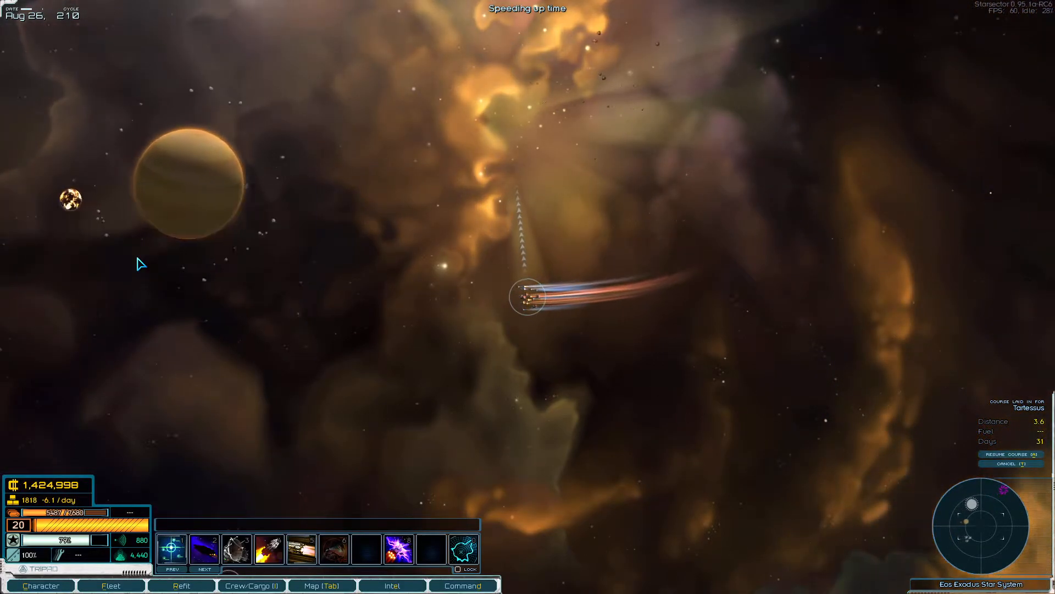
Step: Resume the Tartessus course, jump out of Eos Exodus and pause near the Luddic Path Watchers
click(336, 206)
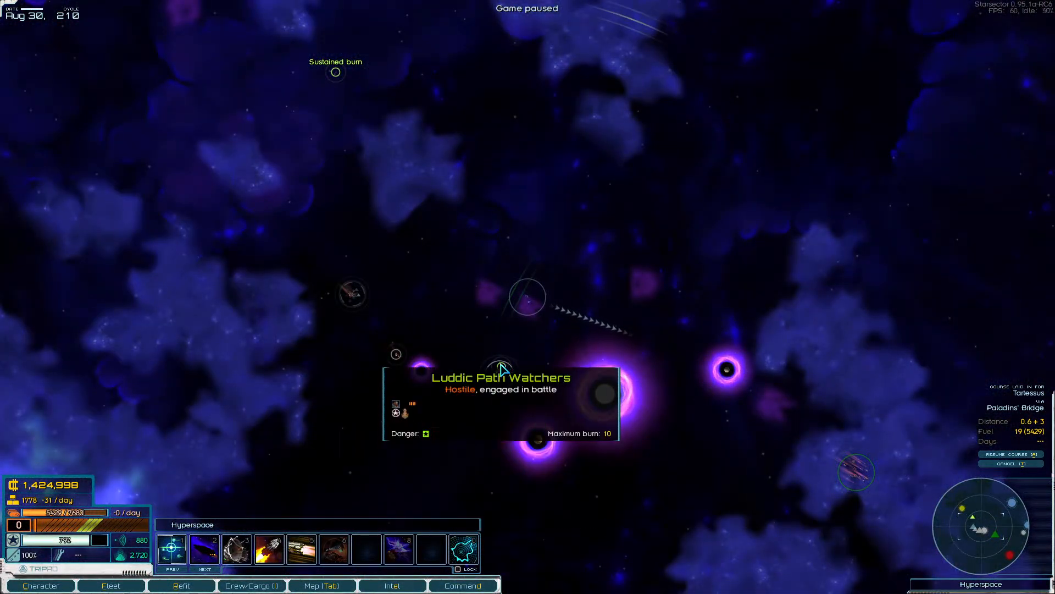
Step: Filter Intel by bounties, new items and contacts, and view the pirate smuggler contact's details
click(321, 585)
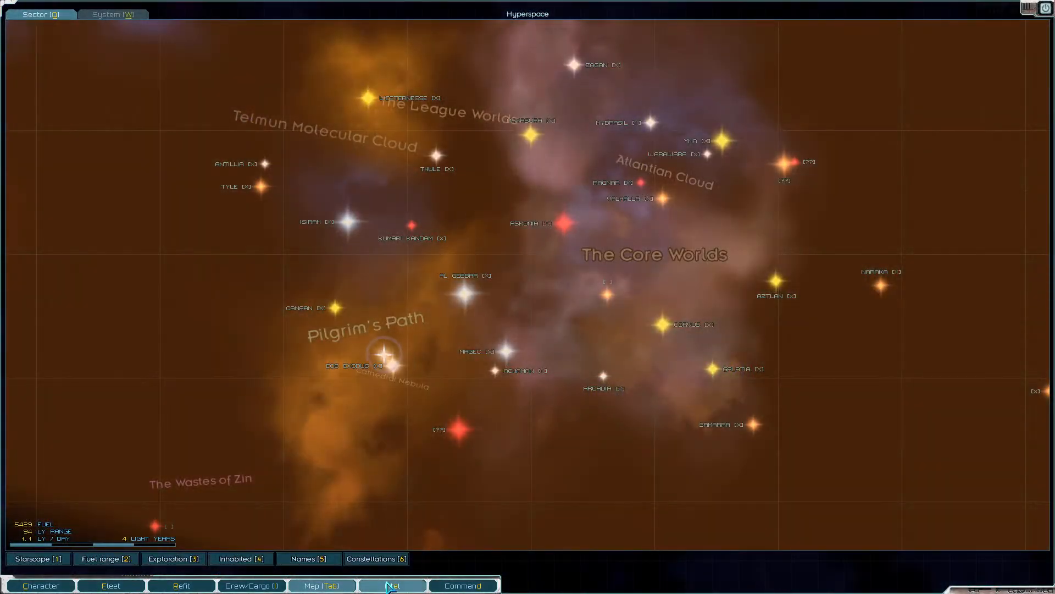
click(392, 585)
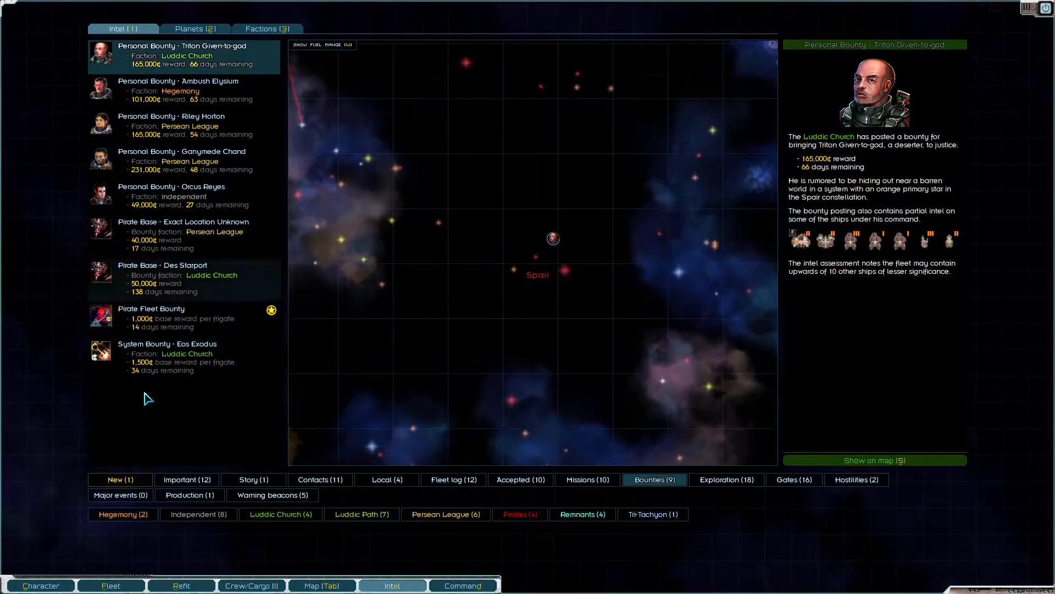
click(119, 479)
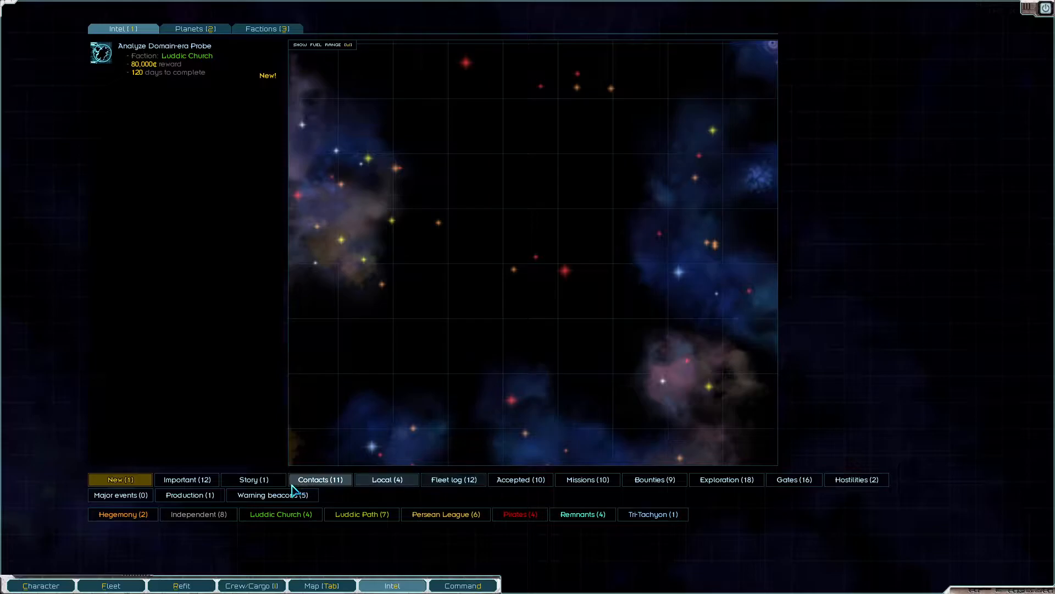
click(319, 479)
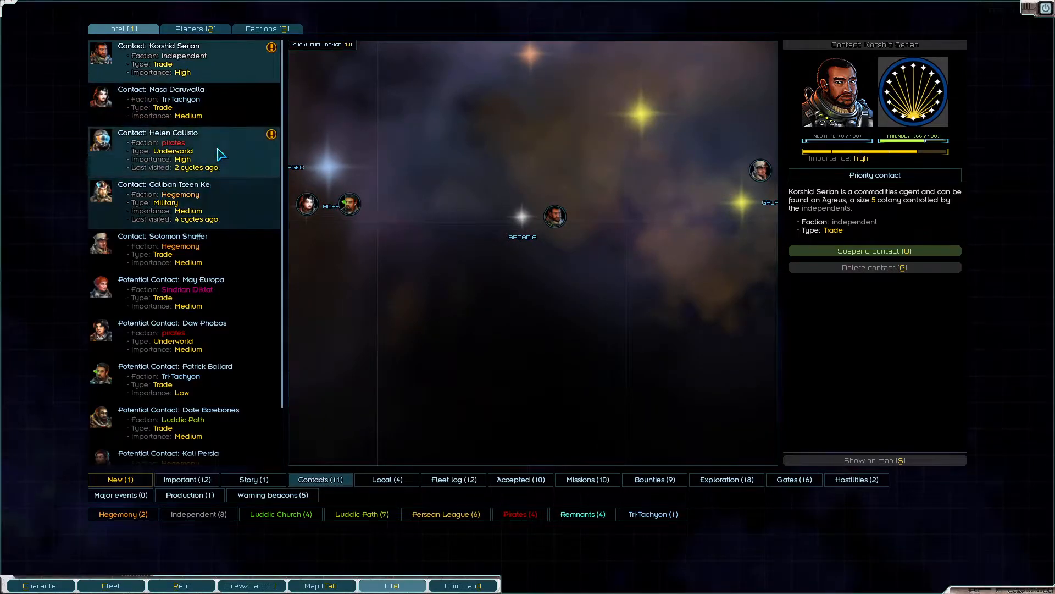
click(182, 151)
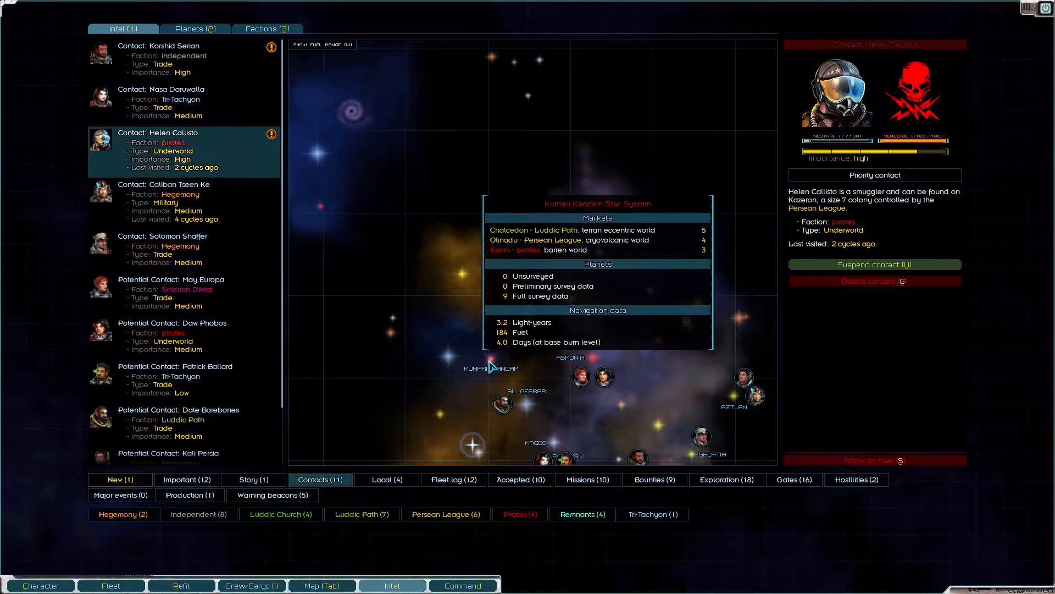
click(251, 585)
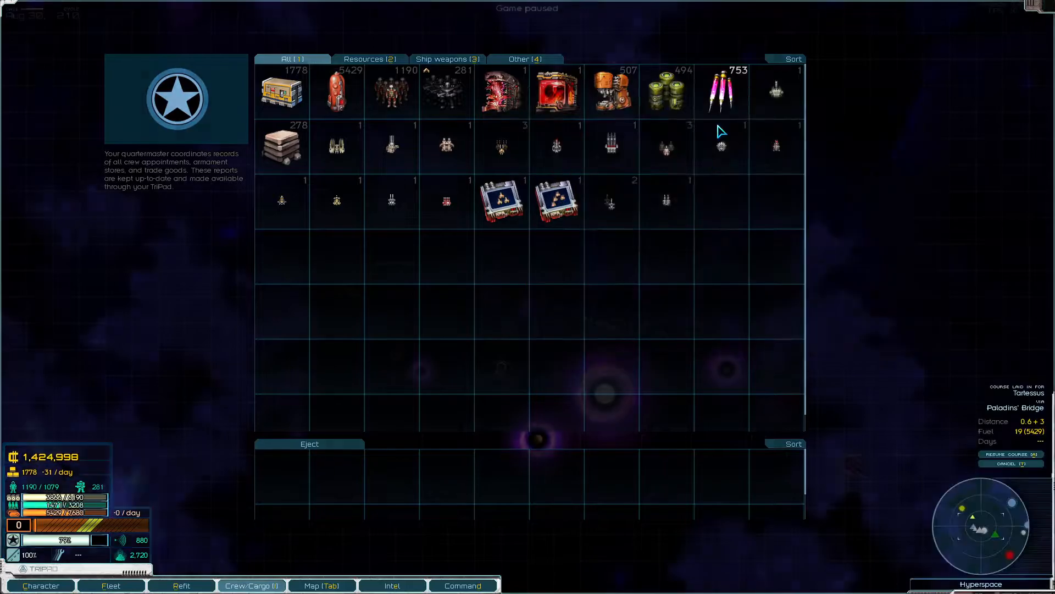
Step: Plot a hyperspace course toward Al Gebbar, pause, and open the production report
click(321, 584)
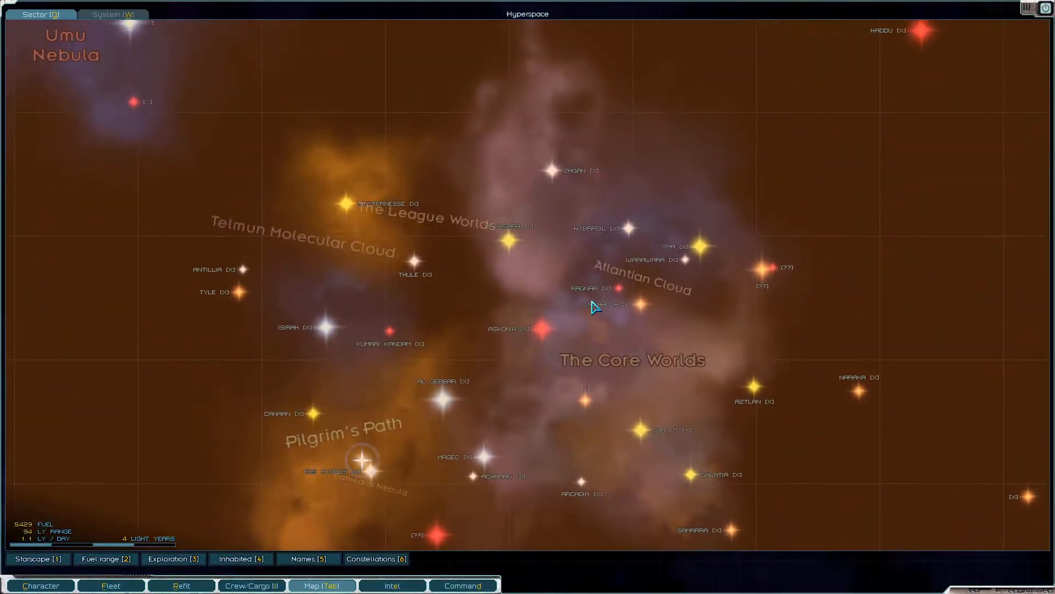
mouse_move(336, 221)
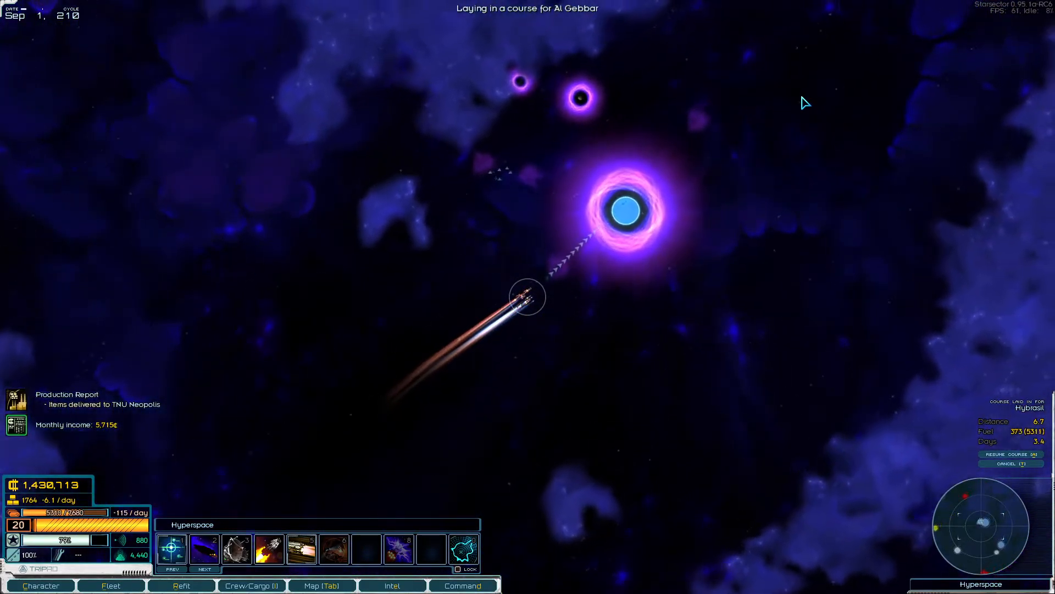
key(space)
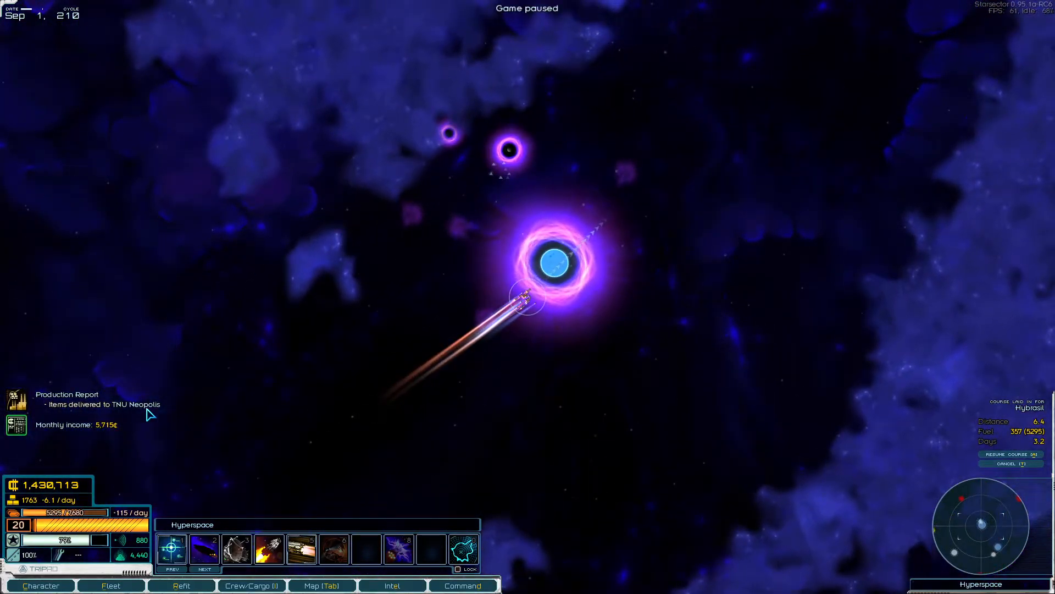
mouse_move(234, 423)
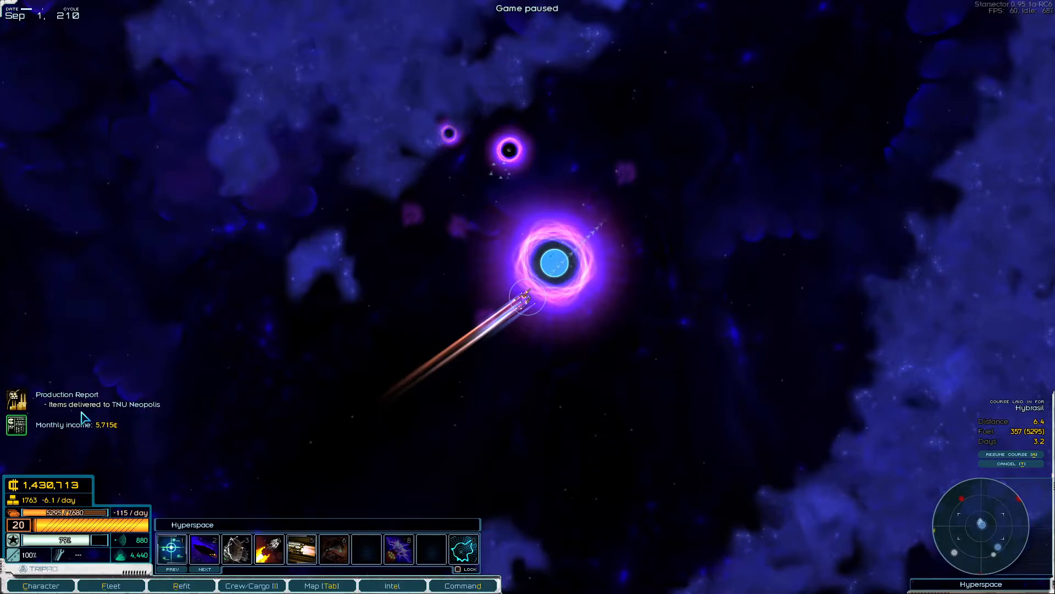
click(392, 585)
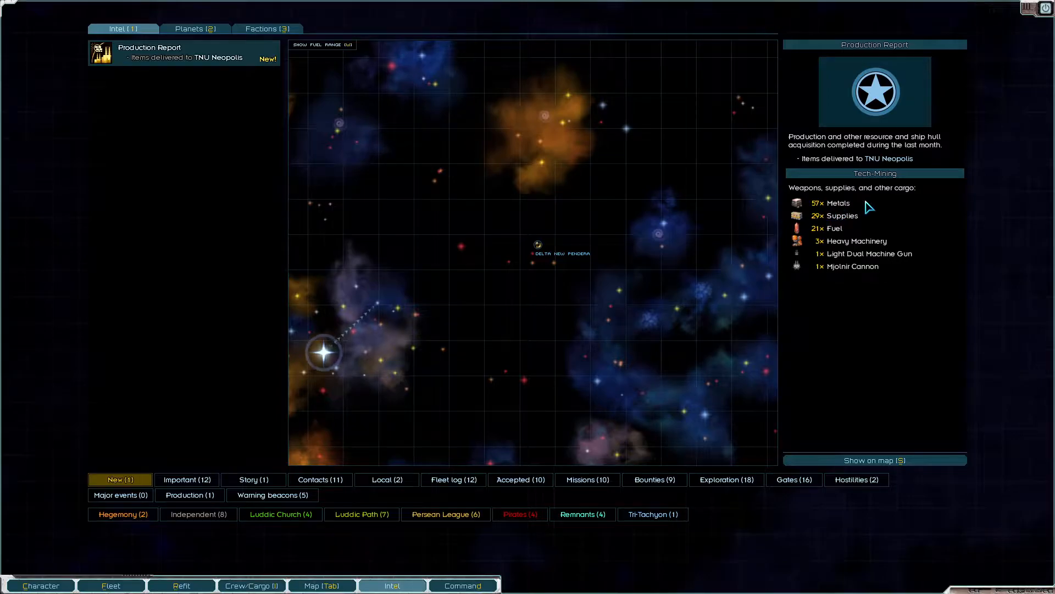
mouse_move(846, 248)
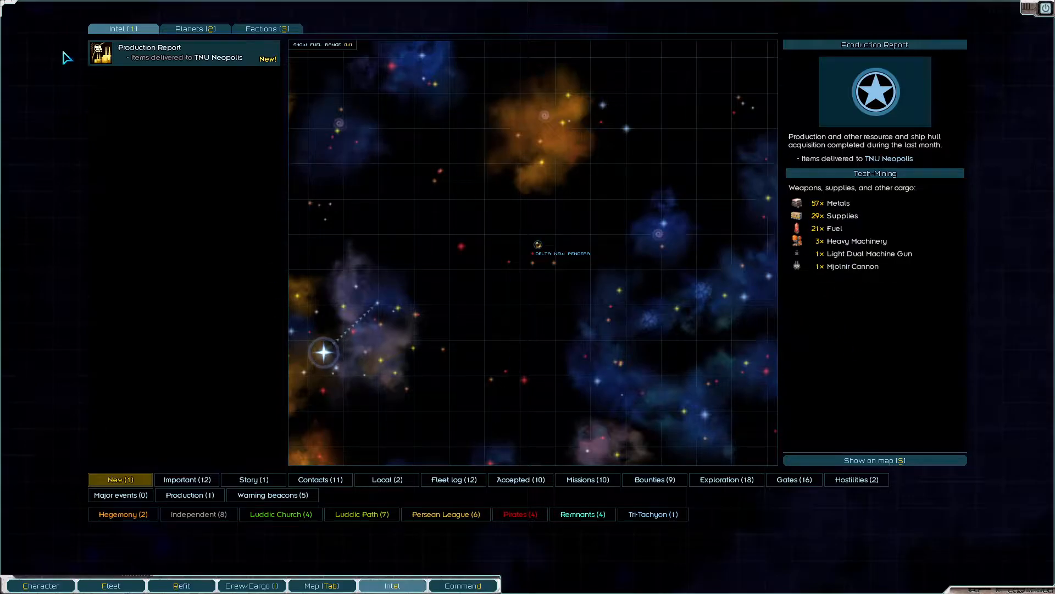
Step: Leave the TNU Neopolis production report for the faction standings list
click(266, 28)
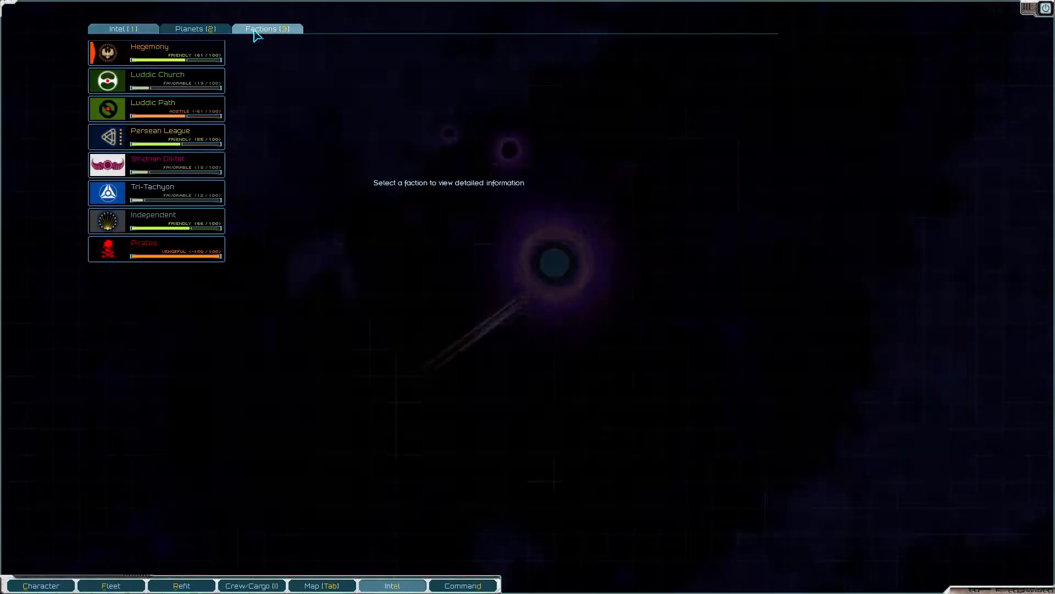
Step: Open colony custom production and set TNU Heaven as the gathering point
click(462, 584)
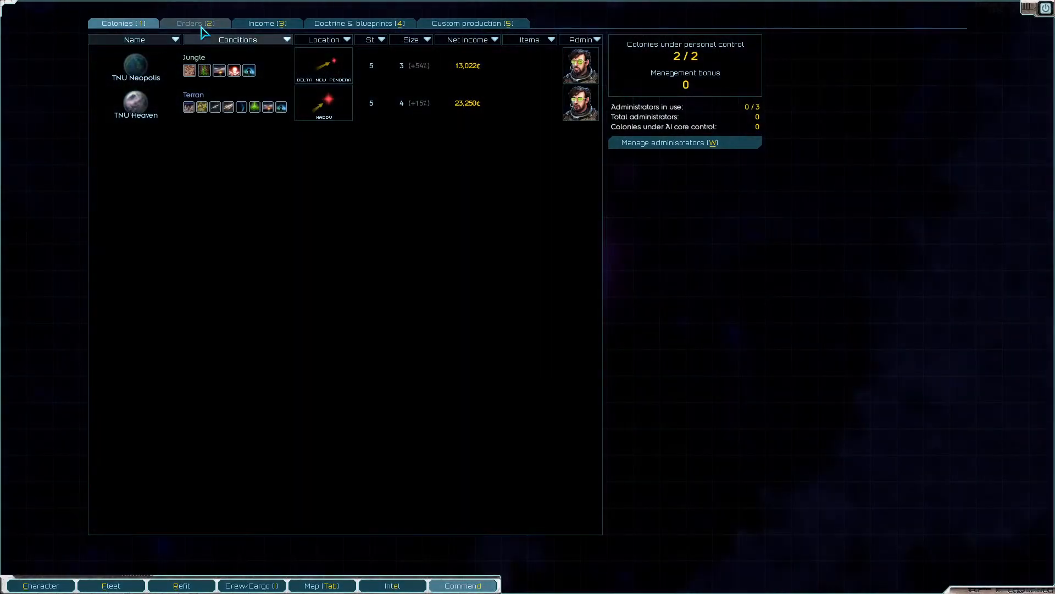
click(360, 23)
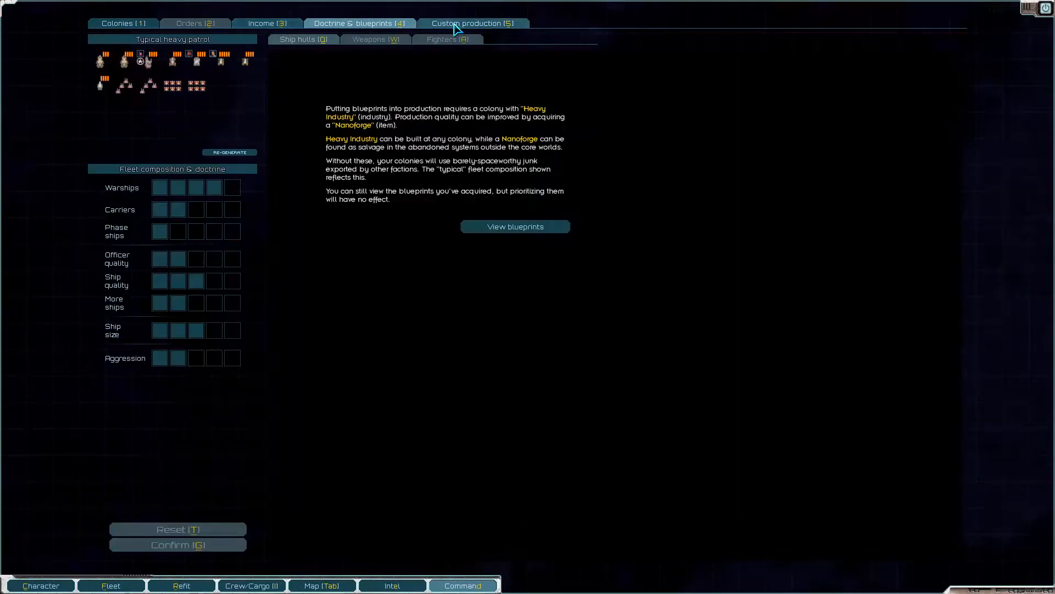
click(473, 23)
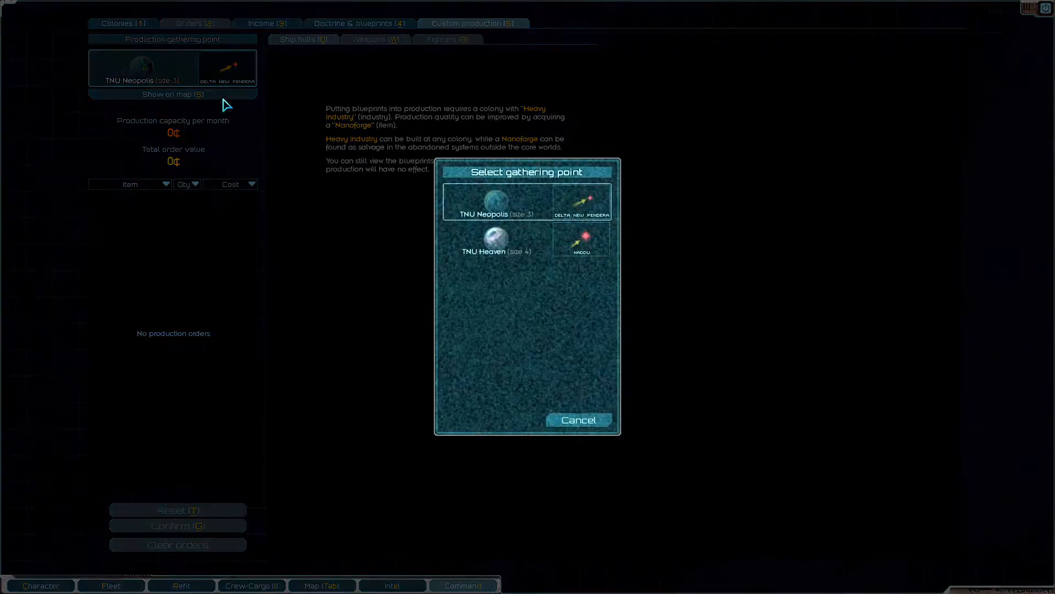
click(496, 240)
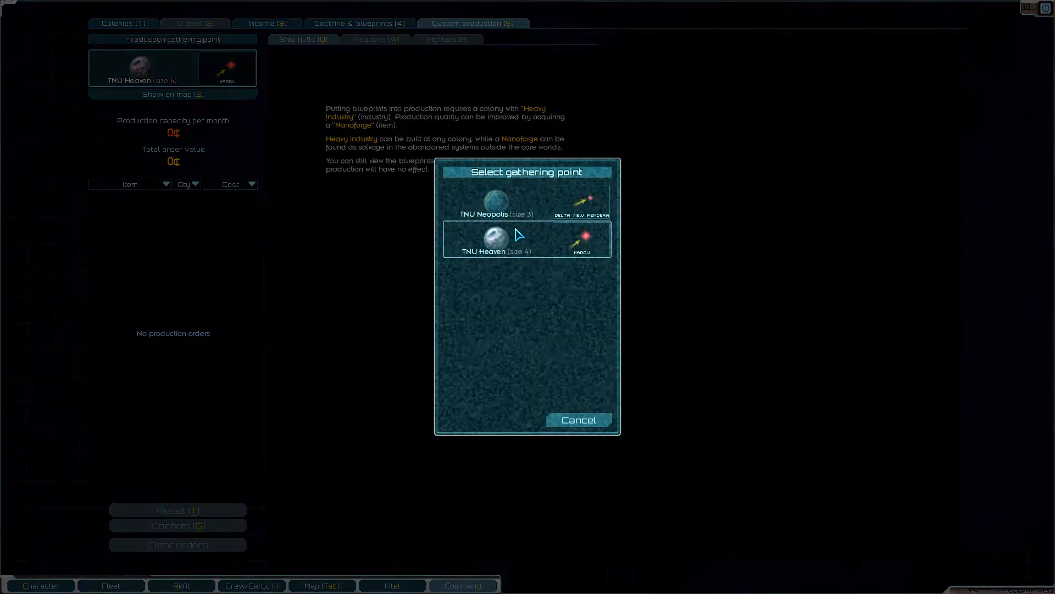
click(495, 251)
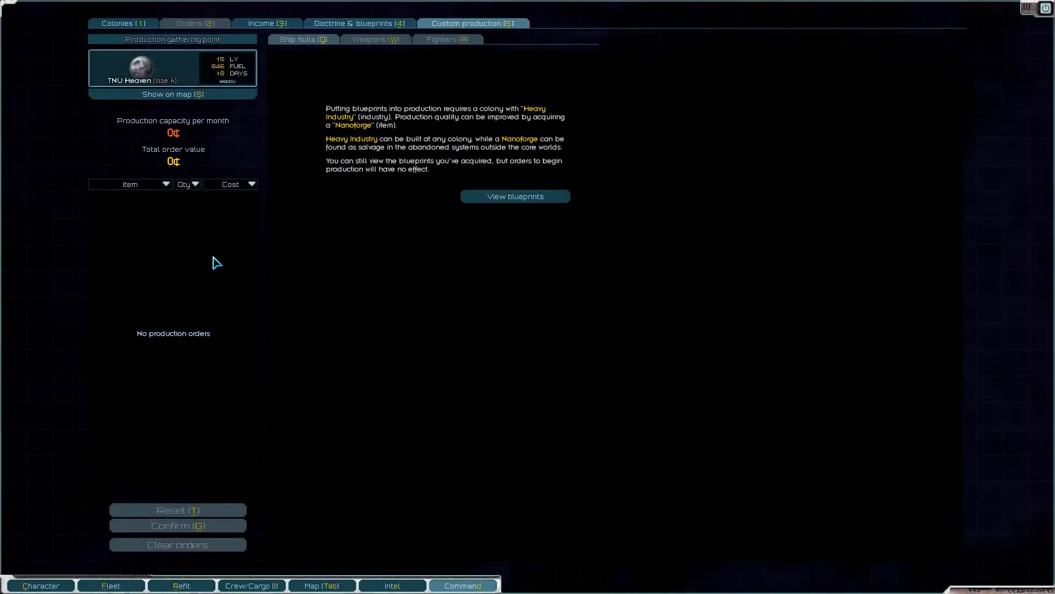
Step: Browse ship hull blueprints and fleet doctrine, regenerating the typical heavy patrol preview
click(514, 196)
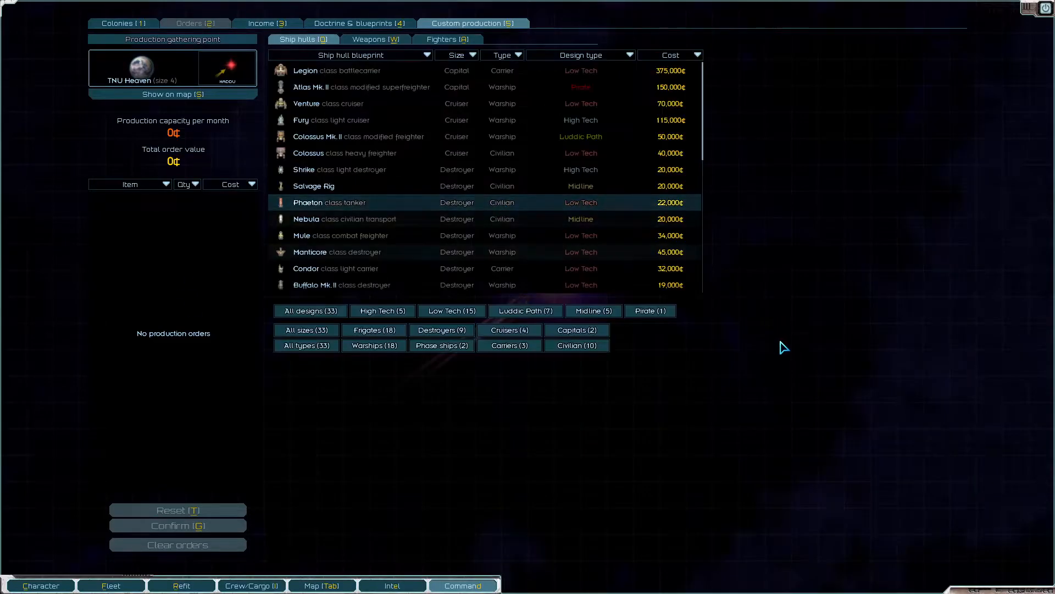
click(343, 219)
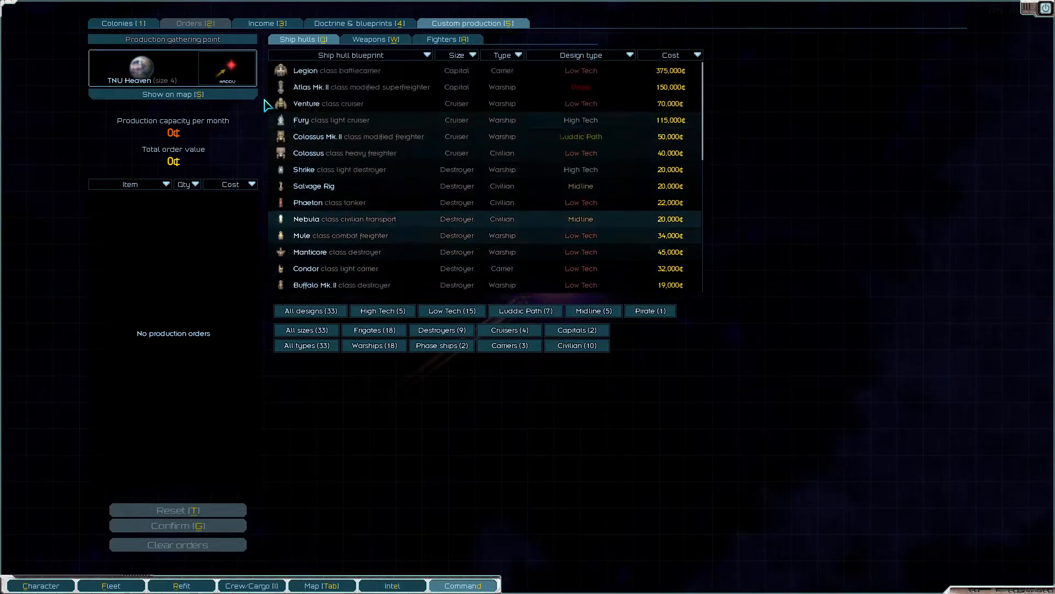
click(358, 23)
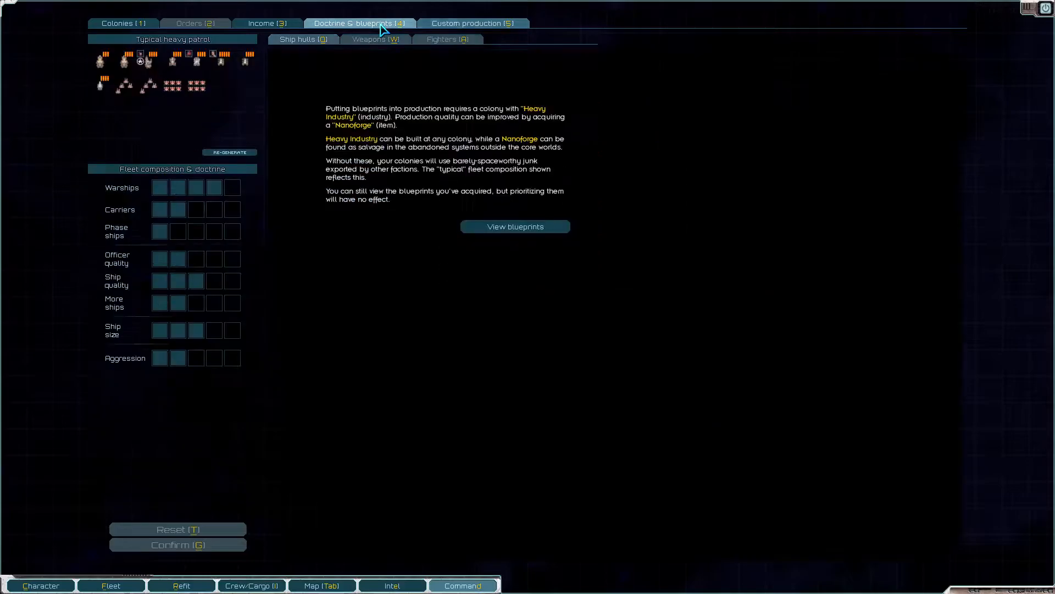
click(473, 23)
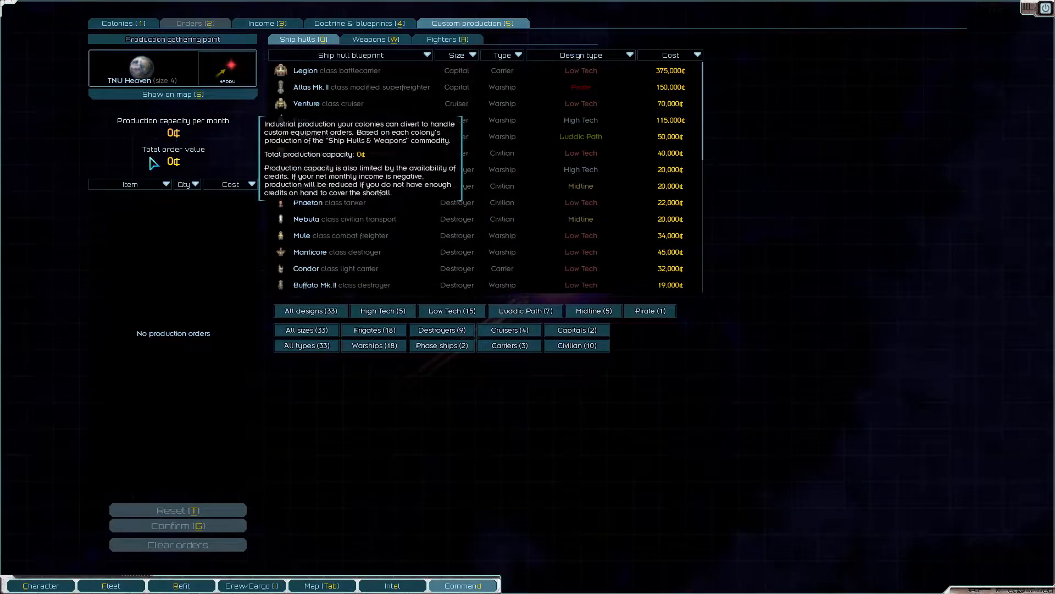
click(358, 23)
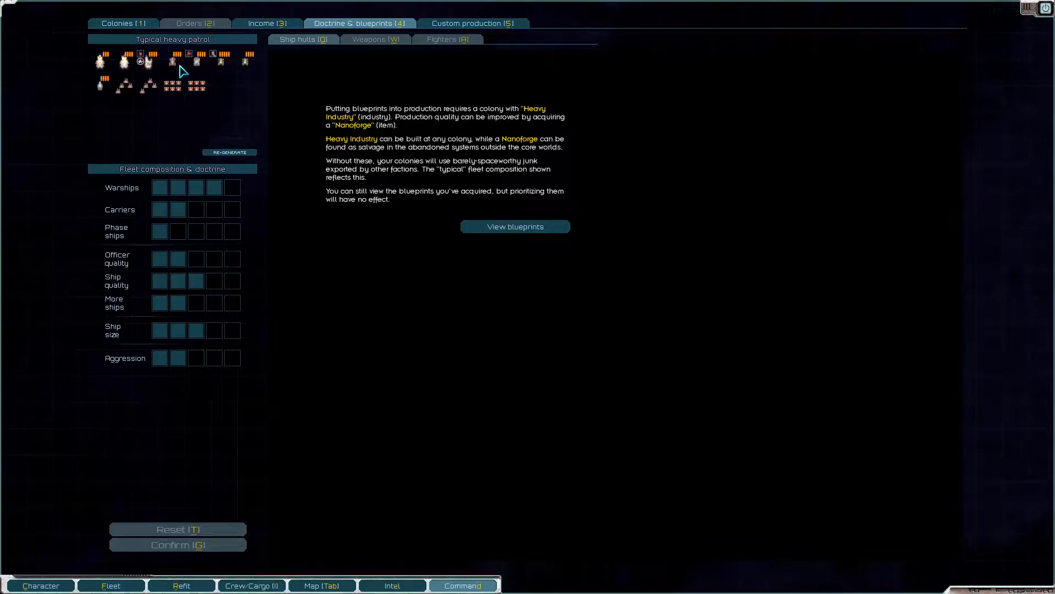
mouse_move(209, 61)
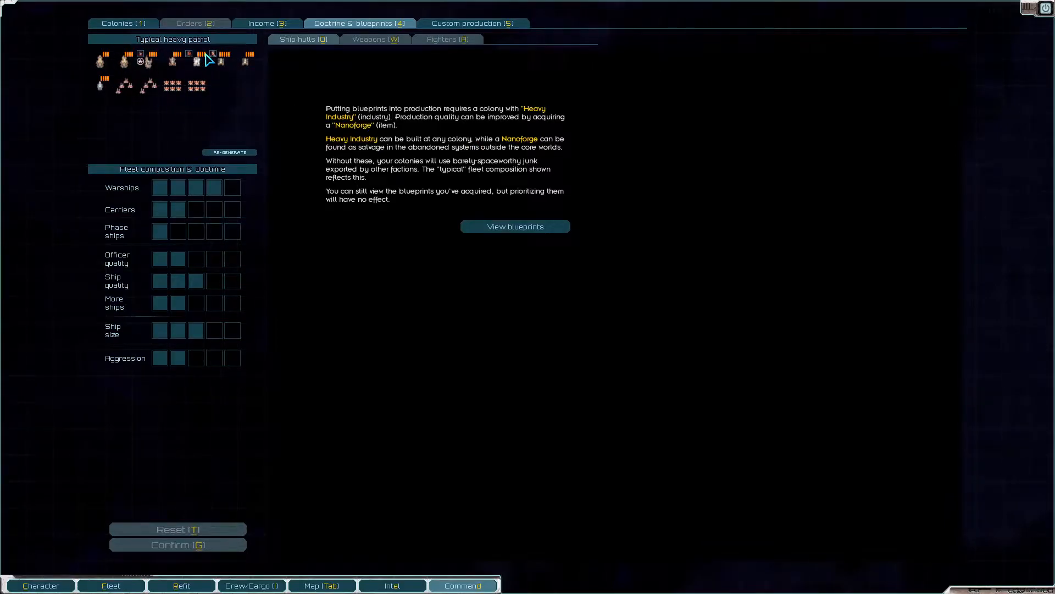
mouse_move(145, 61)
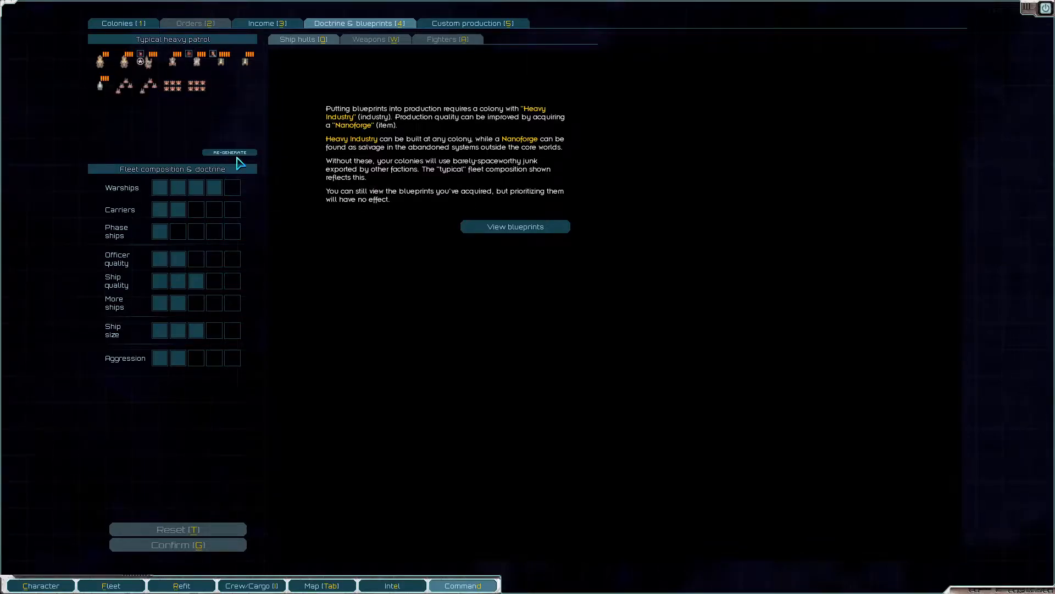
click(177, 357)
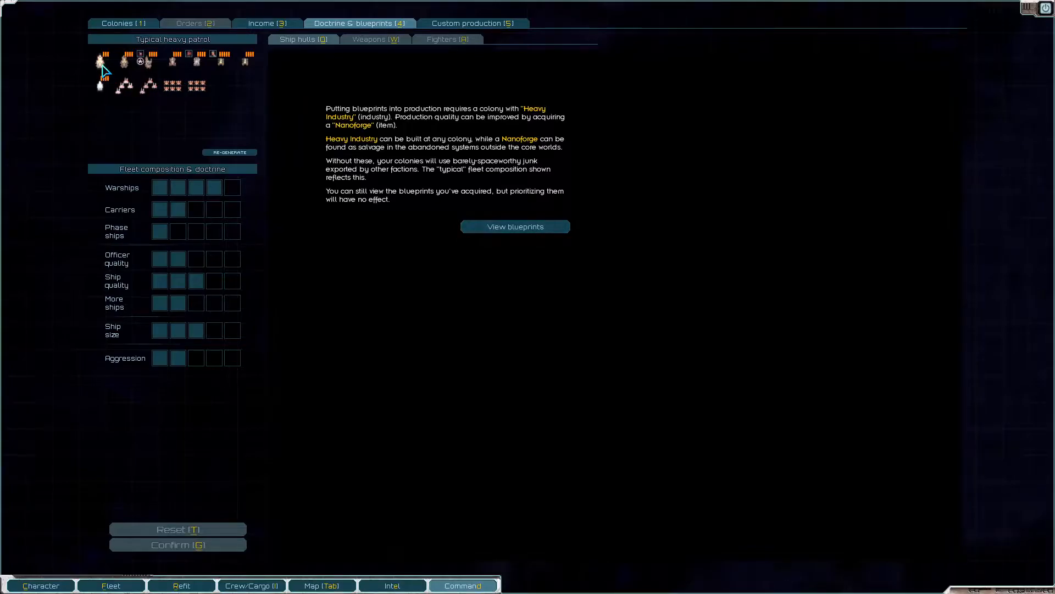
mouse_move(309, 78)
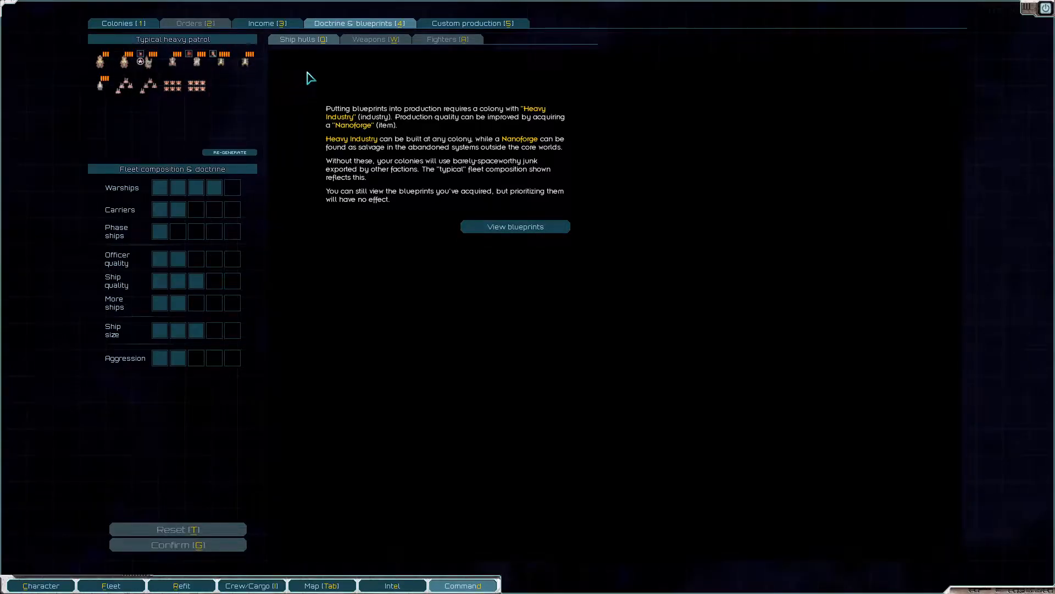
click(267, 23)
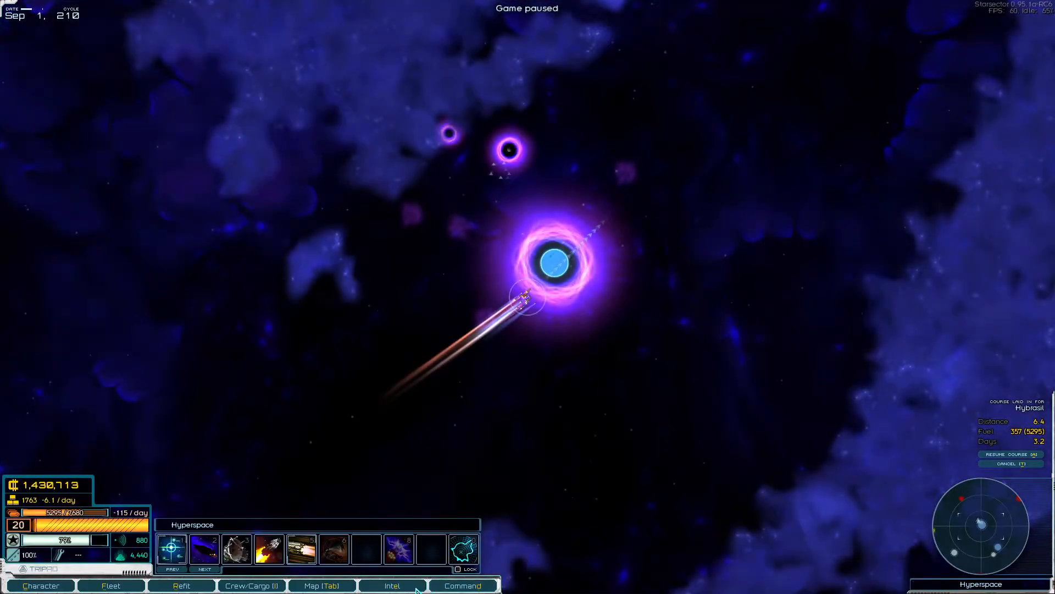
click(391, 585)
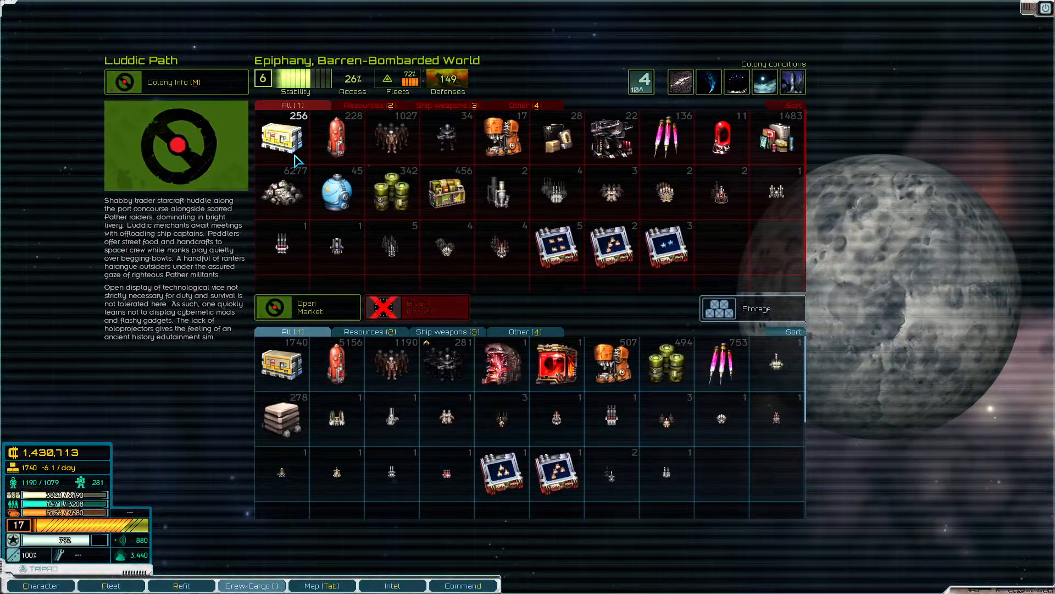
mouse_move(281, 138)
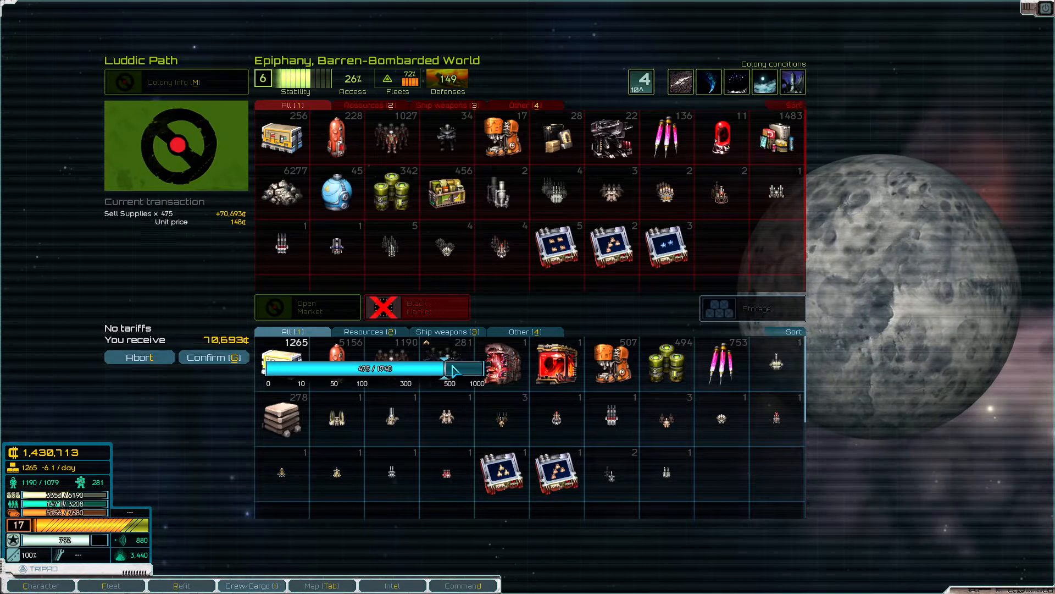
Step: Sell 600 supplies and 100 marines at Epiphany, raising credits to 1,548,200
drag(450, 369, 468, 368)
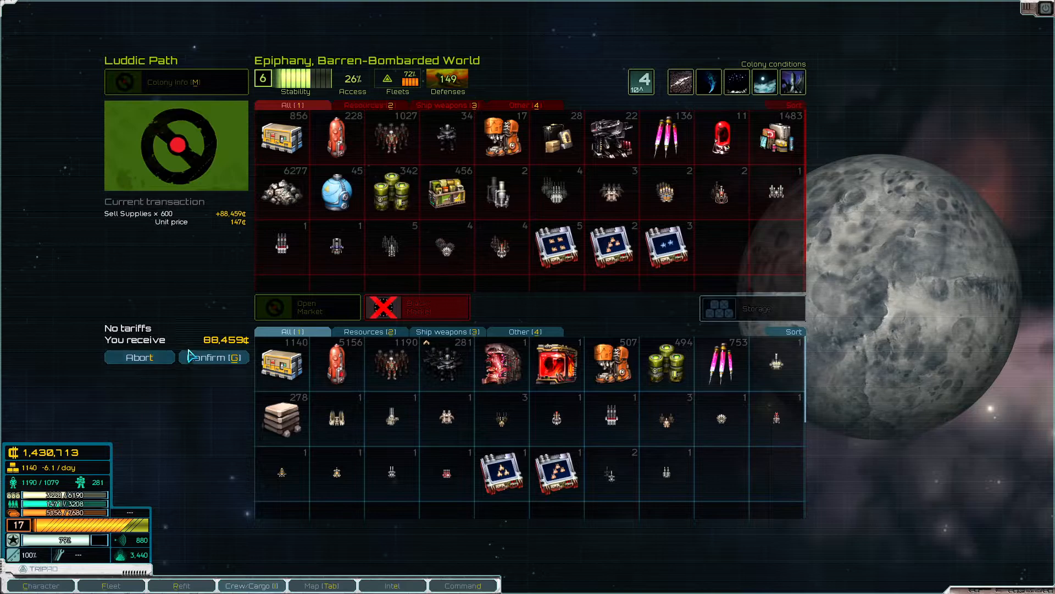
click(213, 357)
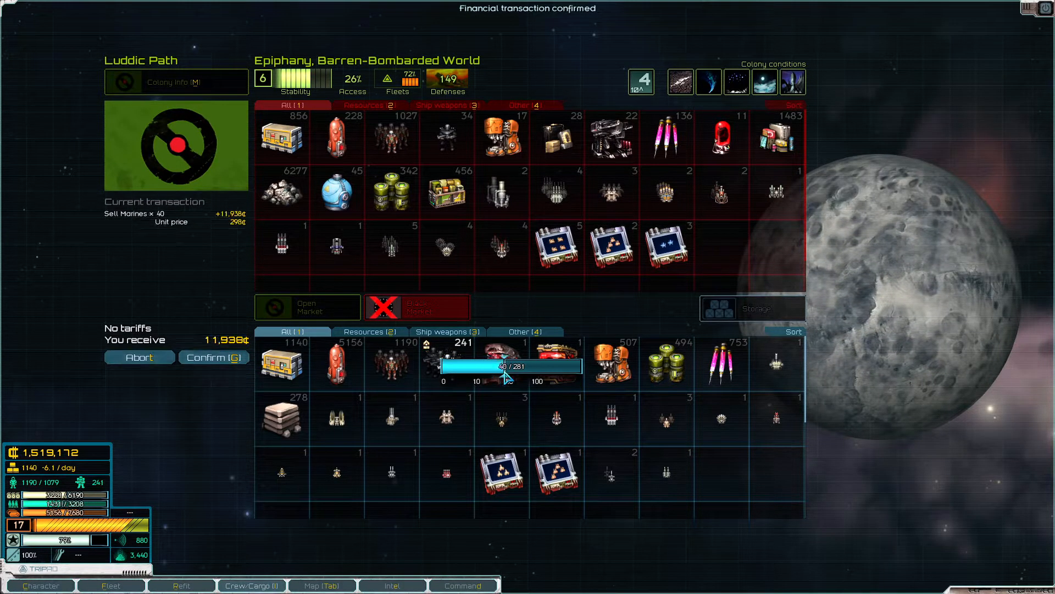
drag(501, 367, 539, 367)
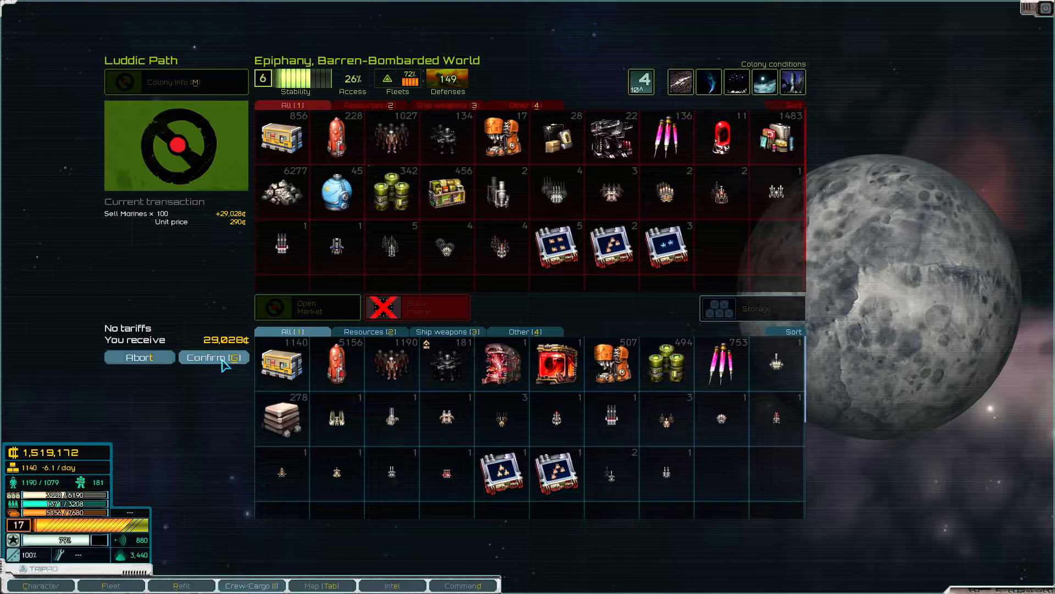
click(212, 357)
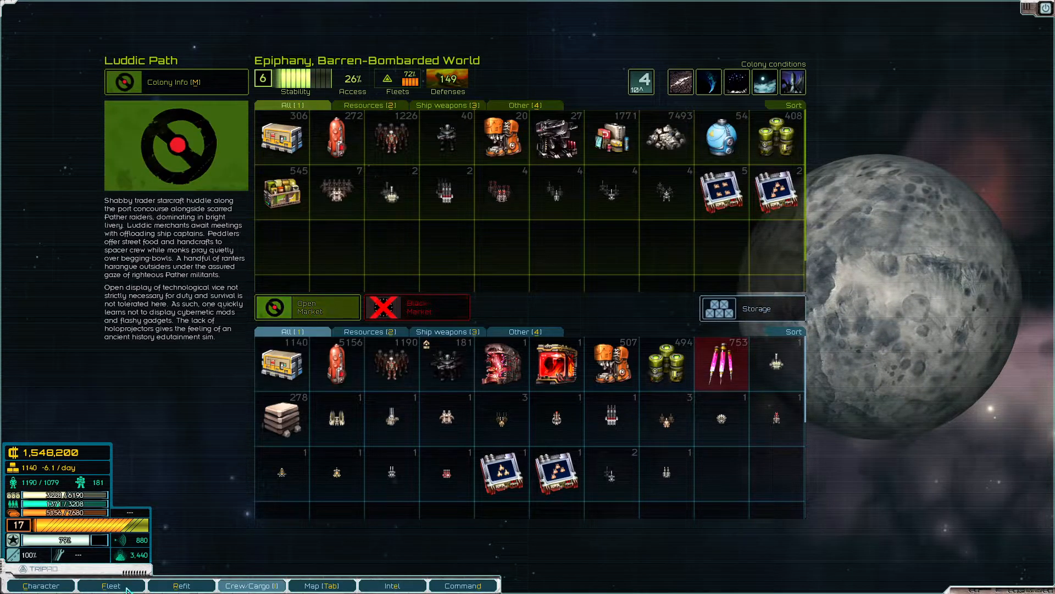
click(111, 585)
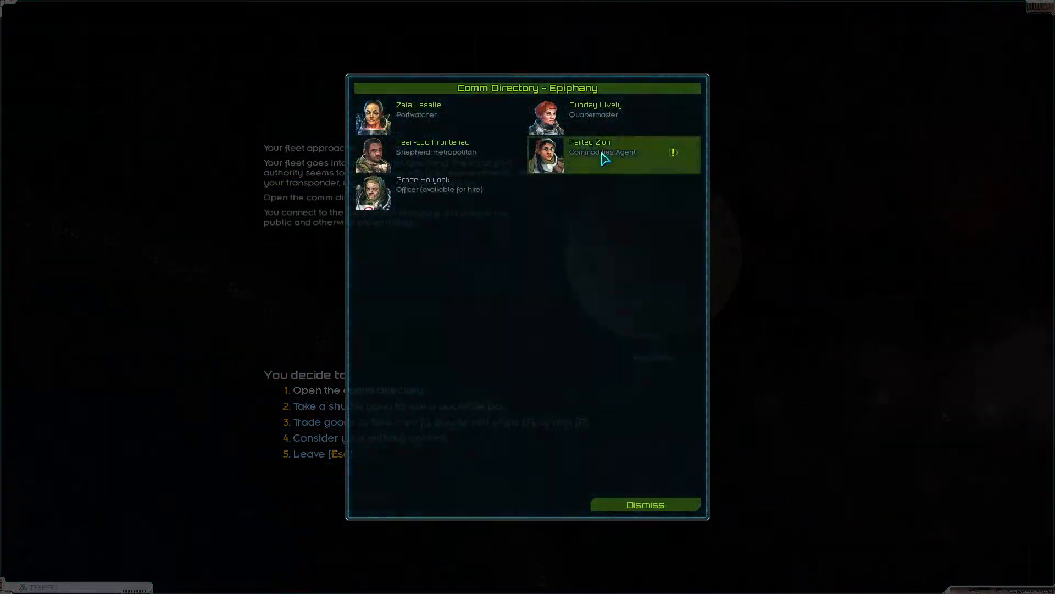
Step: Ask Farley Zion about the technology, confront her, then trace her comms for a raid
click(601, 152)
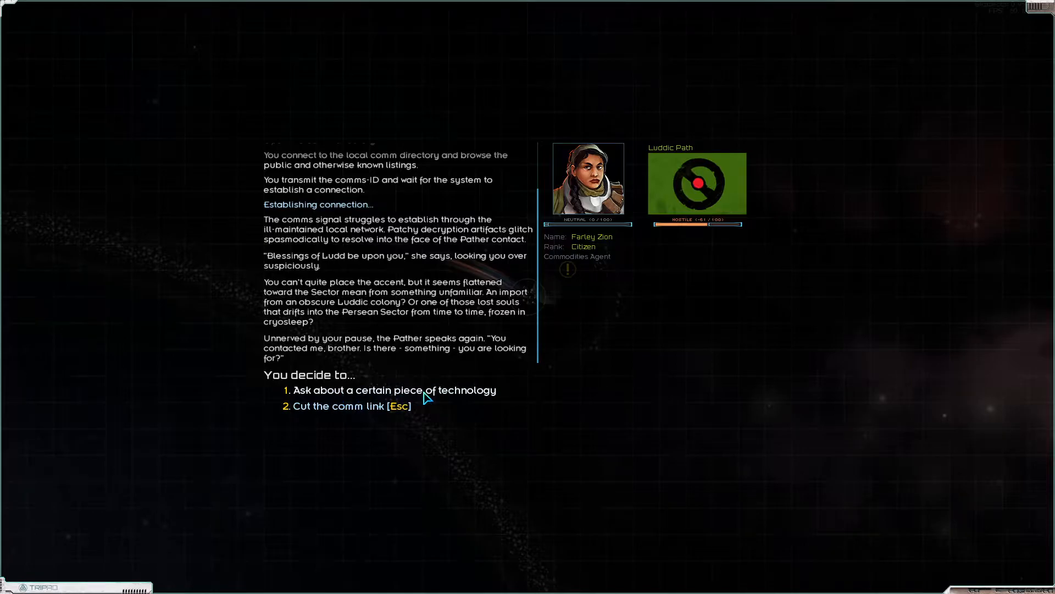
click(395, 390)
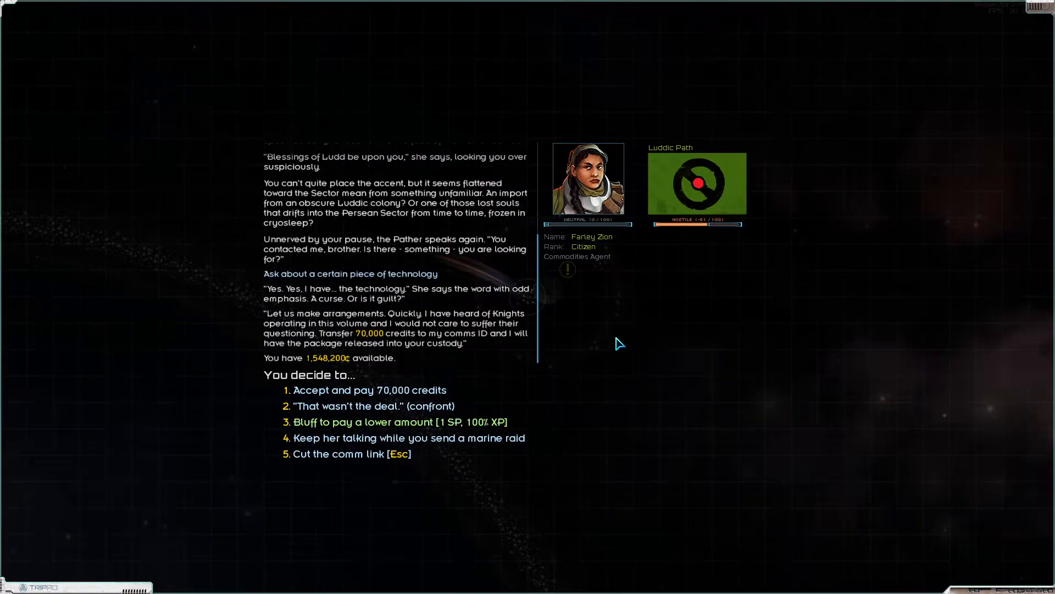
click(348, 405)
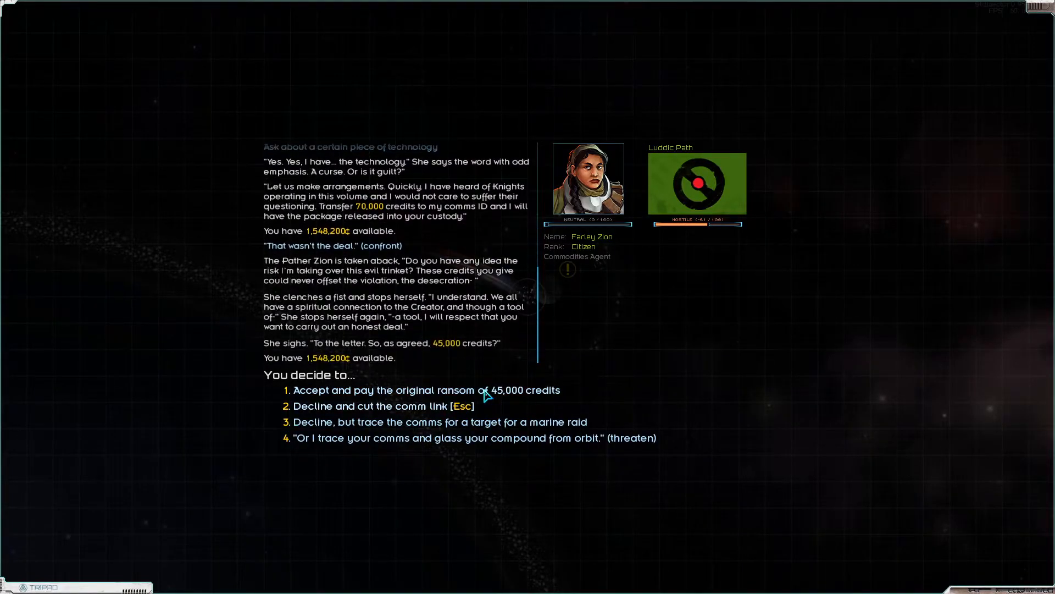
mouse_move(369, 453)
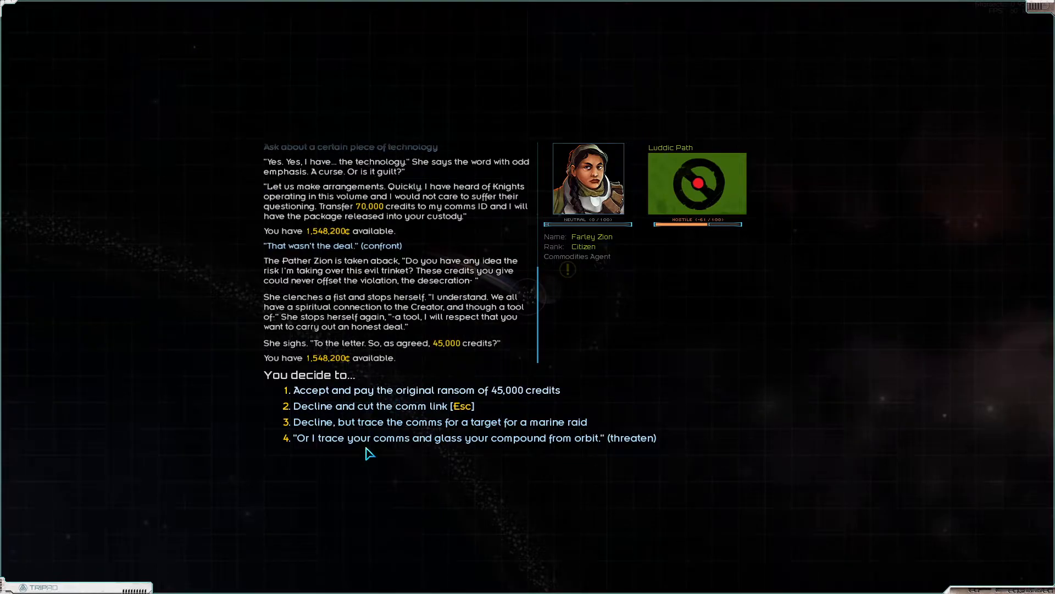
mouse_move(343, 426)
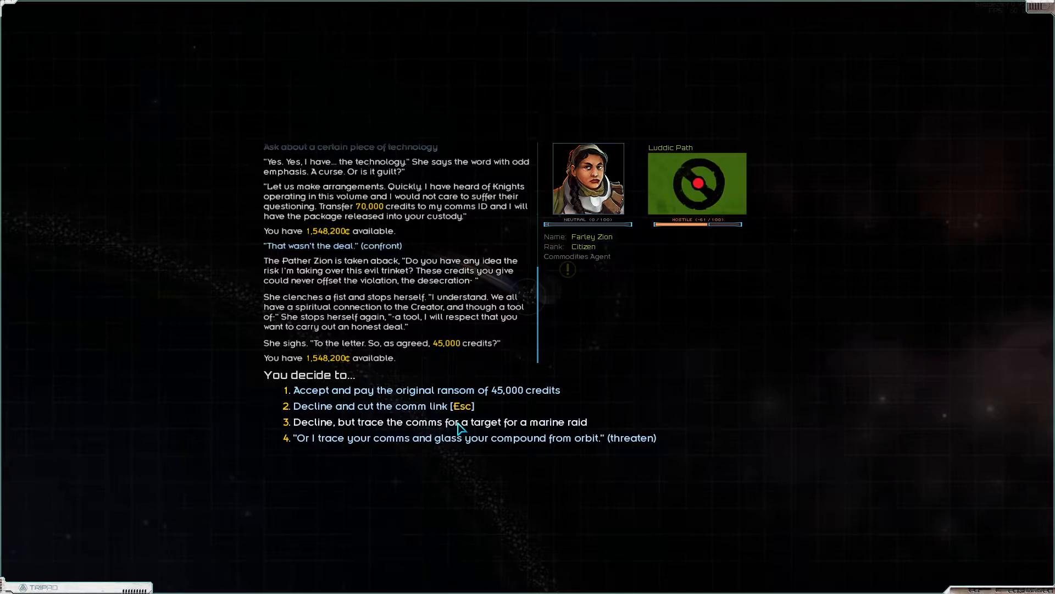
mouse_move(570, 432)
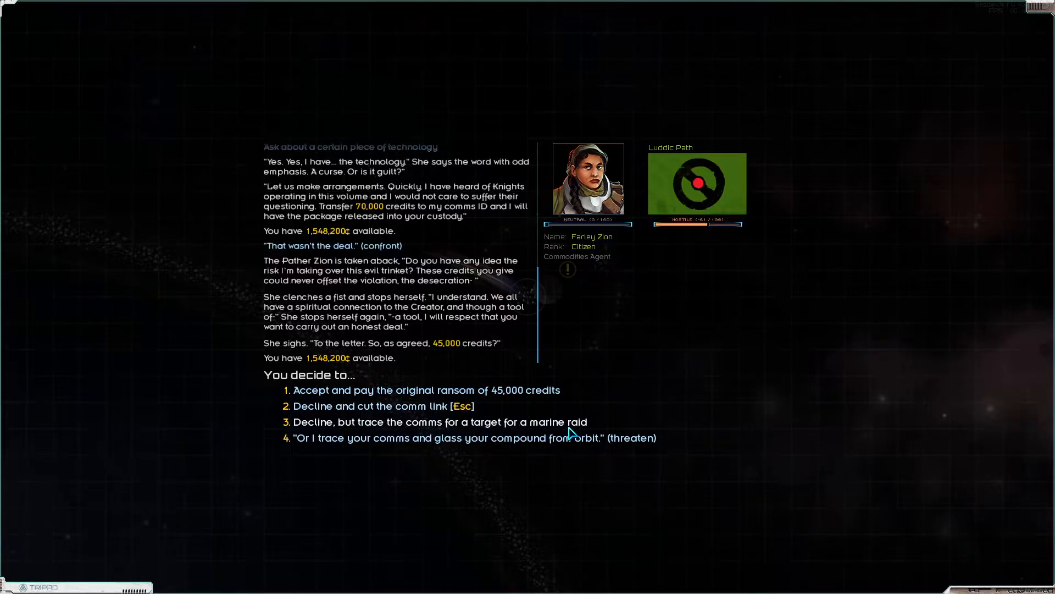
click(438, 421)
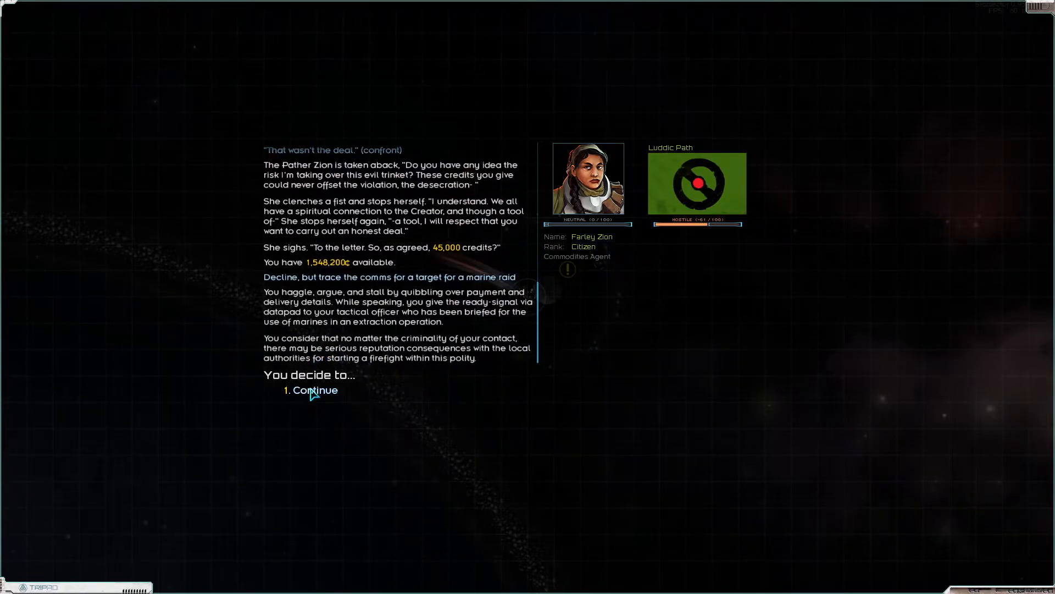
Step: Raid for the classified Explorarium probe samples, recovering them for one marine lost
click(315, 389)
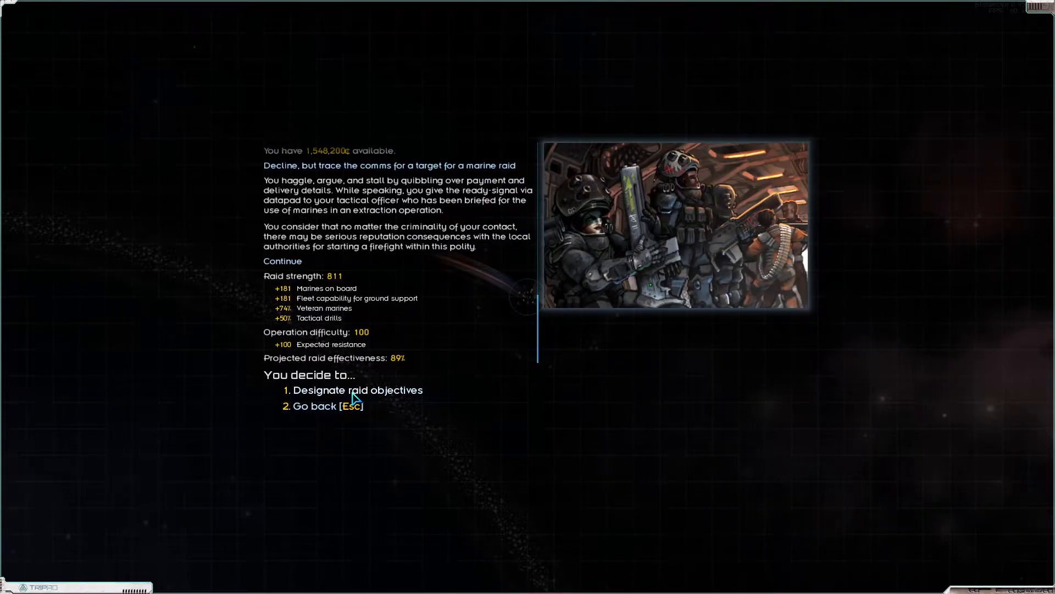
click(359, 389)
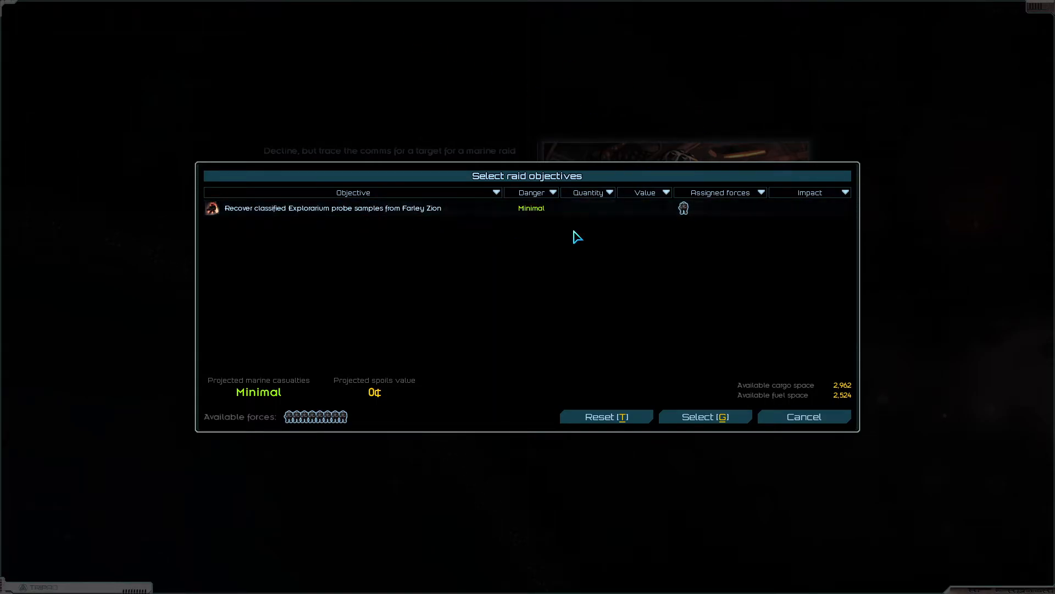
mouse_move(592, 276)
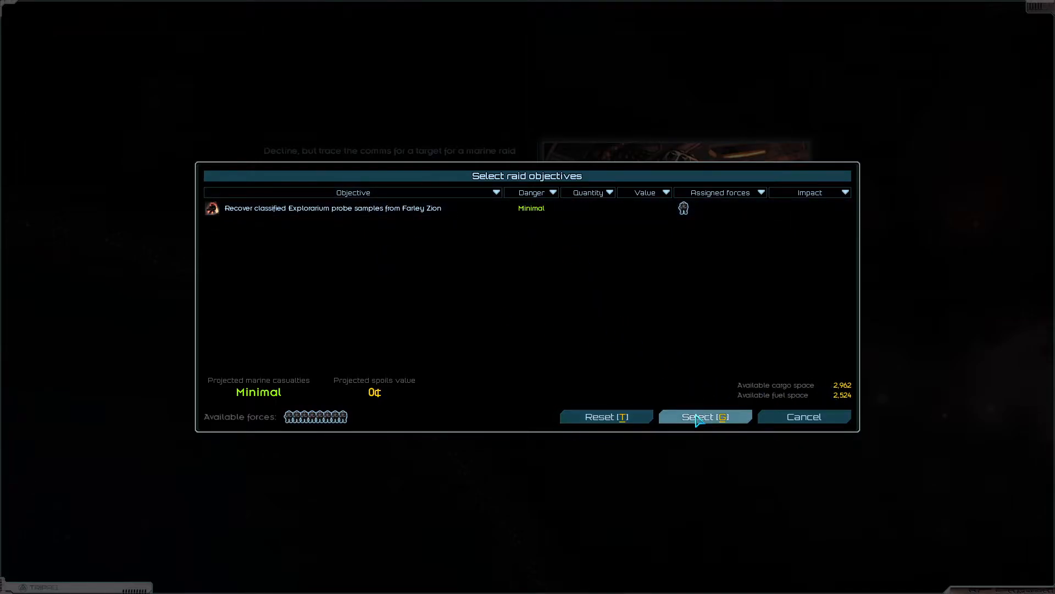
click(704, 416)
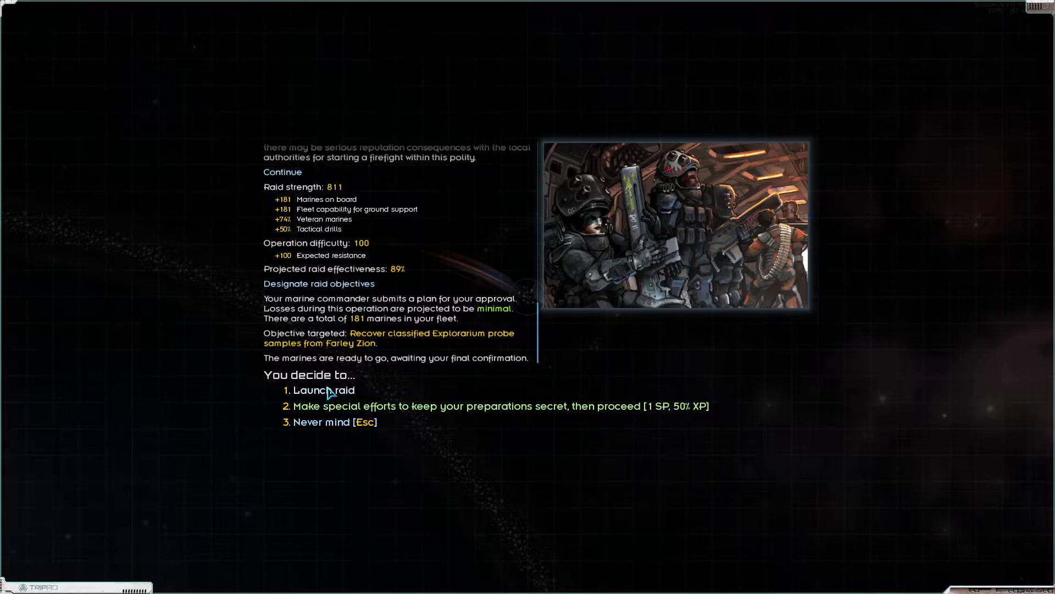
click(322, 389)
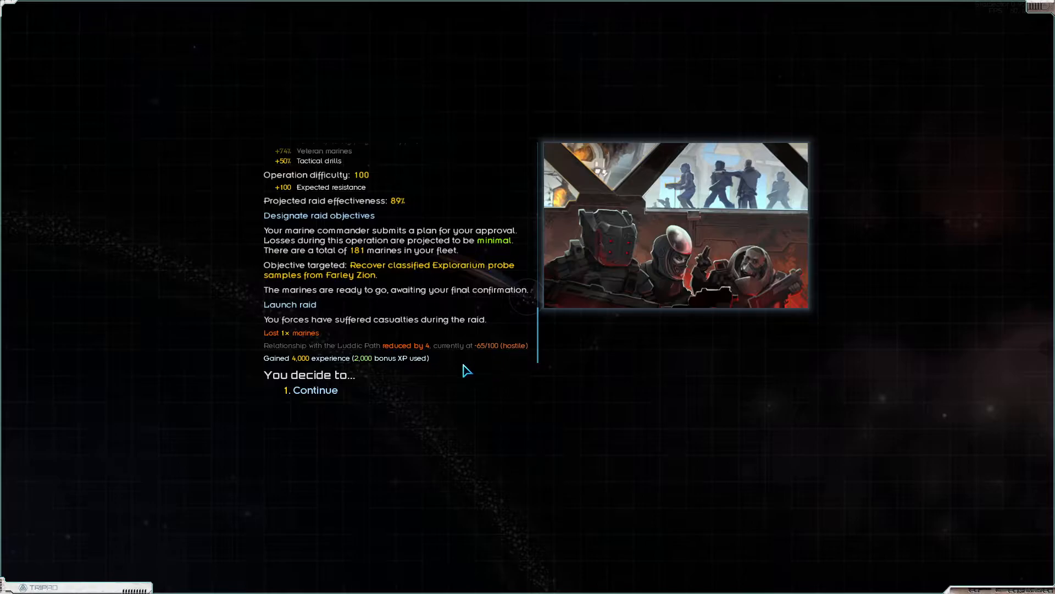
click(319, 390)
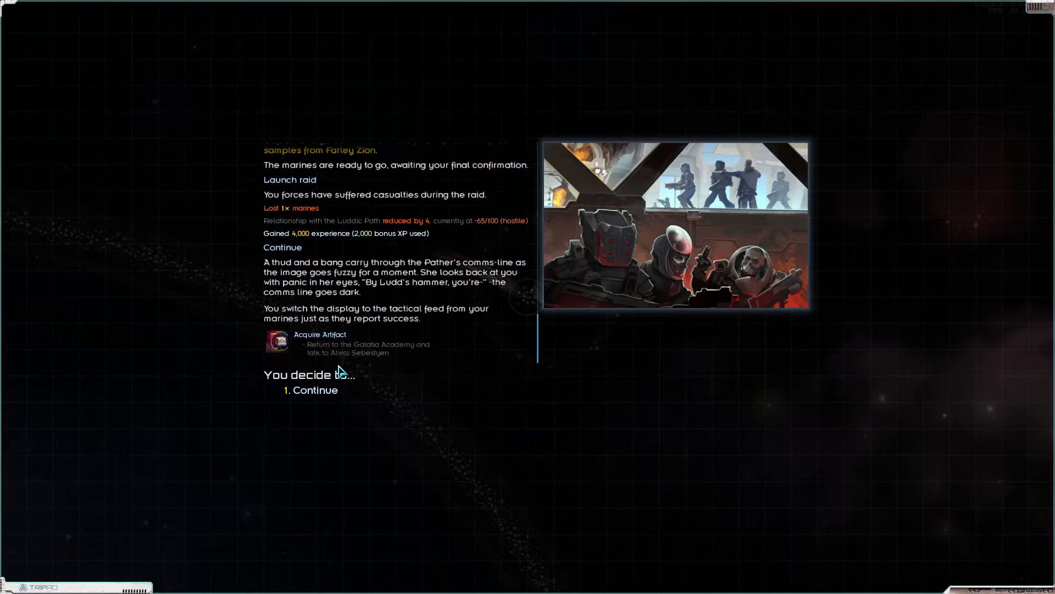
click(315, 389)
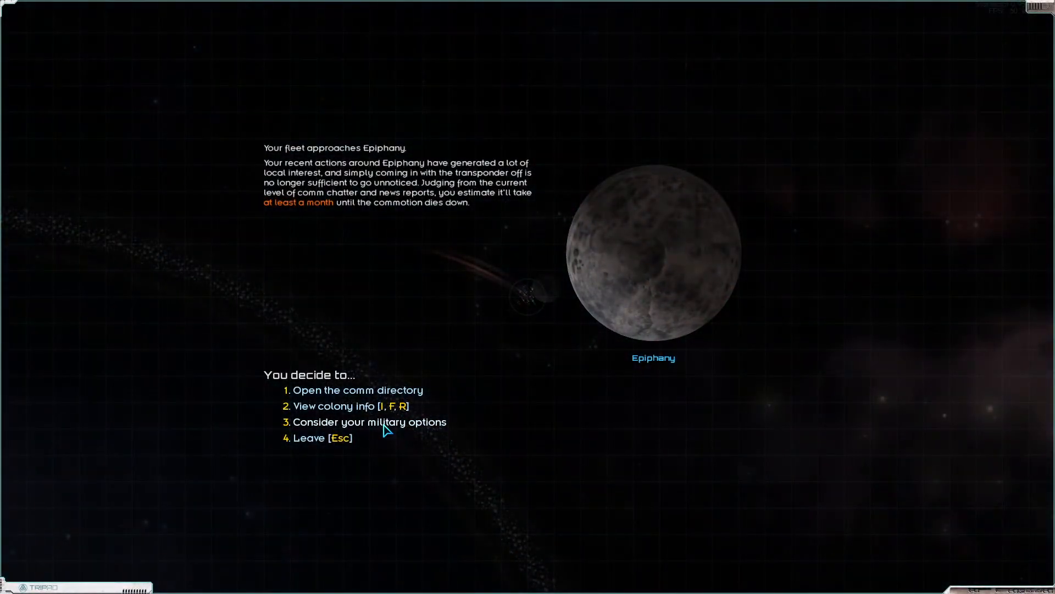
Step: Depart Epiphany, fly to Cruor and receive docking clearance
click(369, 422)
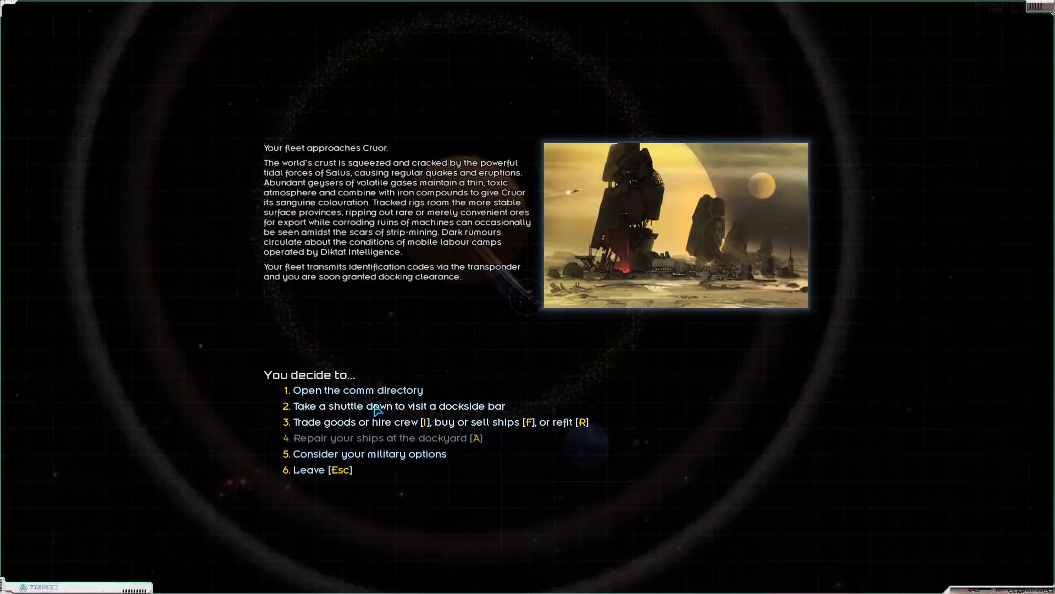
Step: At Cruor's dockside bar, hear out the underworld boss and decline the Citadel Arcadia raid
click(398, 405)
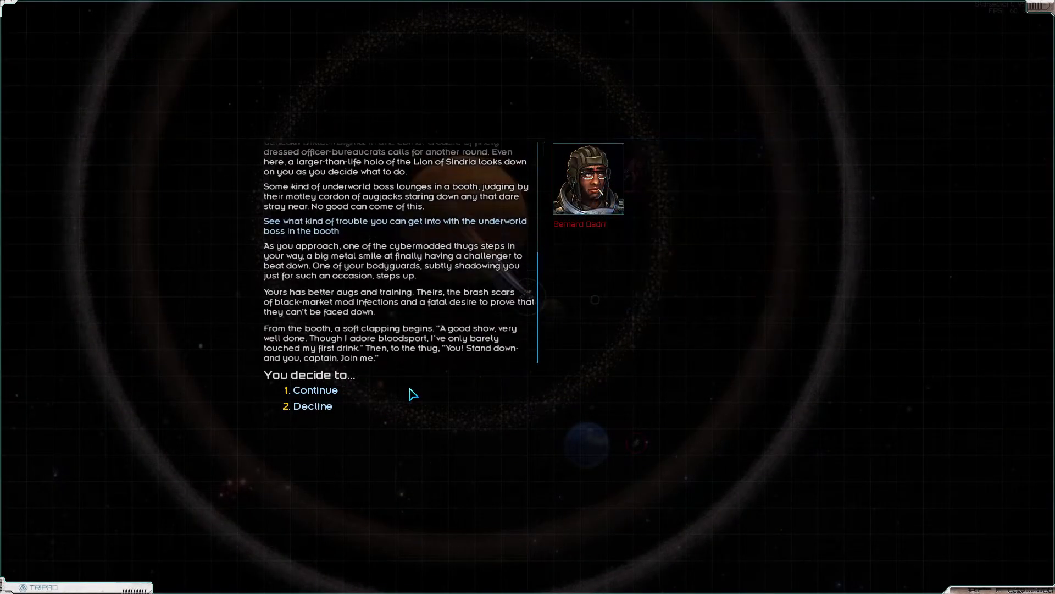
click(314, 390)
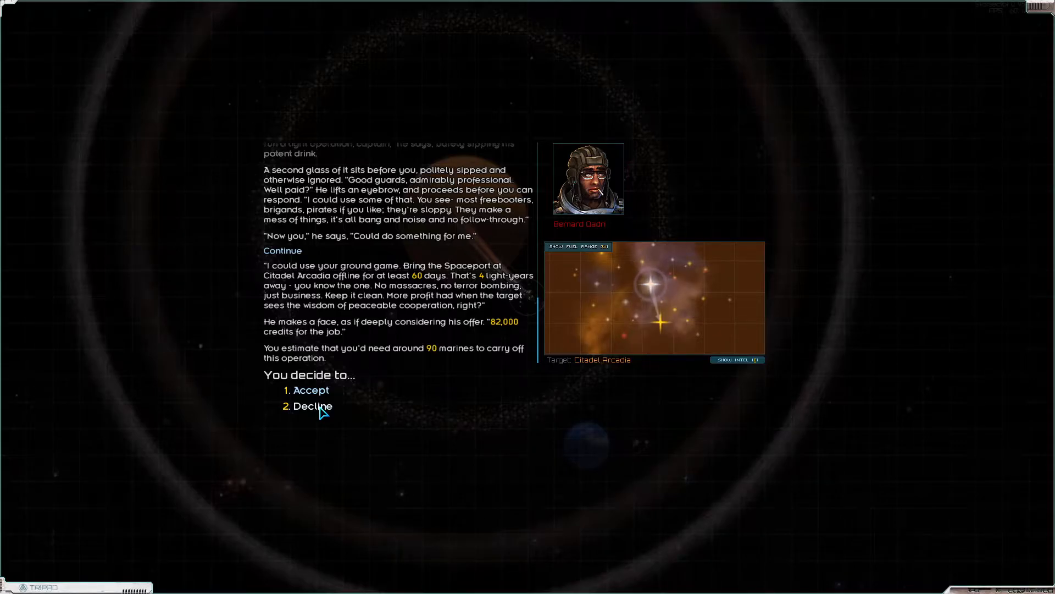
click(311, 405)
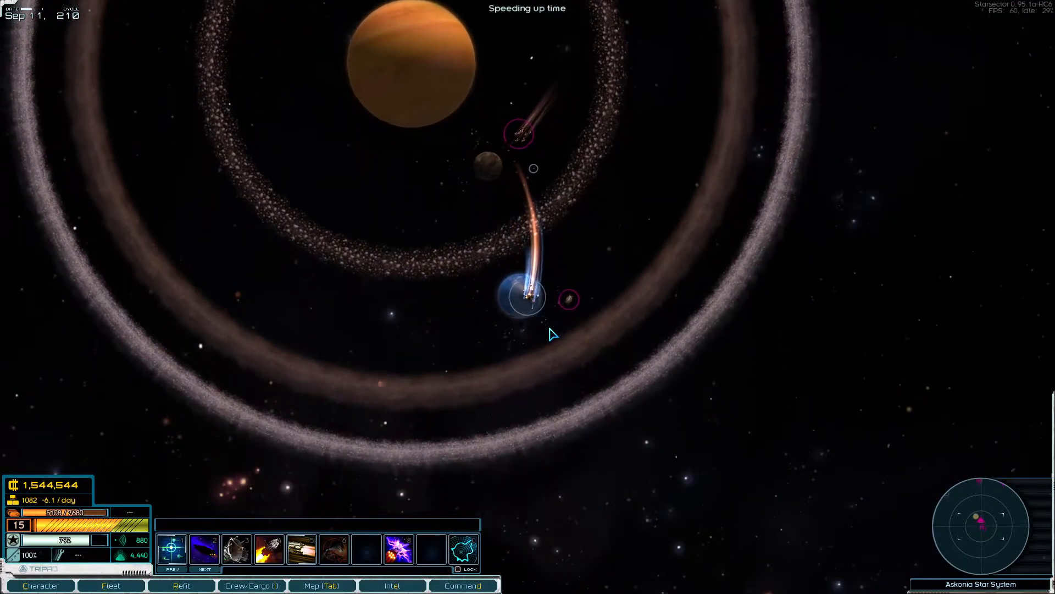
Step: Buy items from Volturn's open market, then bring up an empty custom weapons production order
key(Space)
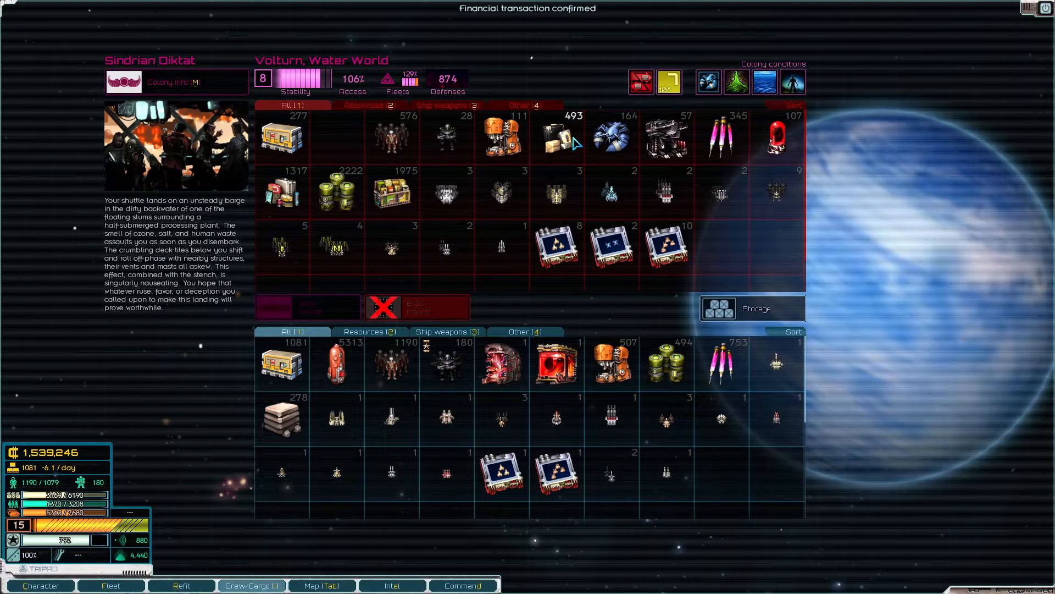
mouse_move(609, 135)
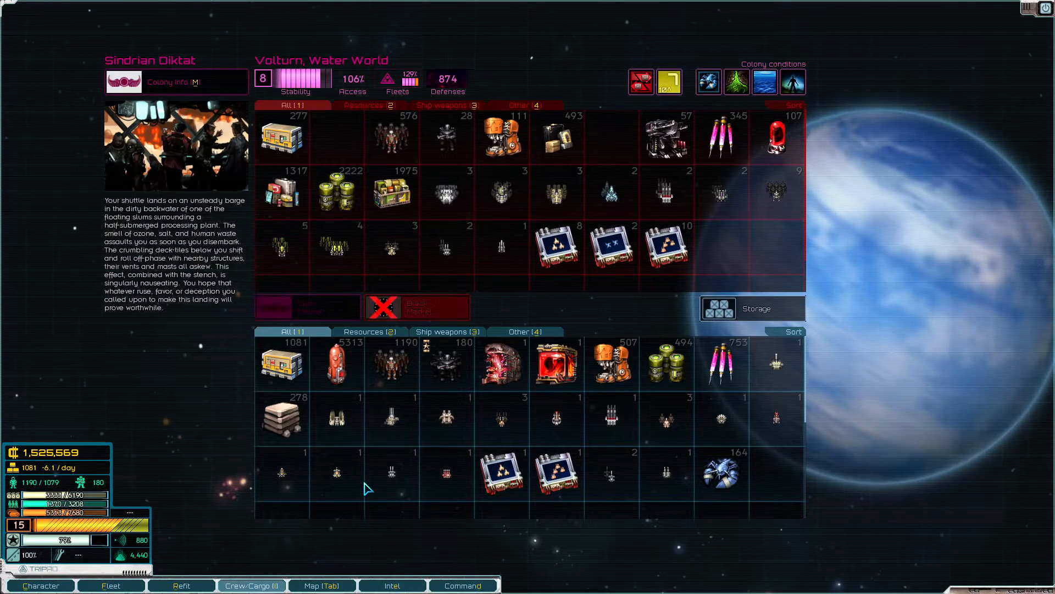
click(110, 585)
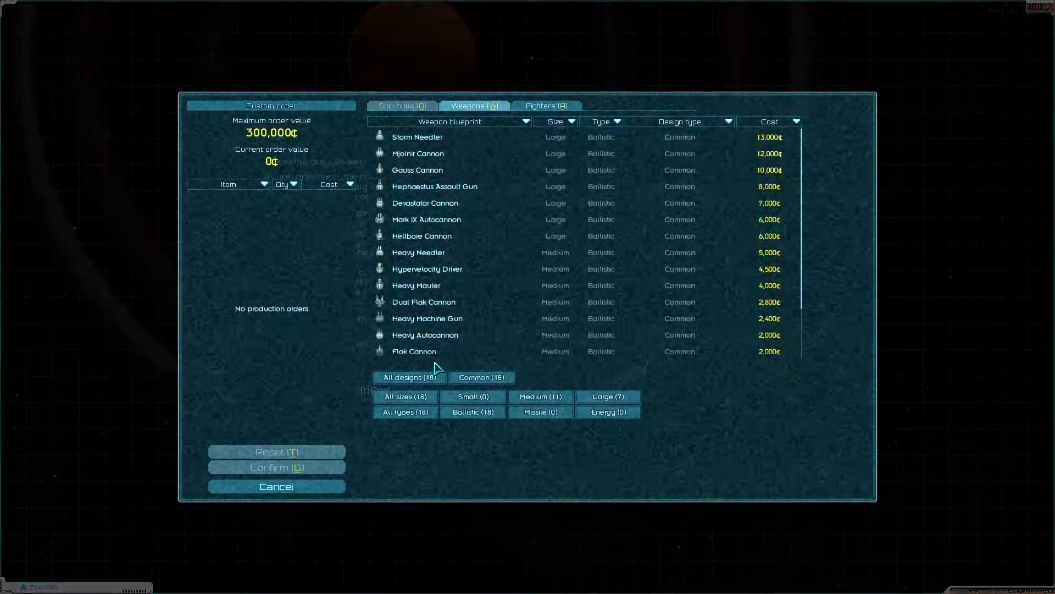
Step: Browse the fighter blueprints, then close the custom production order without ordering anything
click(547, 106)
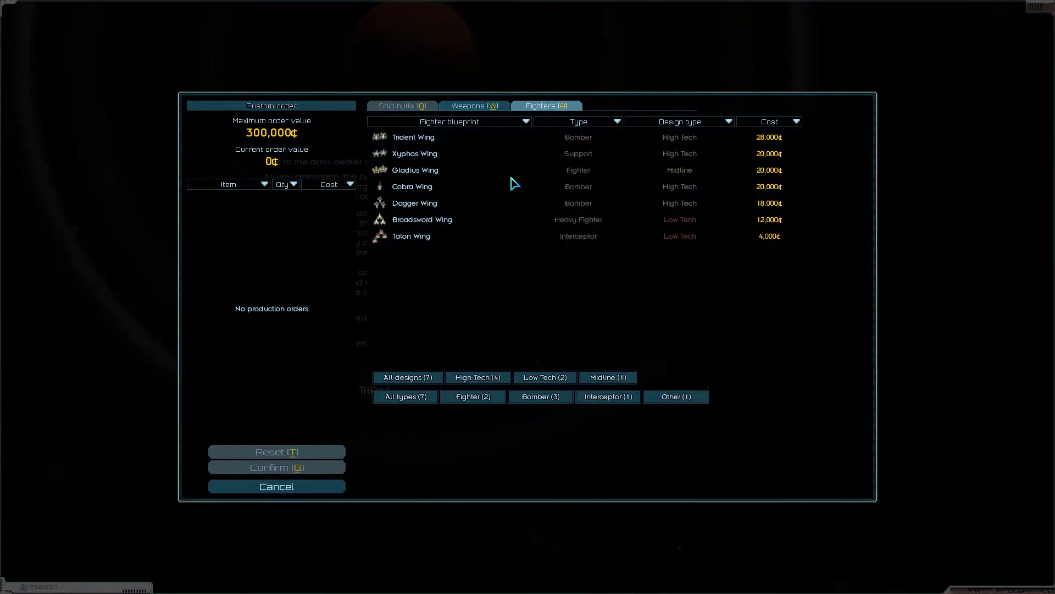
click(276, 485)
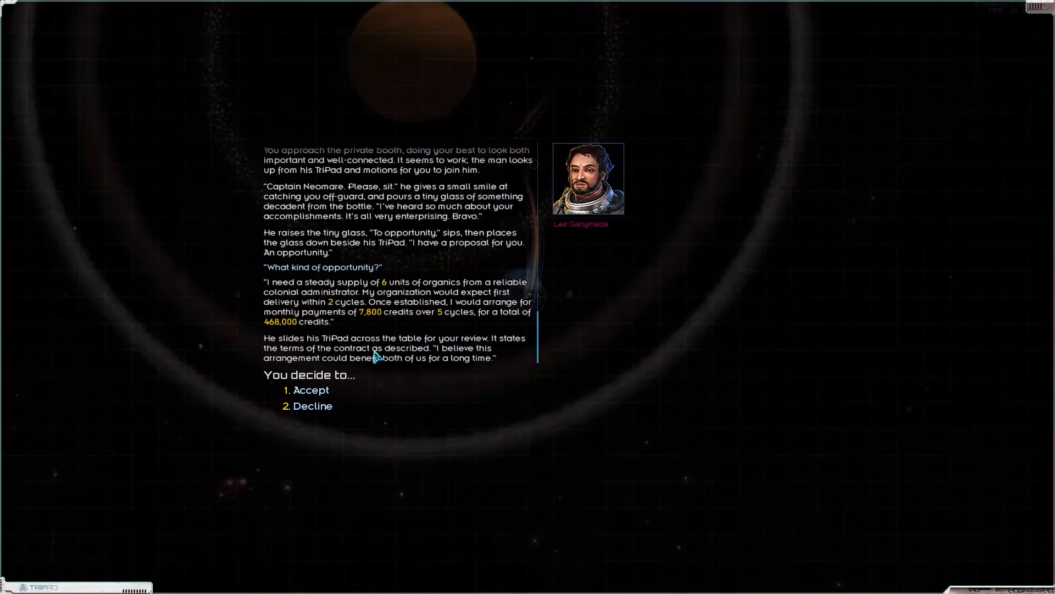
mouse_move(357, 297)
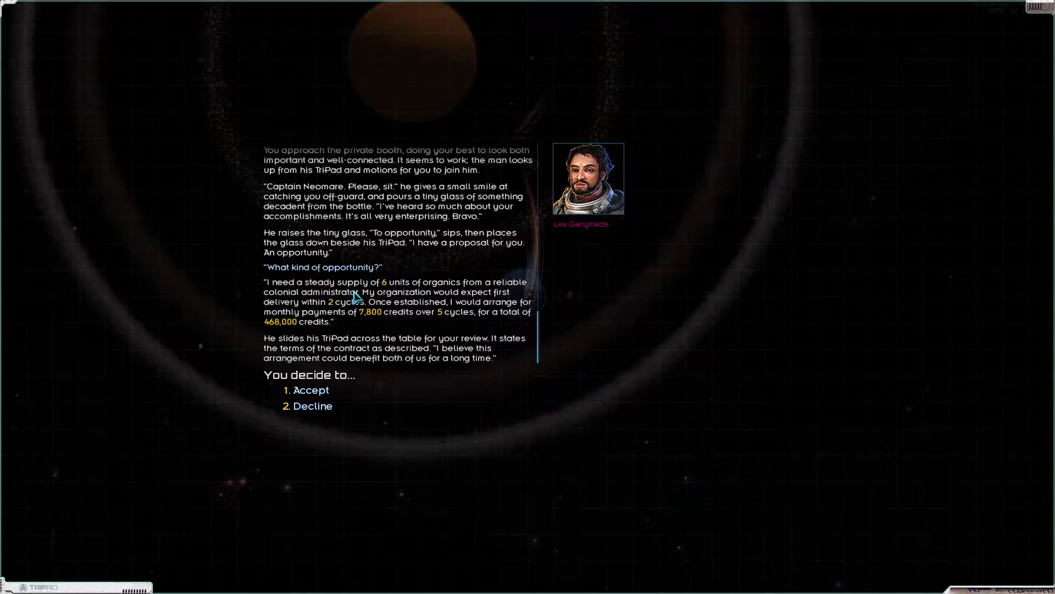
mouse_move(342, 326)
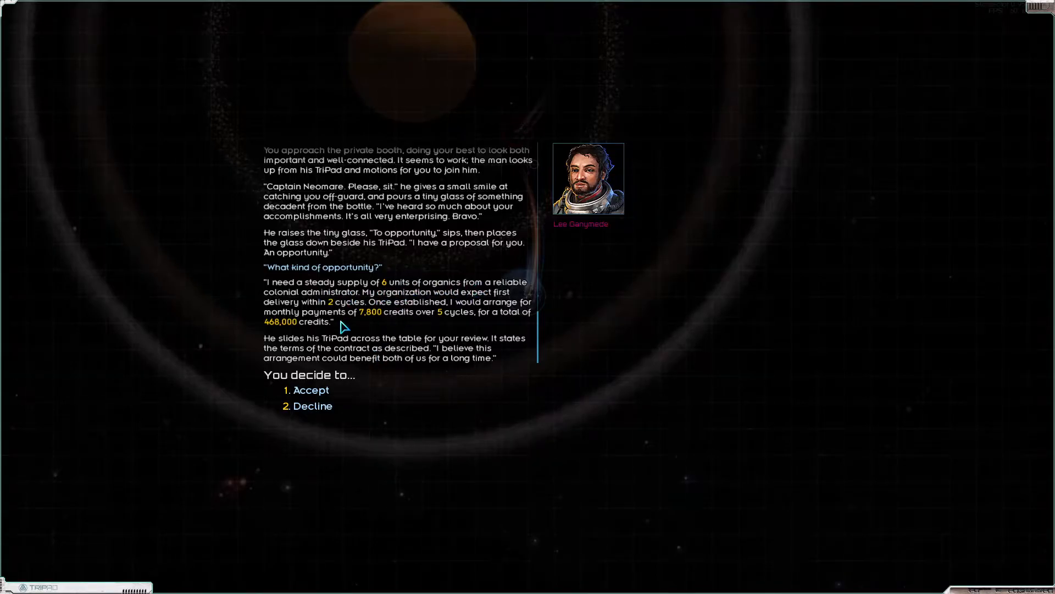
mouse_move(478, 311)
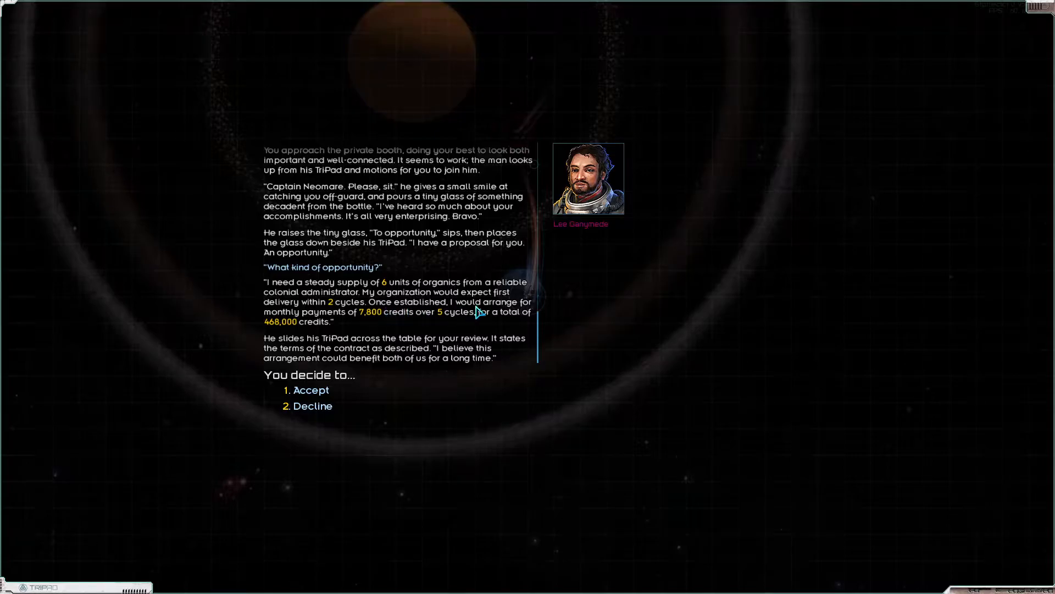
mouse_move(392, 323)
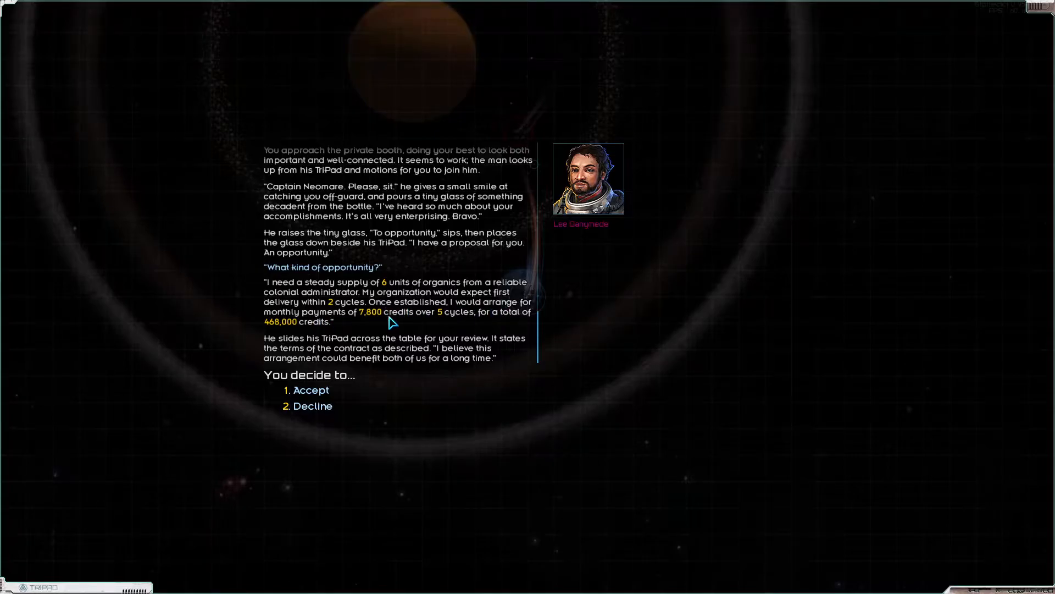
mouse_move(273, 428)
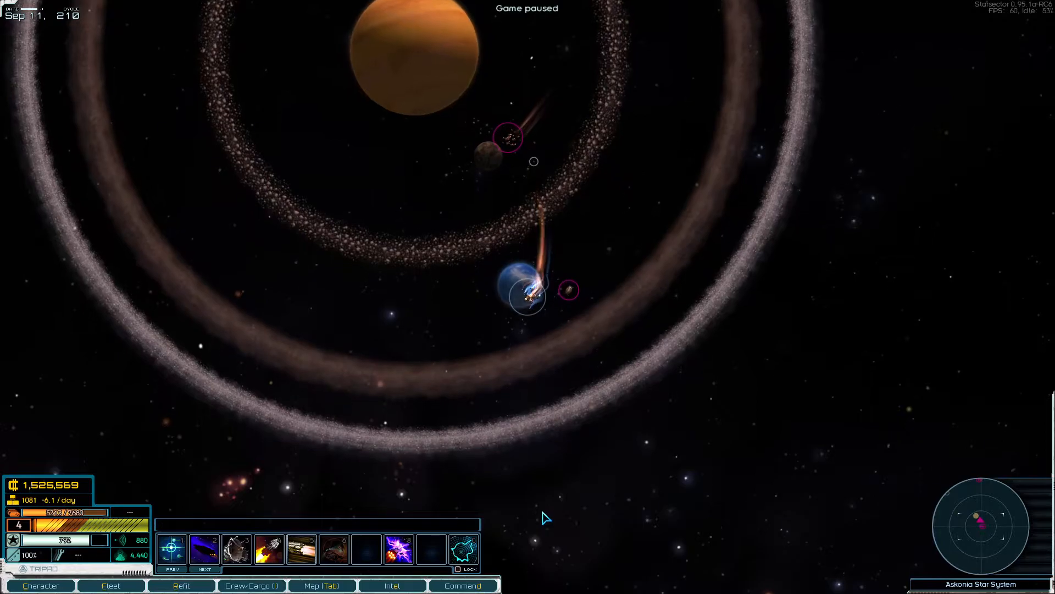
Step: Set the fleet moving toward Umbra
click(322, 585)
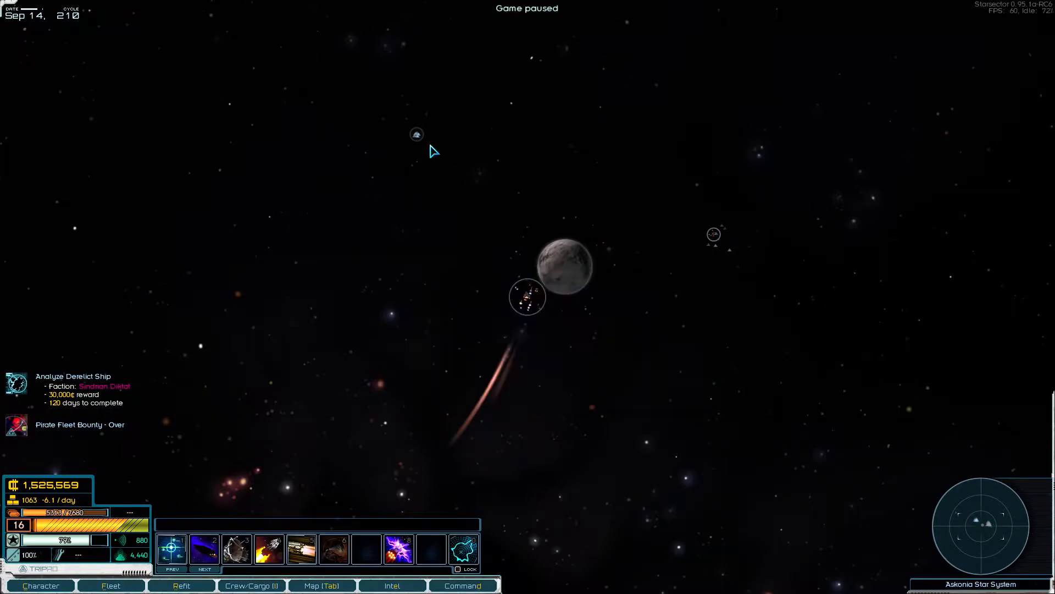
mouse_move(714, 235)
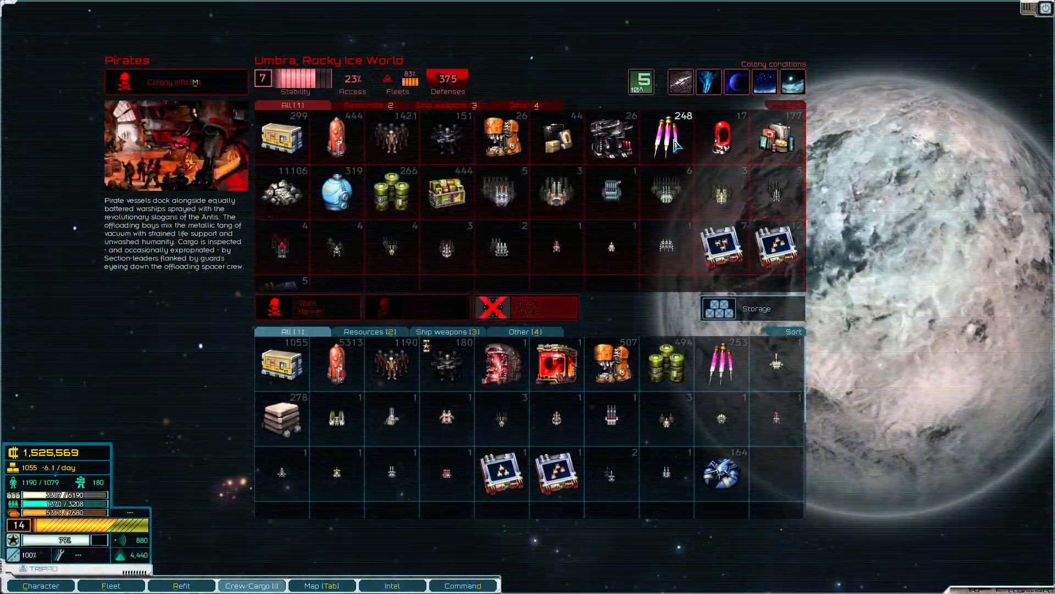
mouse_move(720, 363)
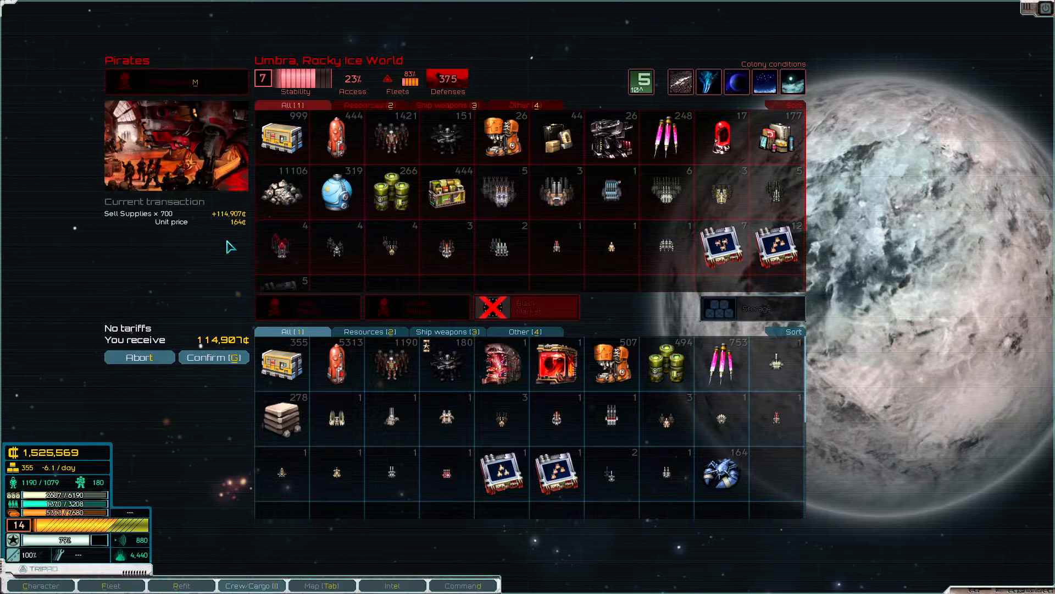
Step: Sell 700 supplies and 3,000 fuel, buy surplus marines, and sort the cargo
click(212, 357)
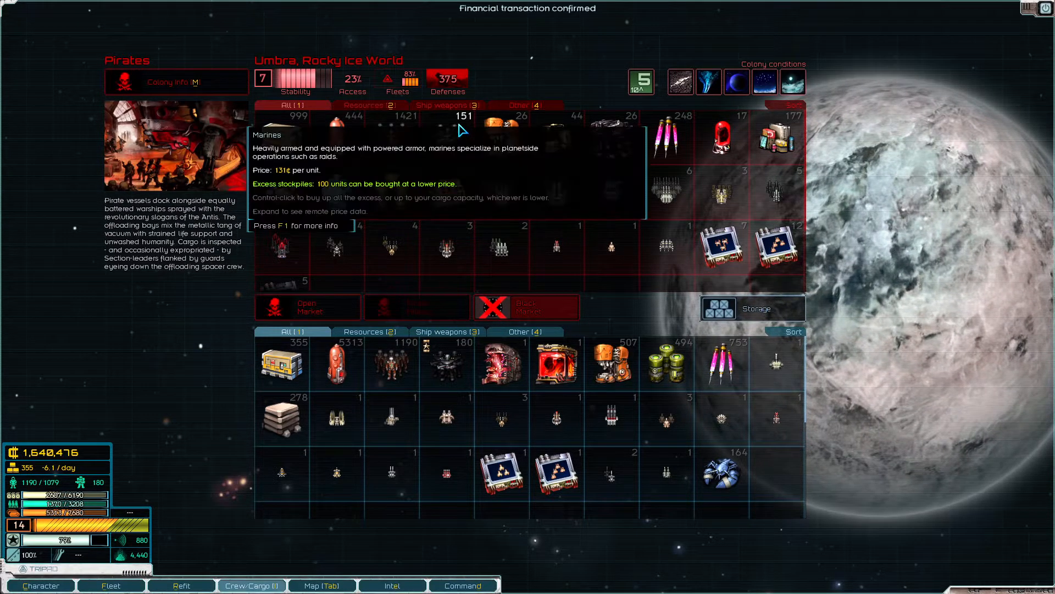
click(461, 118)
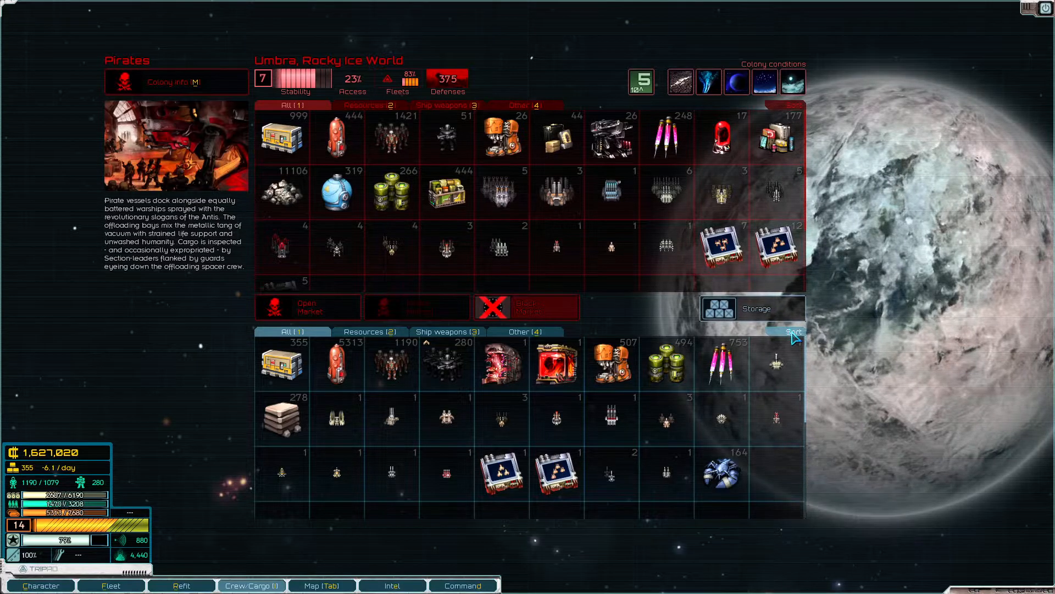
click(792, 331)
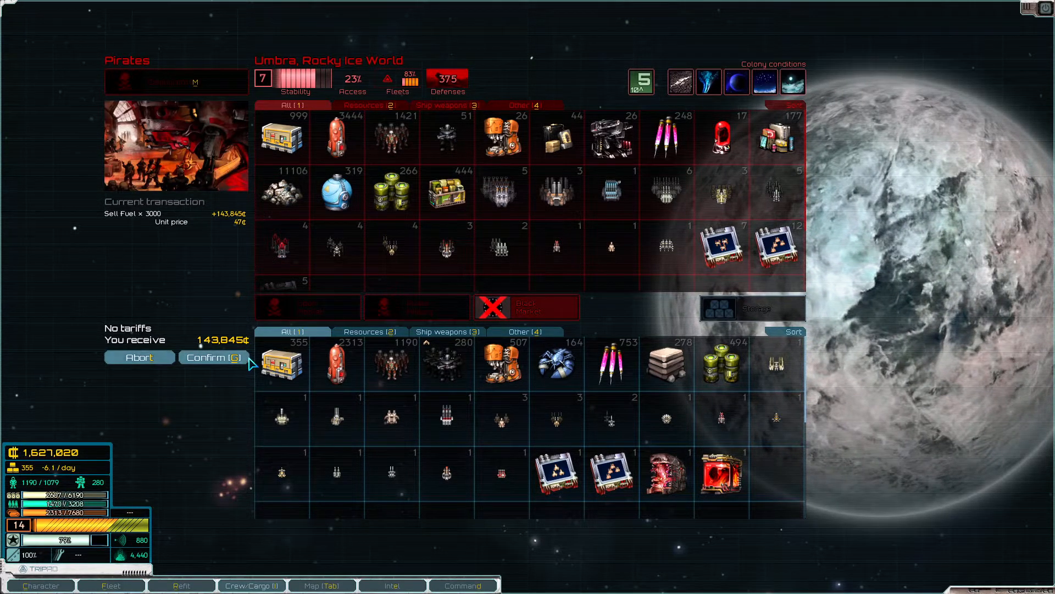
click(211, 358)
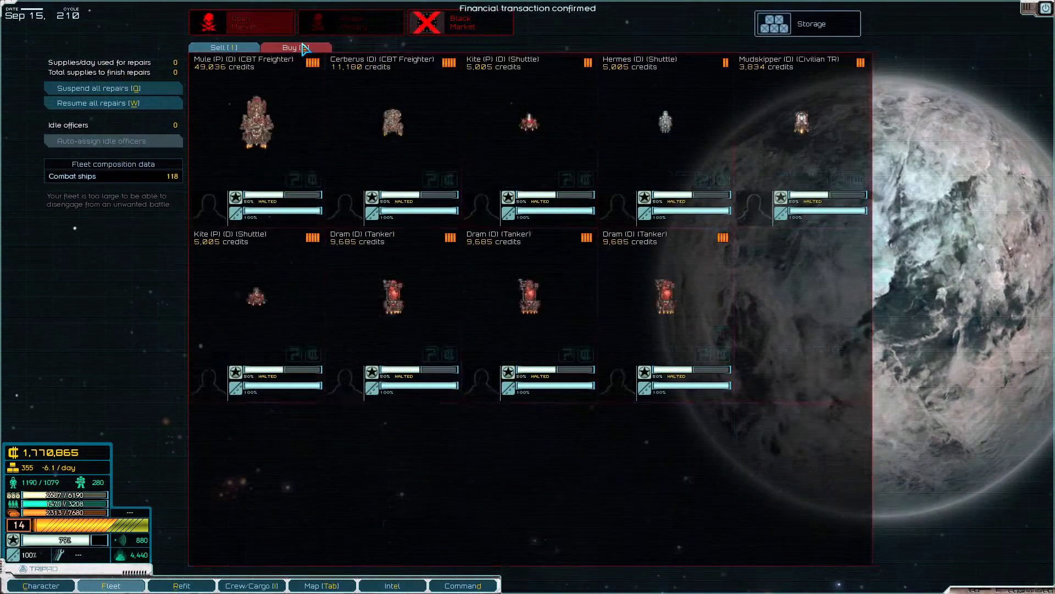
Step: View Umbra's black-market ships, thank the woman at the bar, and close the comm directory
click(461, 22)
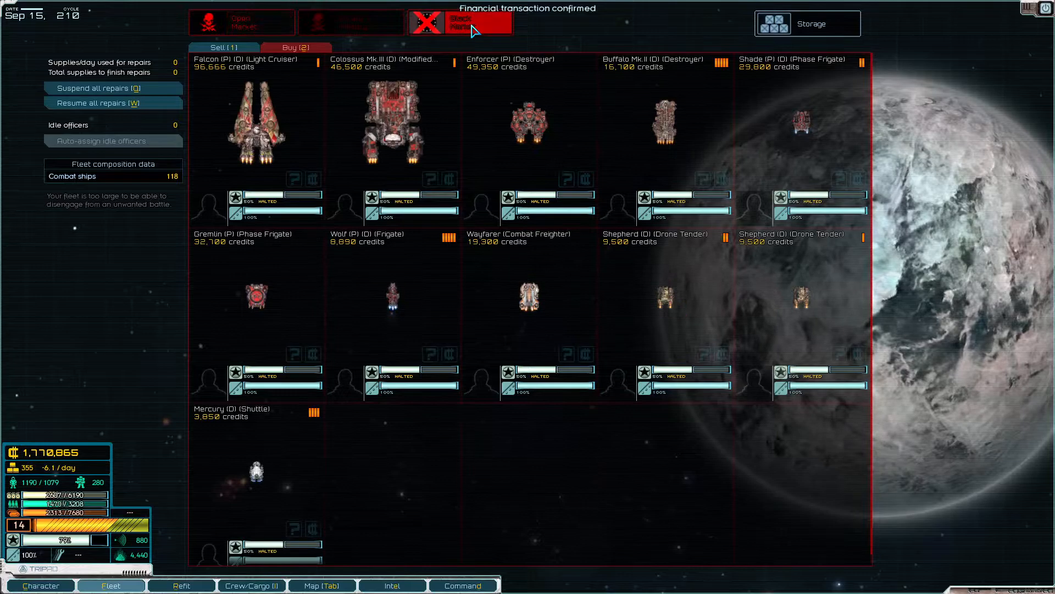
click(425, 22)
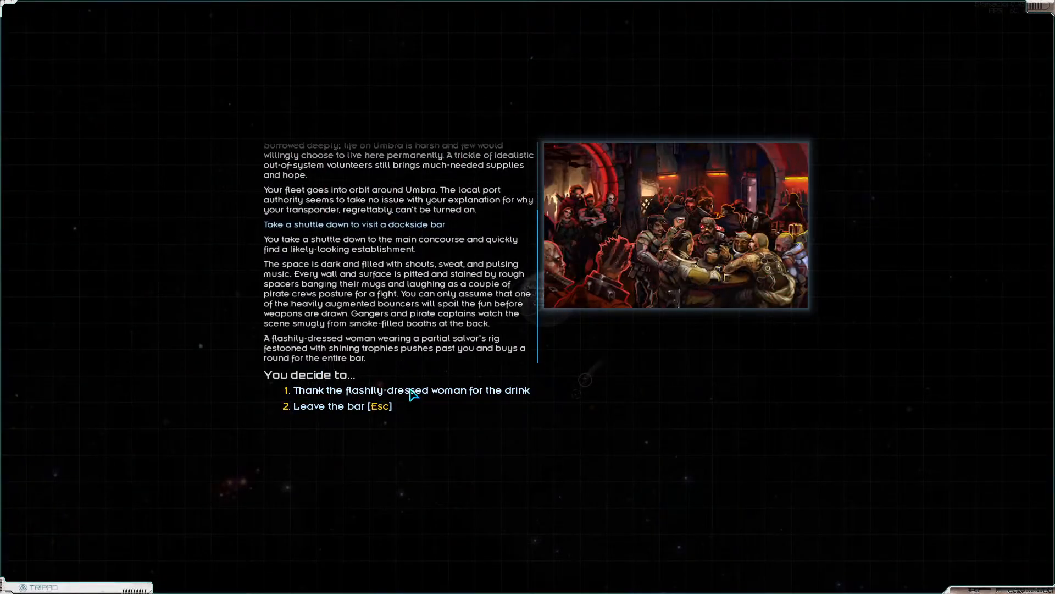
click(411, 390)
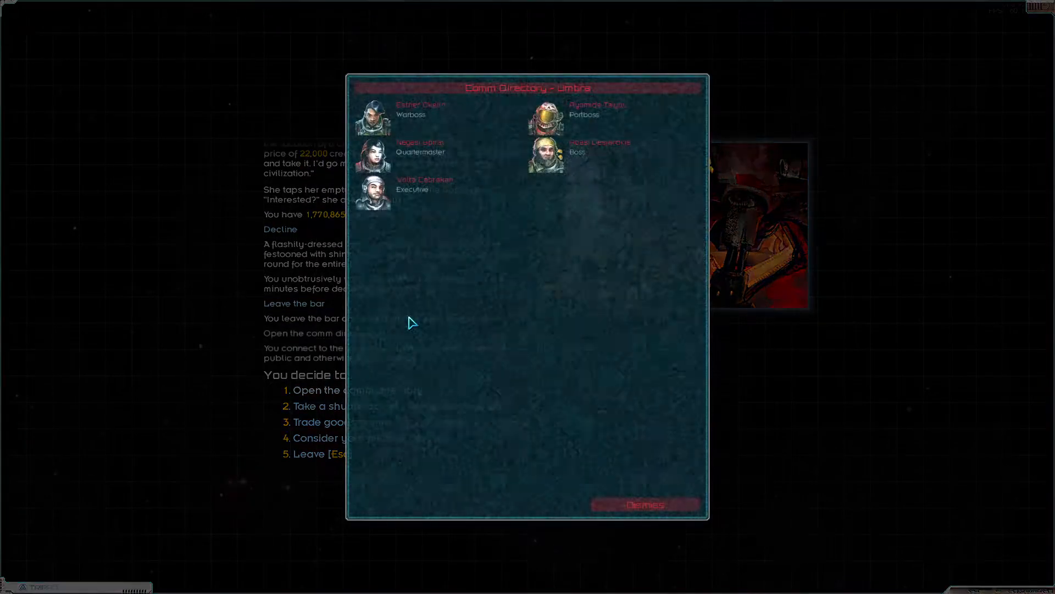
click(644, 504)
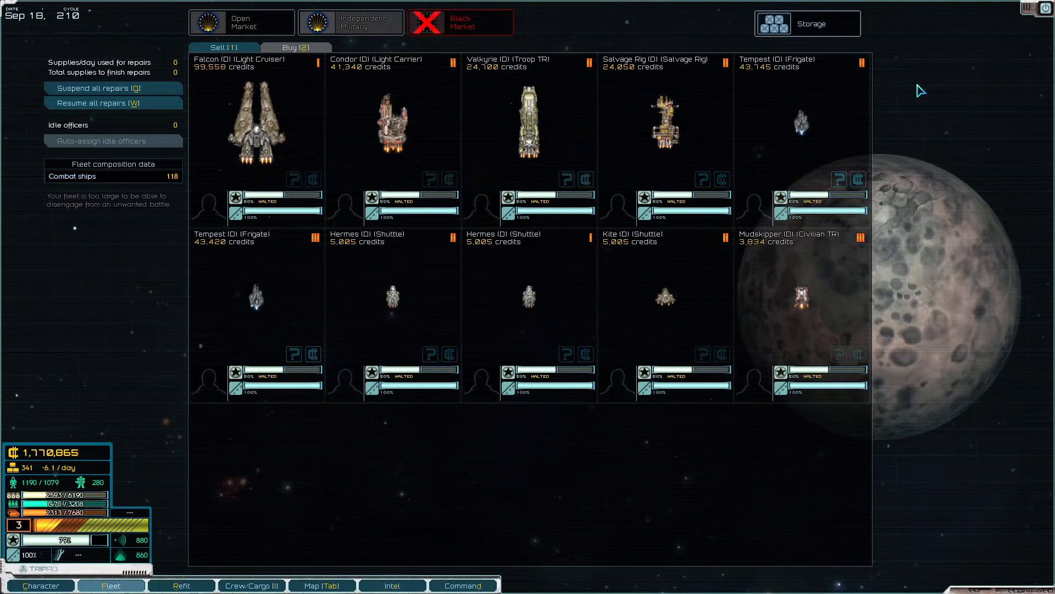
Step: Buy 250 supplies at Nortia and expand the sector-wide marine price data
scroll(down, 3)
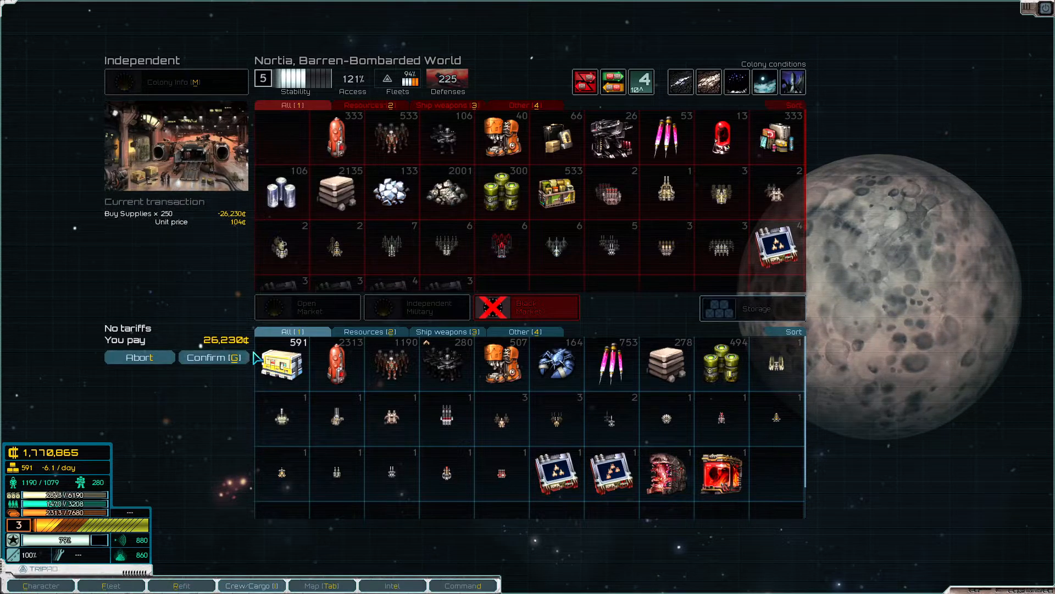
click(213, 357)
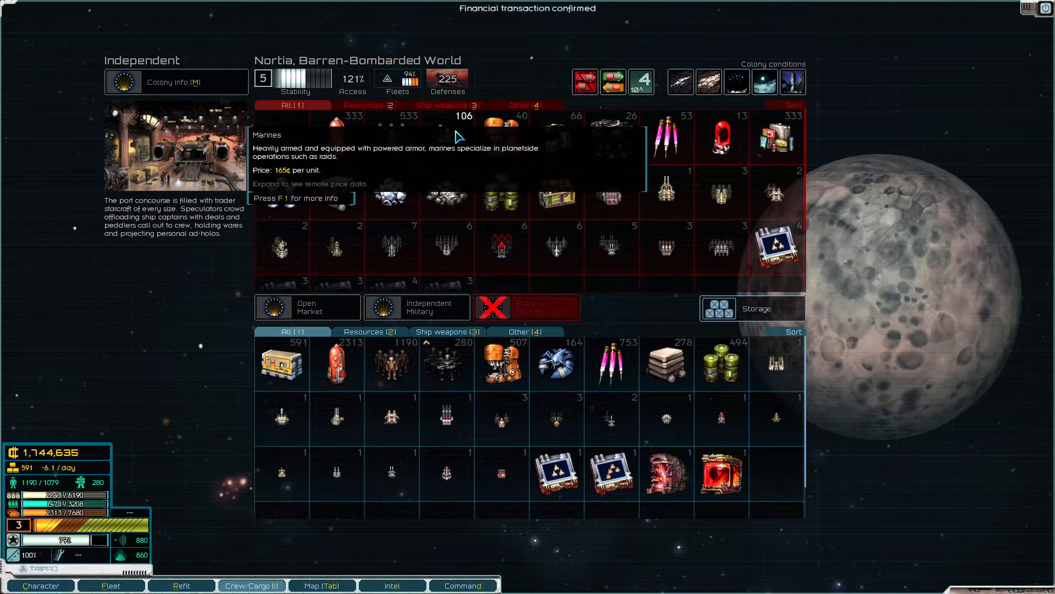
key(f1)
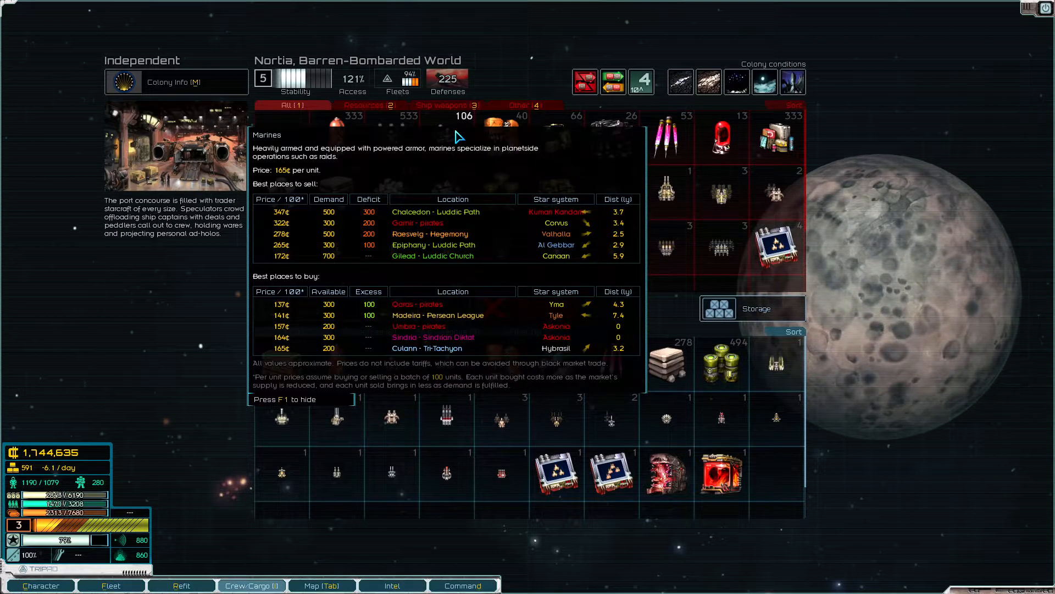
mouse_move(663, 134)
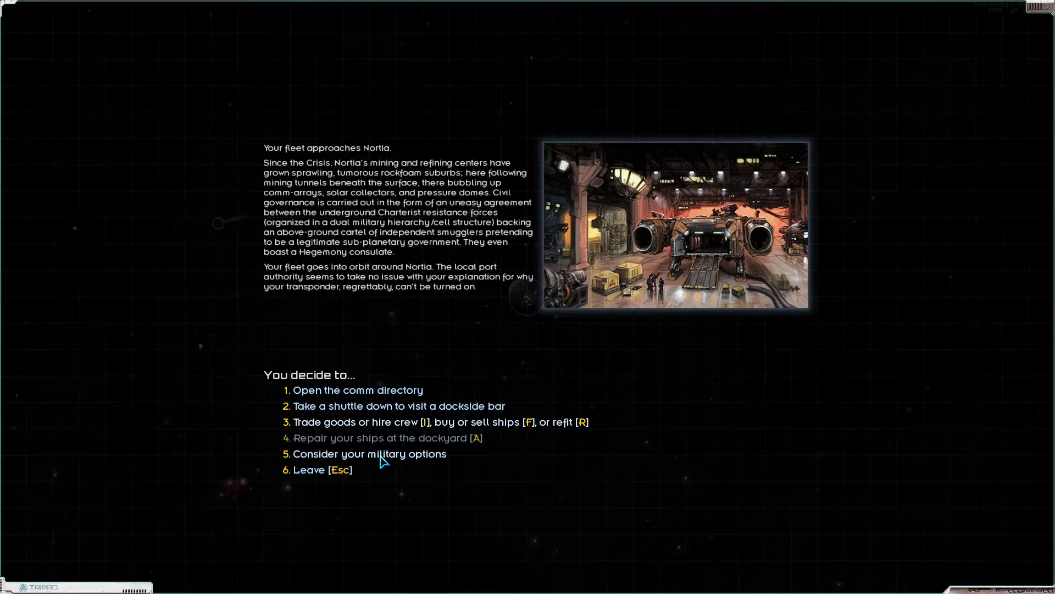
click(369, 453)
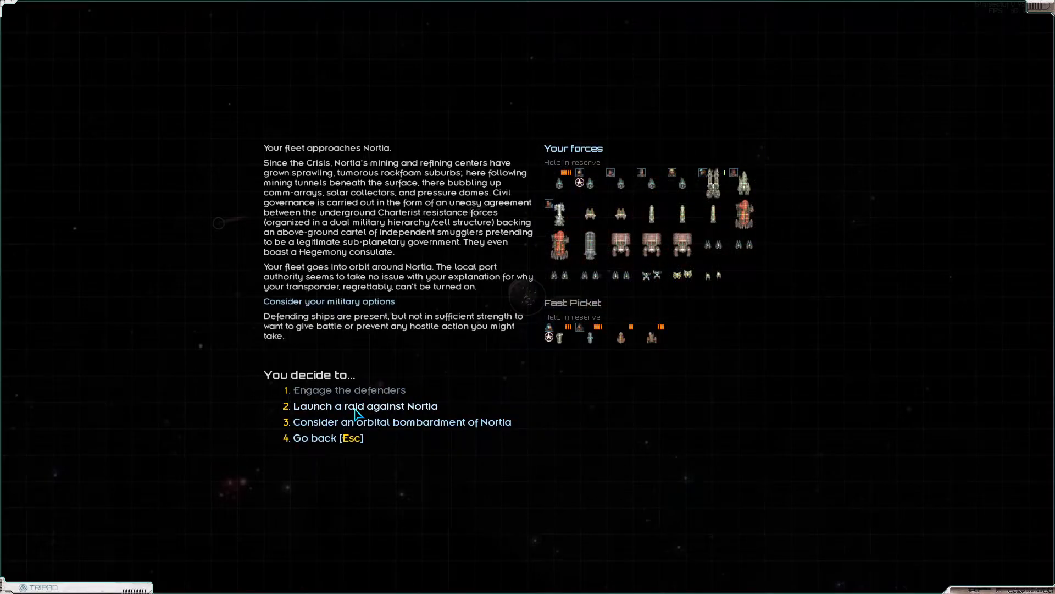
click(365, 405)
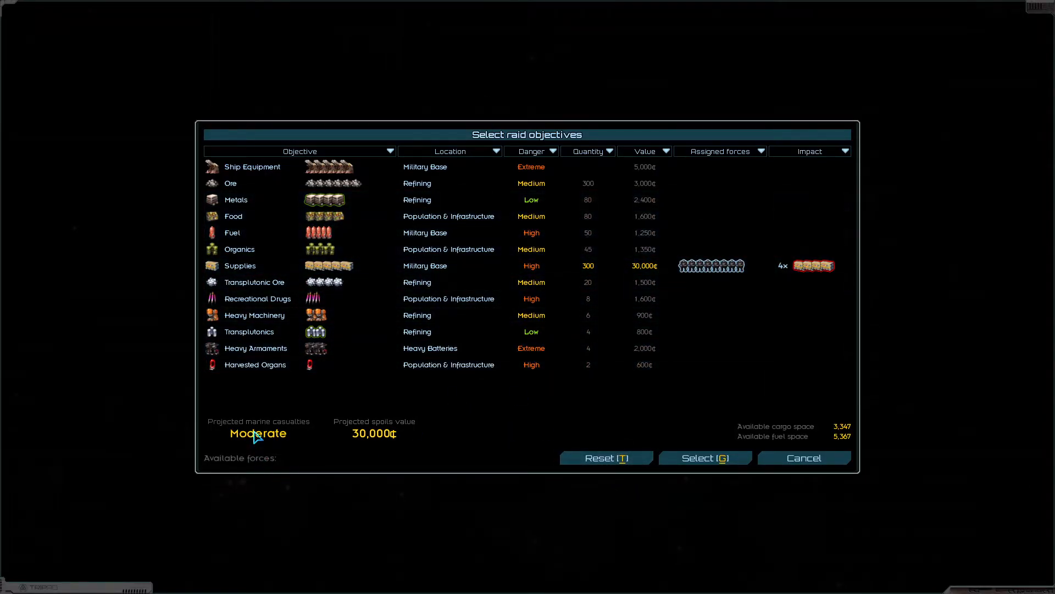
click(705, 458)
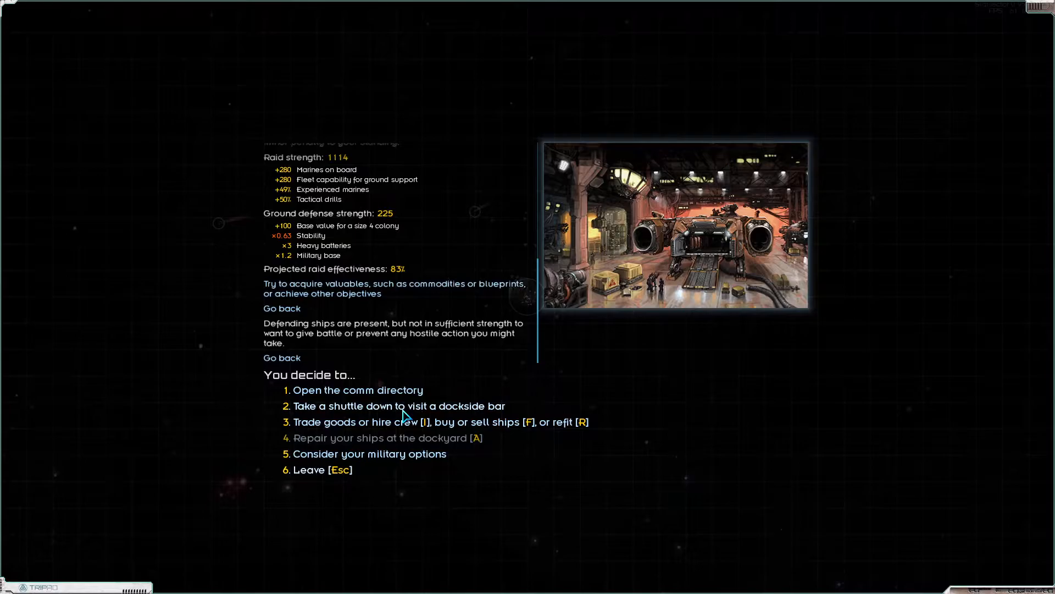
Step: Visit Nortia's bar and answer the trader's request for 200 domestic goods
click(400, 405)
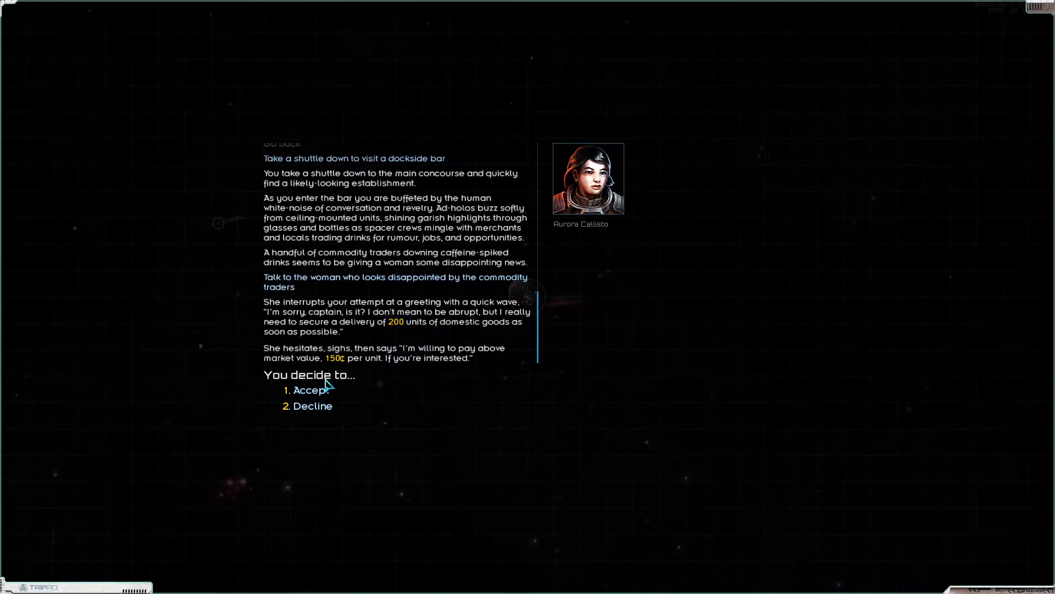
click(307, 390)
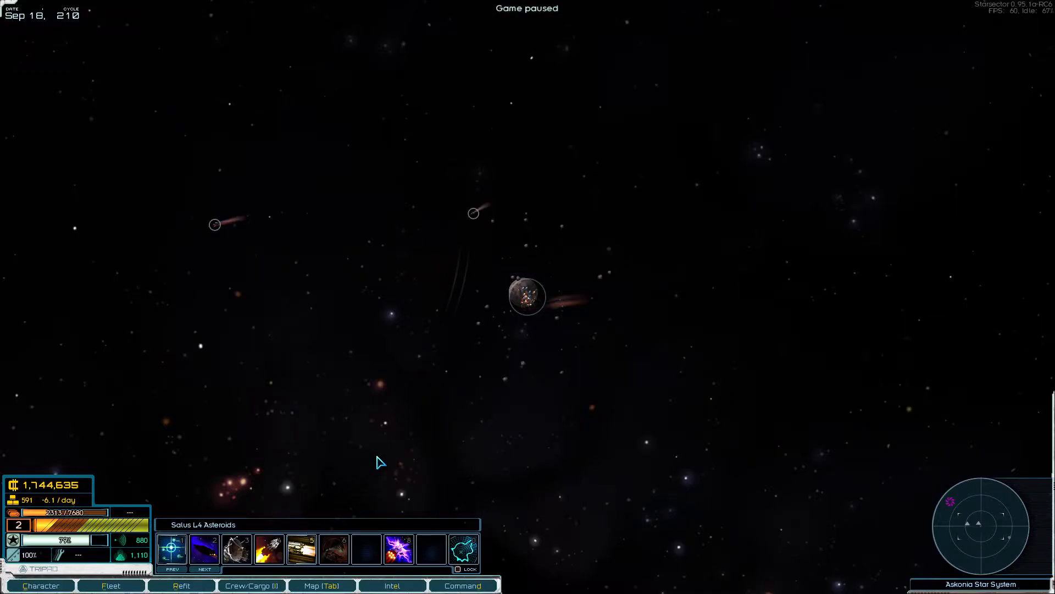
Step: Plot a course to Sindria on the system map and fly the fleet there
click(321, 585)
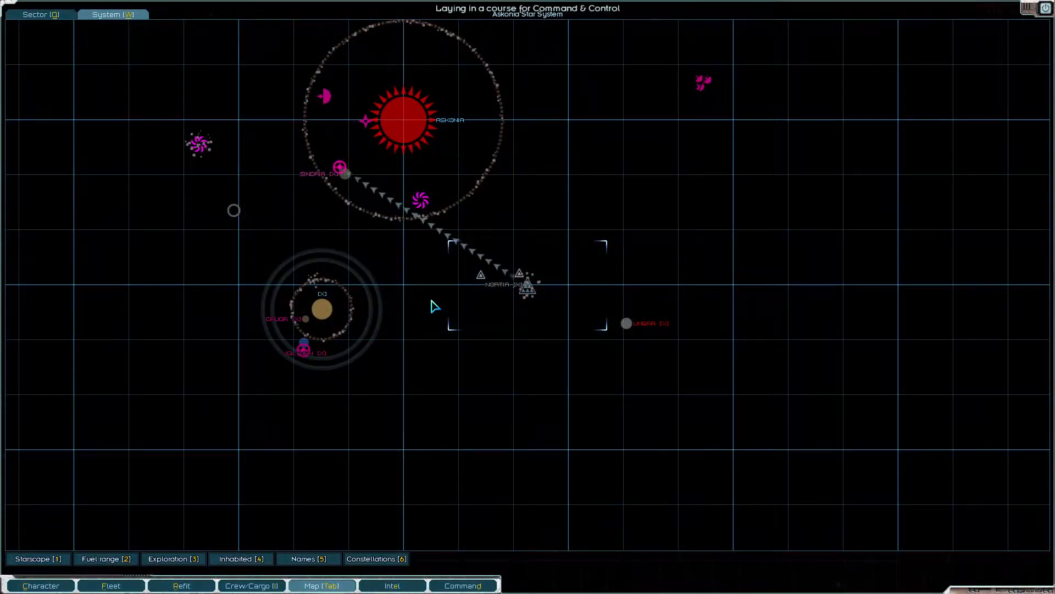
click(322, 584)
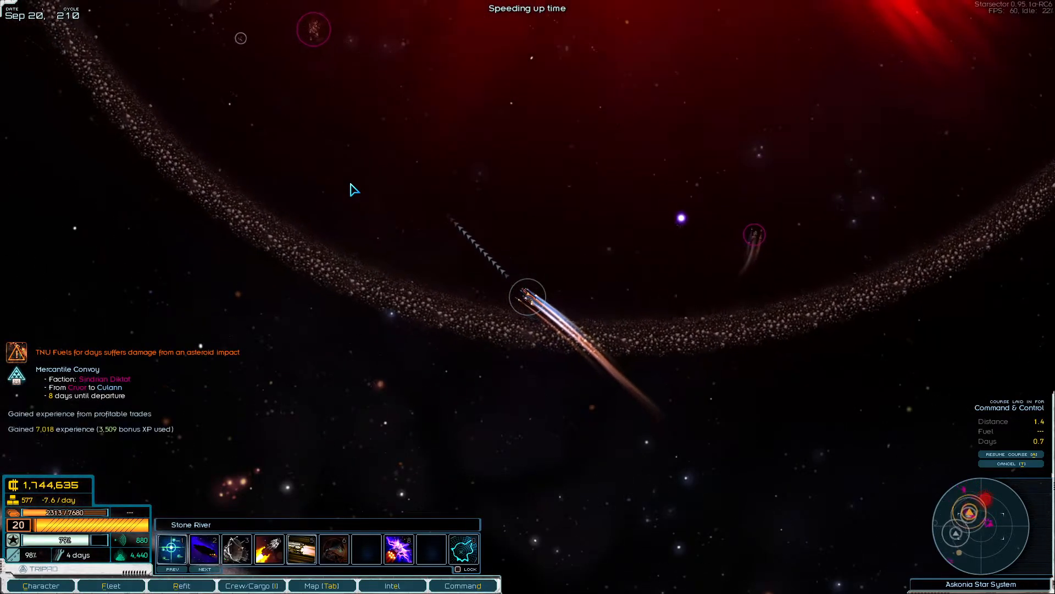
click(407, 152)
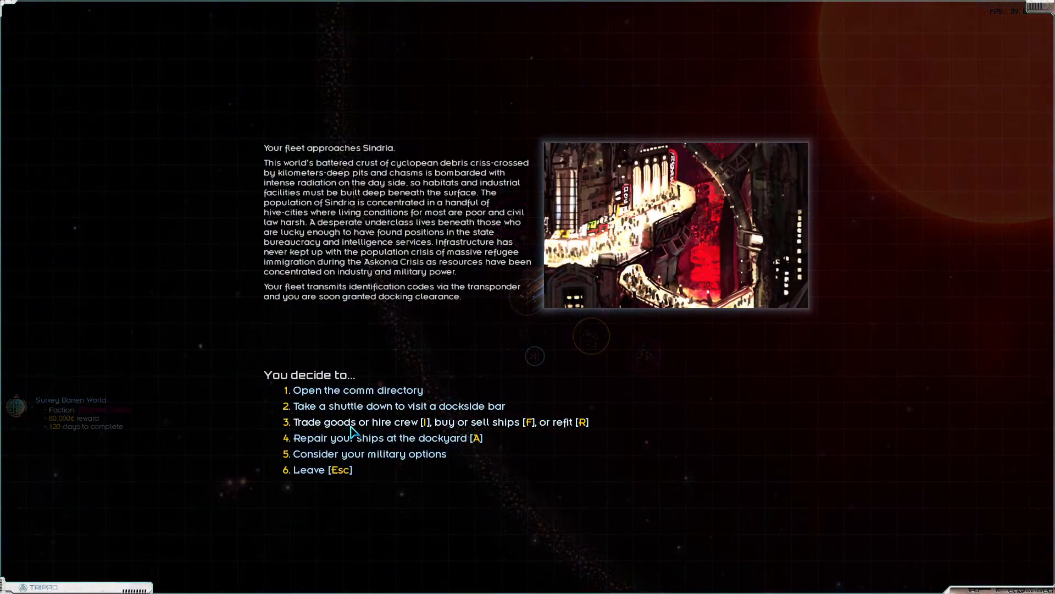
Step: Buy recreational drugs and 425 fuel at Sindria's market
click(359, 422)
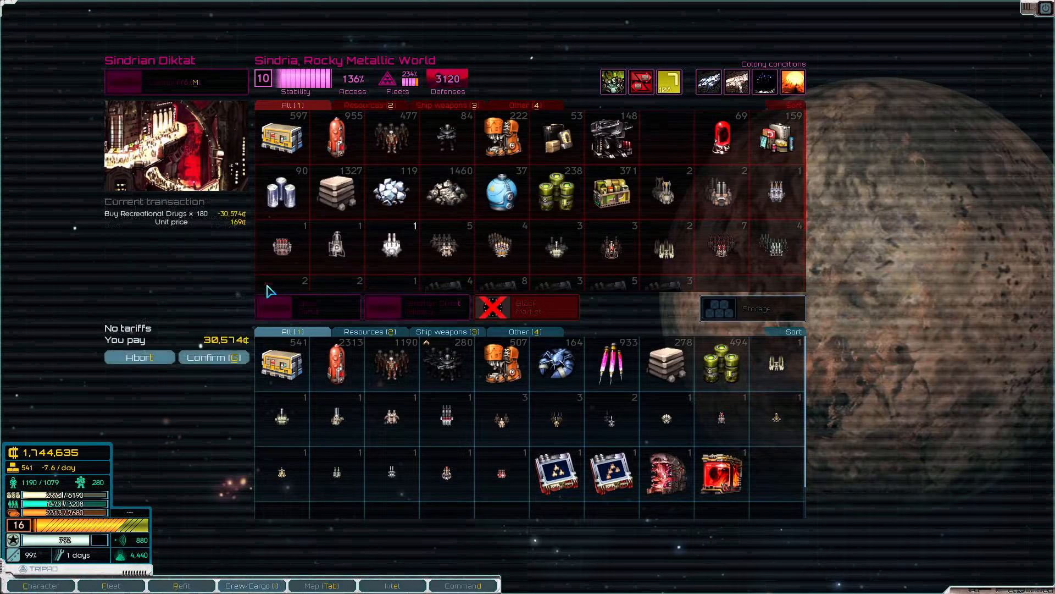
click(213, 357)
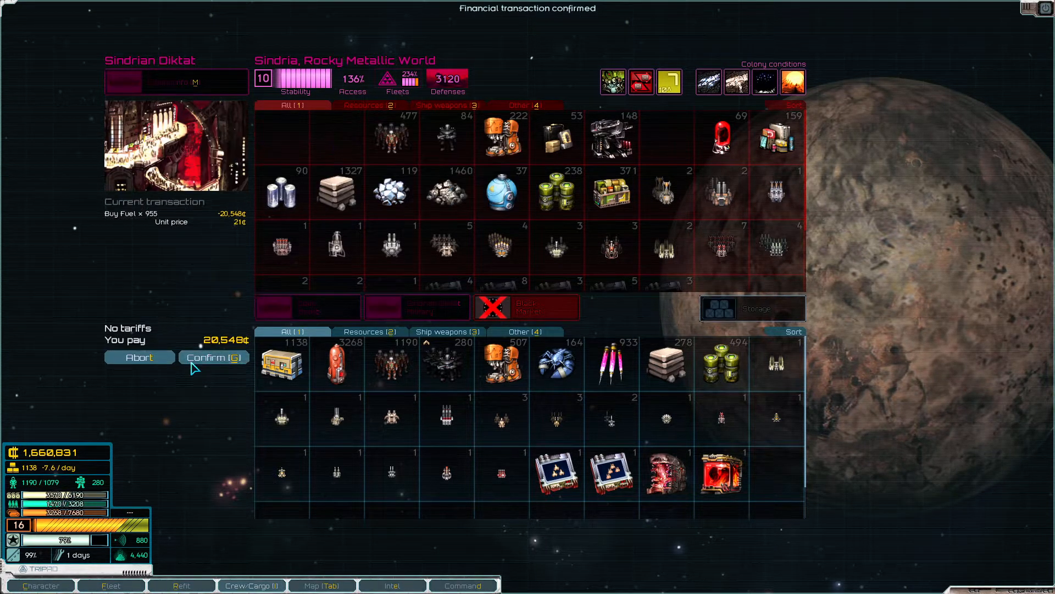
mouse_move(528, 307)
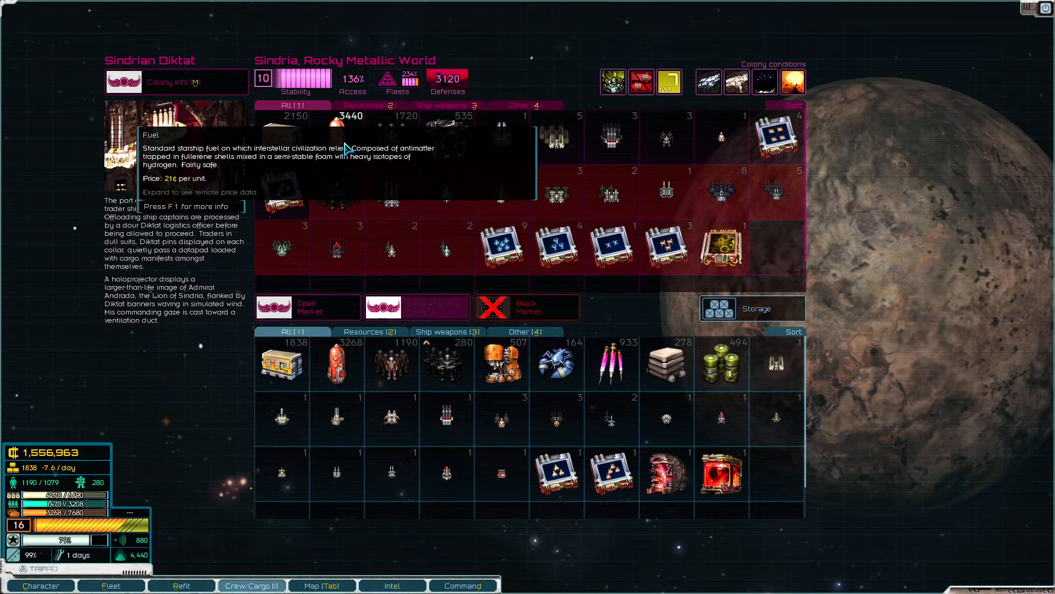
click(351, 116)
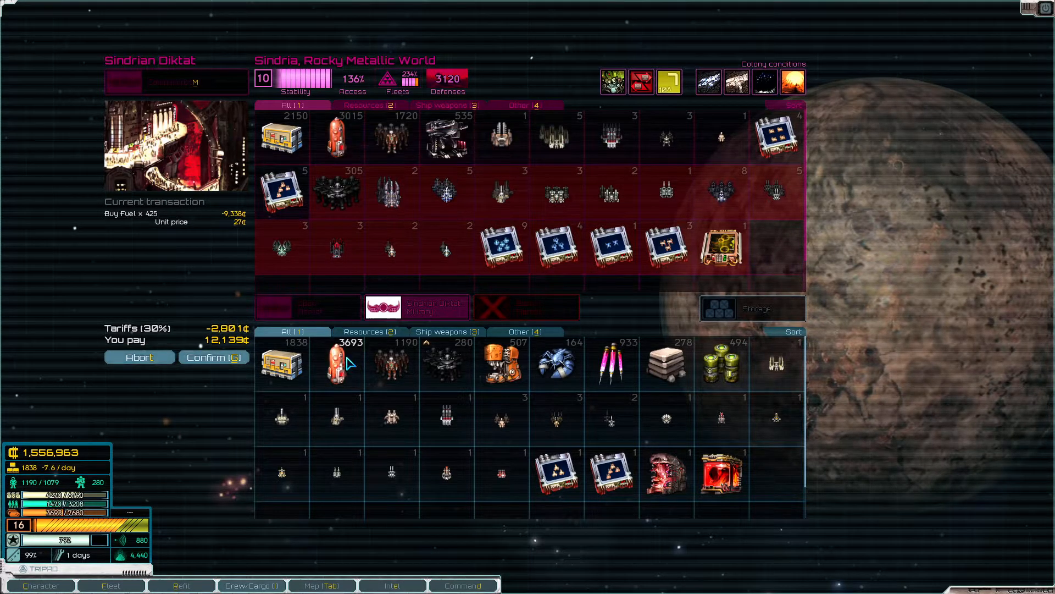
click(213, 357)
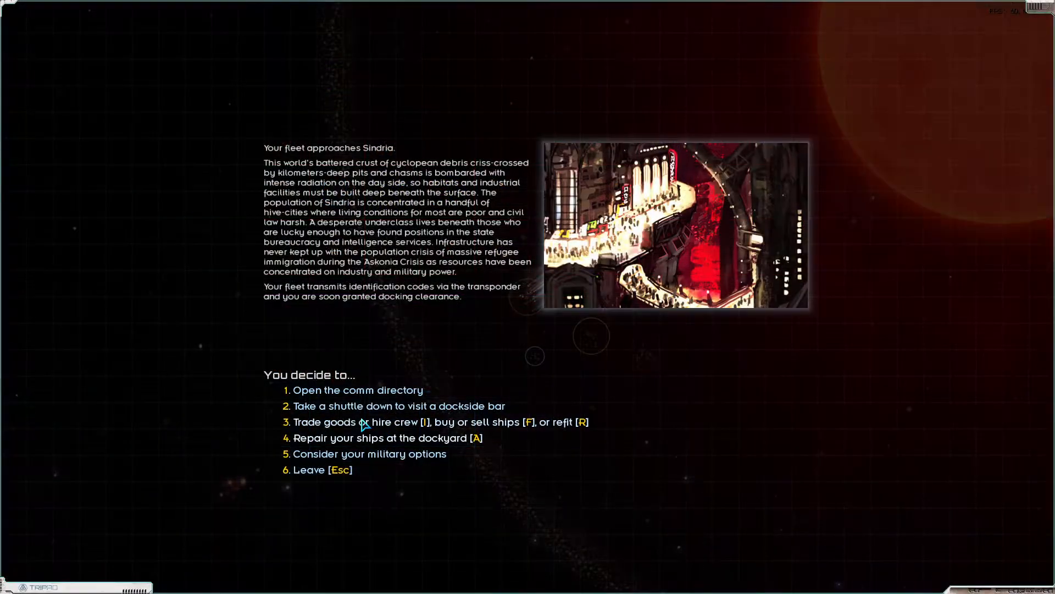
Step: Browse and decline the military officer's bounty targets, then decline the underworld contact's job
click(398, 405)
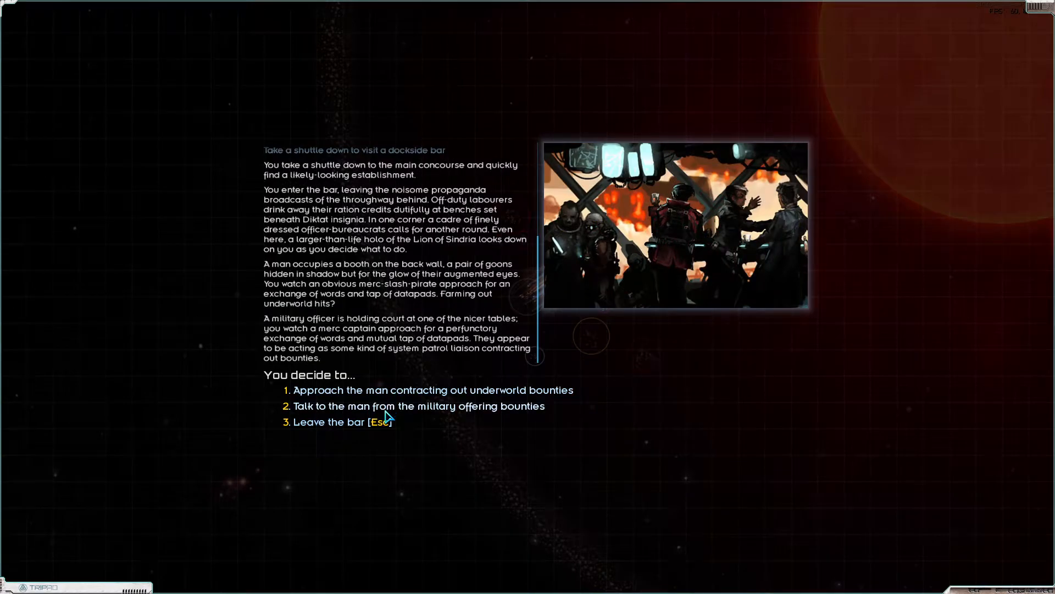
click(417, 406)
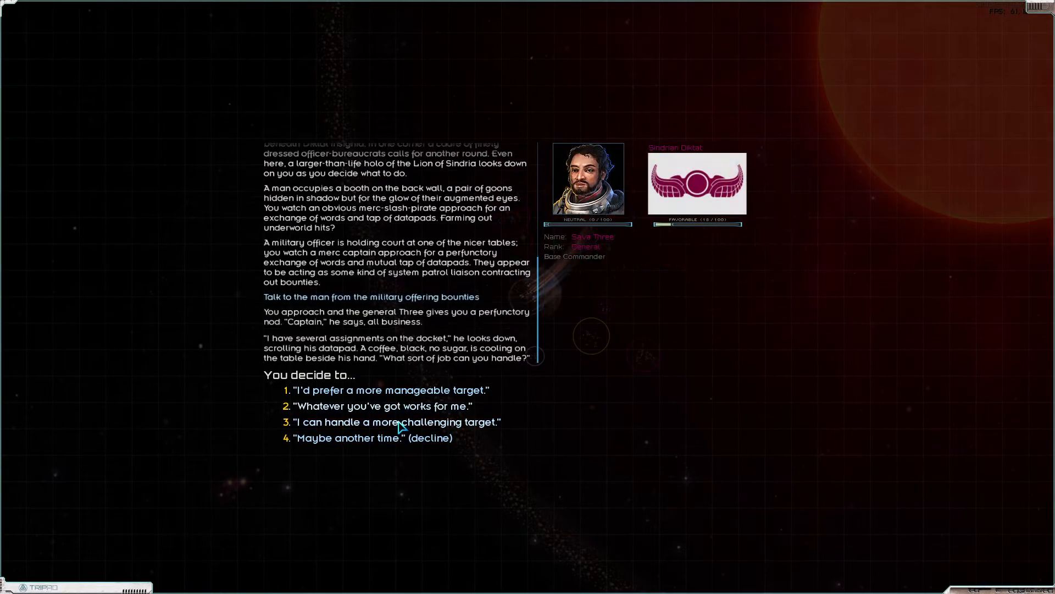
click(396, 422)
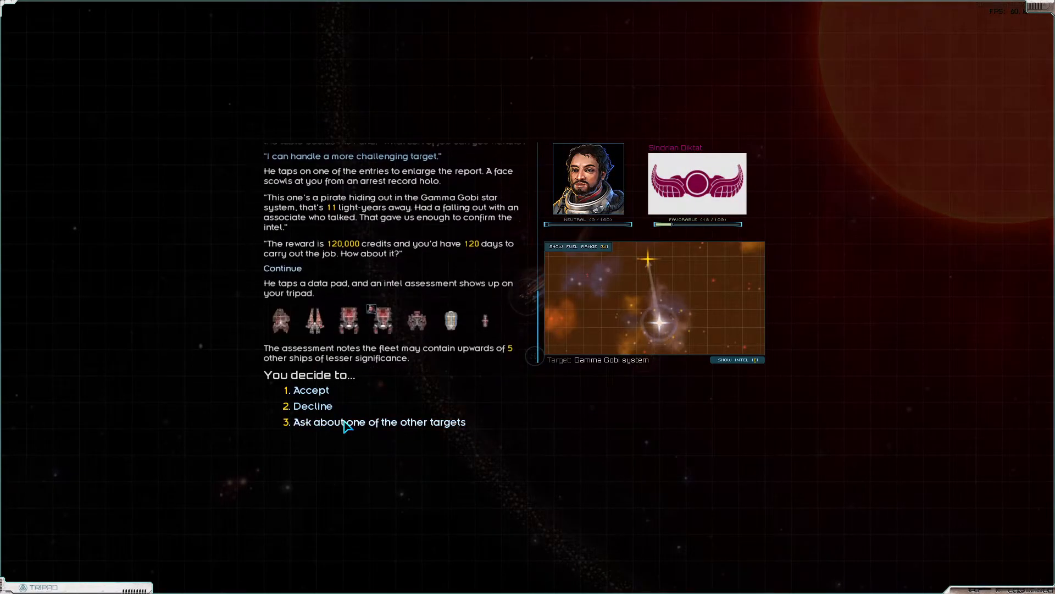
click(379, 421)
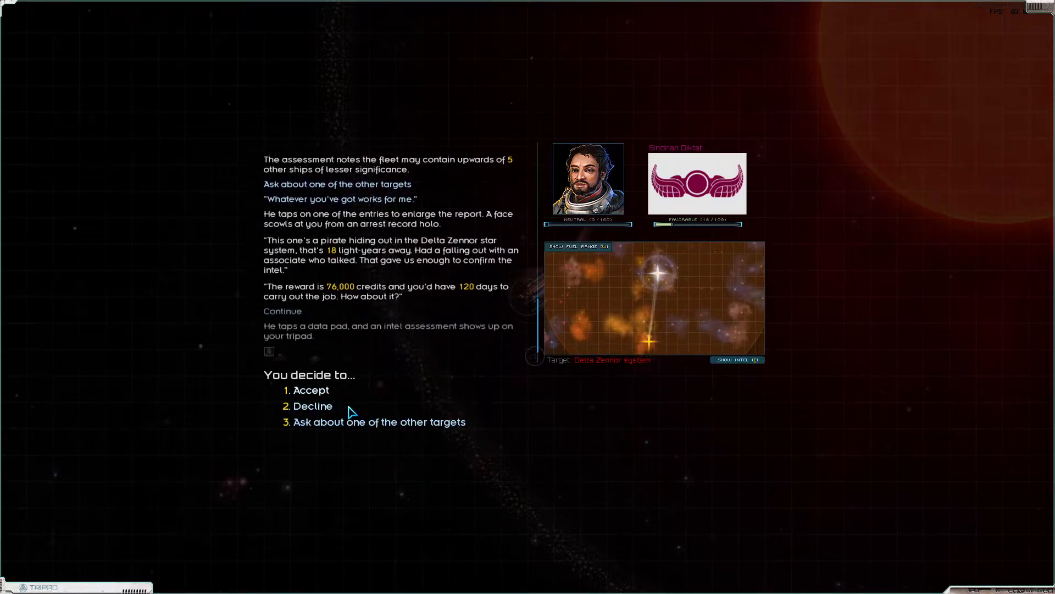
click(378, 422)
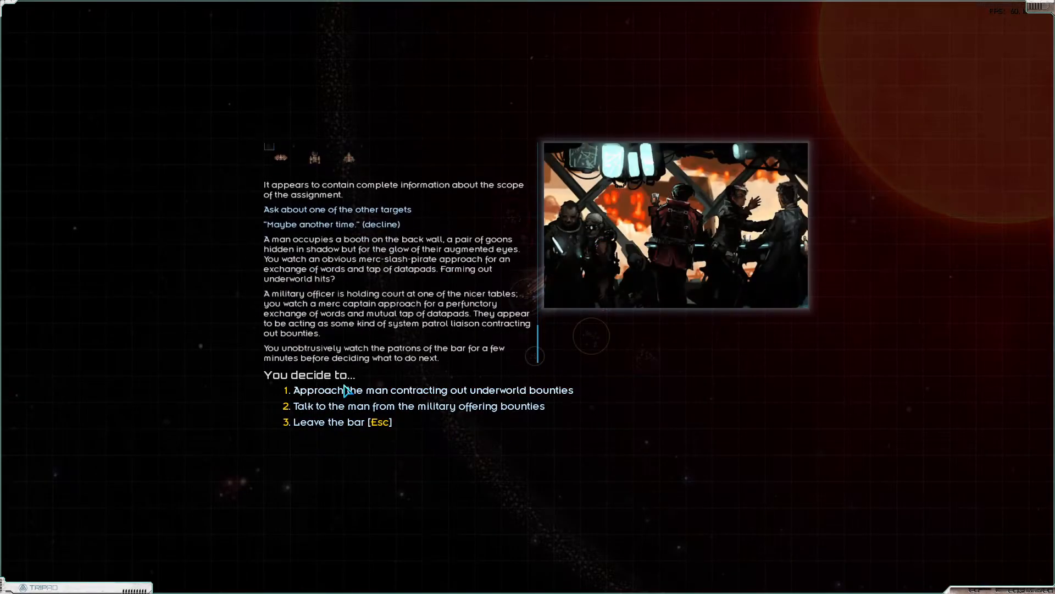
click(433, 389)
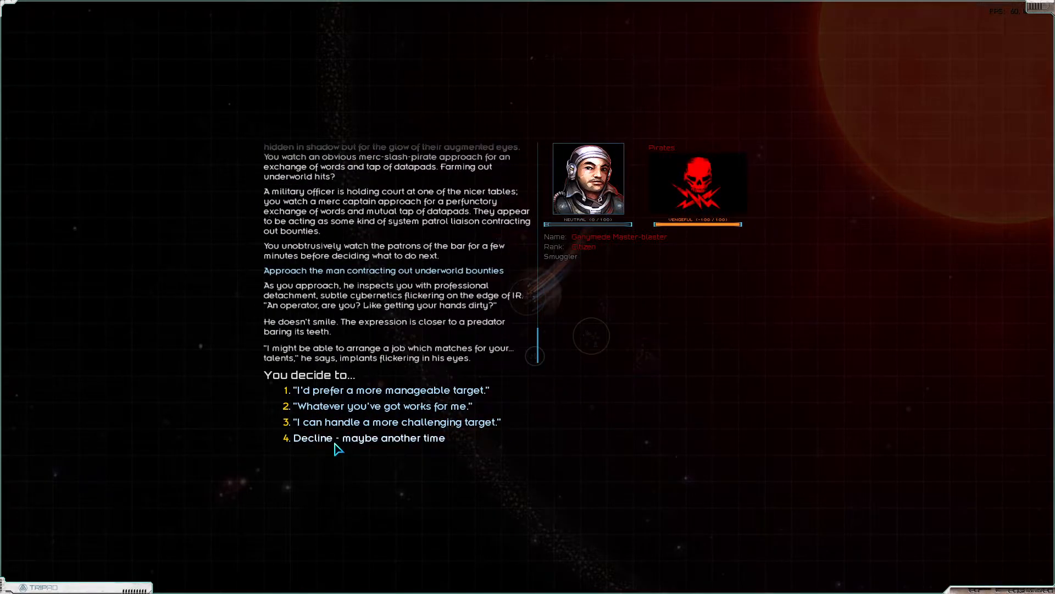
click(368, 438)
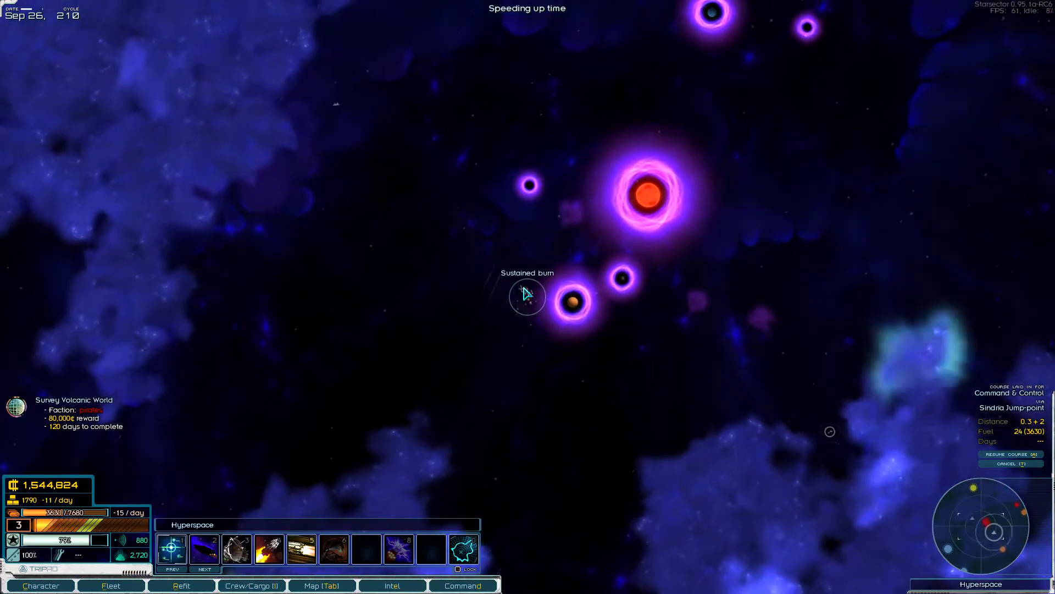
Step: Cross hyperspace into the Hybrasil system and head for the Eochu Bres colony
click(252, 584)
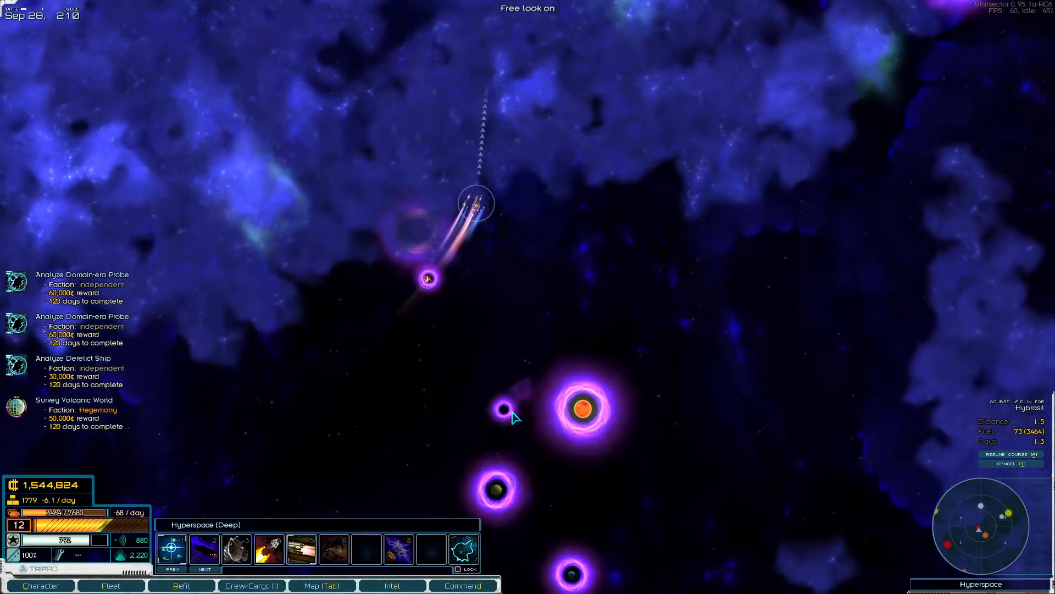
click(321, 585)
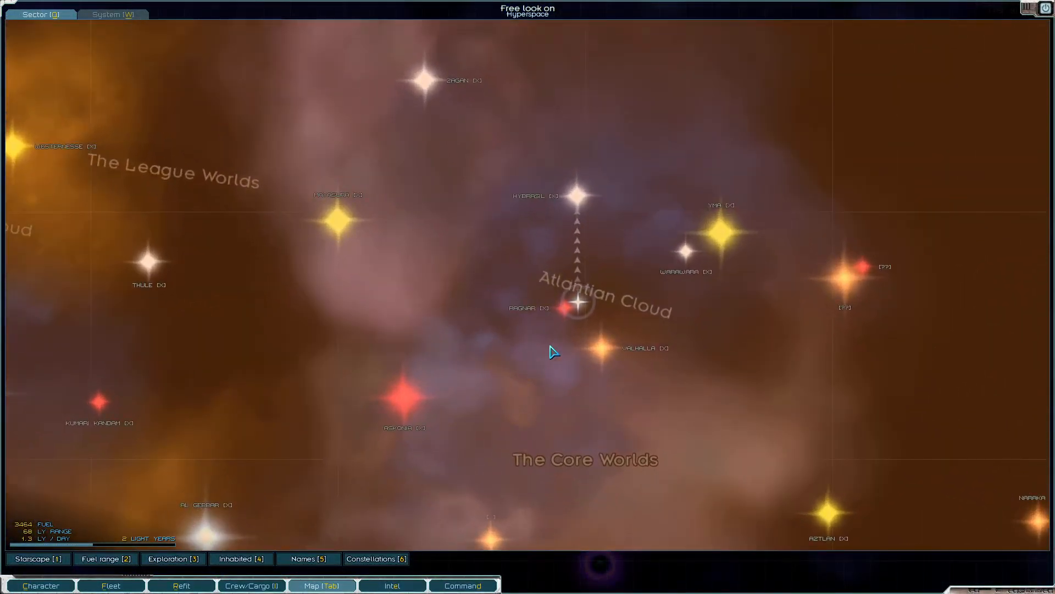
click(580, 304)
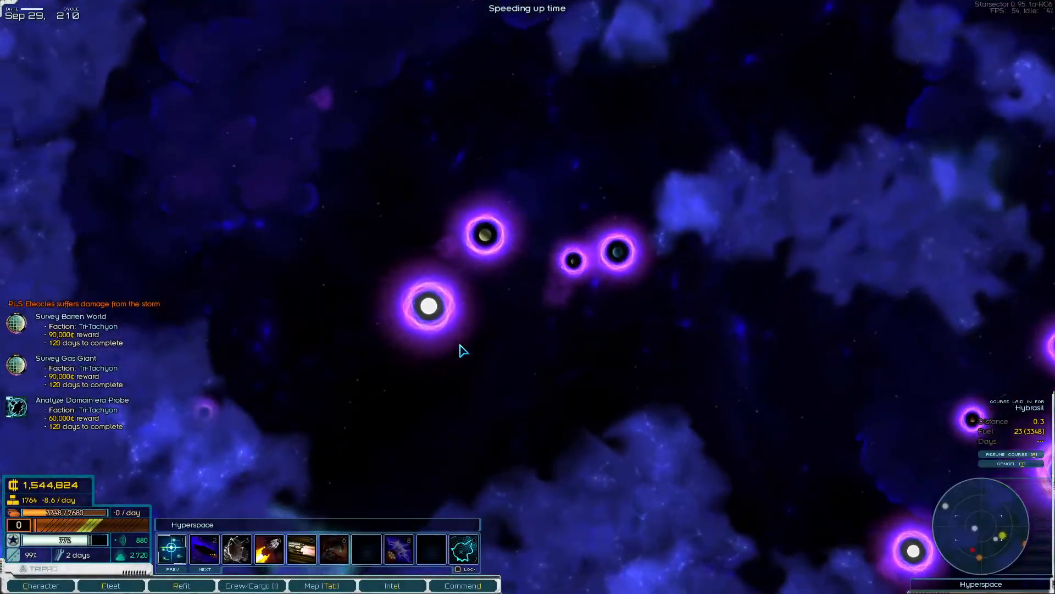
click(321, 584)
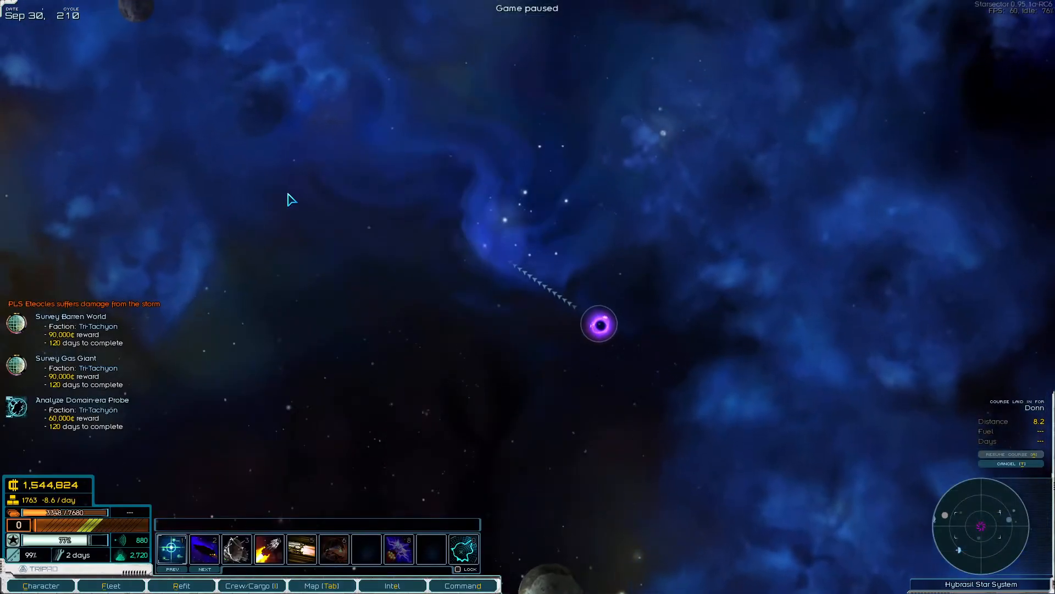
click(321, 585)
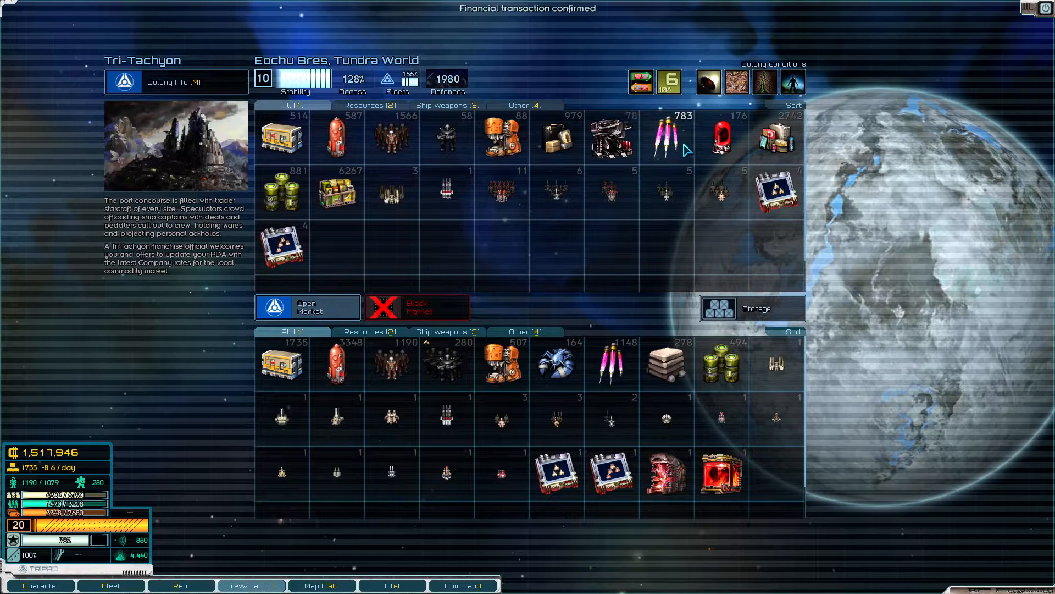
Step: Buy Recreational Drugs at Eochu Bres, trimming the quantity with the sliders before confirming
click(678, 135)
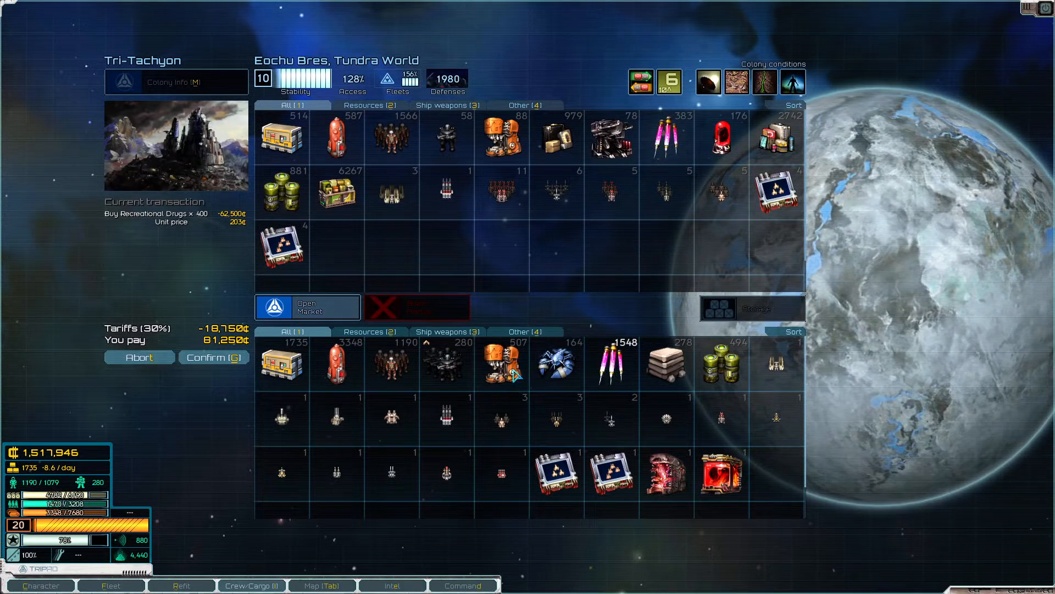
click(213, 357)
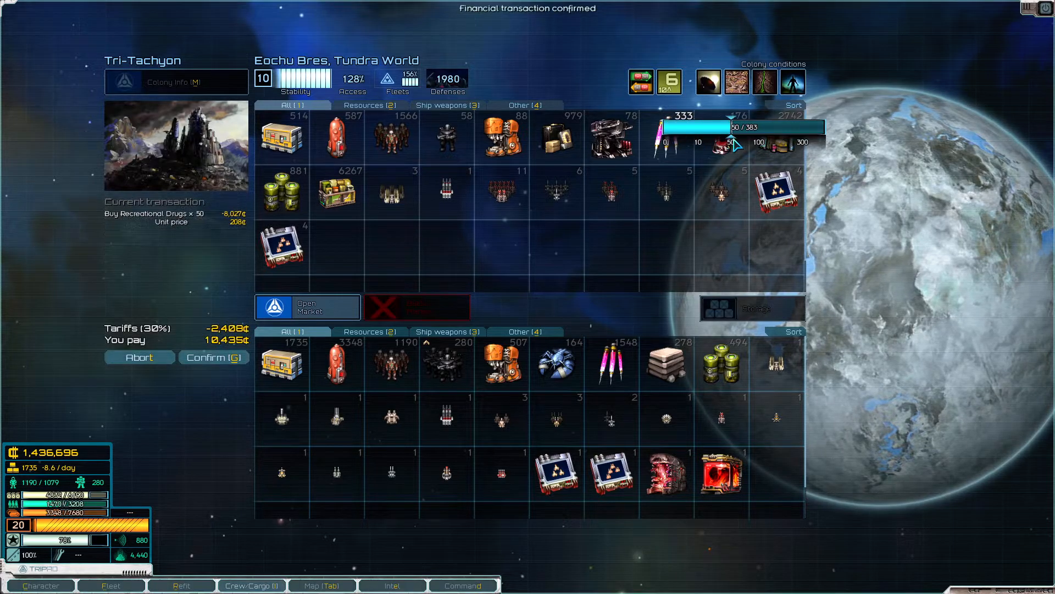
drag(727, 142, 740, 142)
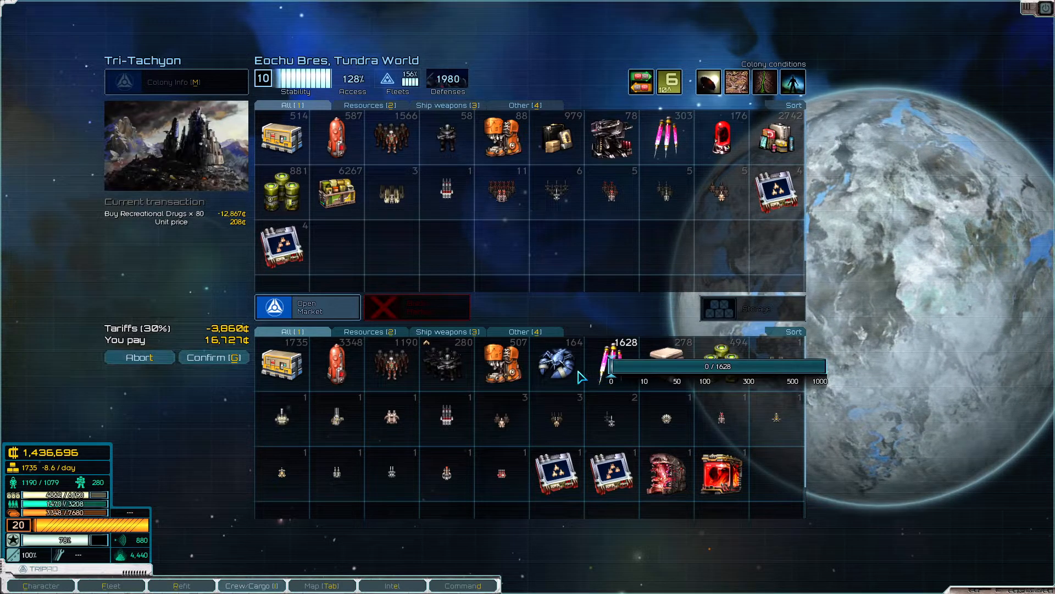
drag(609, 366, 677, 367)
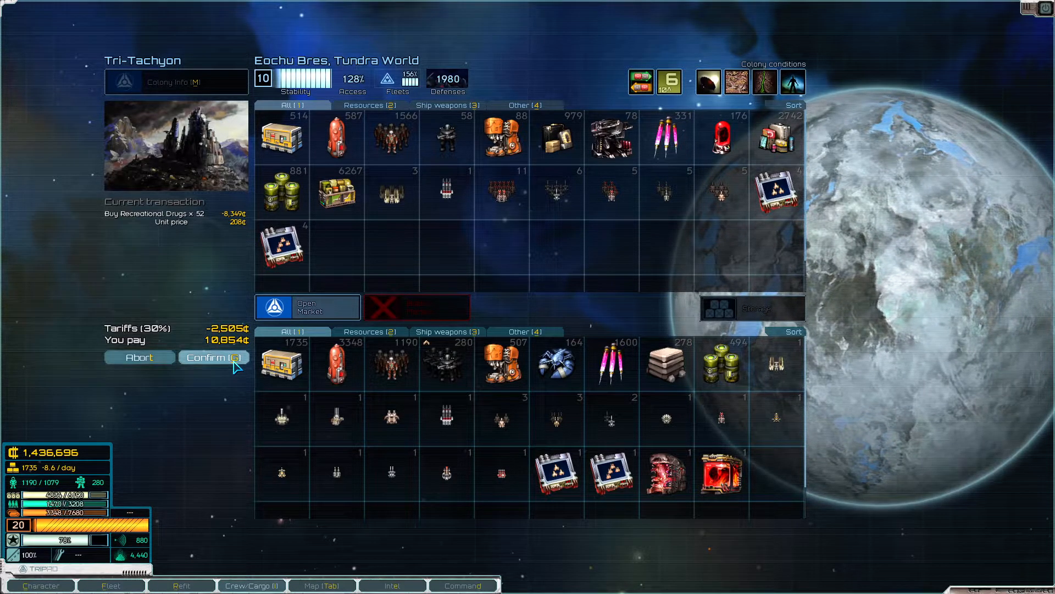
click(213, 356)
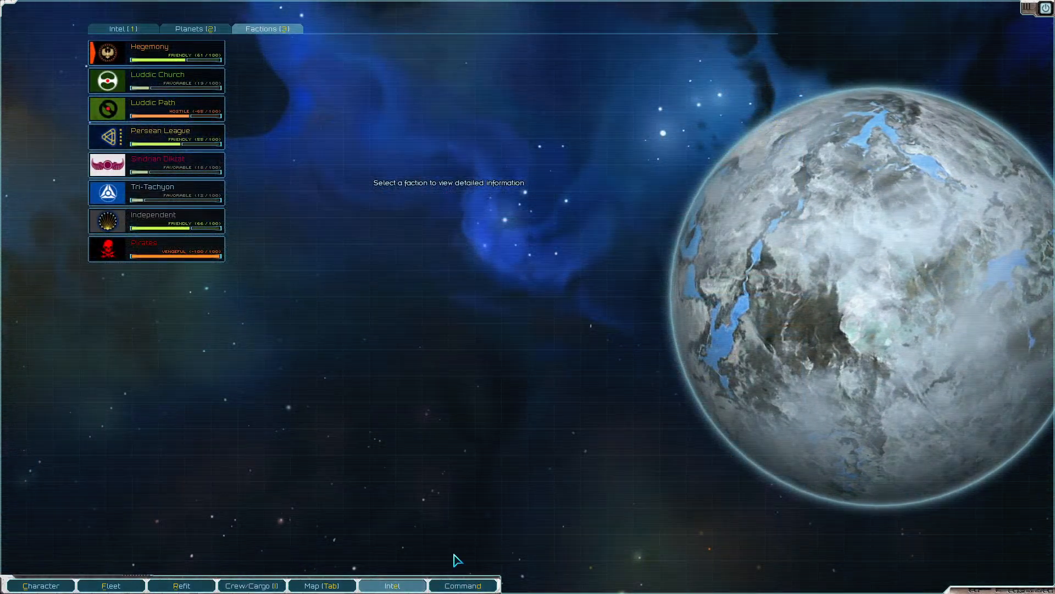
Step: Check colonies and faction standings, then answer the Gamma Gobi pirate bounty offer in the bar
click(462, 585)
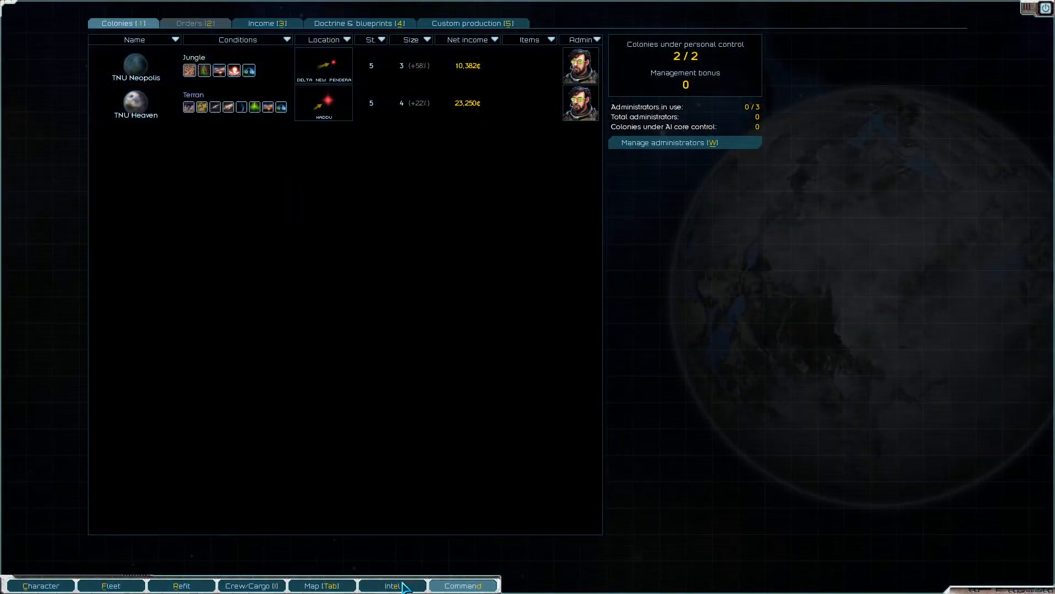
click(393, 585)
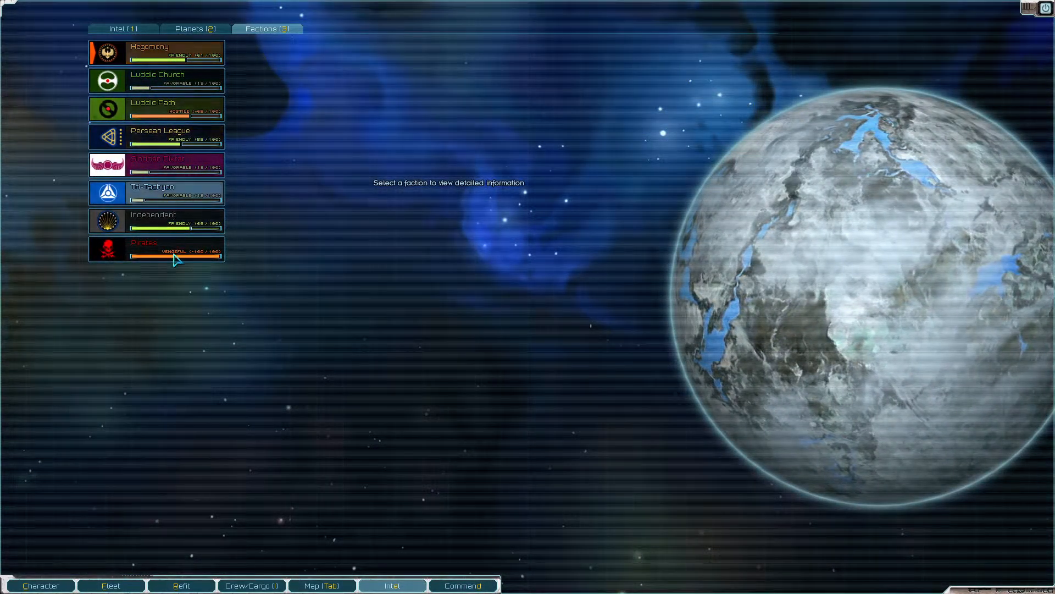
click(156, 192)
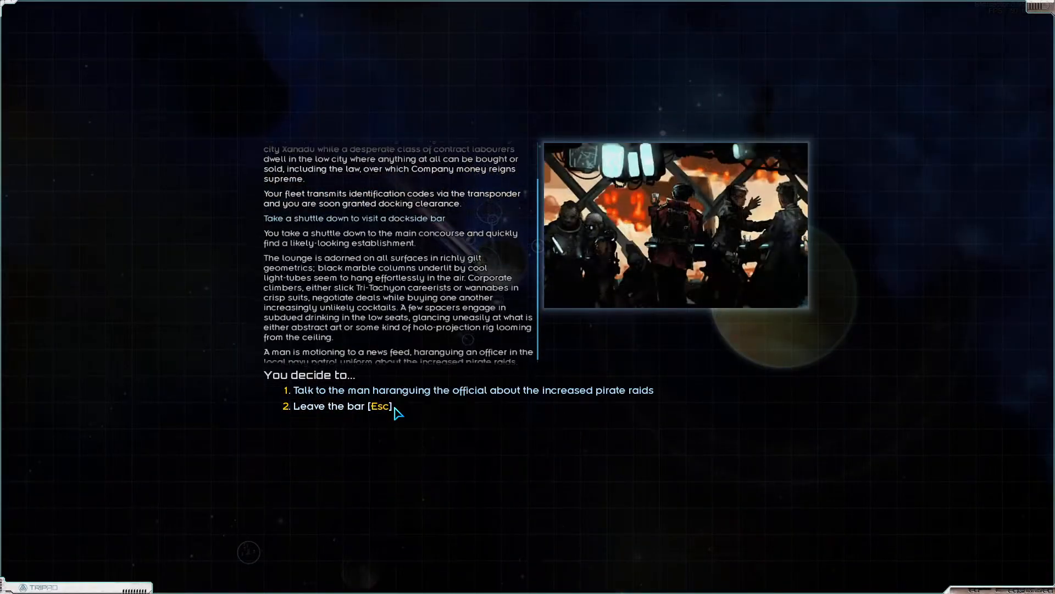
click(473, 389)
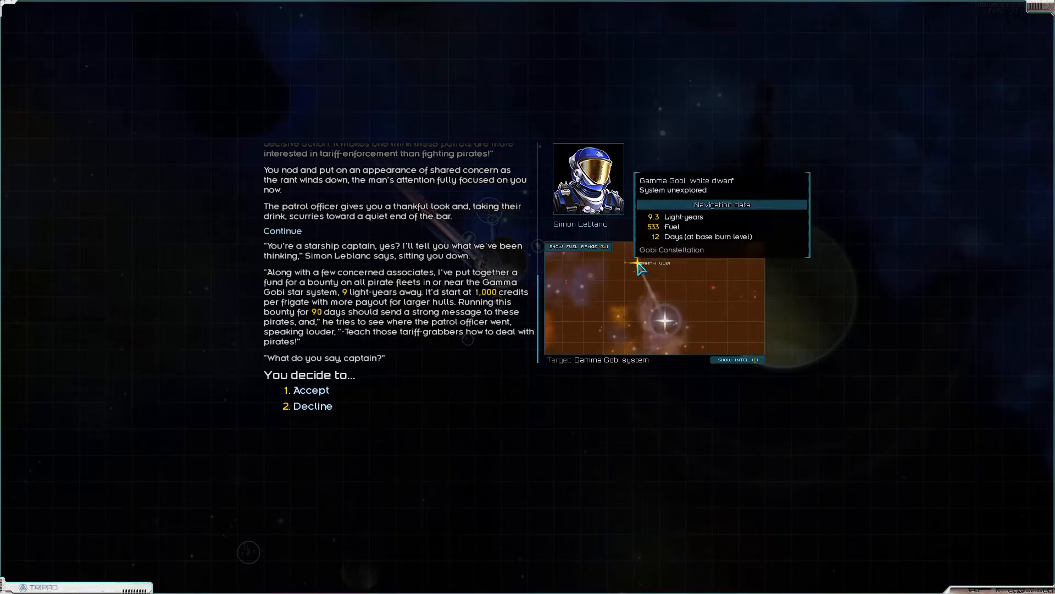
click(311, 390)
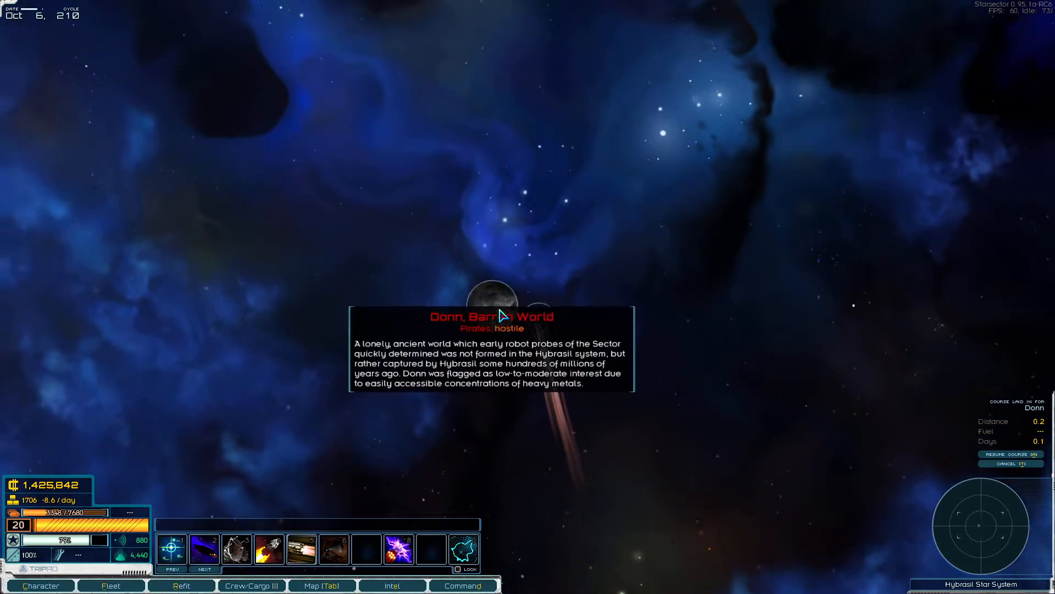
Step: Dock at Donn, leave its dialog, and view the fleet's cargo inventory
click(491, 297)
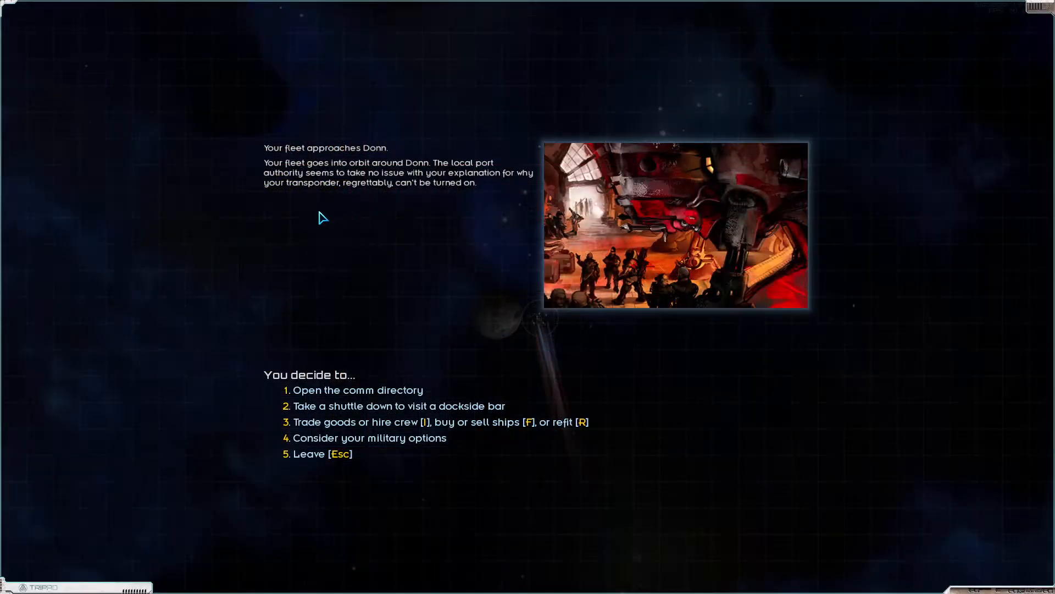
key(Escape)
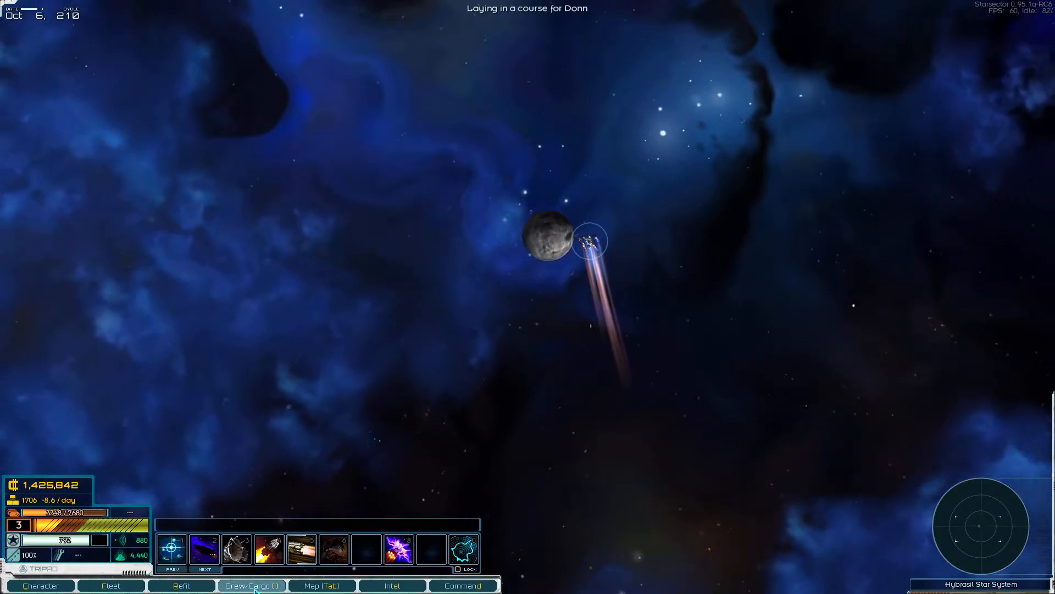
click(251, 585)
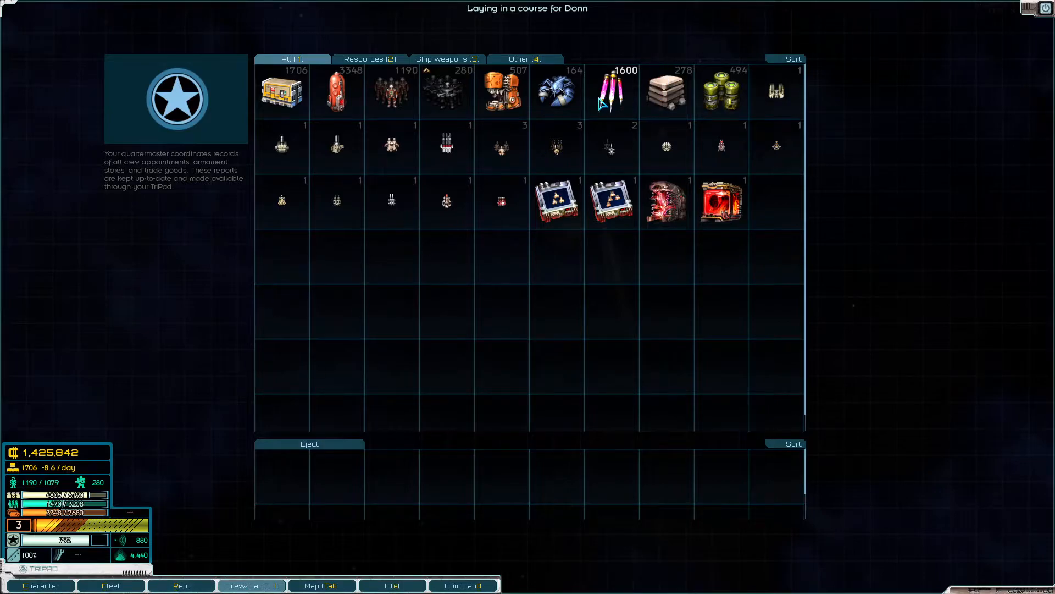
mouse_move(609, 94)
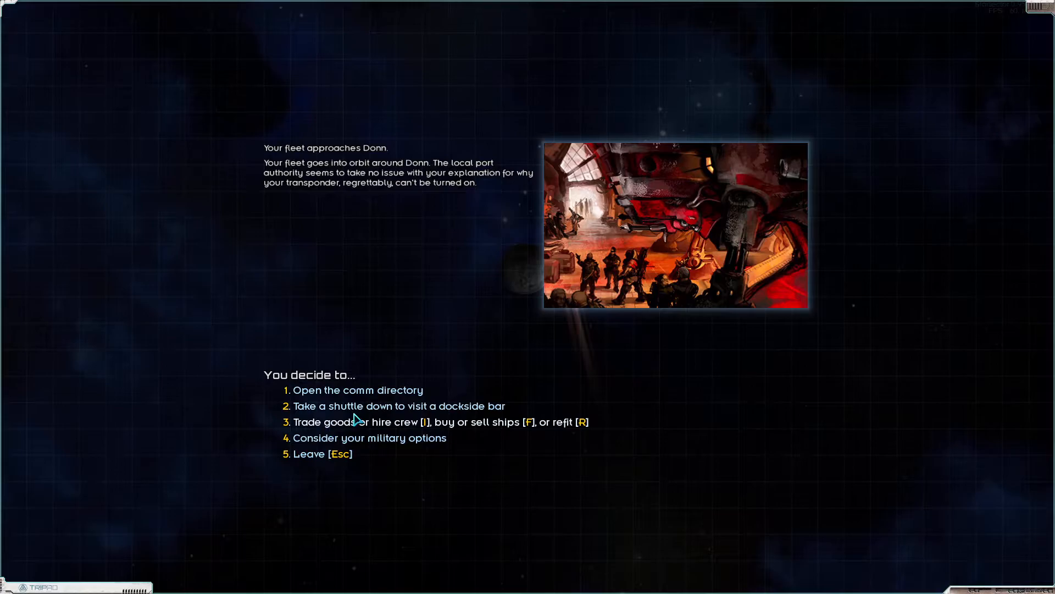
Step: Plan a raid on Donn with recreational drugs as the objective
click(370, 437)
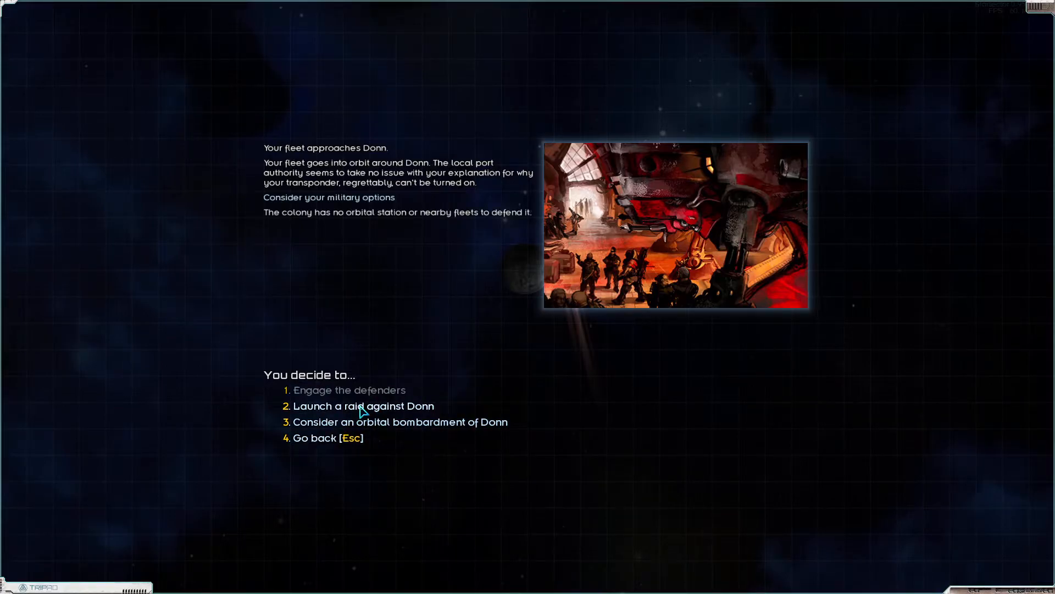
click(362, 405)
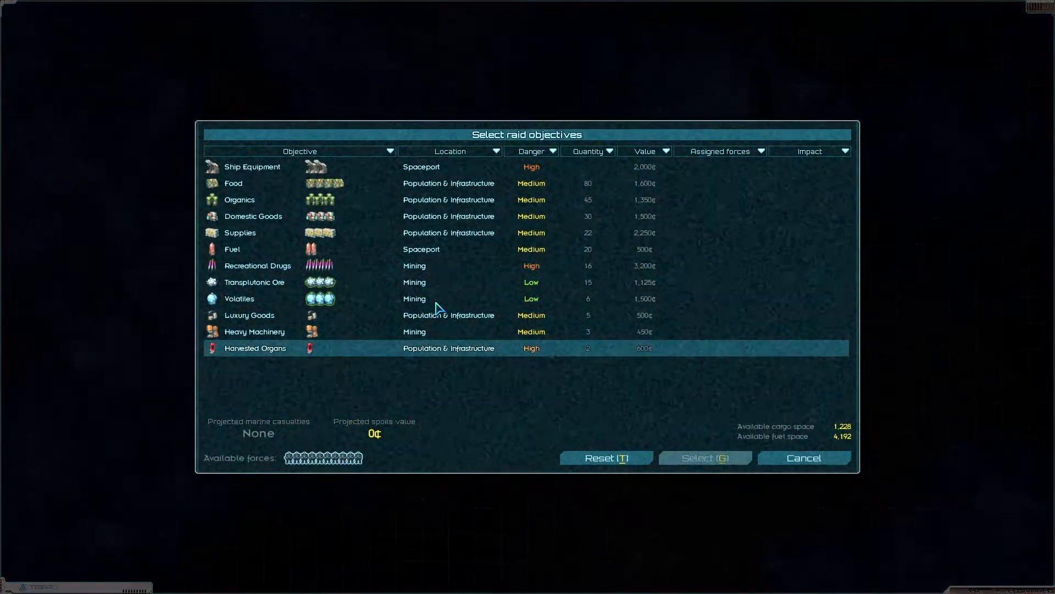
mouse_move(660, 274)
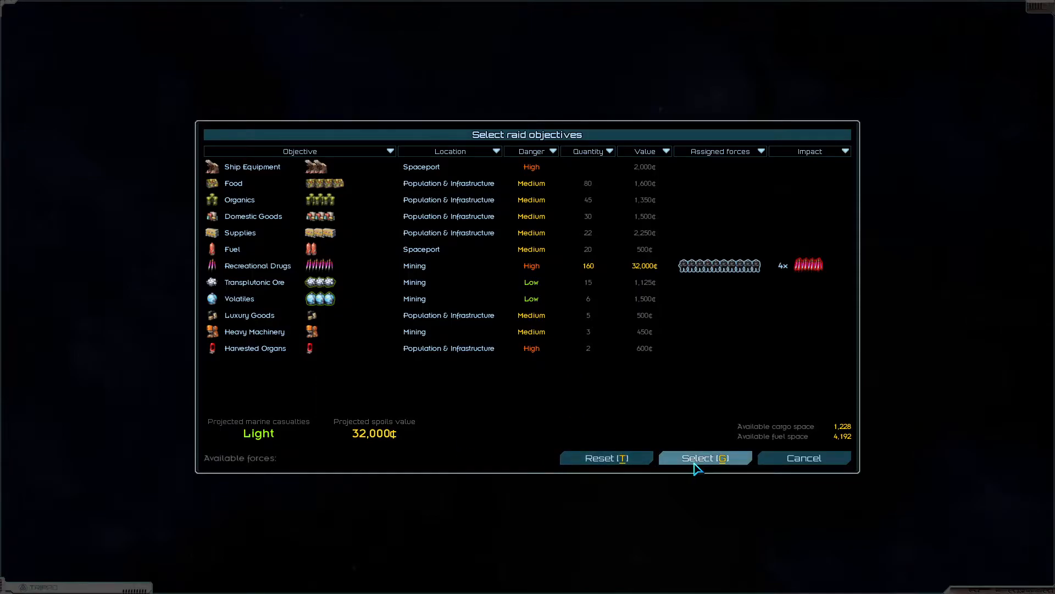
click(704, 458)
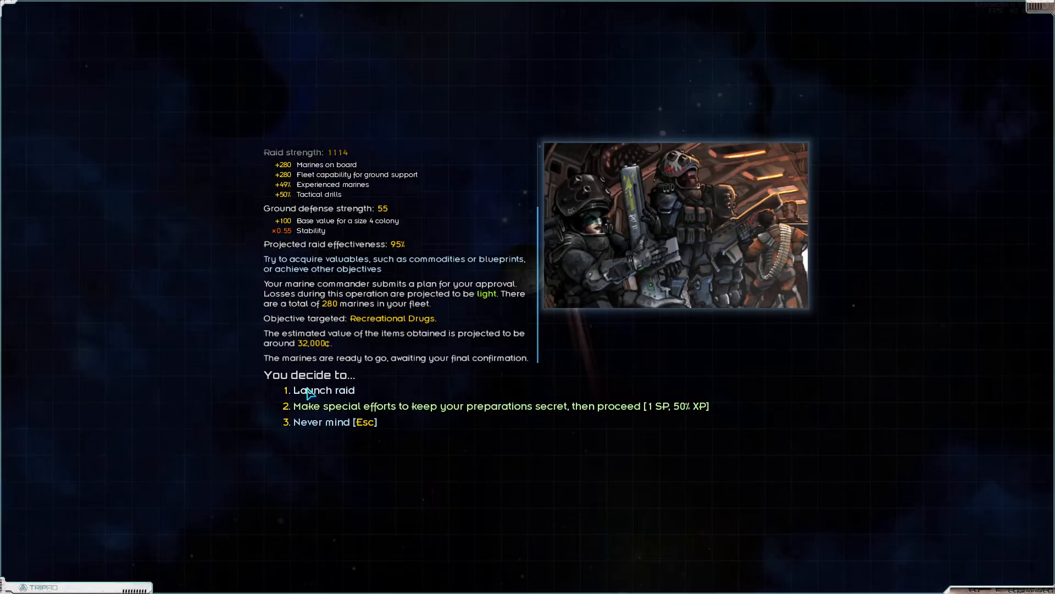
Step: Launch the raid, collect the drug spoils, and return to Donn's options
click(322, 389)
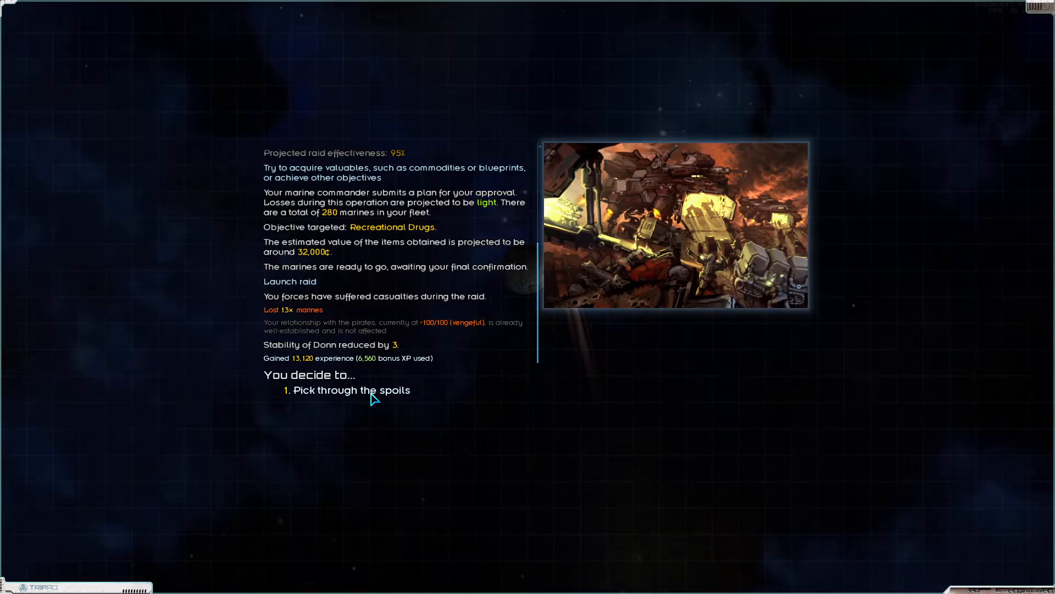
click(351, 390)
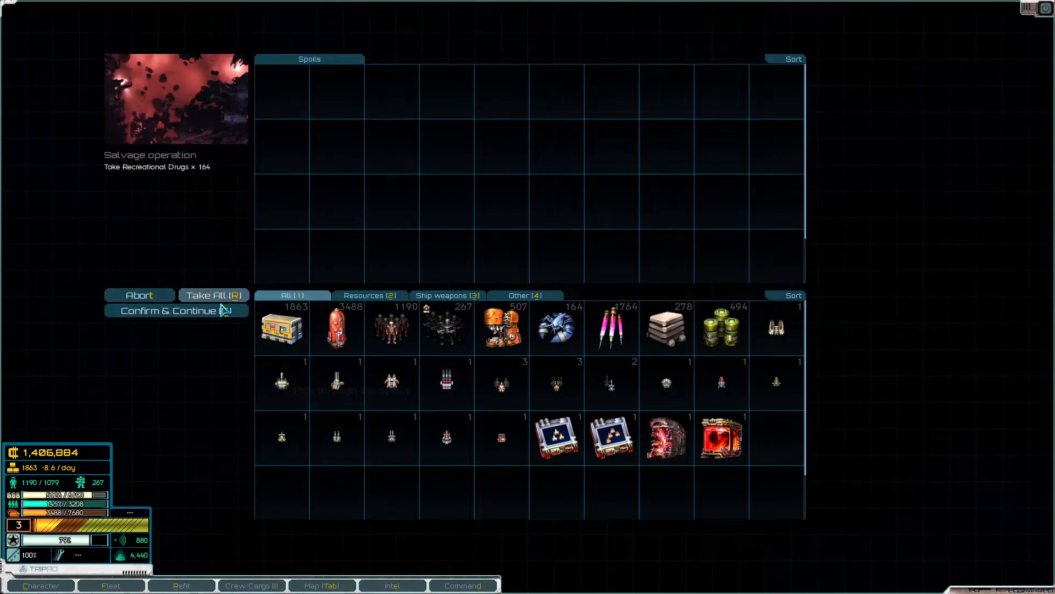
click(175, 310)
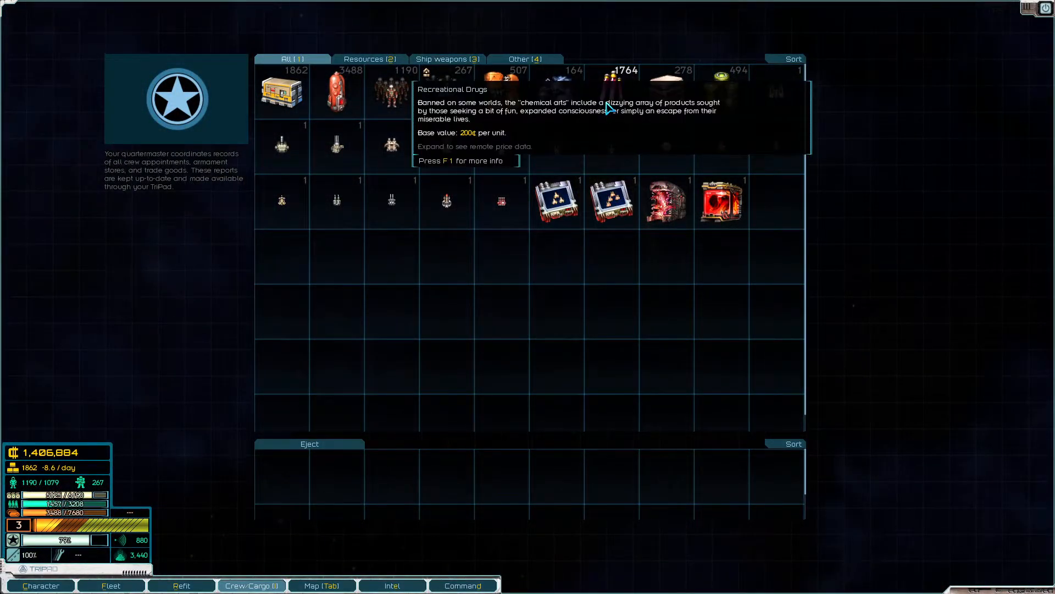
key(f1)
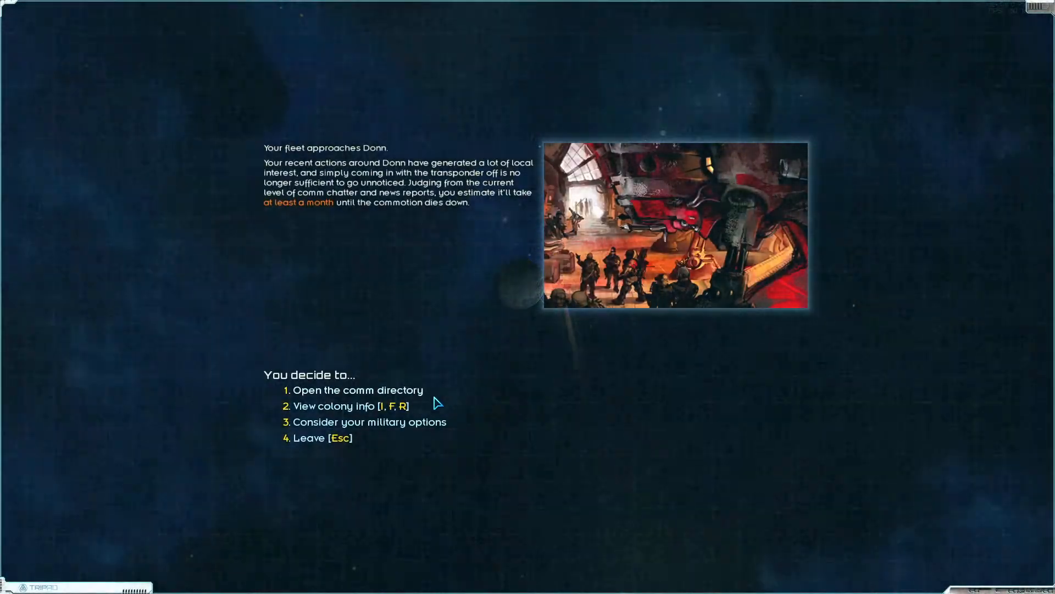
Step: Leave Donn and comply with the Tri-Tachyon patrol's cargo scan, transponder on
click(310, 437)
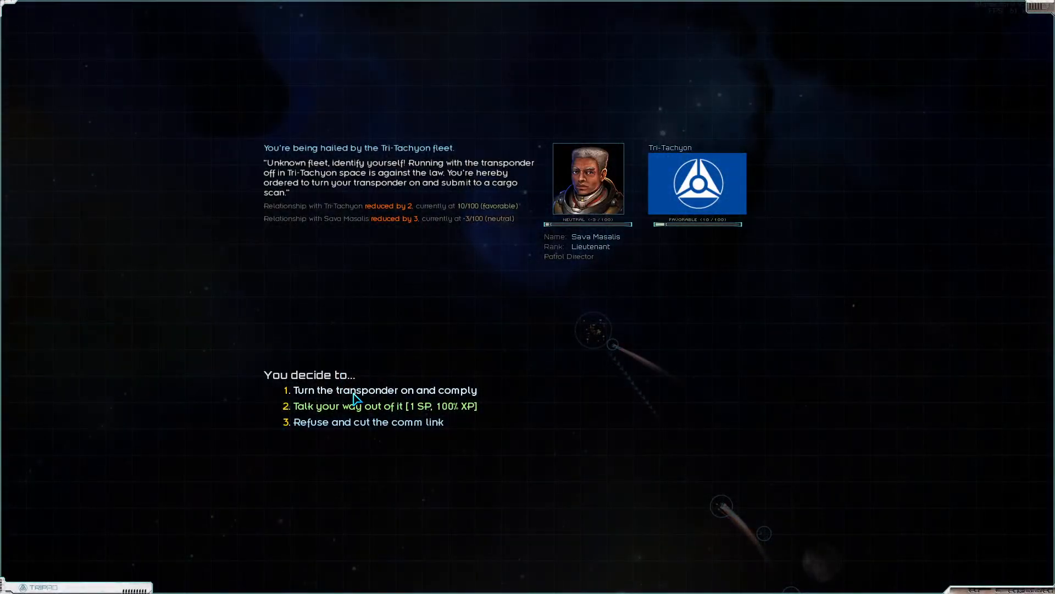
click(384, 389)
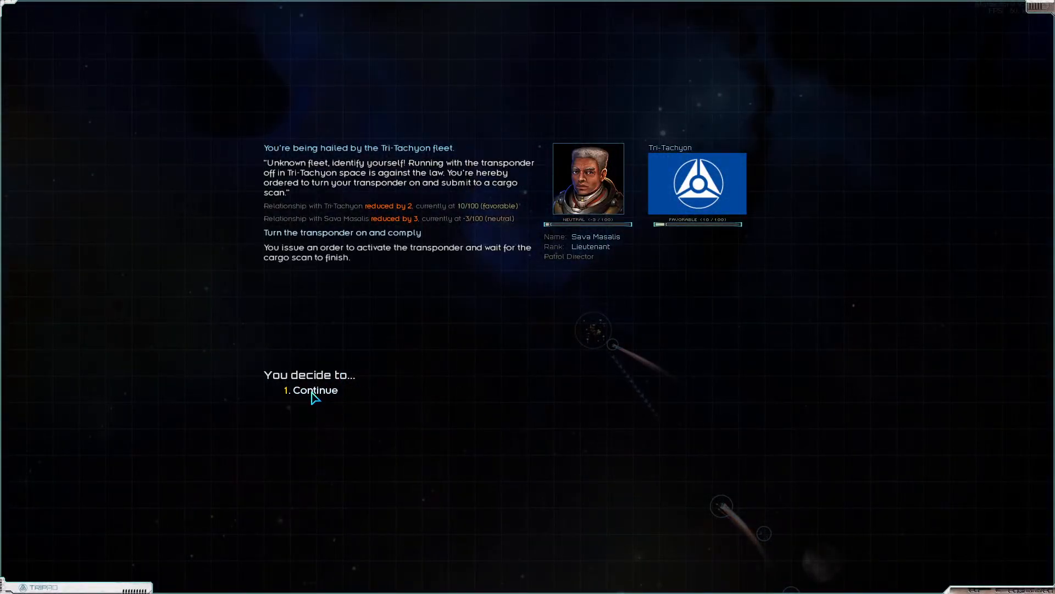
click(315, 389)
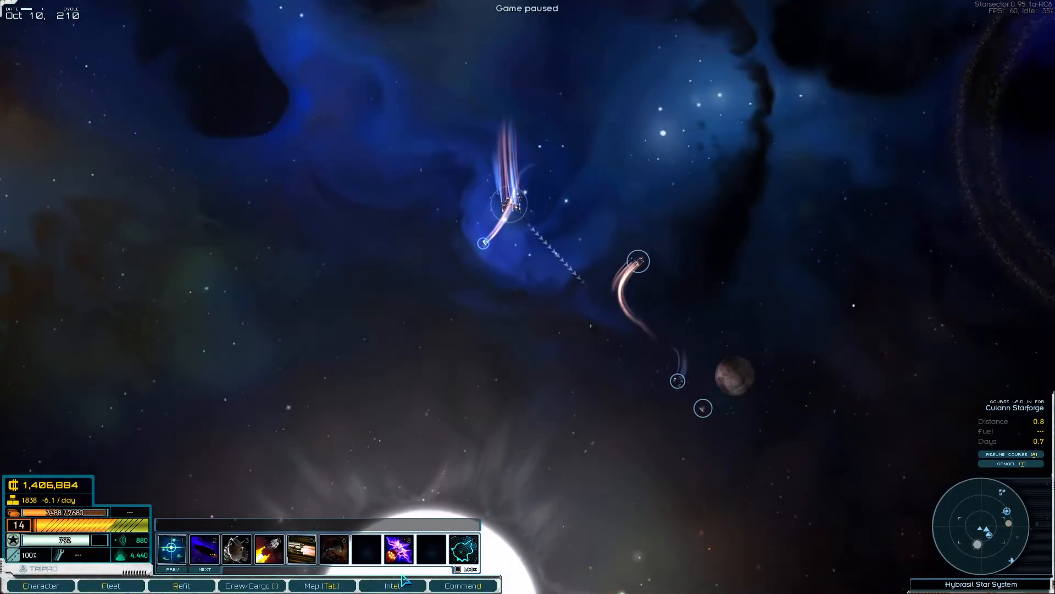
Step: View the Tri-Tachyon faction details in the Intel Factions list
click(392, 585)
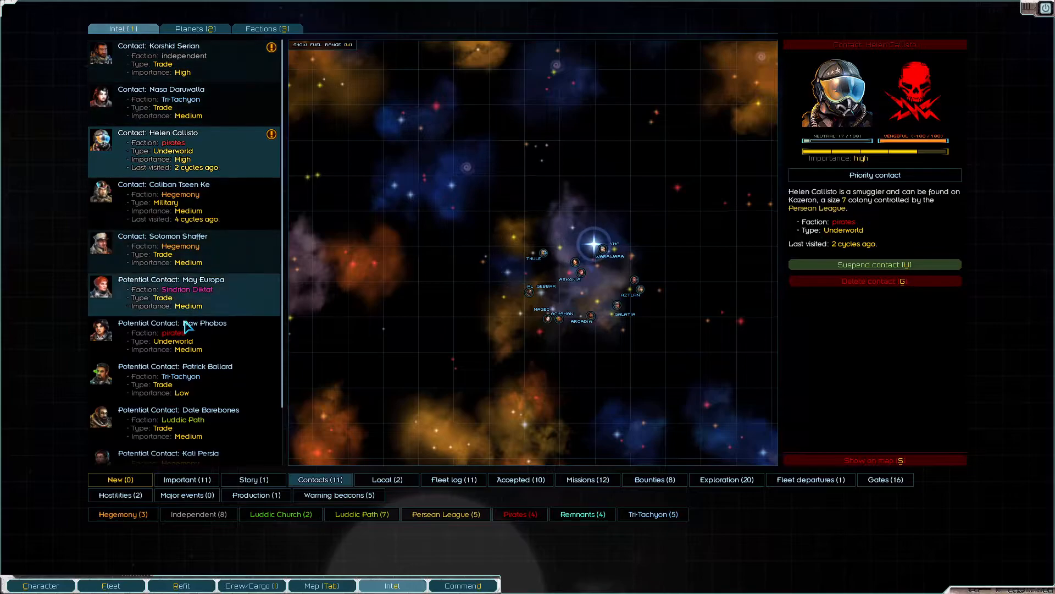
click(267, 28)
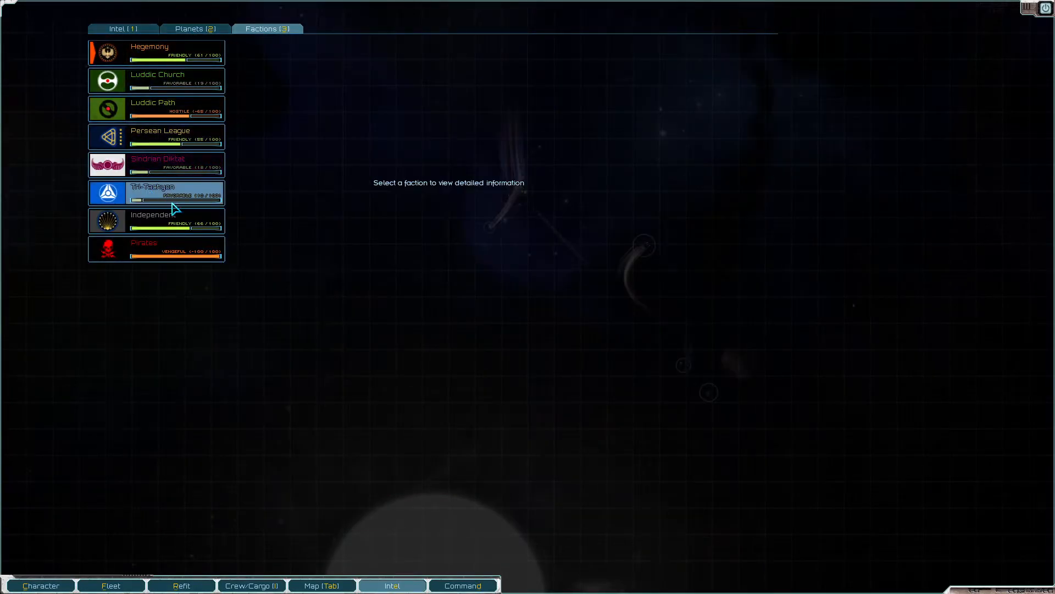
click(156, 193)
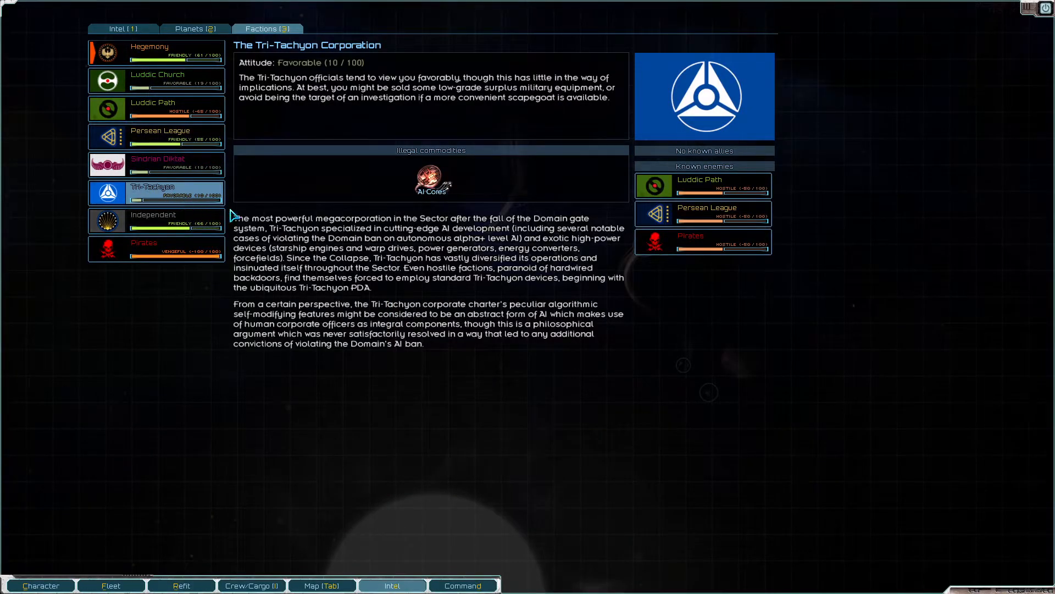
click(392, 585)
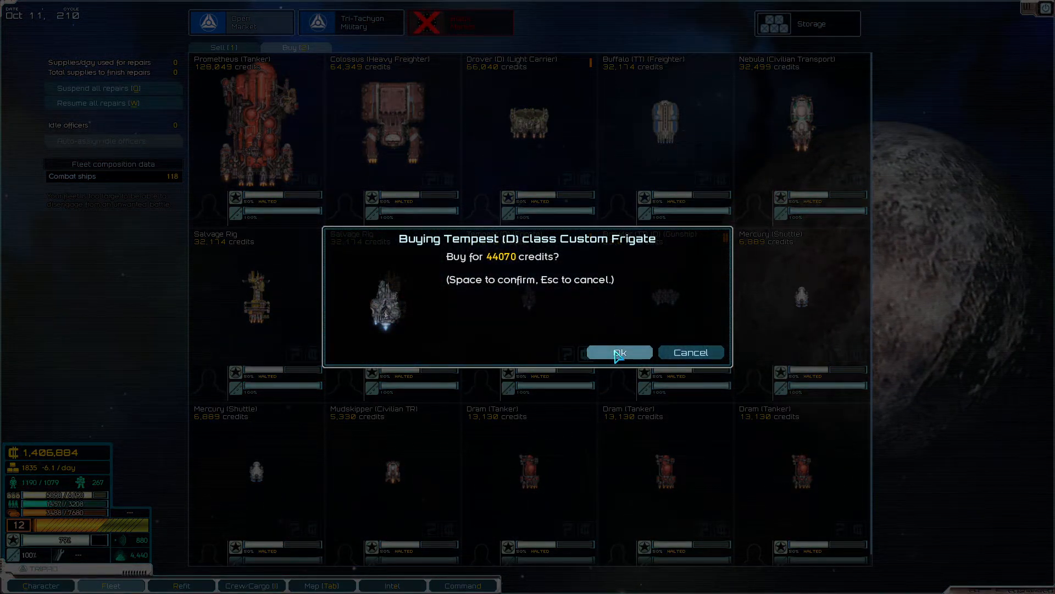
Step: Buy the Tempest (D) frigate, then the Medusa destroyer hull from the black market
click(617, 352)
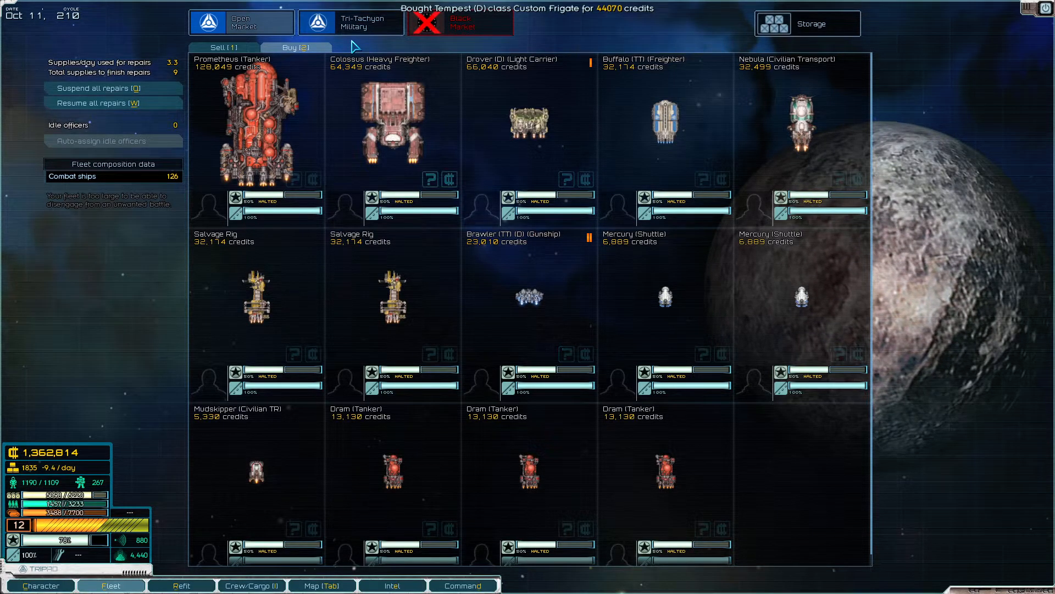
click(351, 22)
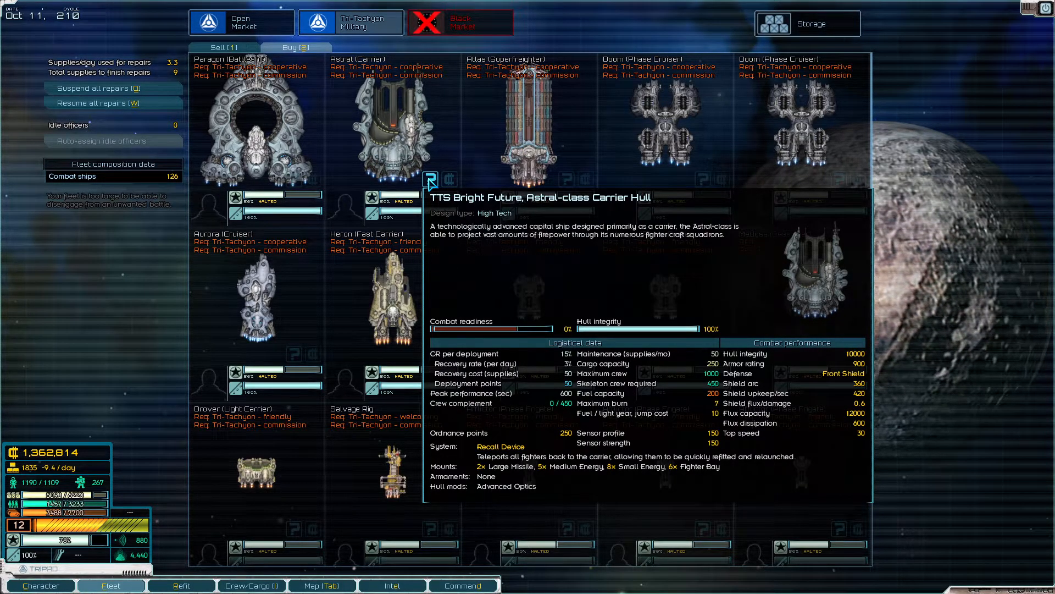
click(460, 22)
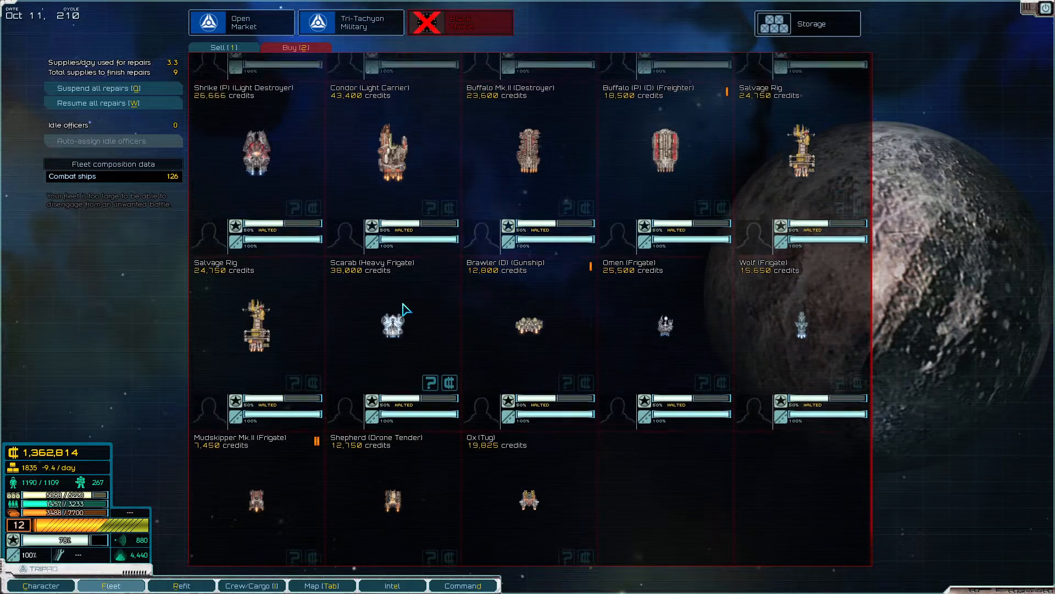
mouse_move(393, 327)
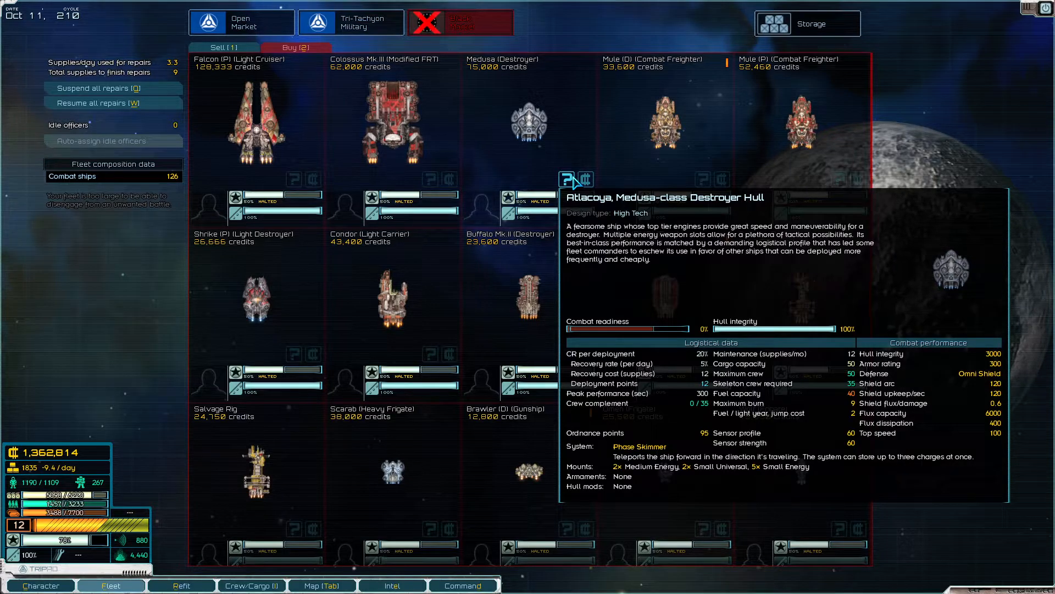
mouse_move(584, 178)
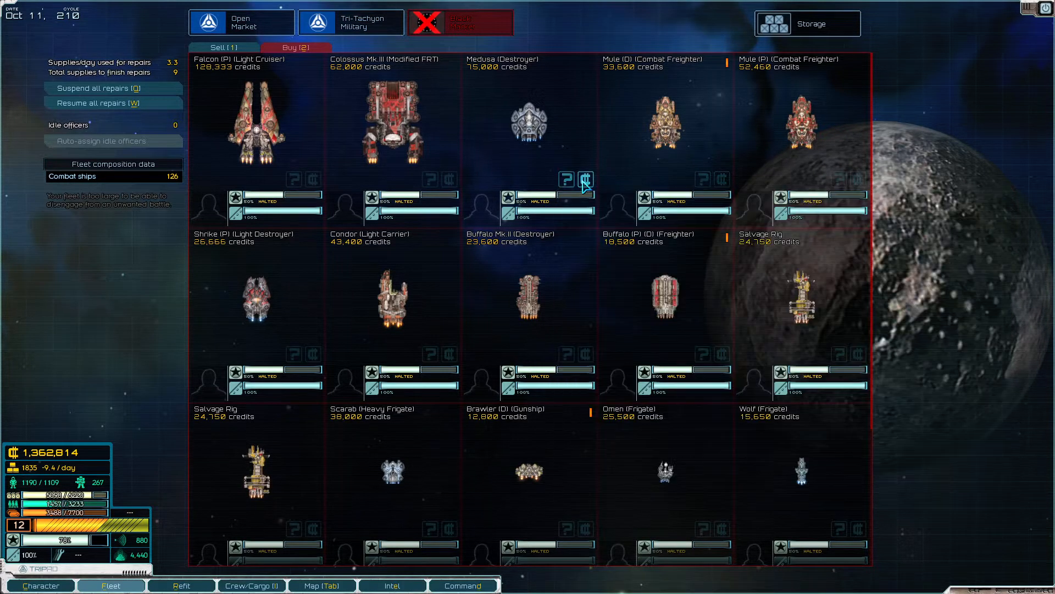
click(585, 179)
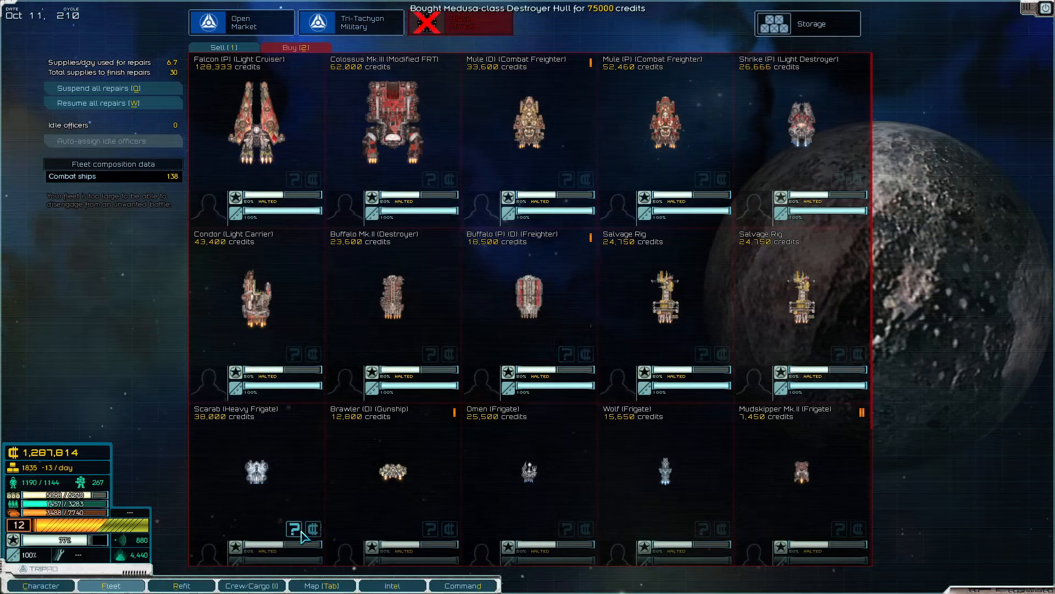
click(311, 530)
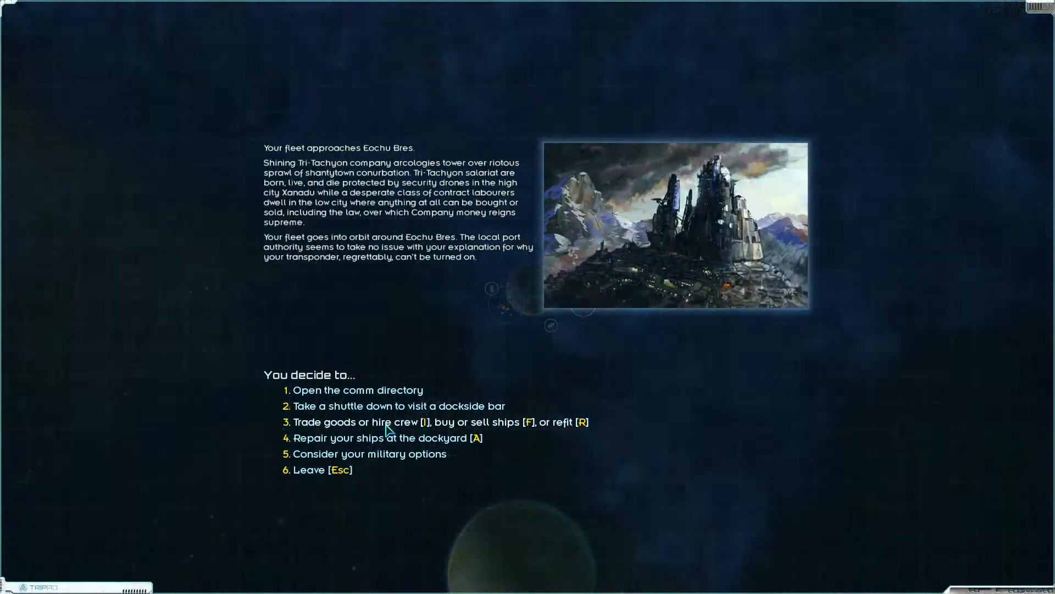
Step: Confirm the supplies and drugs purchases at the Eochu Bres market, then leave it
click(358, 422)
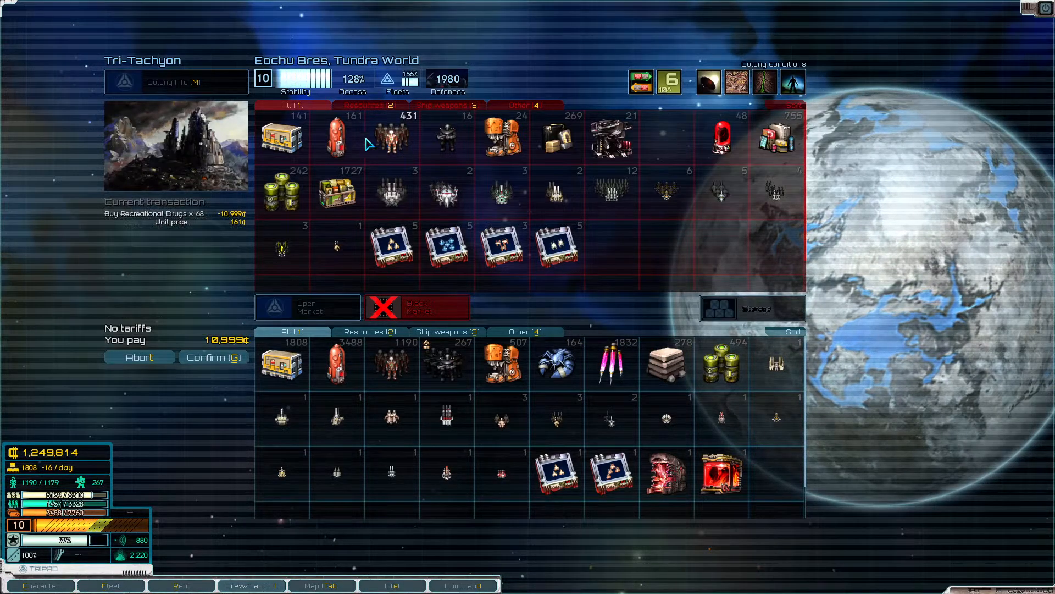
click(212, 356)
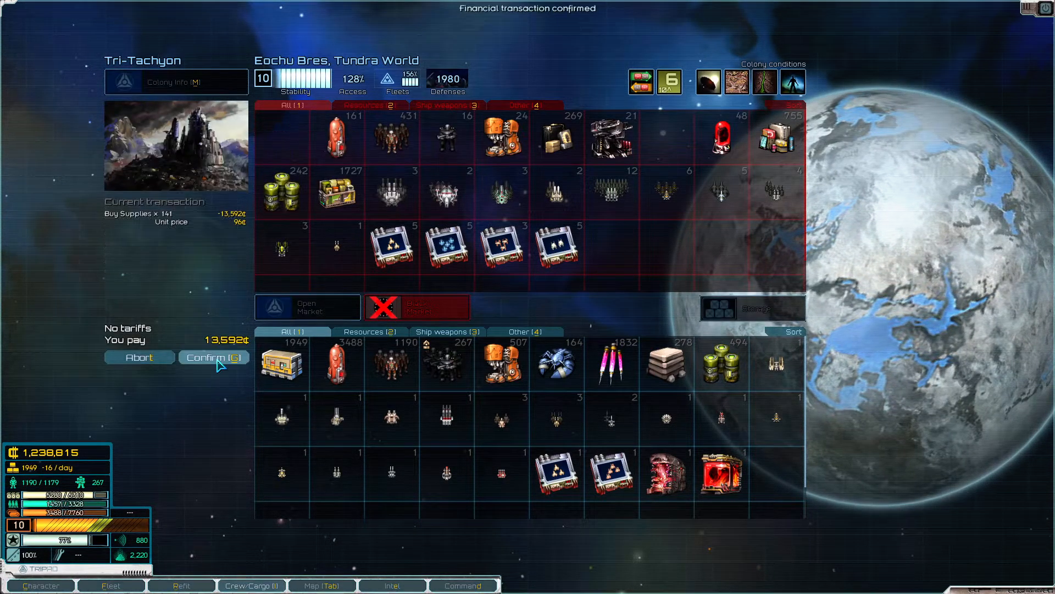
click(212, 356)
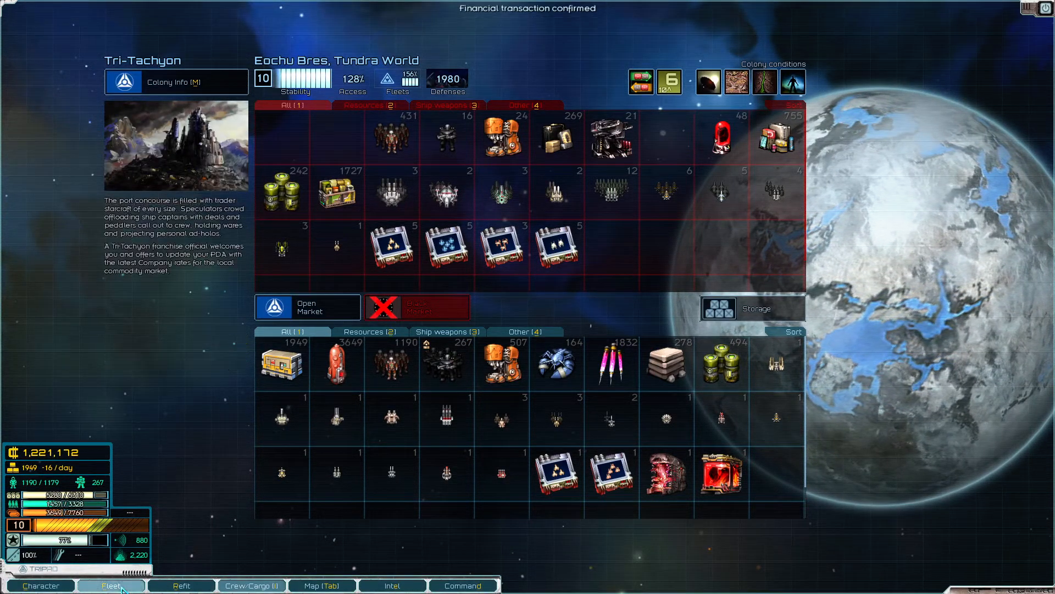
click(111, 585)
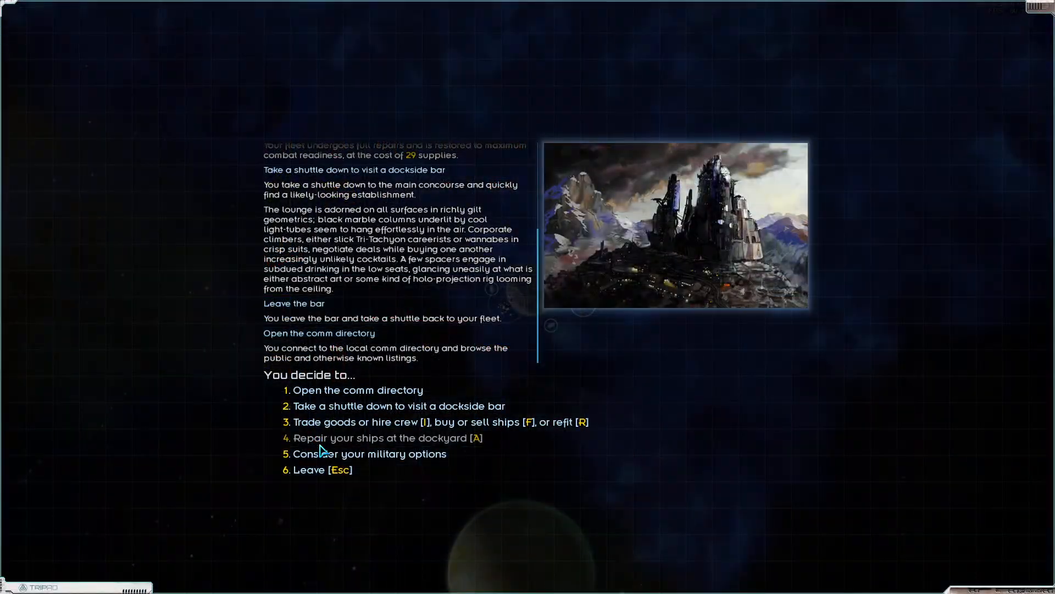
Step: Review raid options against Eochu Bres and cancel at the raid objectives screen
click(369, 452)
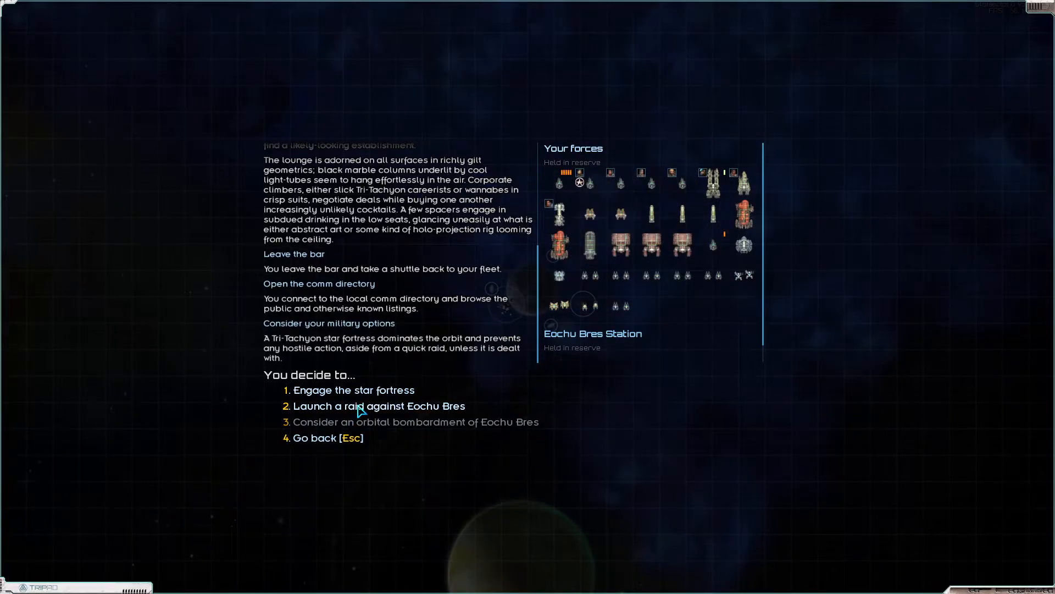
click(379, 406)
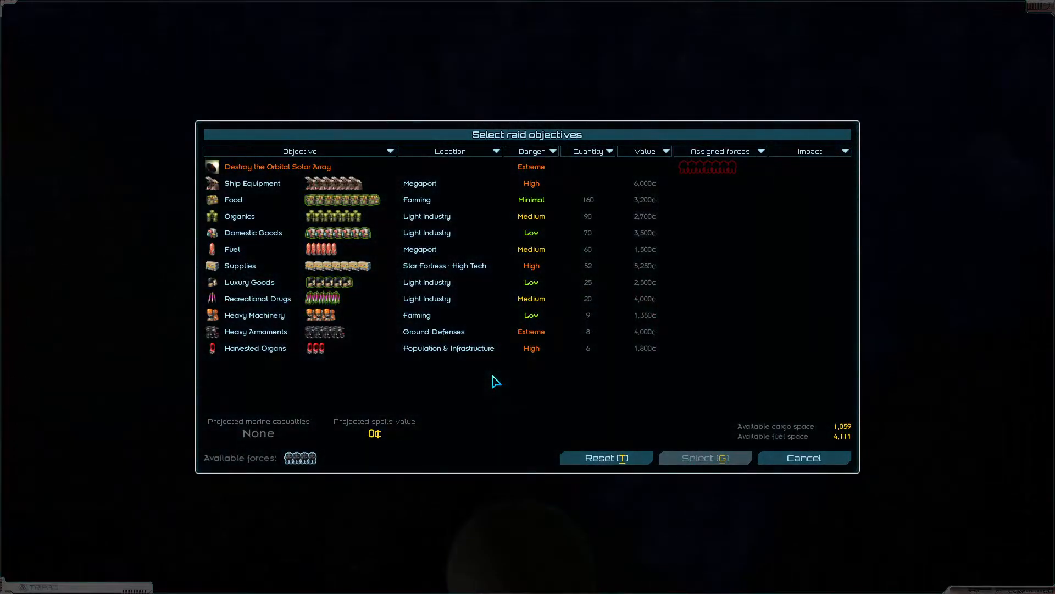
mouse_move(277, 166)
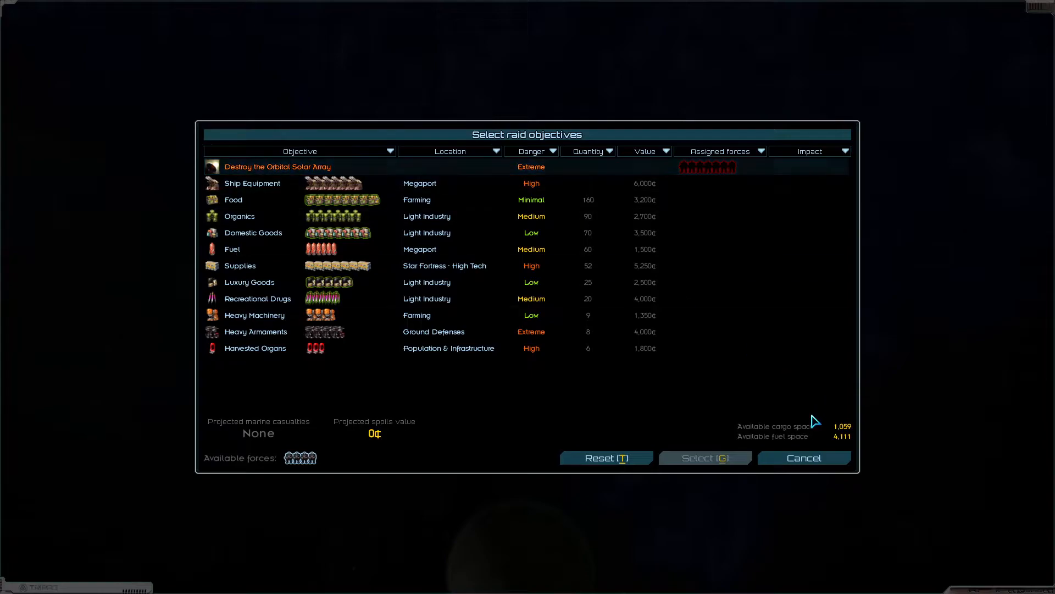
click(803, 458)
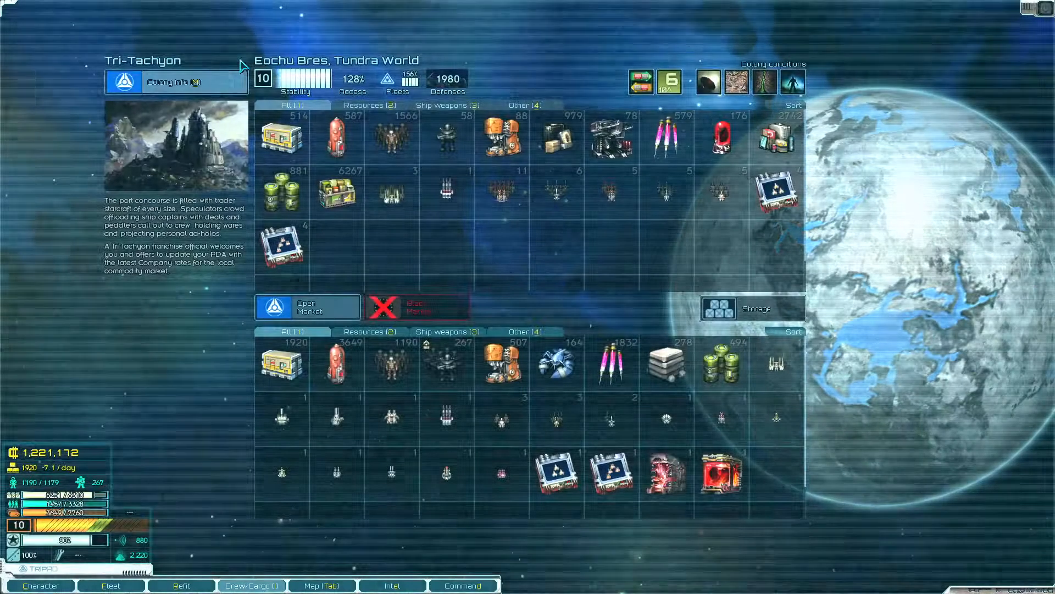
Step: Open Eochu Bres's colony info and inspect the global Food market's producer rows
click(176, 81)
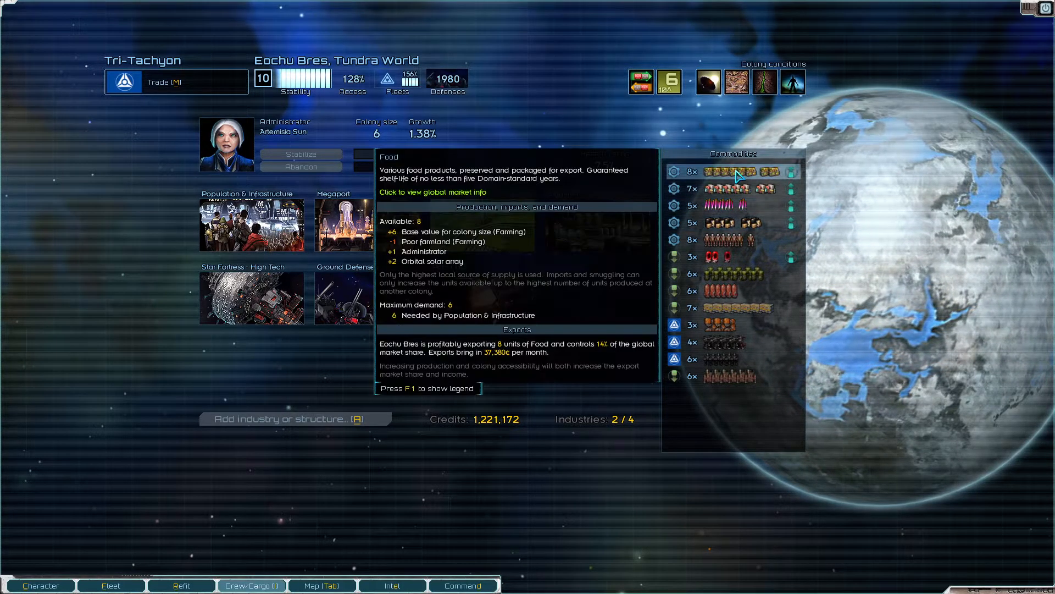
click(432, 192)
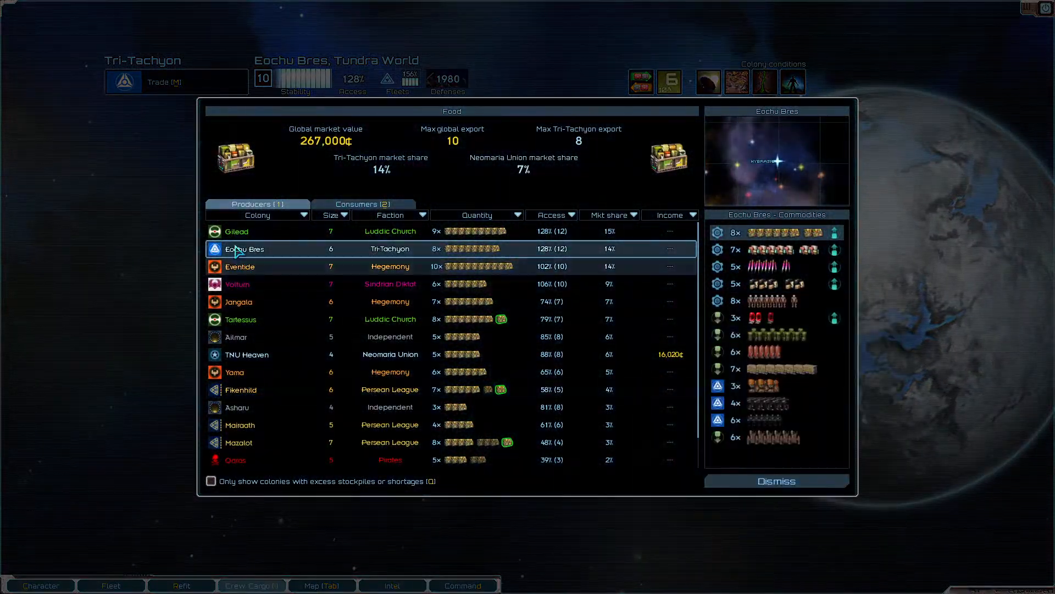
mouse_move(612, 257)
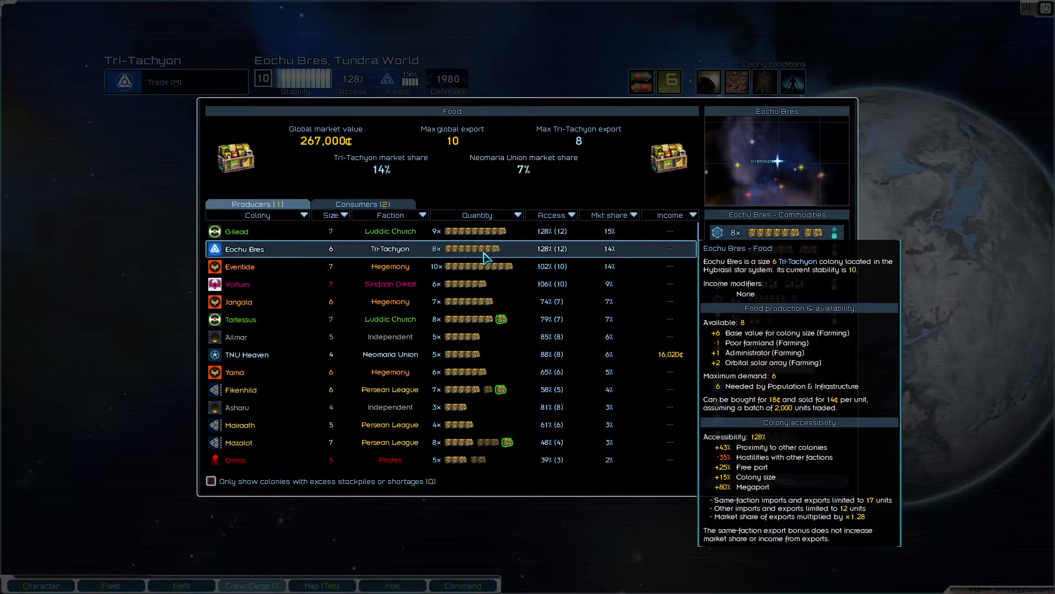
click(244, 248)
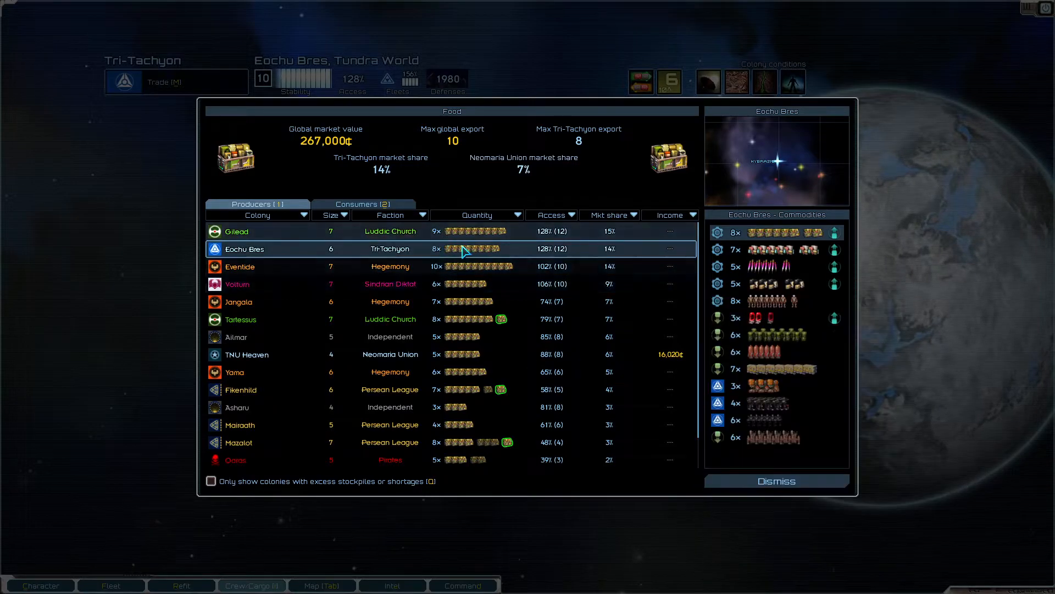
mouse_move(465, 284)
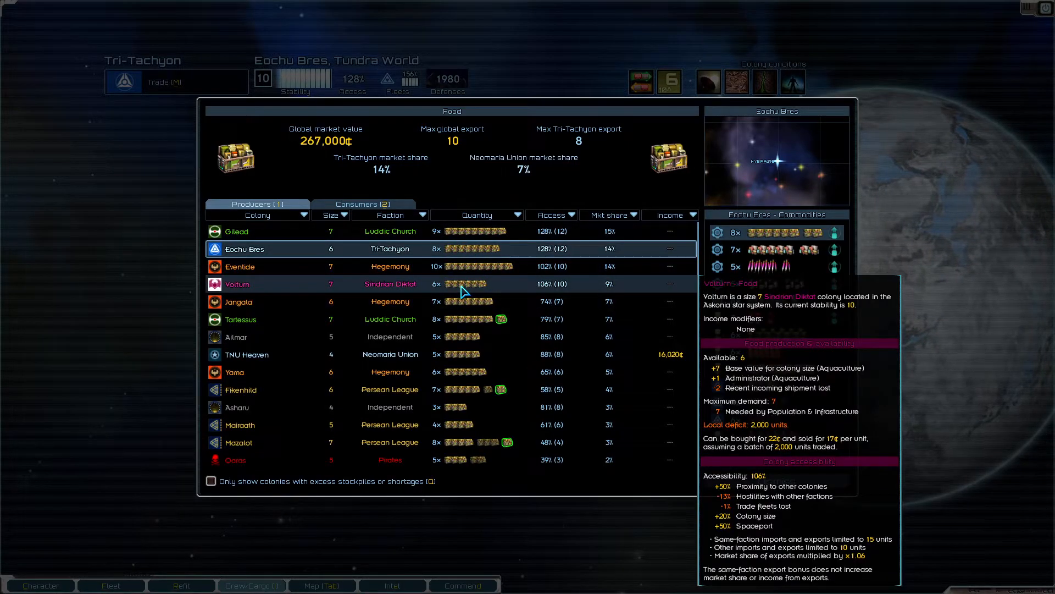
mouse_move(611, 248)
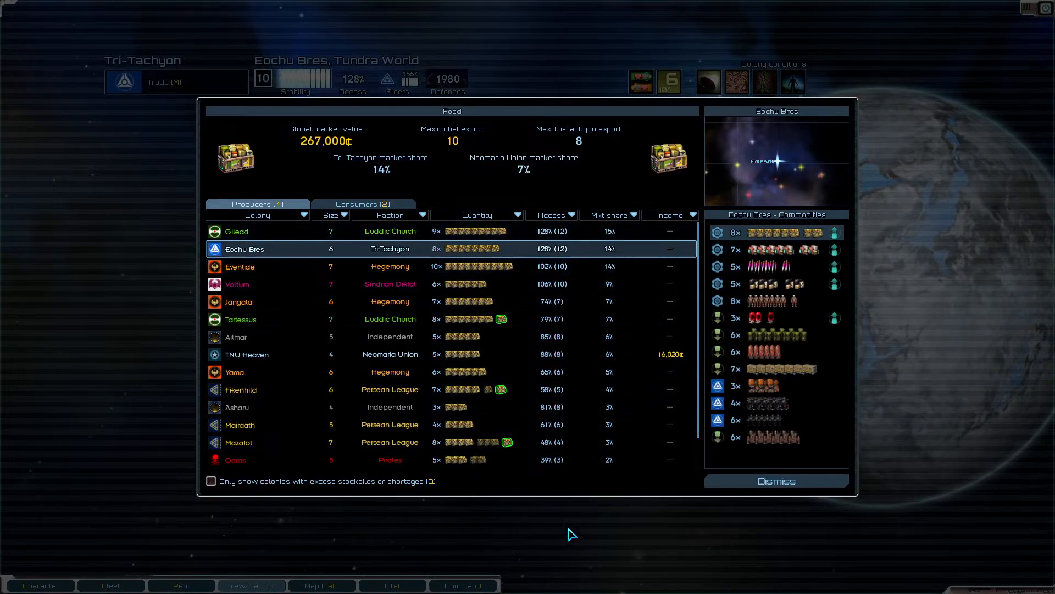
mouse_move(609, 360)
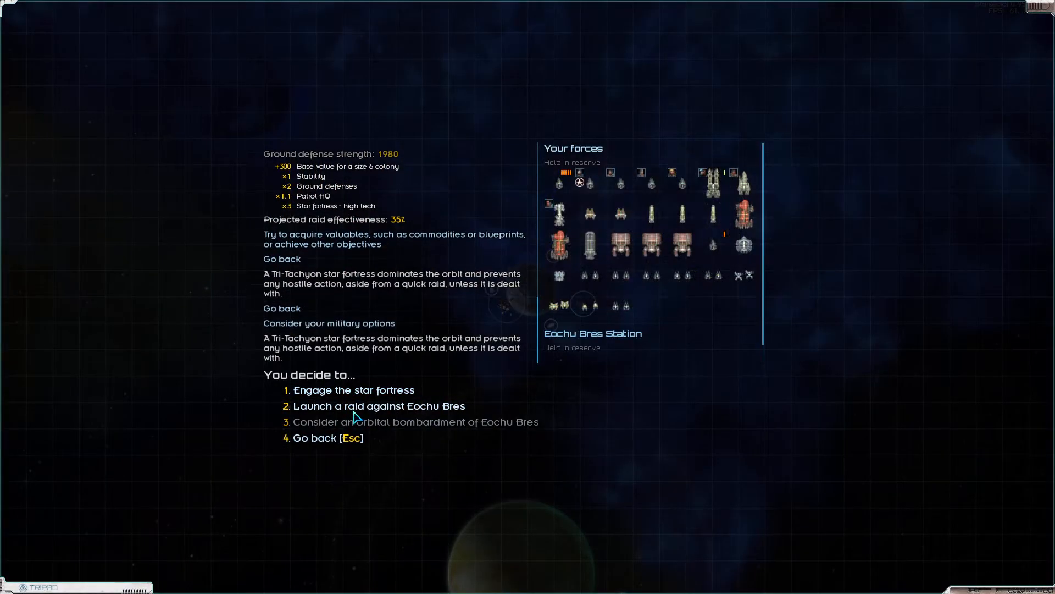
Step: Launch a raid against Eochu Bres to review its available raid objectives
click(378, 405)
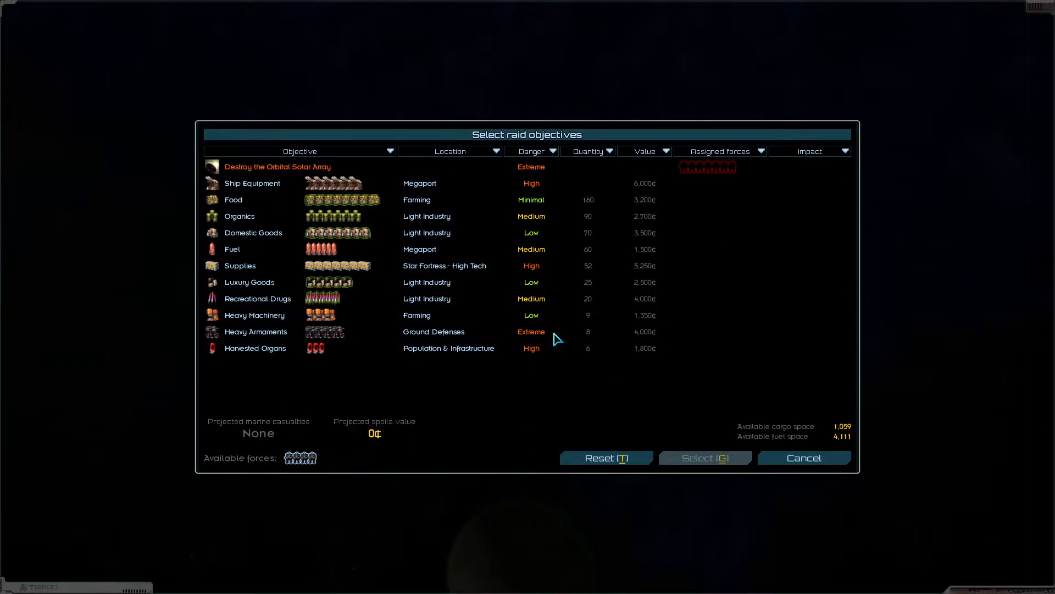
mouse_move(276, 162)
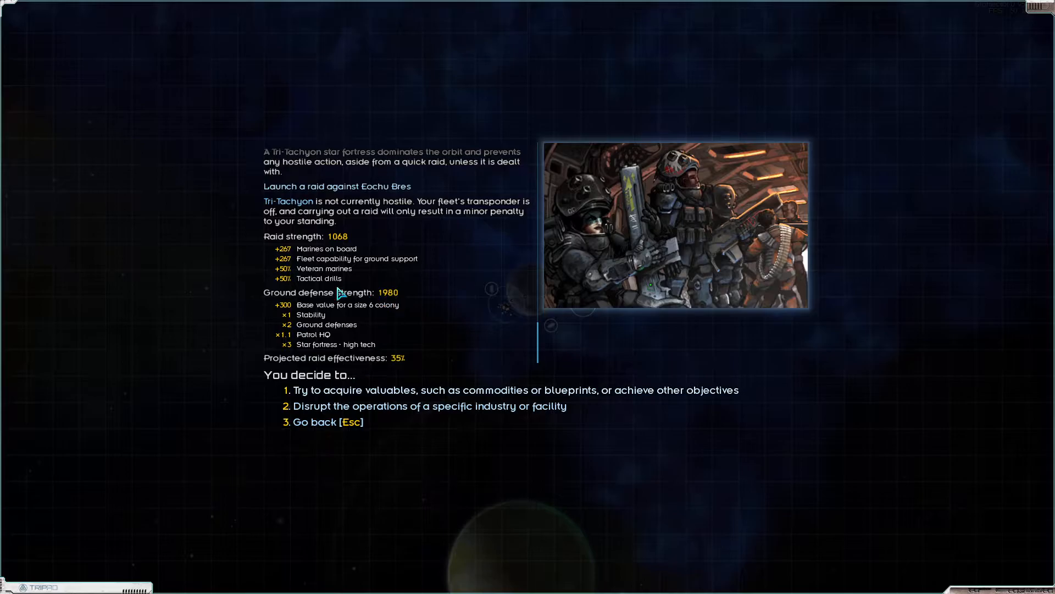
mouse_move(355, 314)
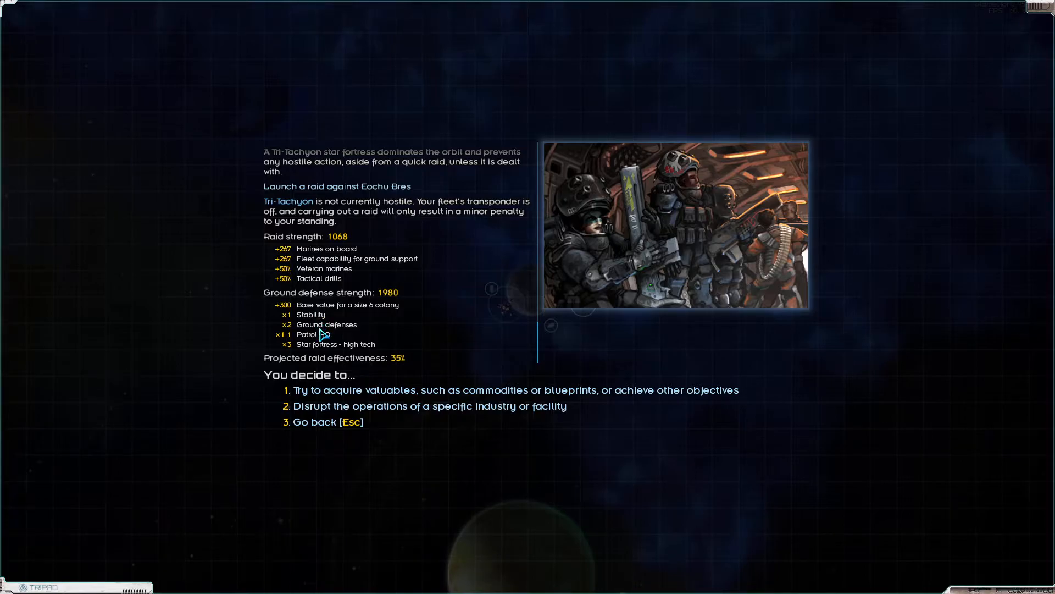
mouse_move(328, 355)
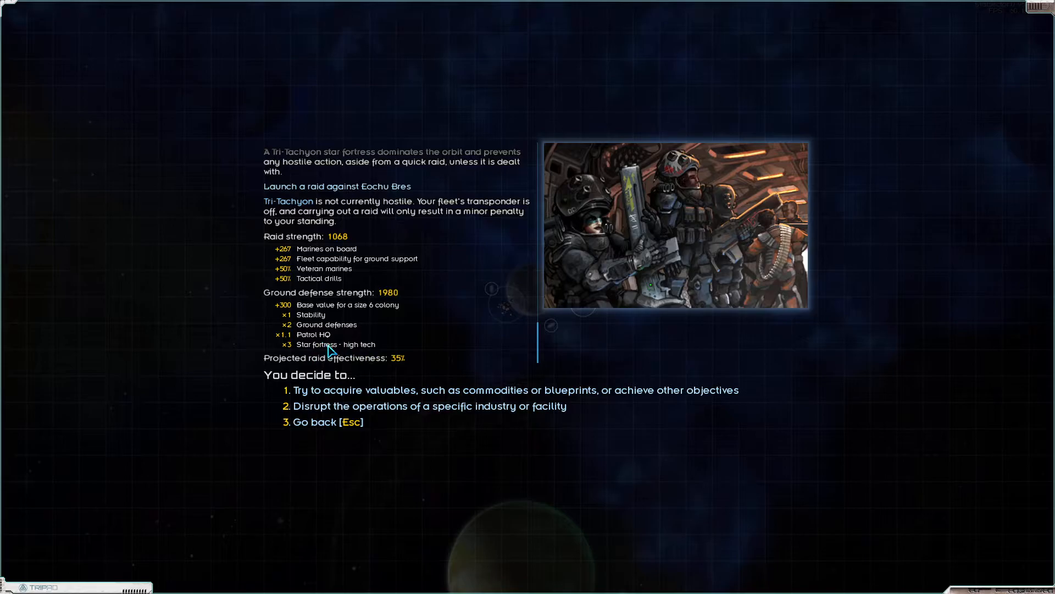
mouse_move(353, 390)
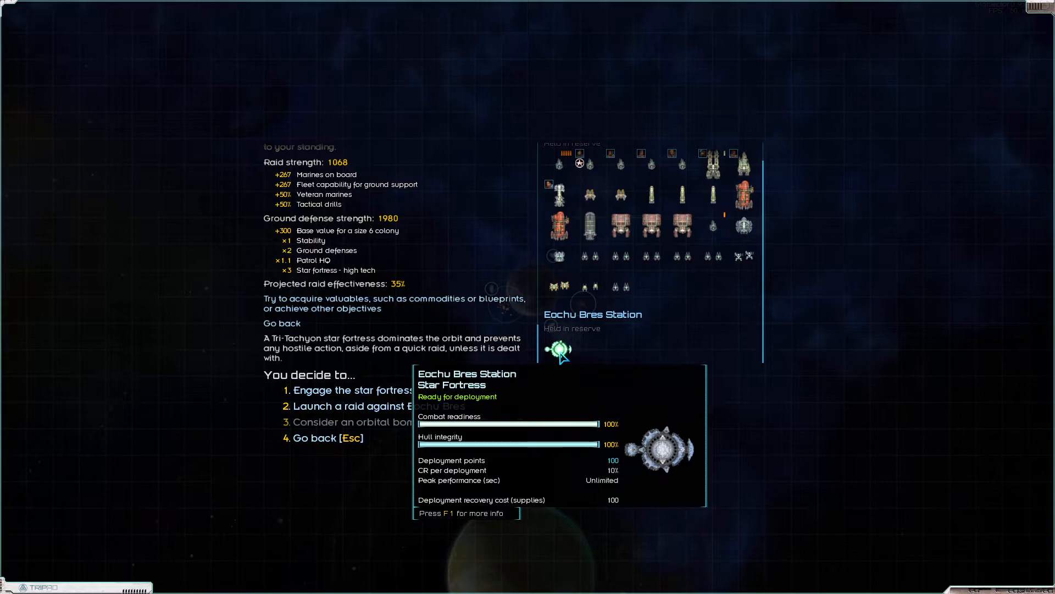
mouse_move(569, 359)
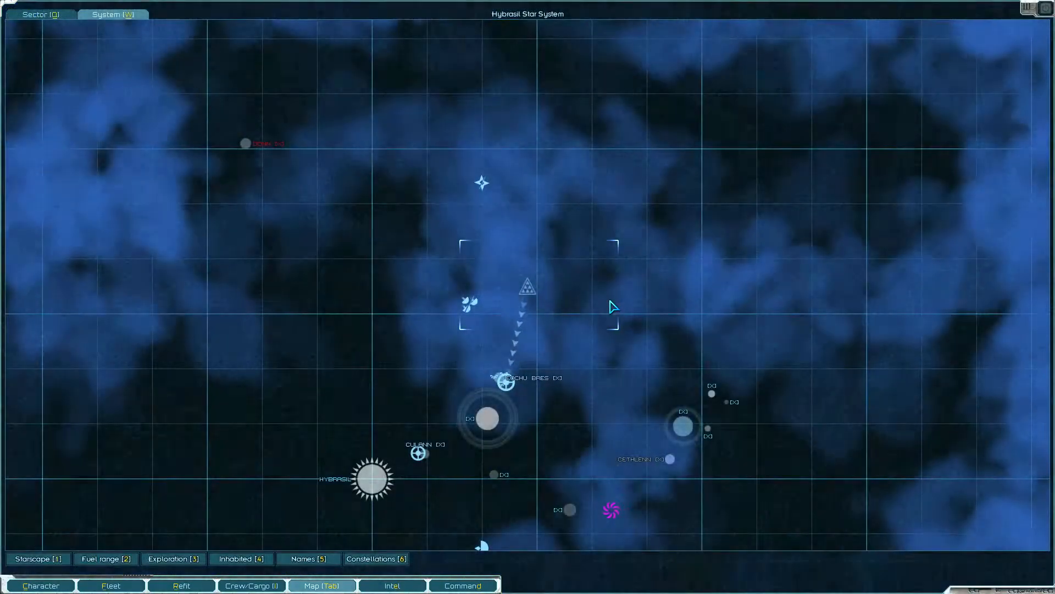
mouse_move(671, 461)
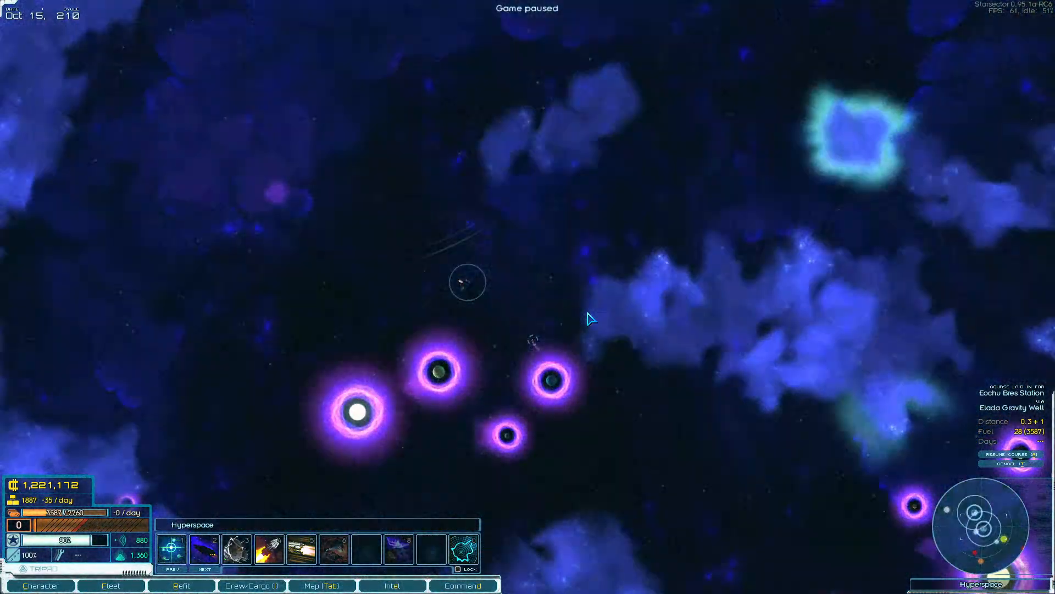
Step: Save the game, check the refit screen, and return to the hyperspace sector map
click(321, 585)
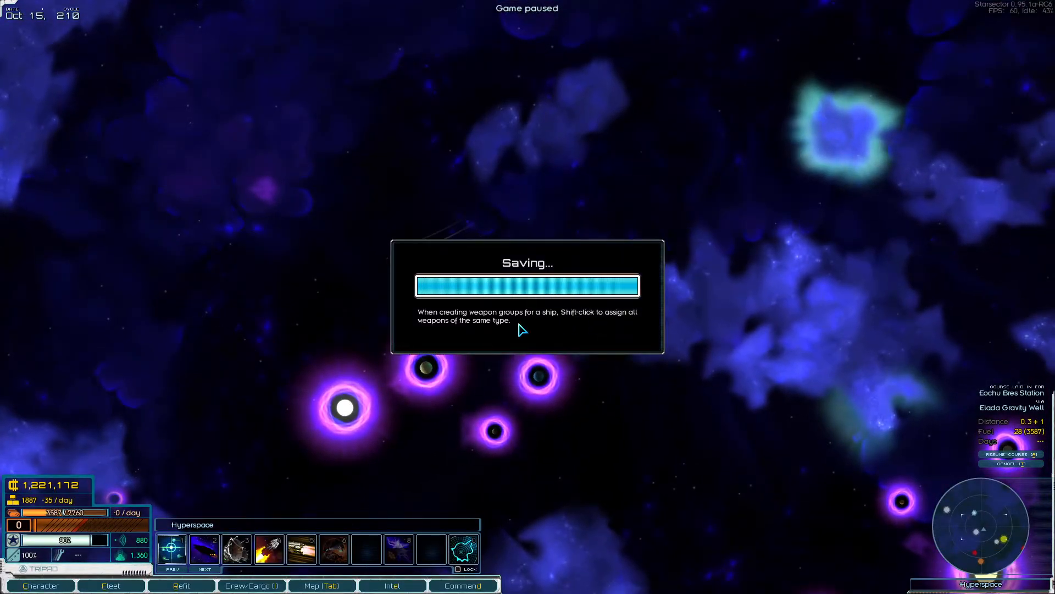
click(180, 585)
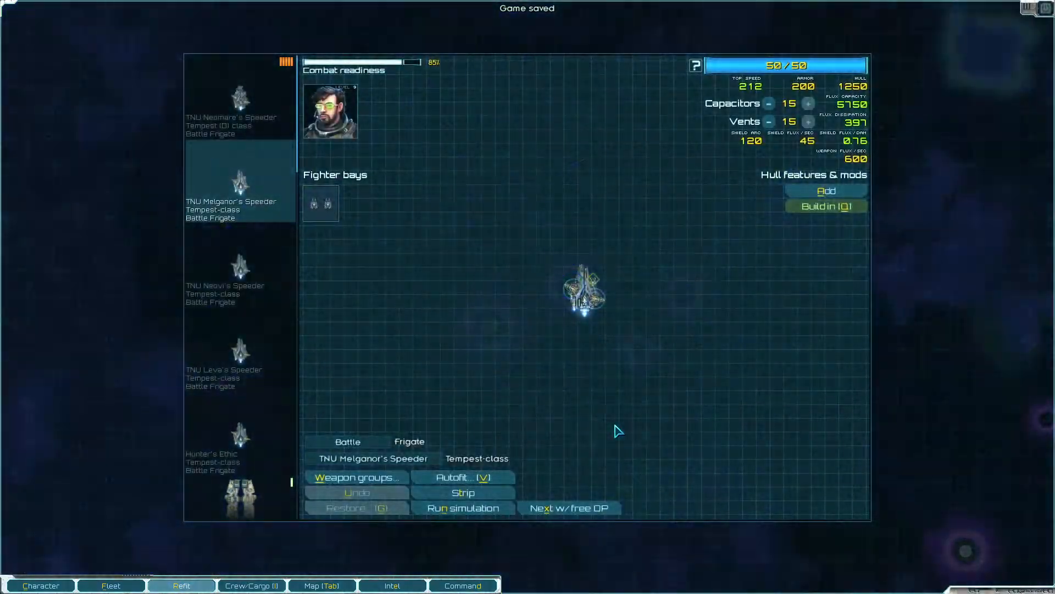
click(321, 585)
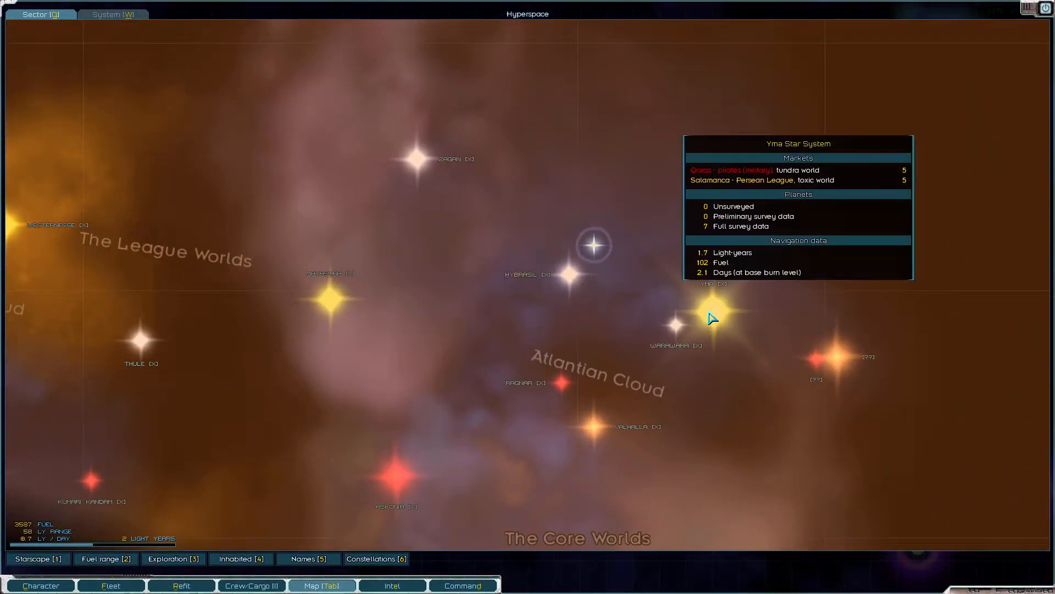
mouse_move(833, 355)
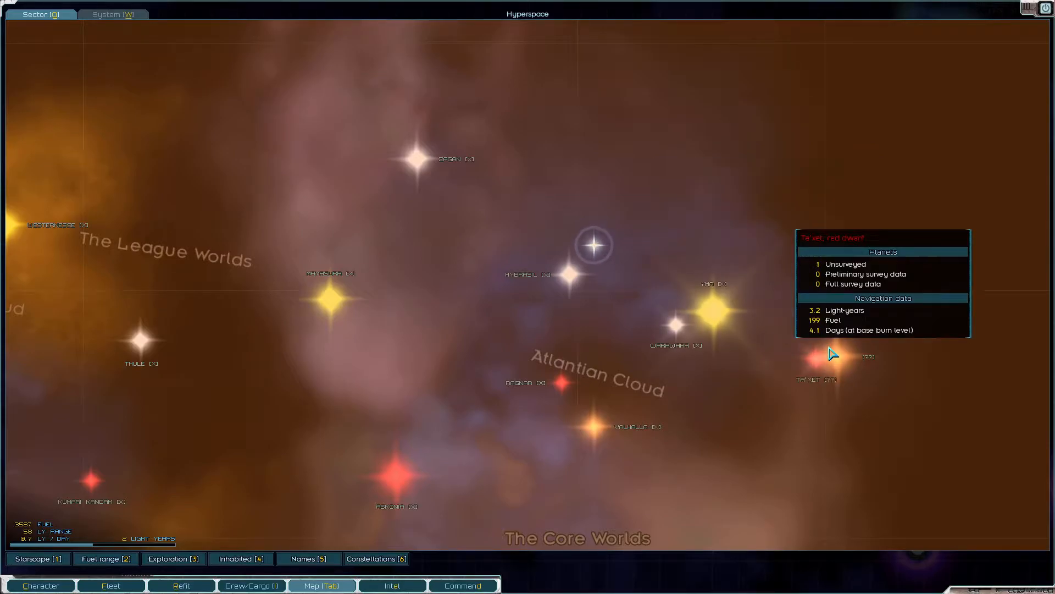
mouse_move(595, 432)
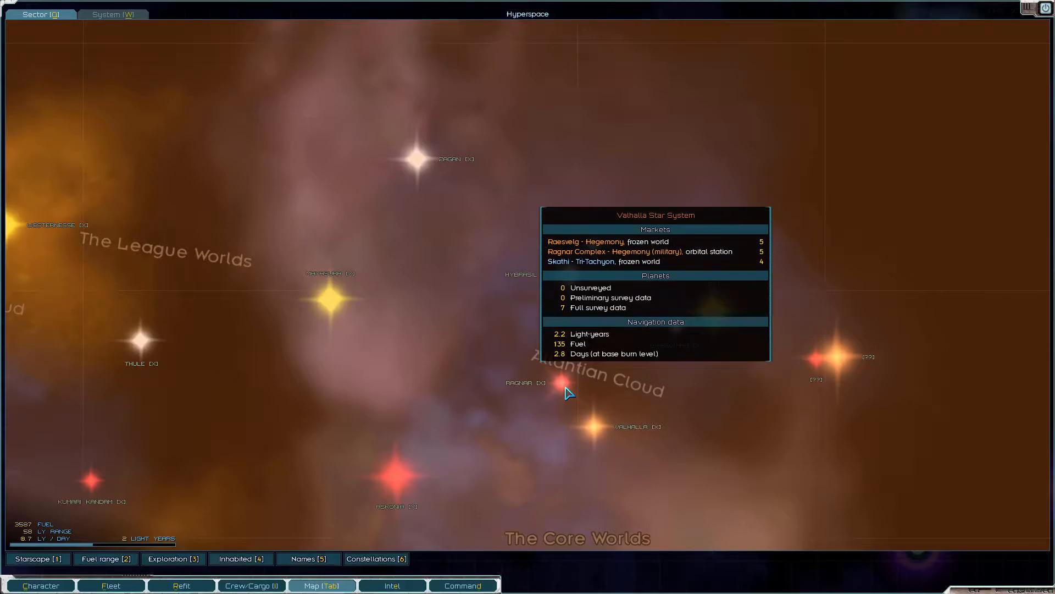
Step: Browse Yma, Valhalla, Hybrasil and Thule on the map, then view faction relations
click(330, 303)
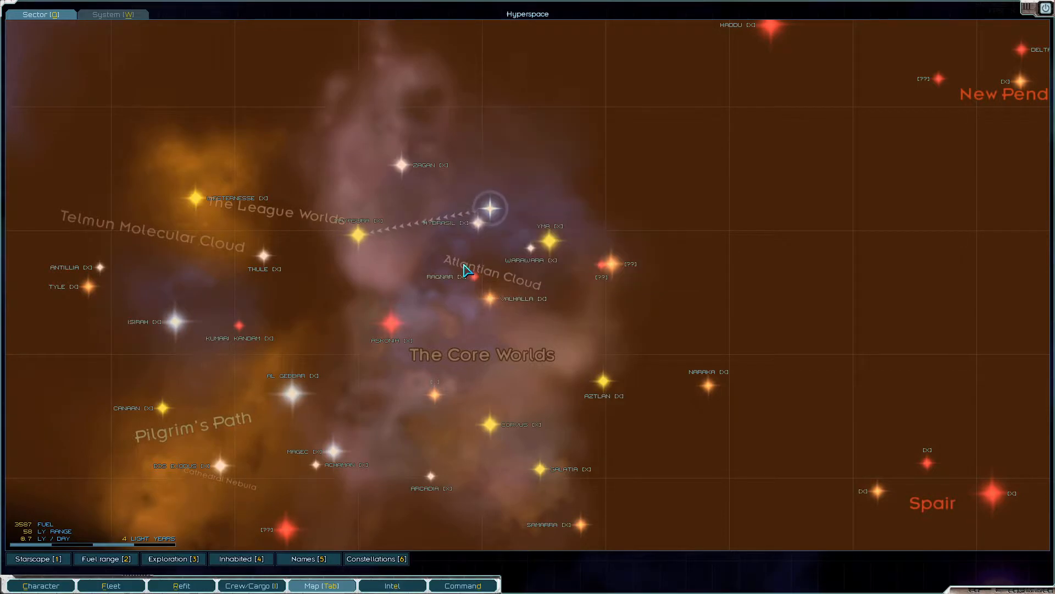
mouse_move(501, 259)
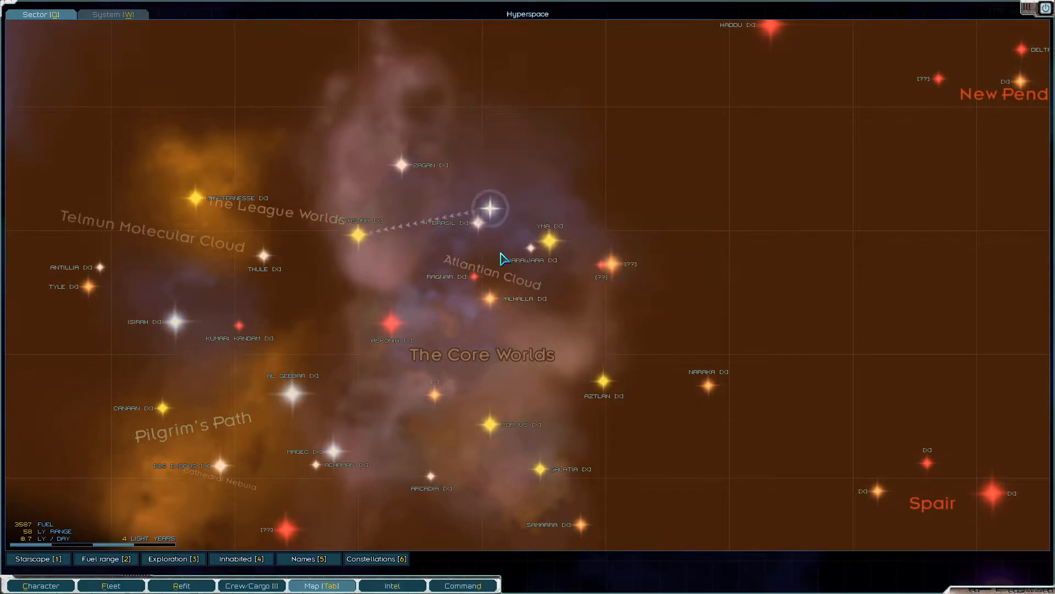
mouse_move(503, 299)
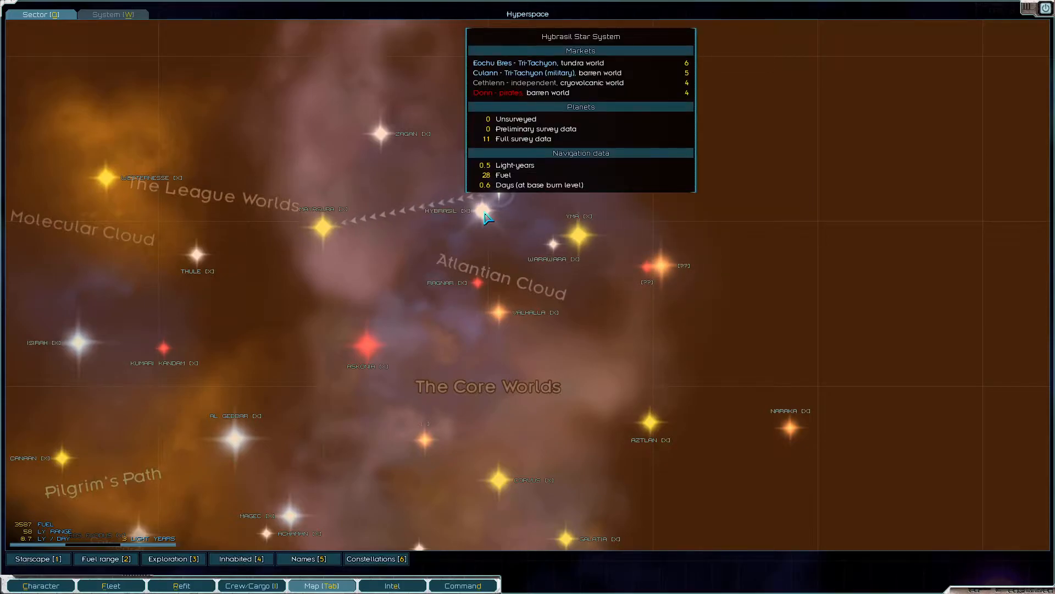
mouse_move(327, 225)
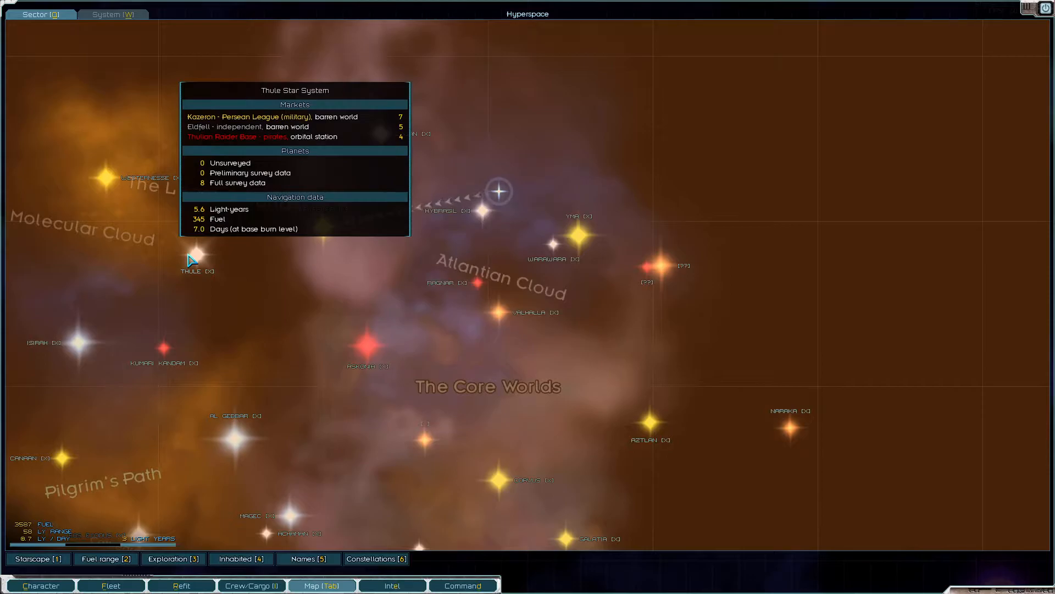
click(392, 584)
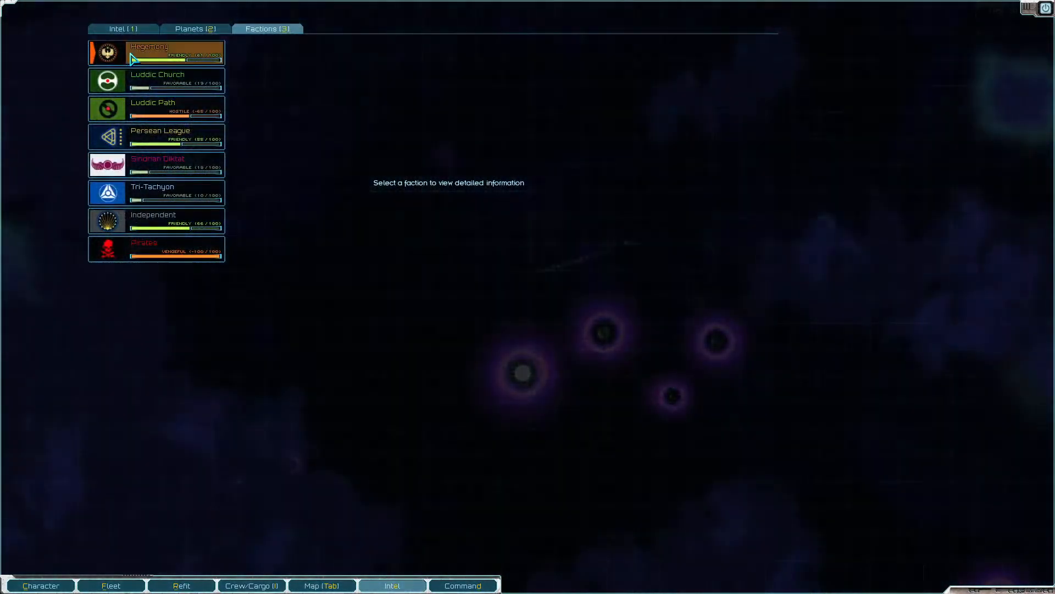
Step: Select Tri-Tachyon, then sort the inhabited planets list by size and by distance
click(156, 192)
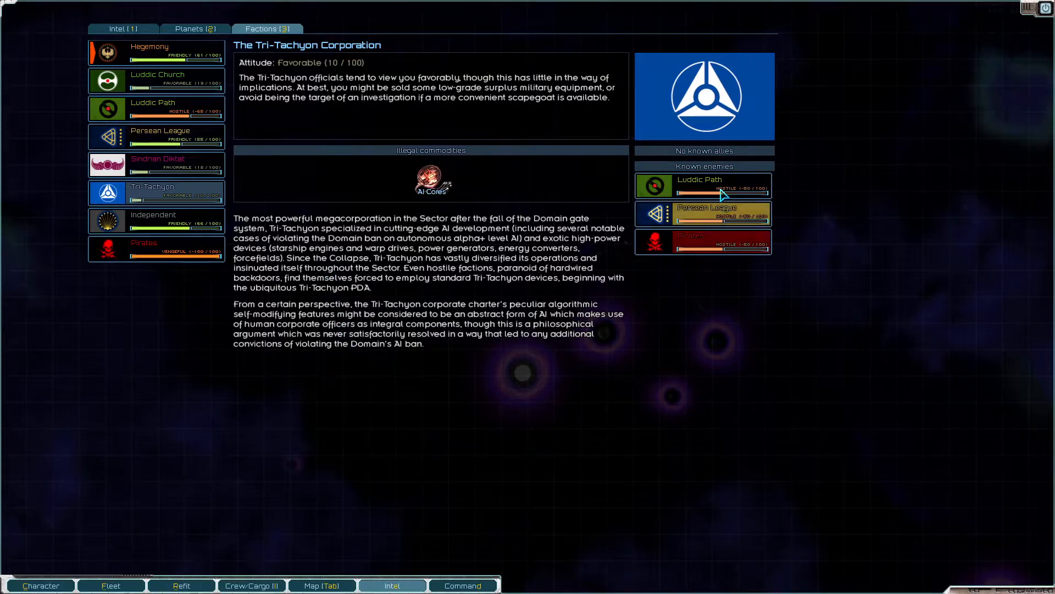
click(194, 28)
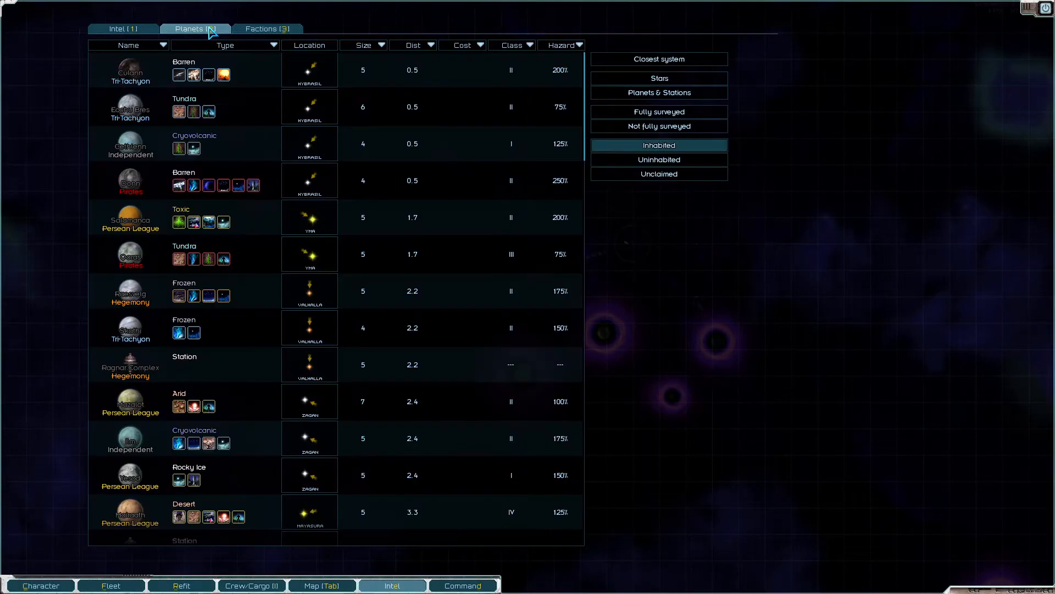
click(128, 45)
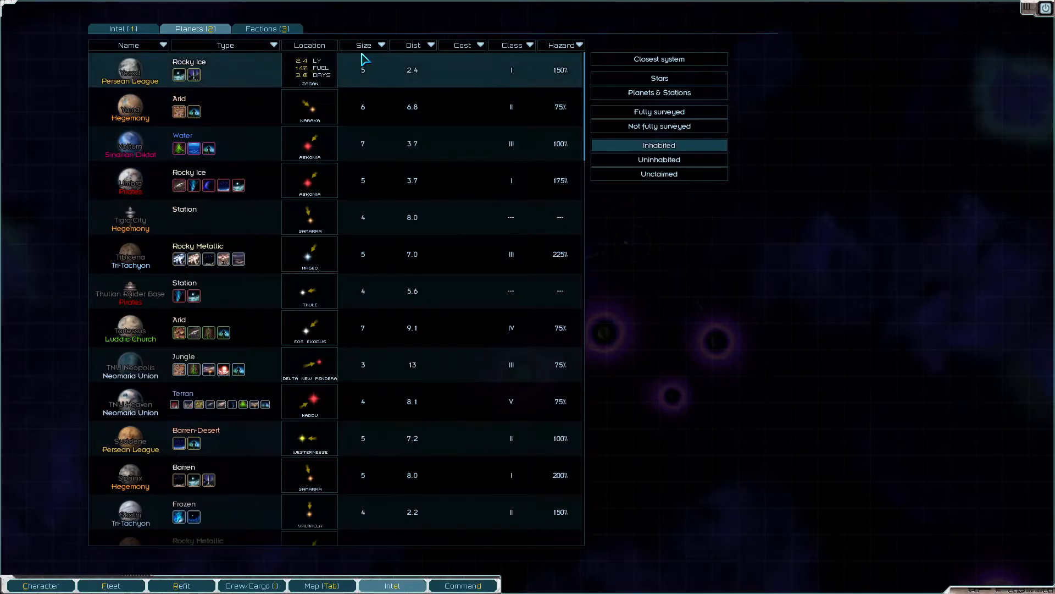
click(225, 46)
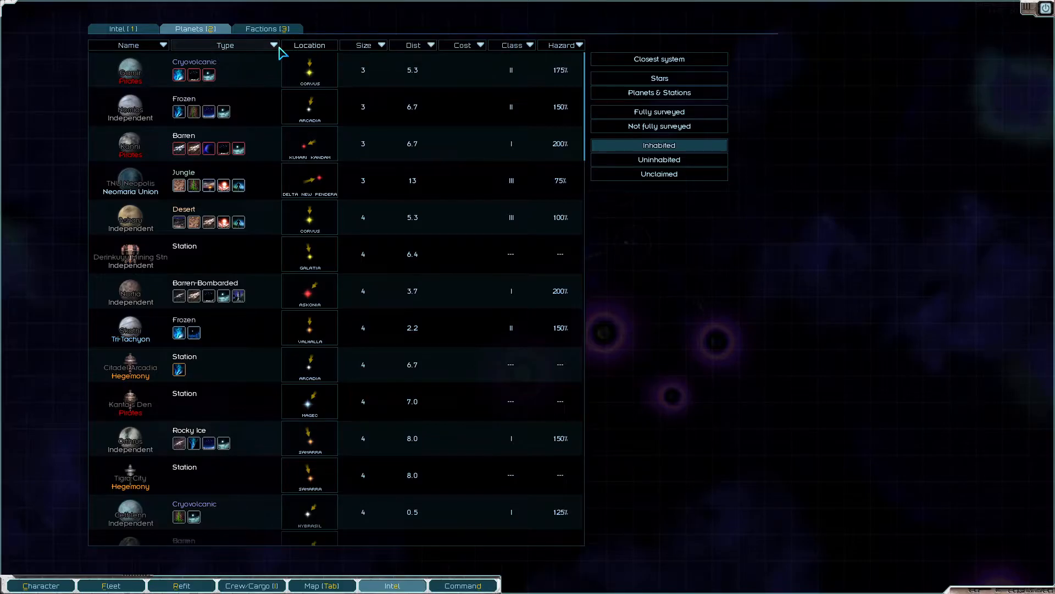
click(408, 45)
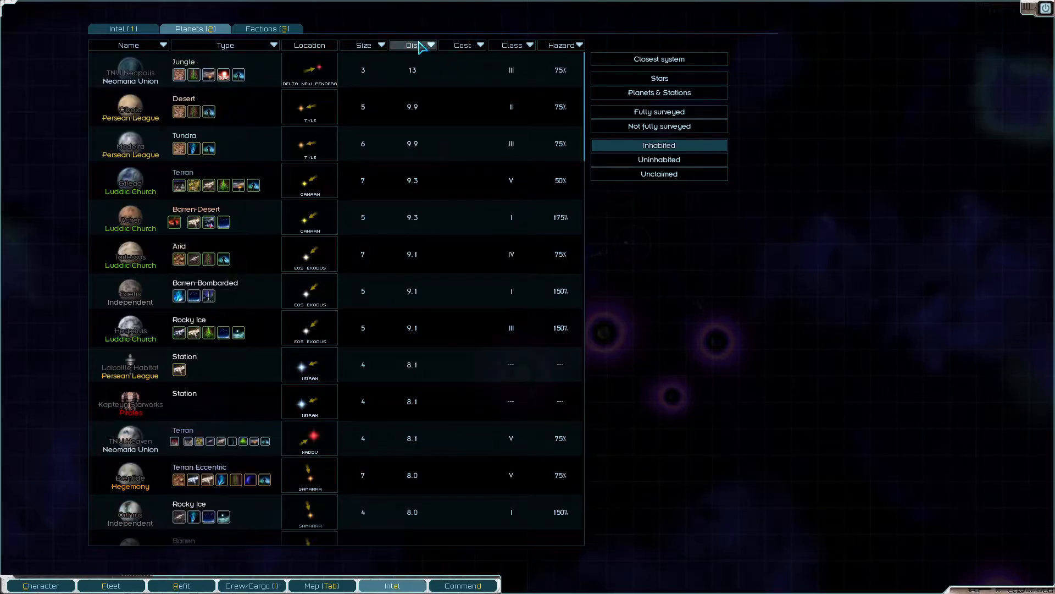
click(411, 45)
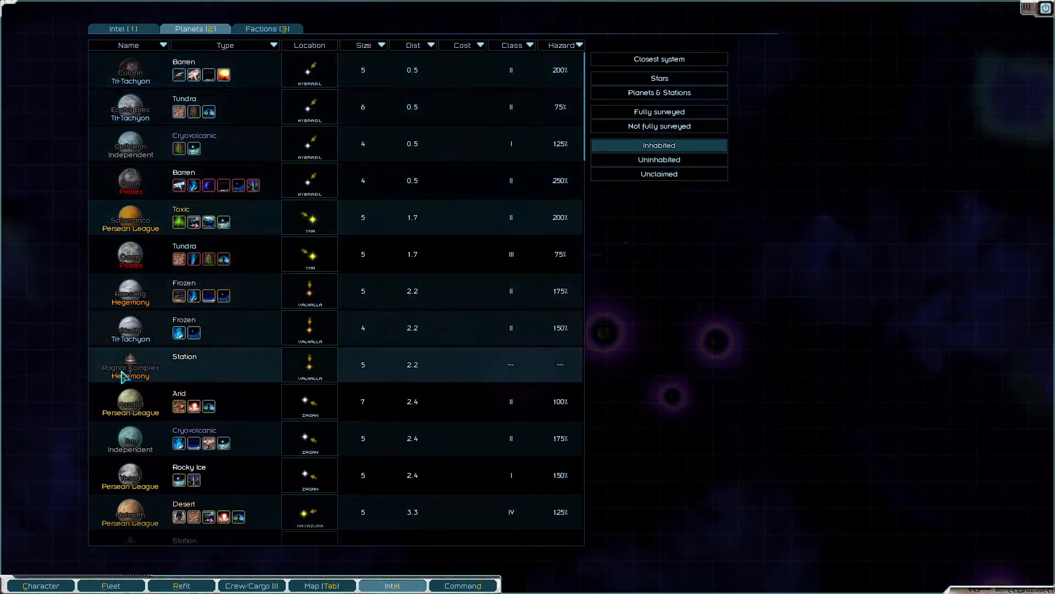
Step: Scroll through the planet list and show Tibicena's location on the sector map
scroll(down, 3)
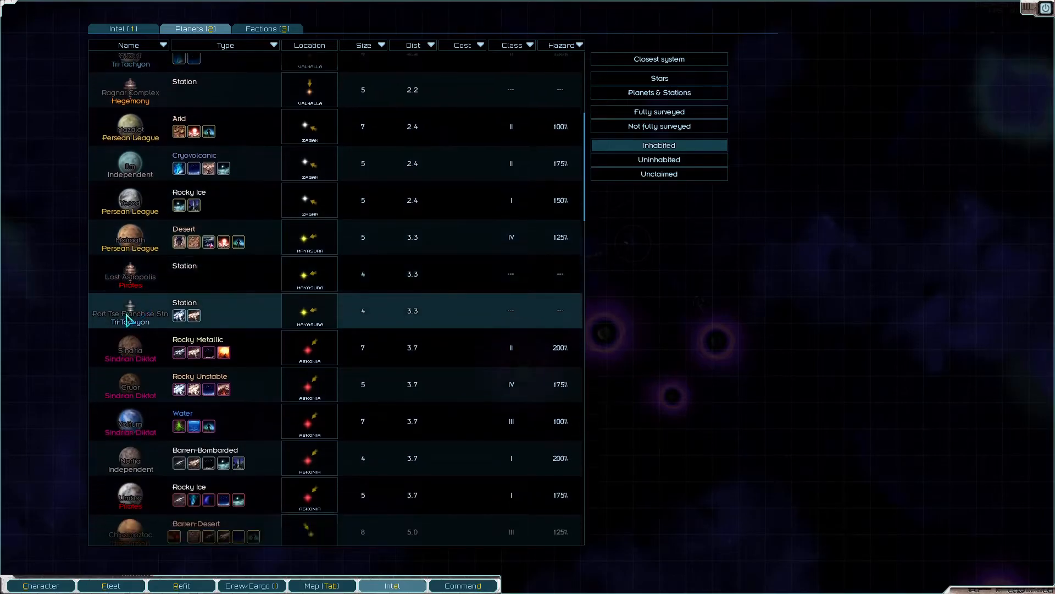
scroll(down, 3)
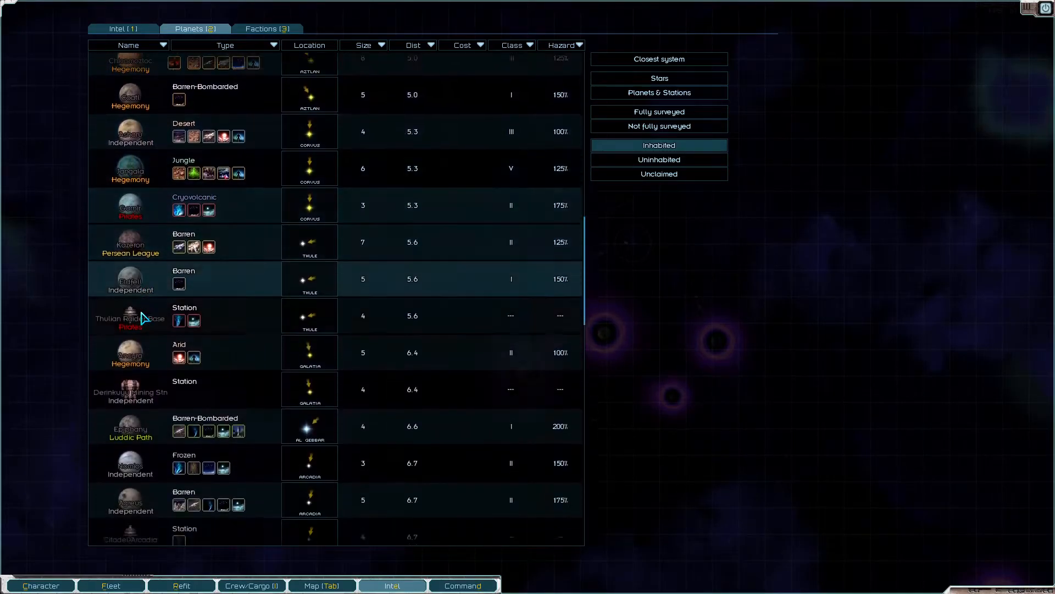
scroll(down, 3)
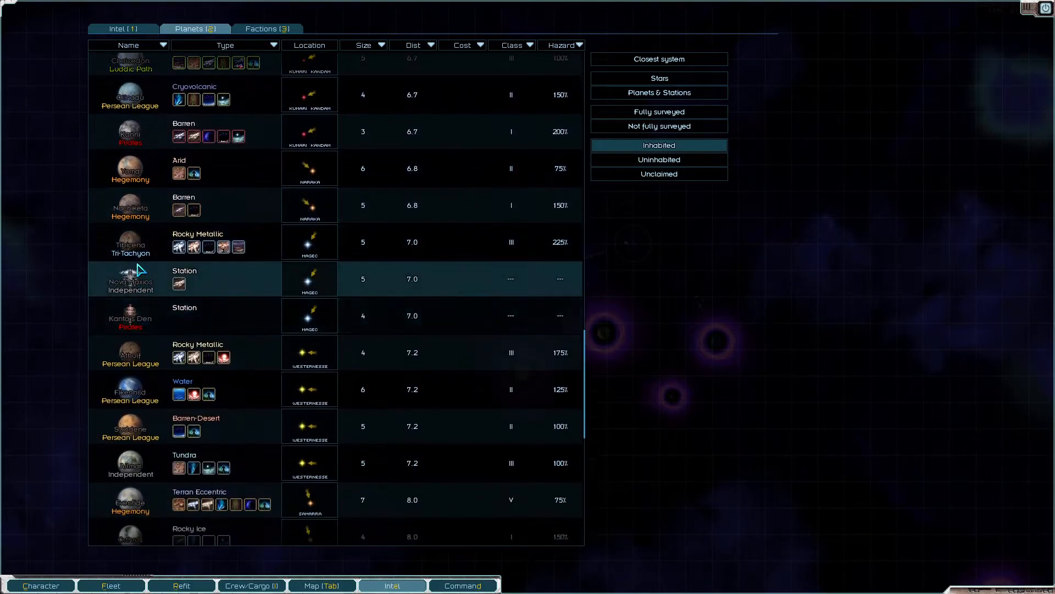
mouse_move(131, 243)
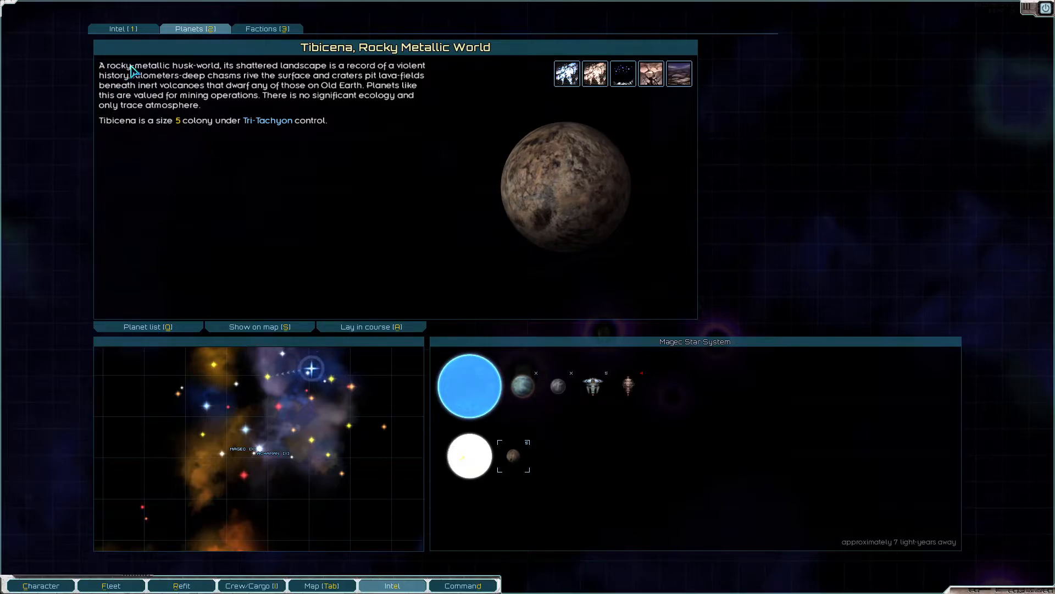
click(321, 585)
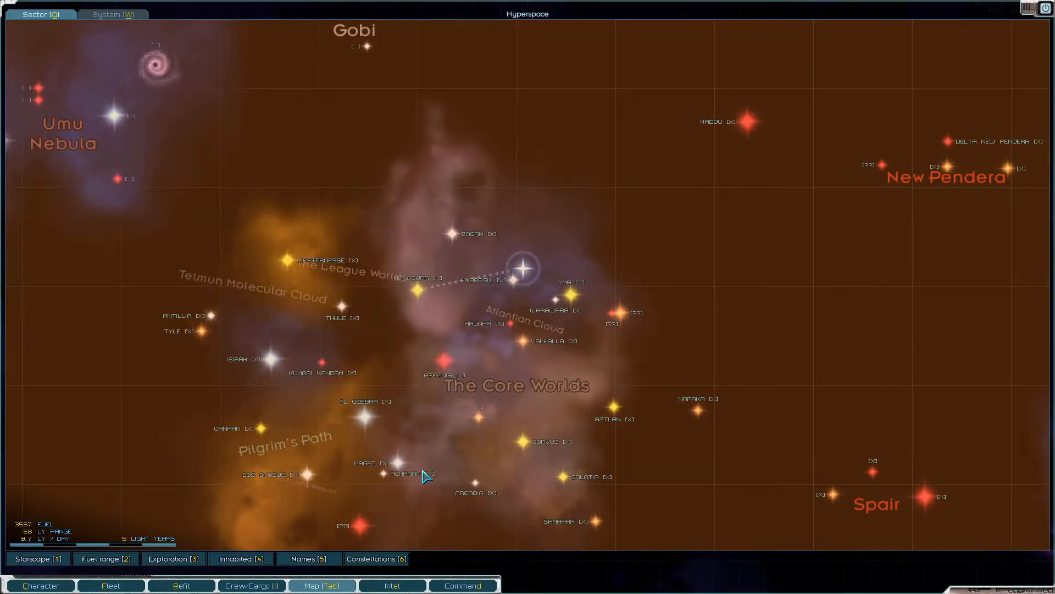
Step: Plot a course to Mayasura and fly to Port Tse Franchise Station to dock
click(398, 471)
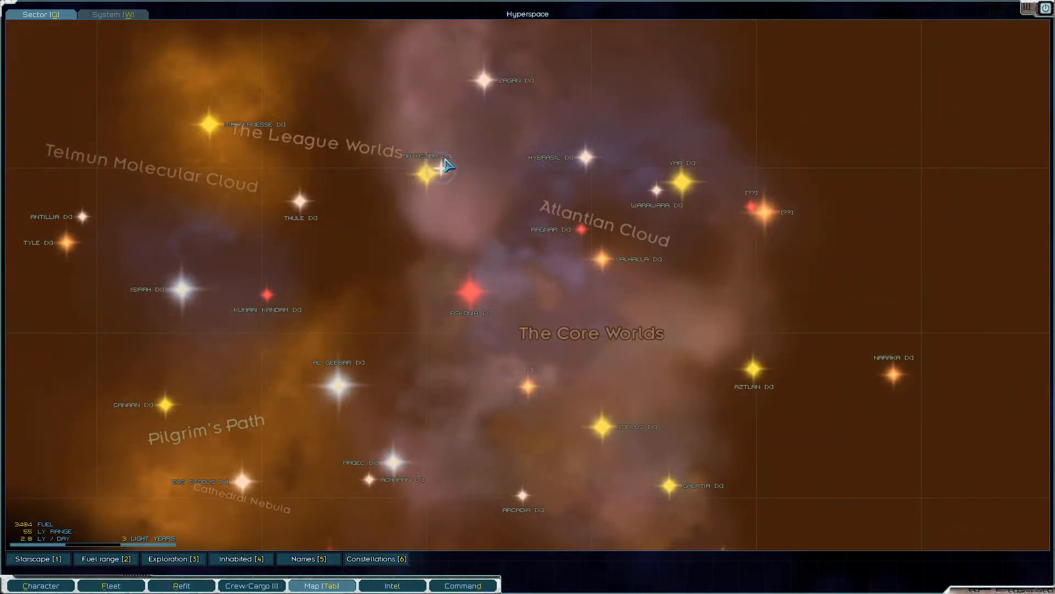
click(321, 585)
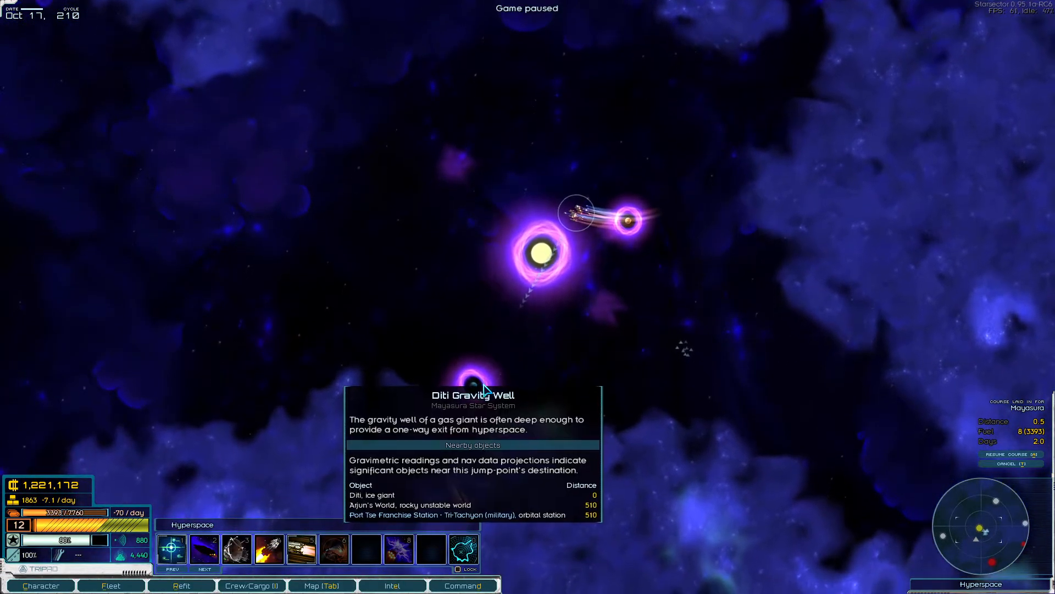
click(321, 585)
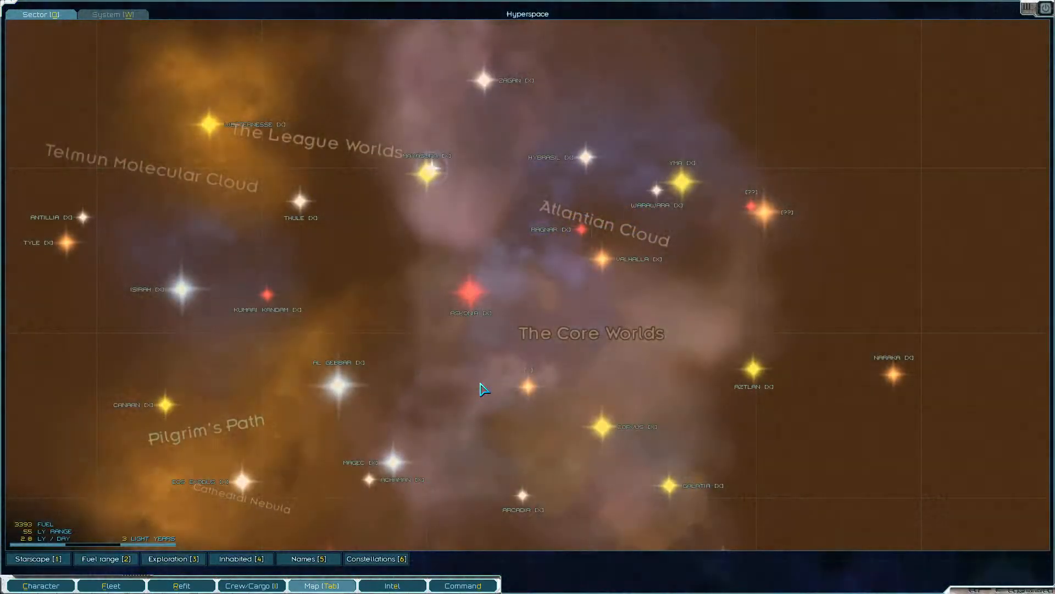
click(113, 13)
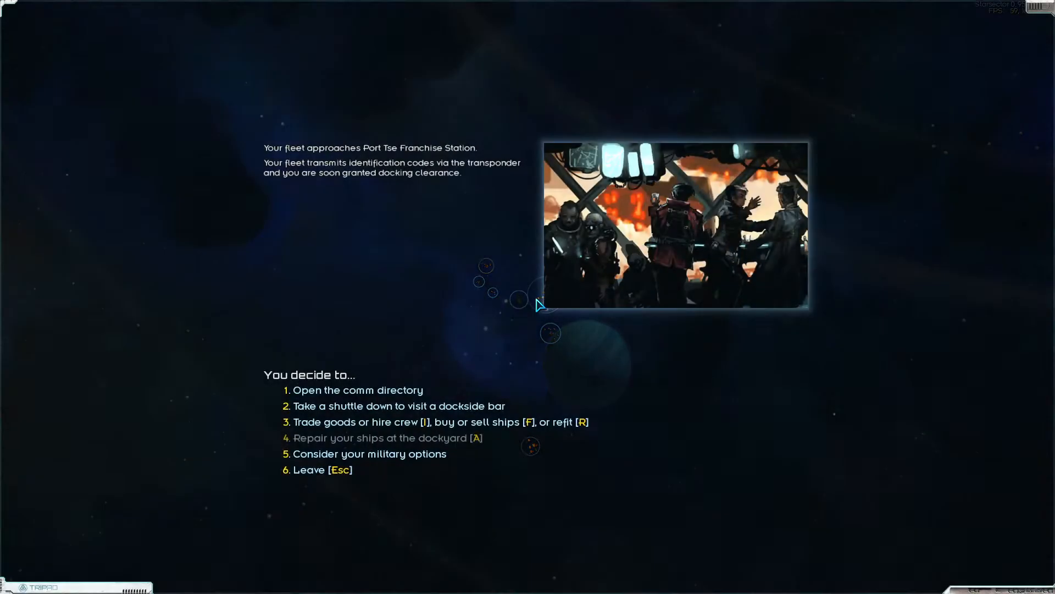
Step: Visit Port Tse's dockside bar and decline the 130,000-credit agent extraction job
click(400, 405)
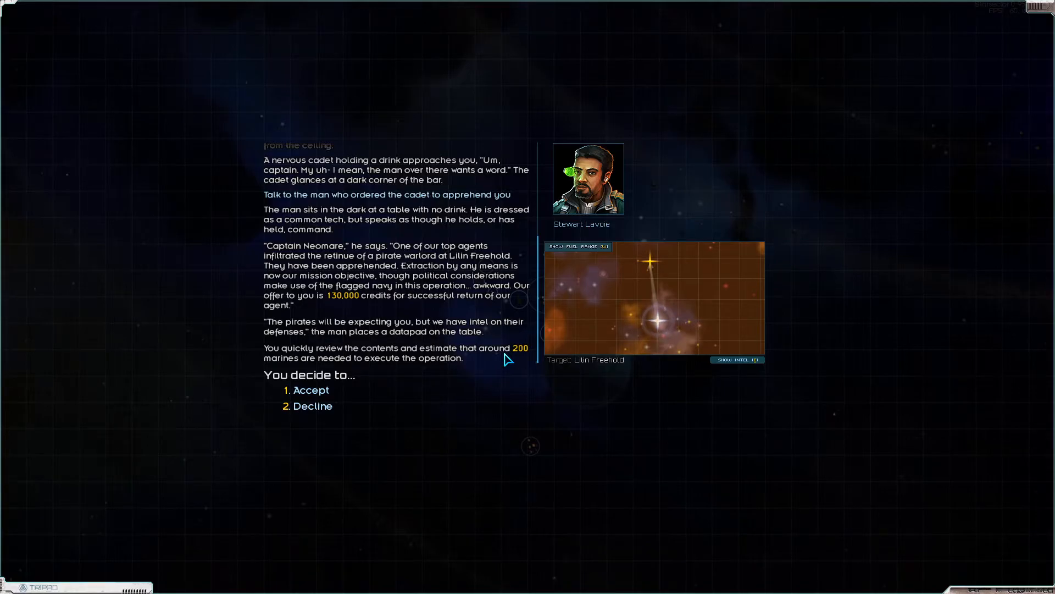
mouse_move(650, 261)
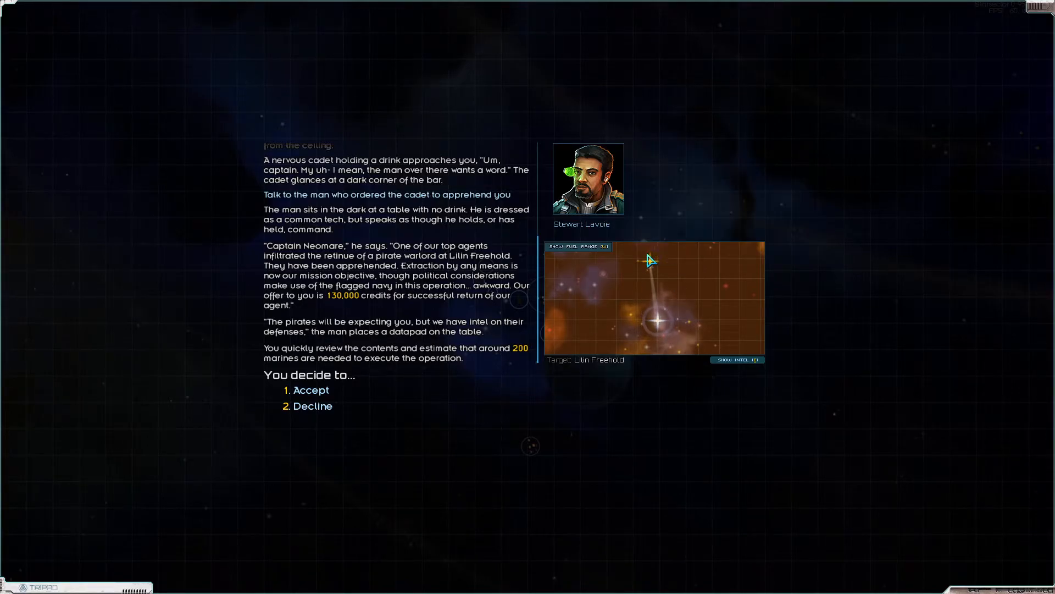
click(315, 405)
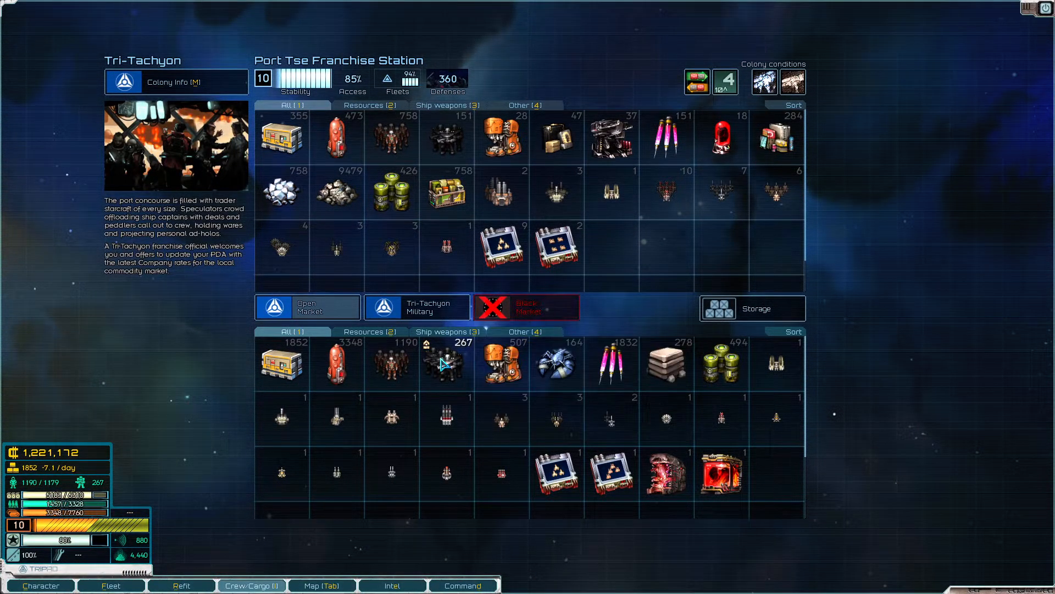
Step: Browse Port Tse's ships for sale without buying, then view the Tempest frigate's refit
click(110, 585)
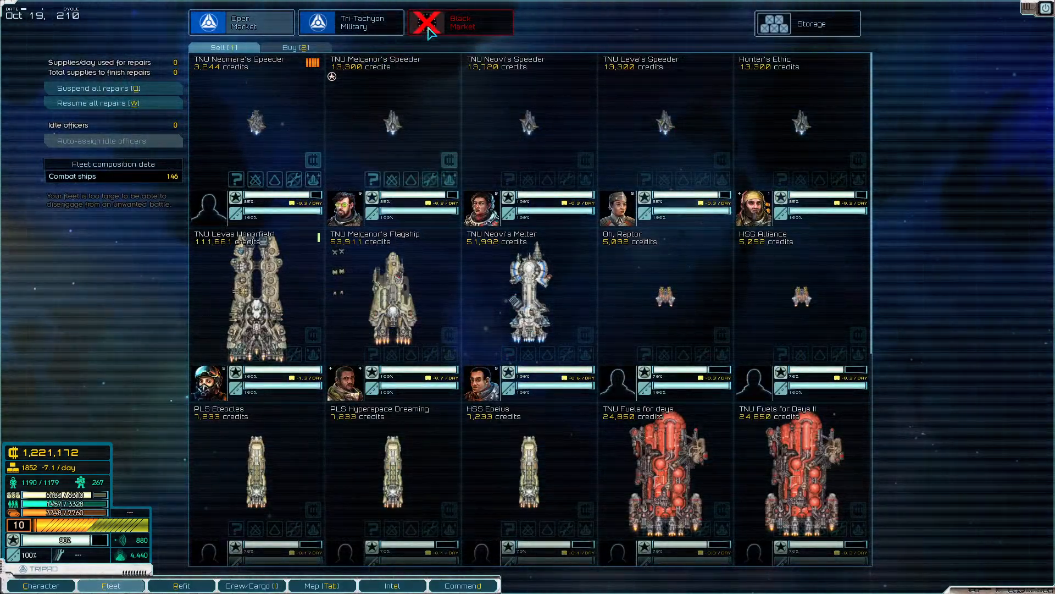
click(296, 47)
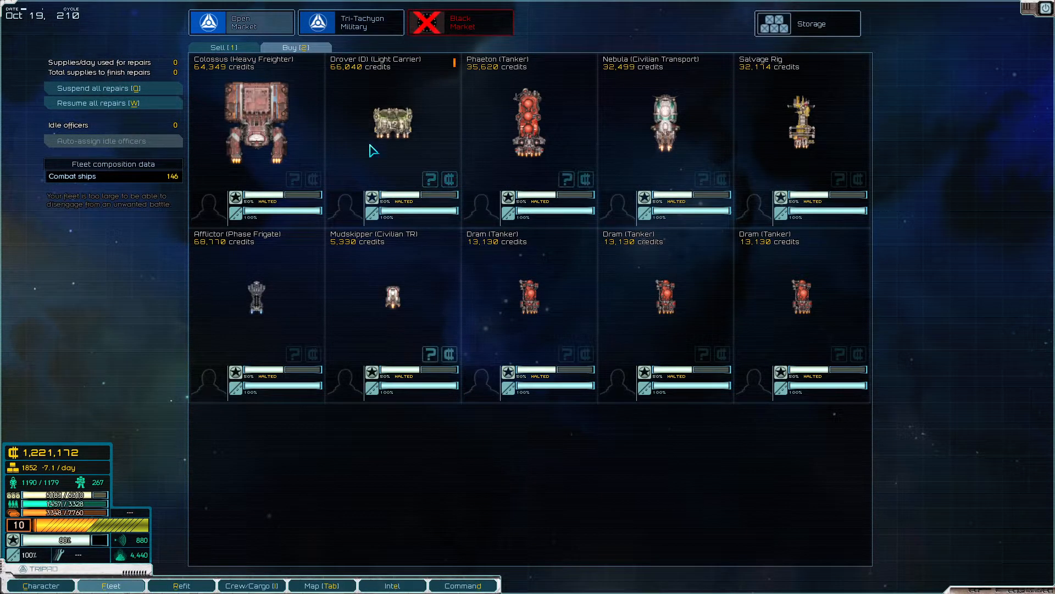
click(350, 22)
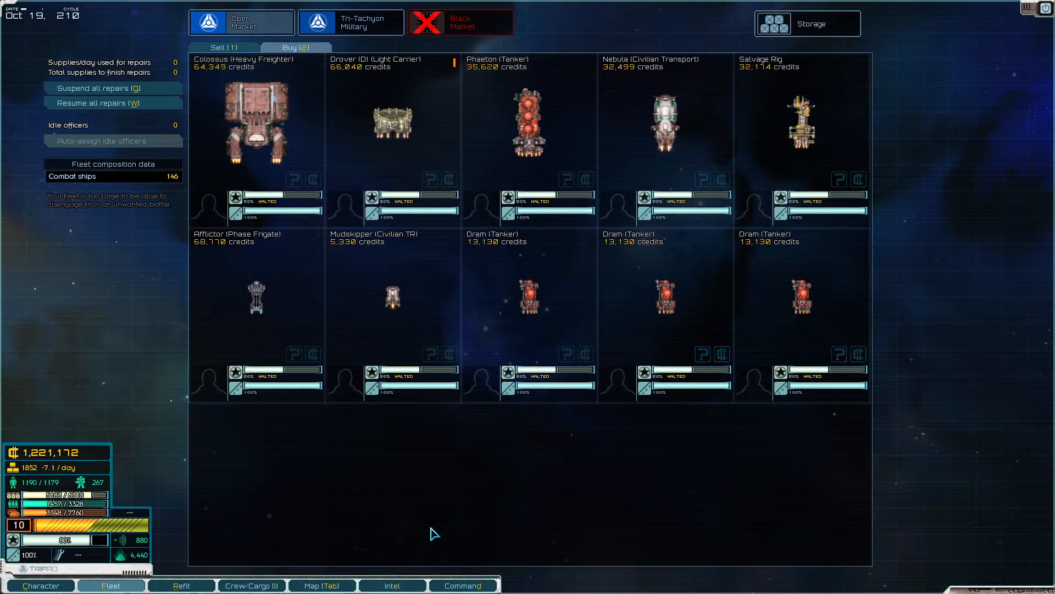
click(180, 585)
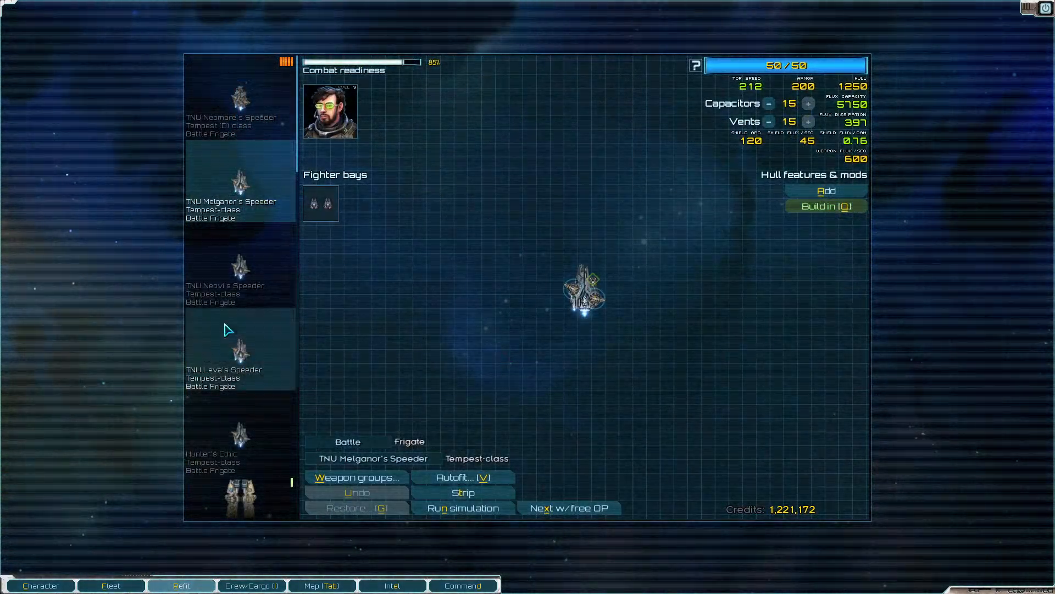
Step: Scroll the refit ship list and switch from Atlacoya to the TTS Diviner frigate
scroll(down, 3)
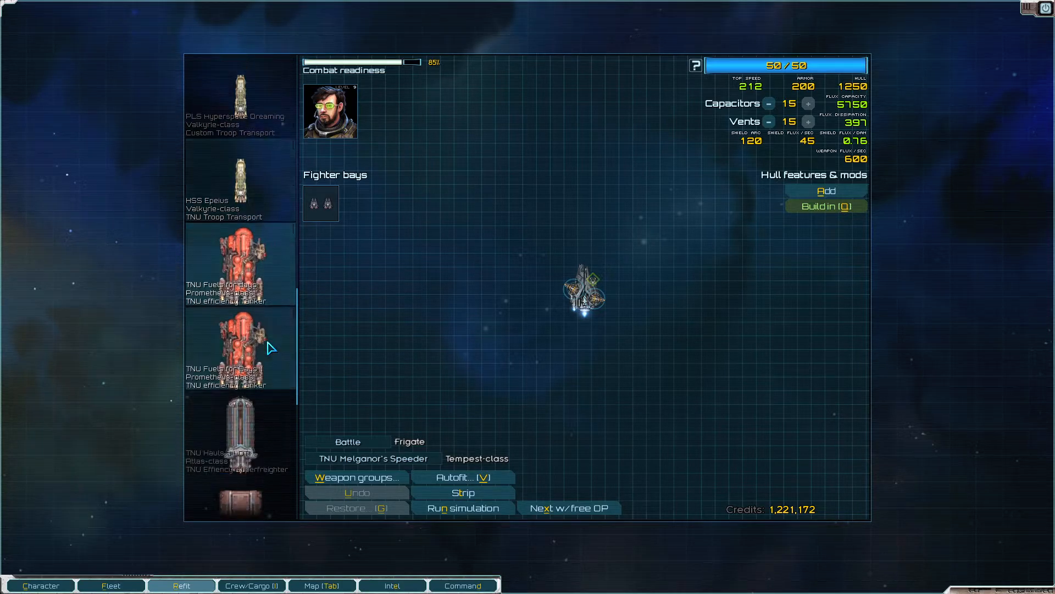
scroll(down, 3)
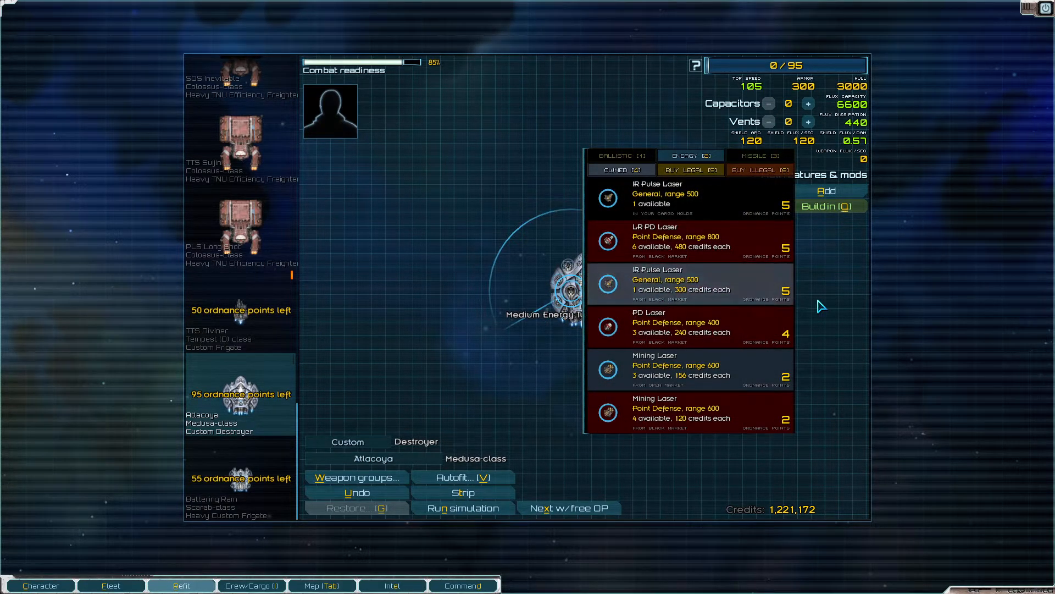
mouse_move(680, 282)
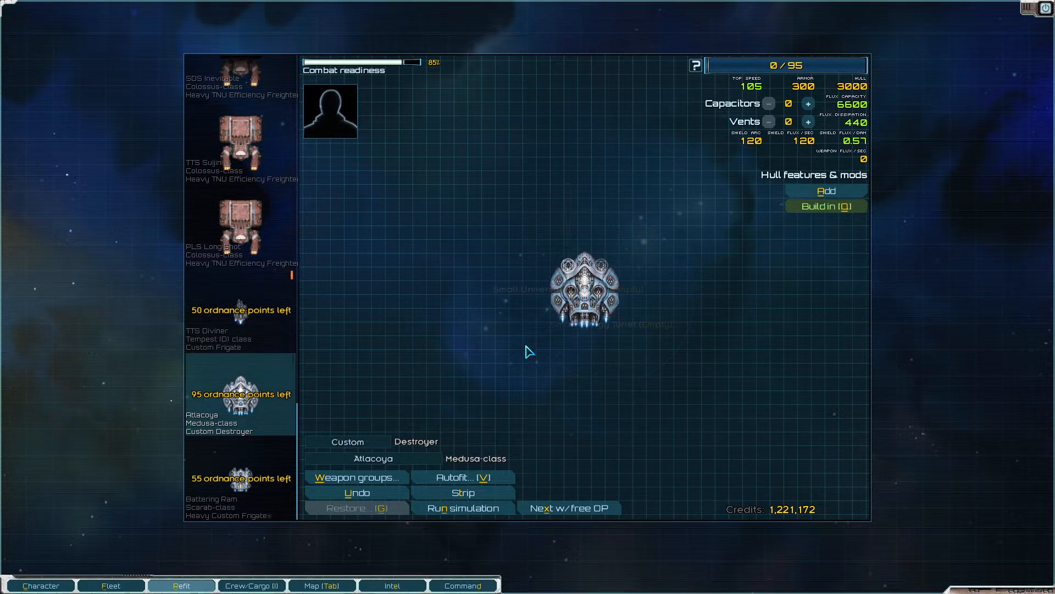
click(239, 495)
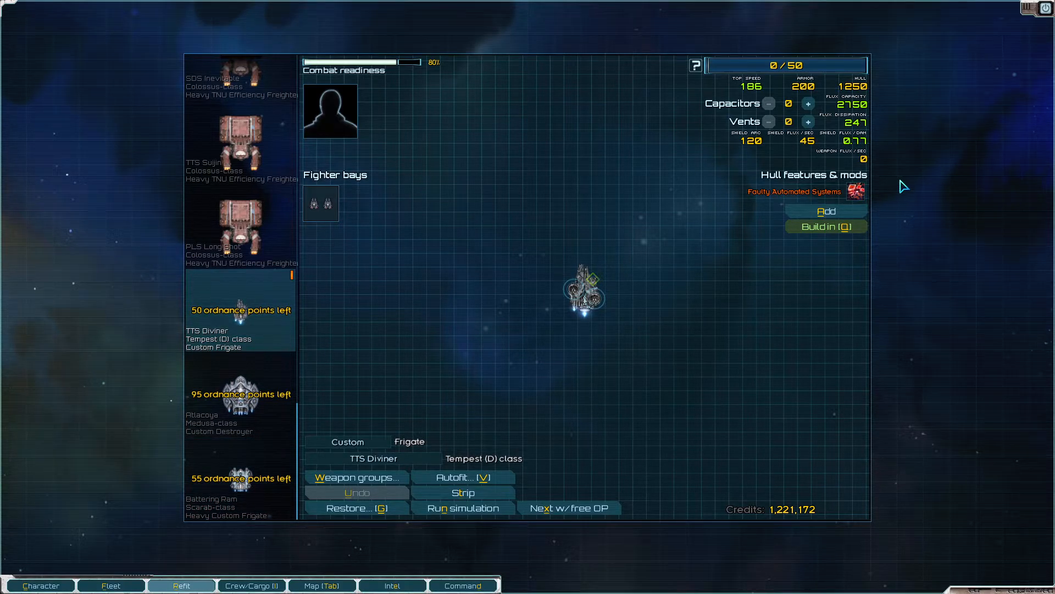
mouse_move(857, 193)
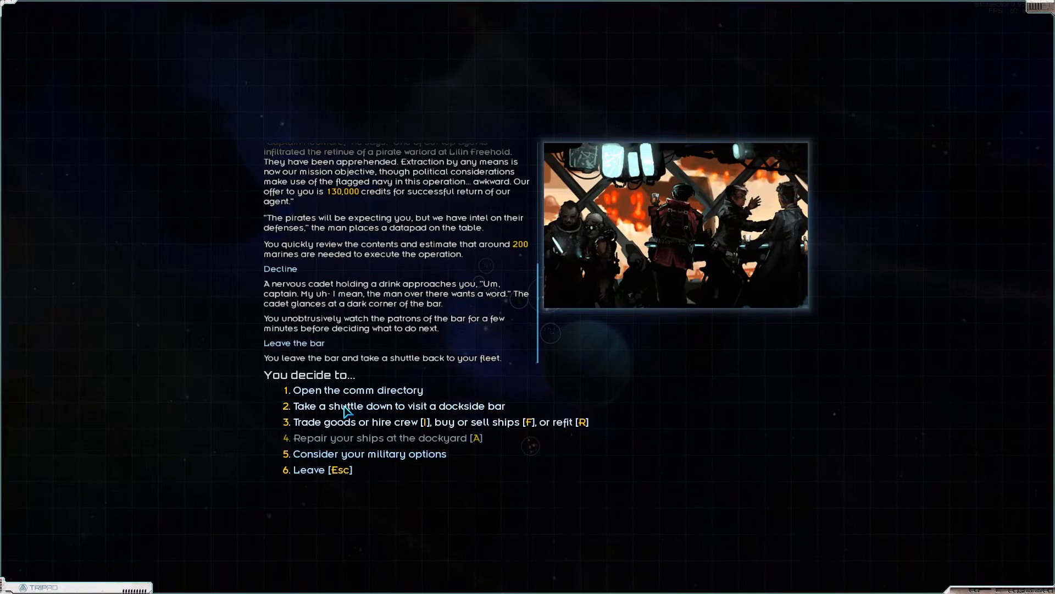
Step: Leave Port Tse and select Mairaath as the destination on the Mayasura system map
click(357, 390)
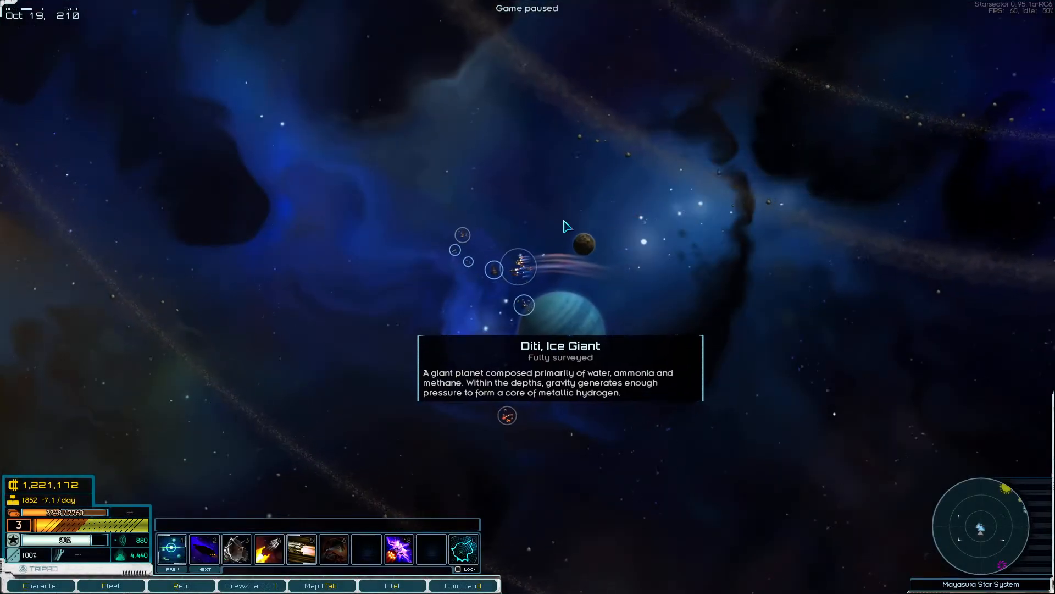
click(321, 585)
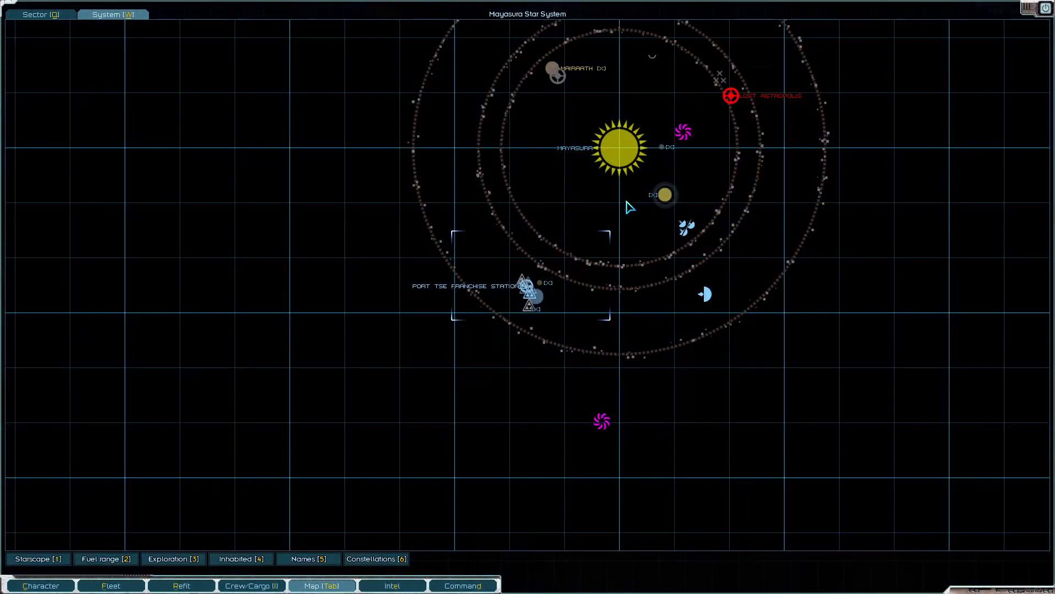
click(730, 95)
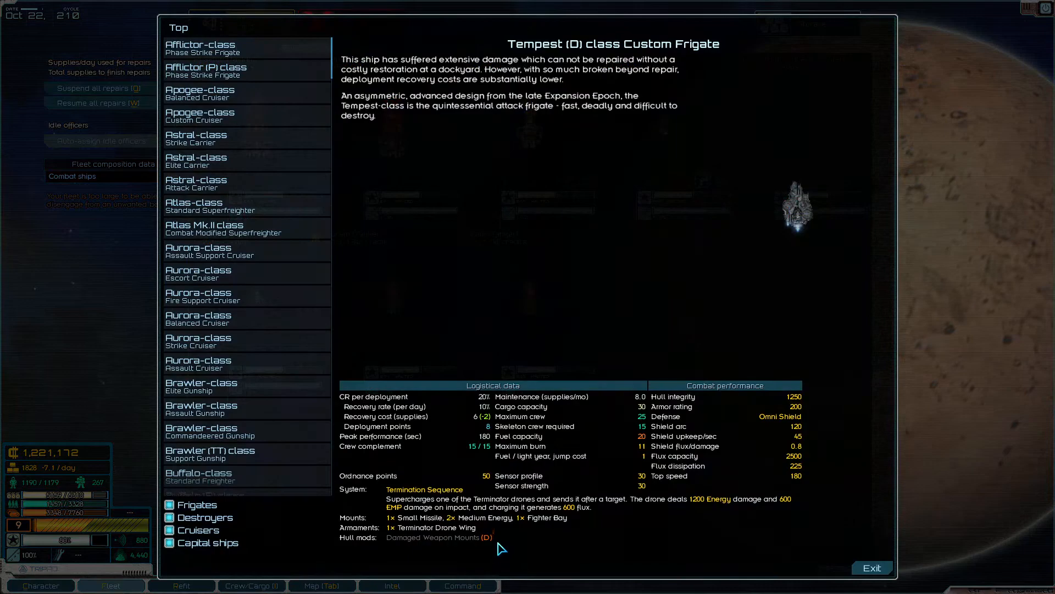
mouse_move(474, 551)
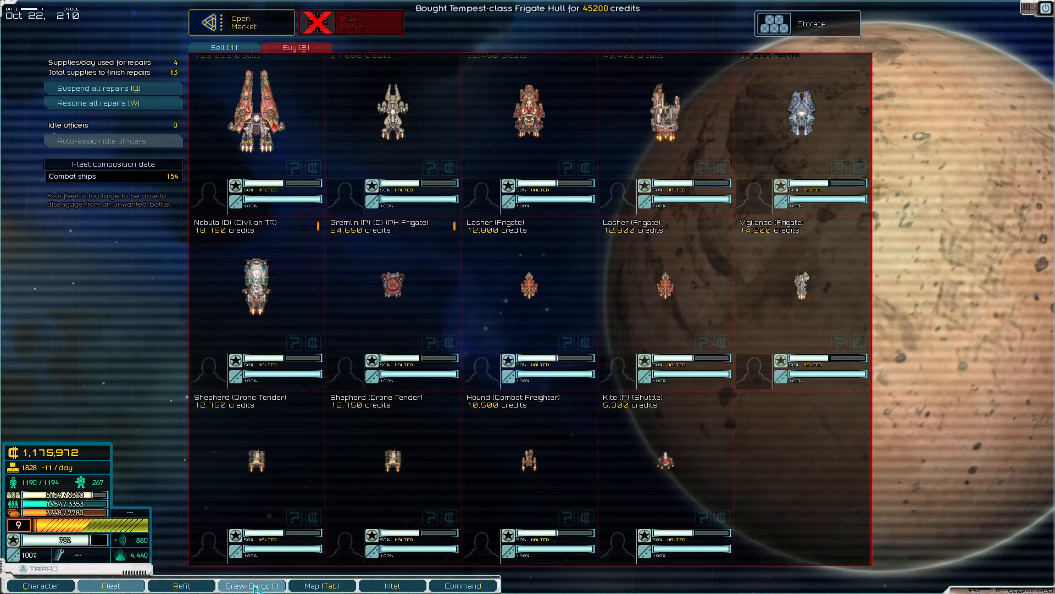
Step: Open Mairaath's commodity market to trade goods after buying the Tempest hull
click(251, 584)
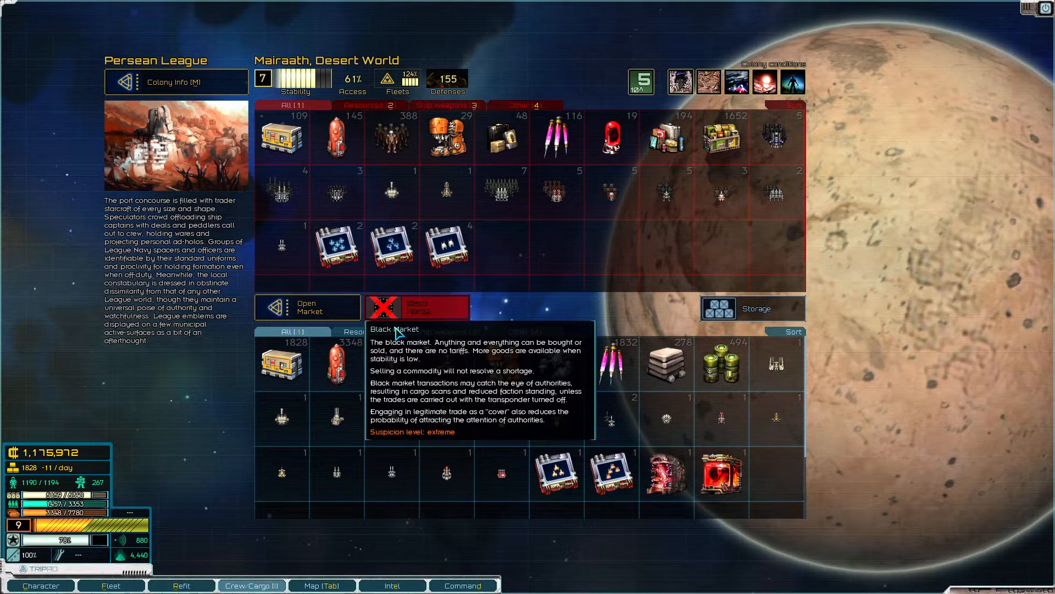
mouse_move(545, 173)
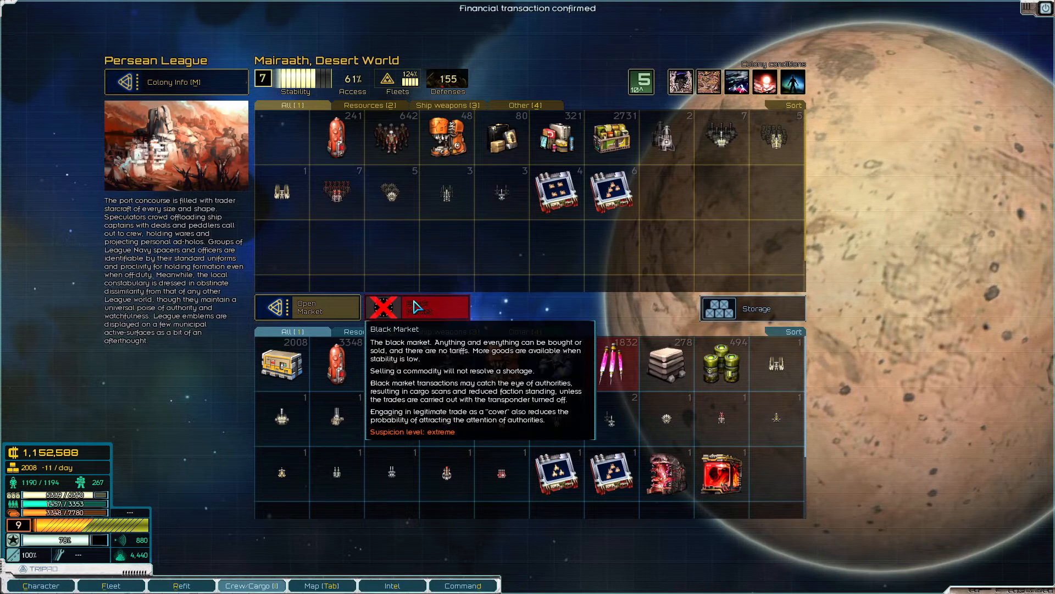
mouse_move(337, 133)
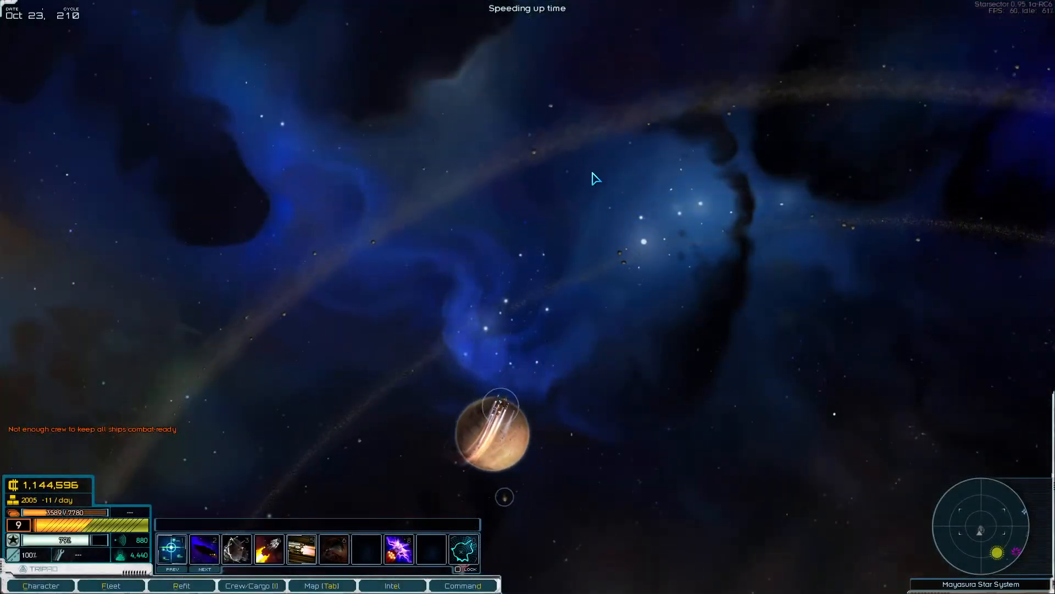
Step: Fly past the asteroid and dock at the pirate station Lost Astropolis
click(321, 585)
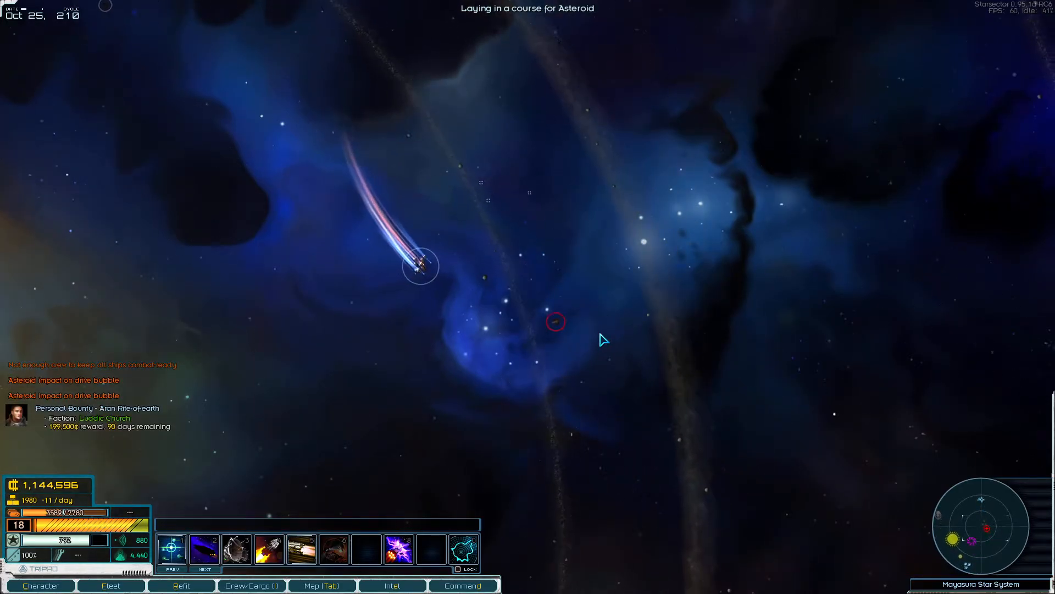
click(392, 585)
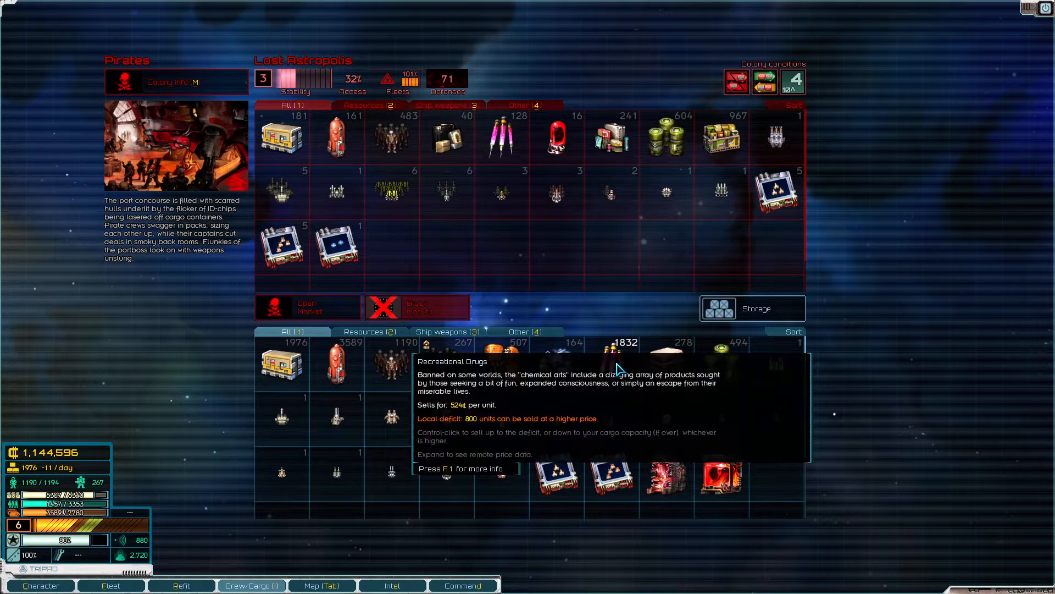
Step: Press F1 while at the Lost Astropolis market
key(f1)
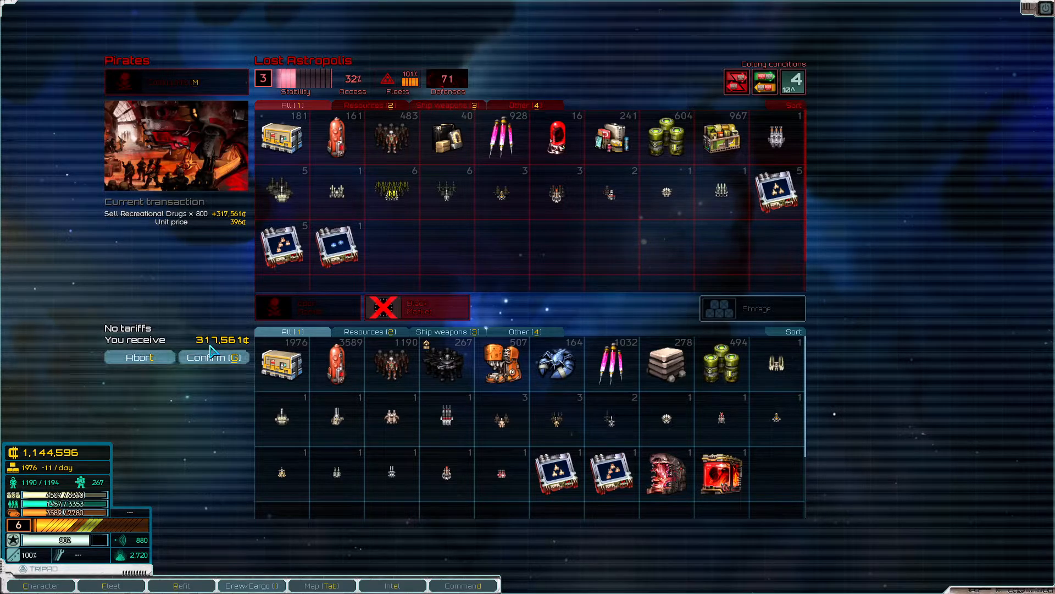
mouse_move(202, 303)
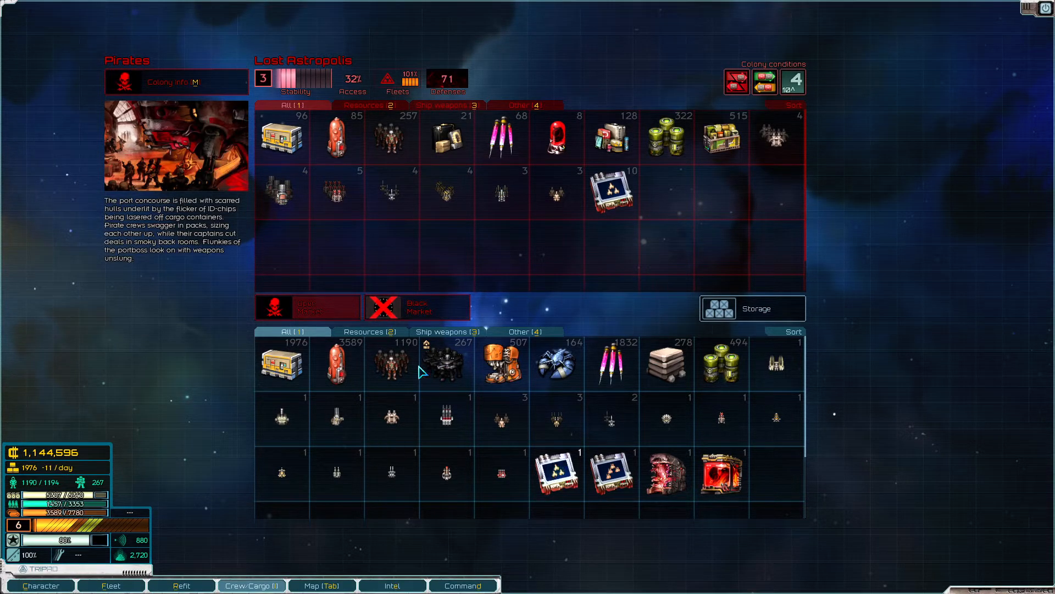
mouse_move(611, 364)
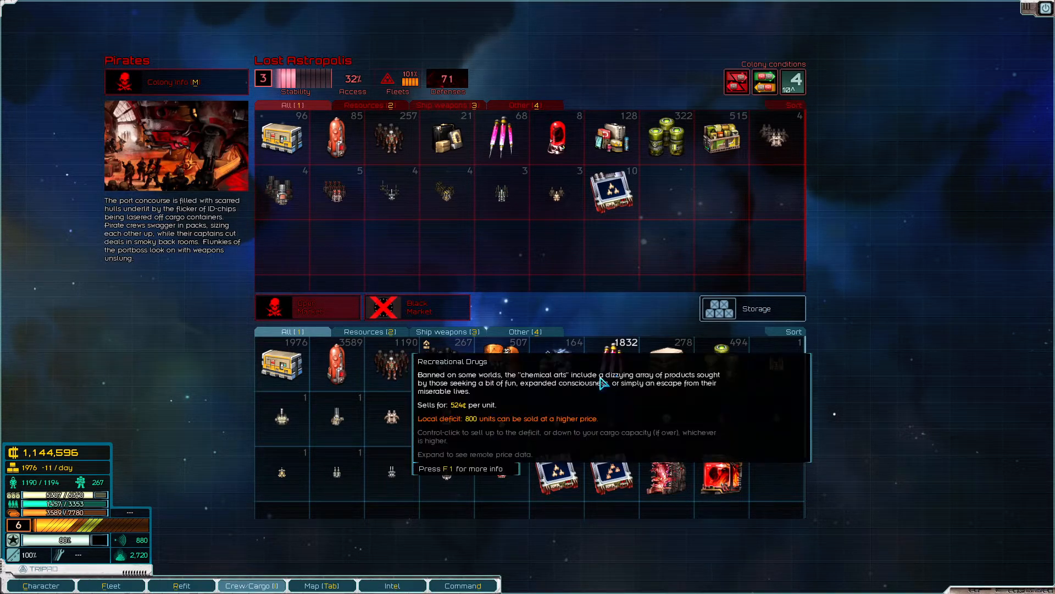
mouse_move(607, 374)
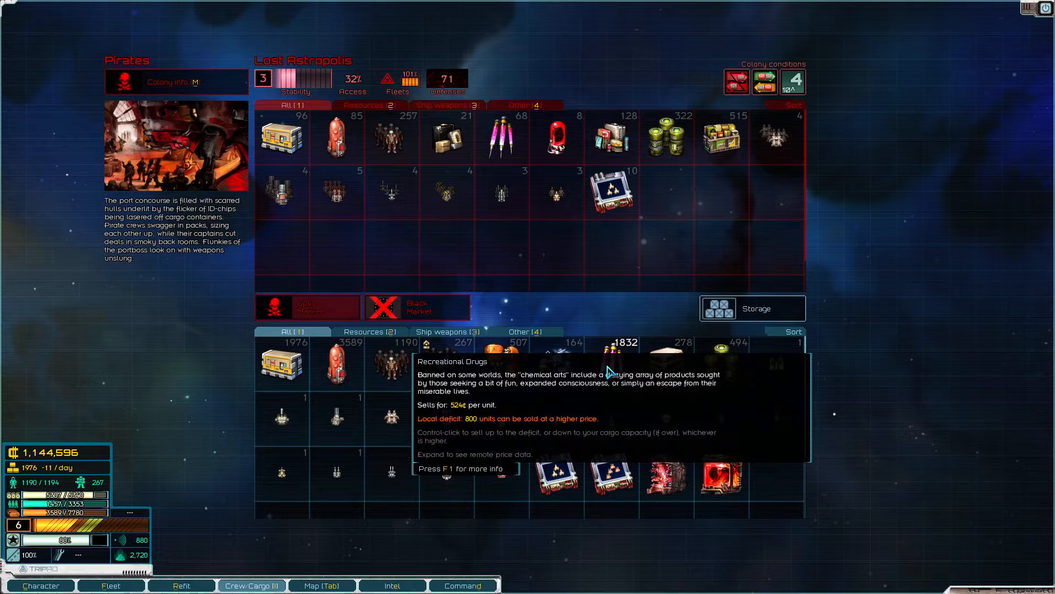
mouse_move(442, 166)
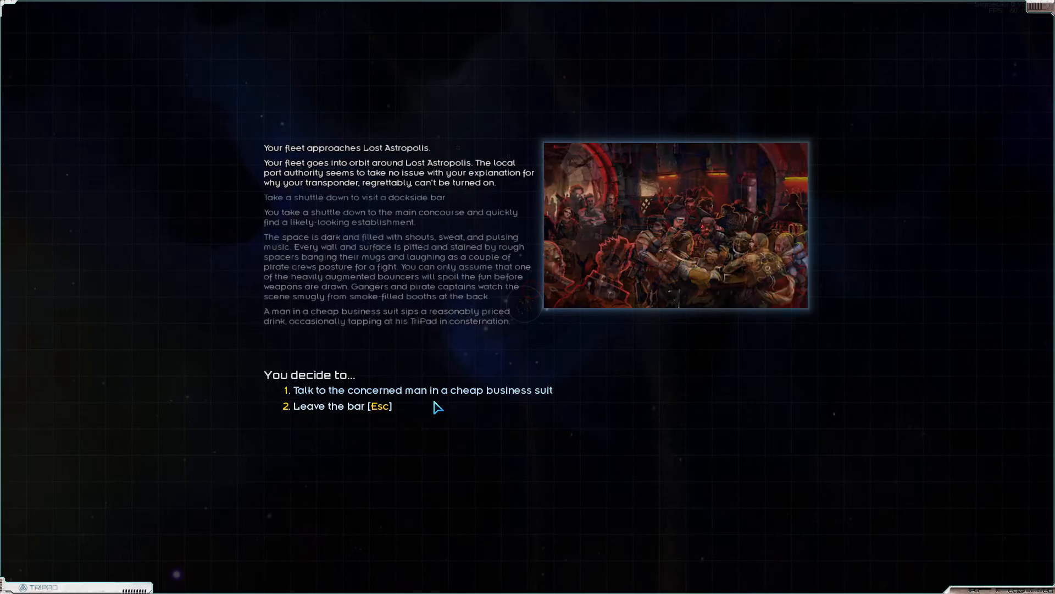
Step: Leave the Lost Astropolis dockside bar
click(422, 390)
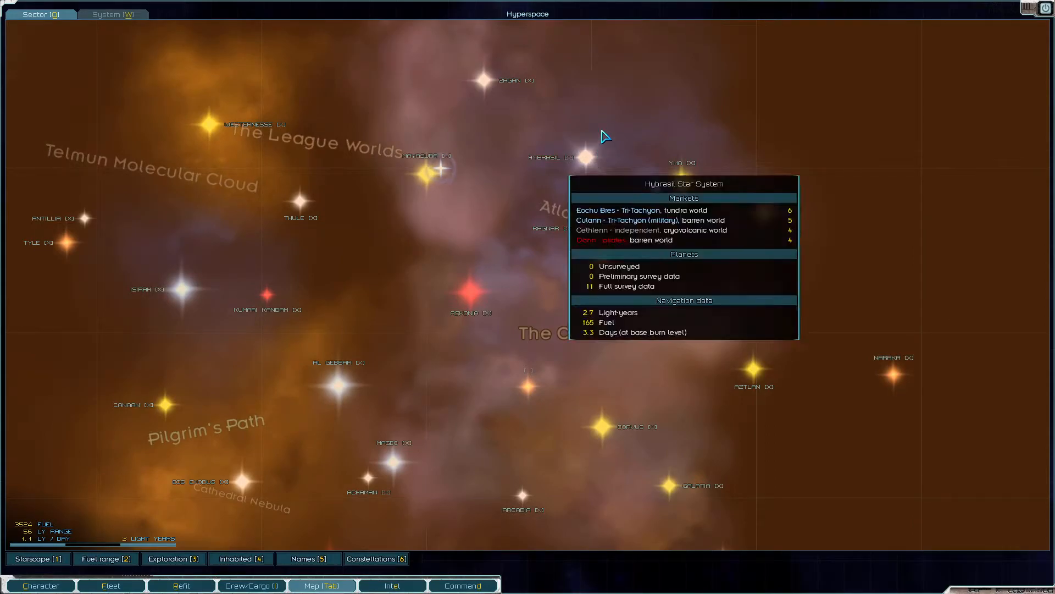
Step: Open the map and lay in a course for Haddu through hyperspace
click(588, 156)
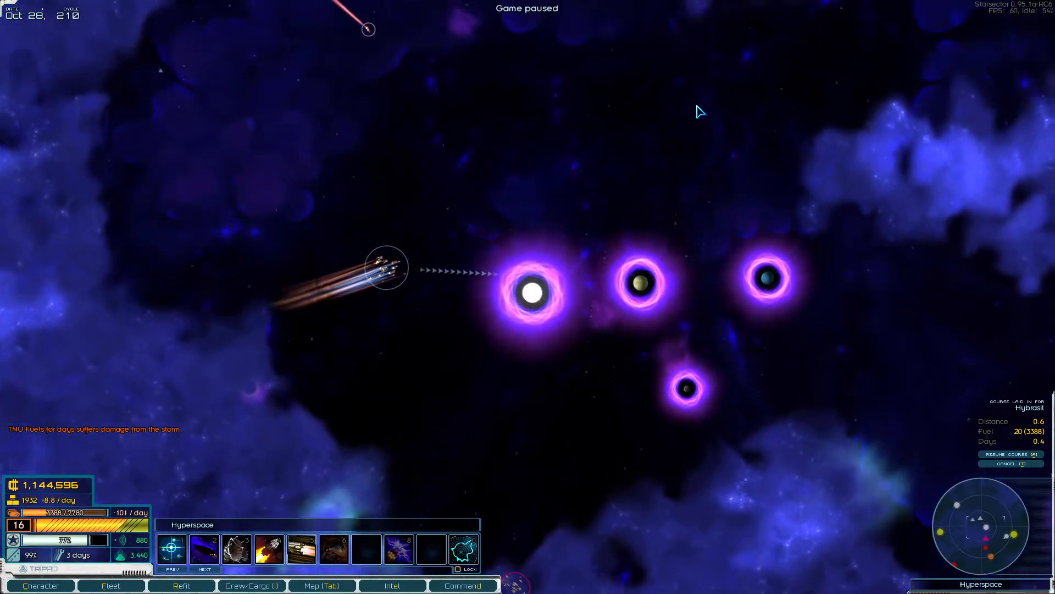
click(321, 584)
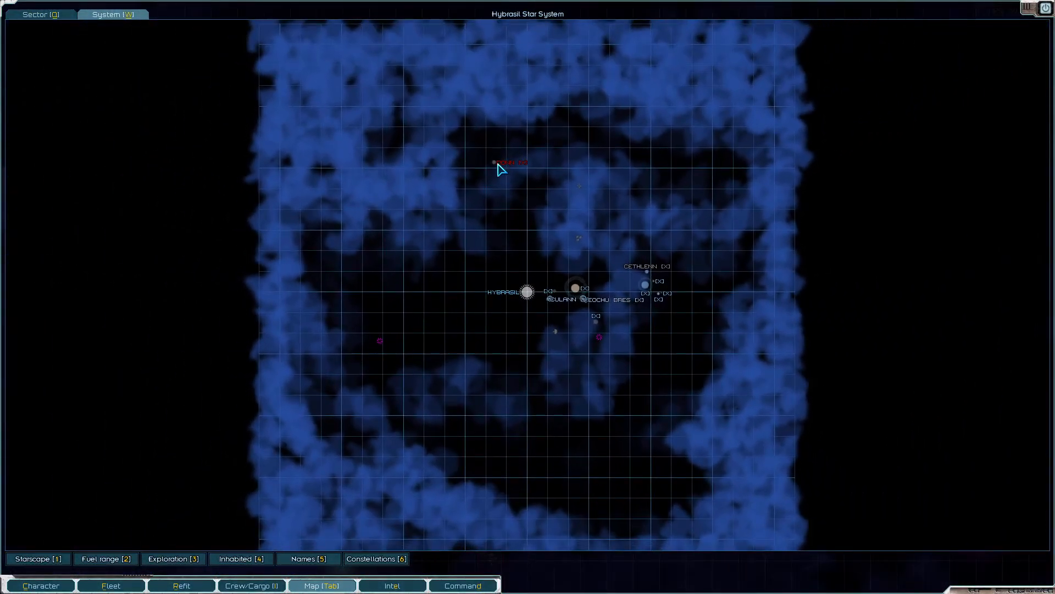
mouse_move(495, 162)
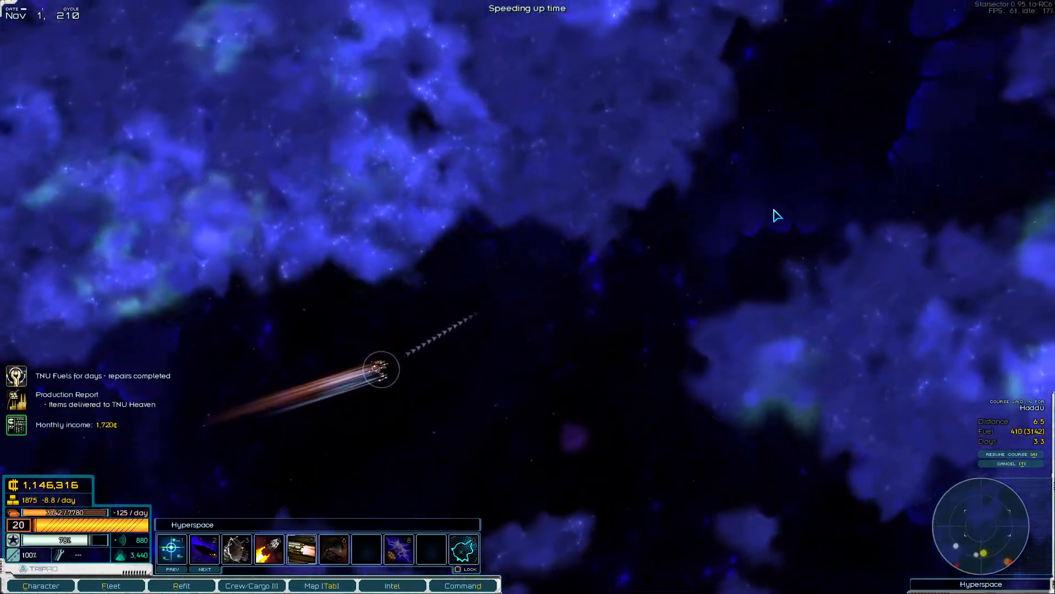
Step: Read and dismiss the TNU Heaven production report, then bring up the colony list
click(392, 585)
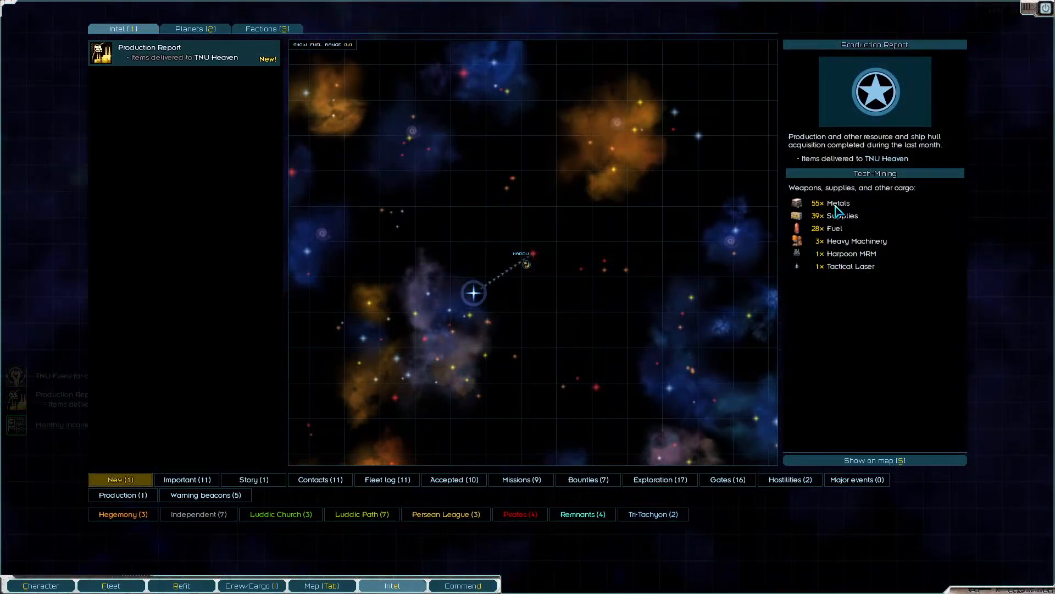
mouse_move(845, 244)
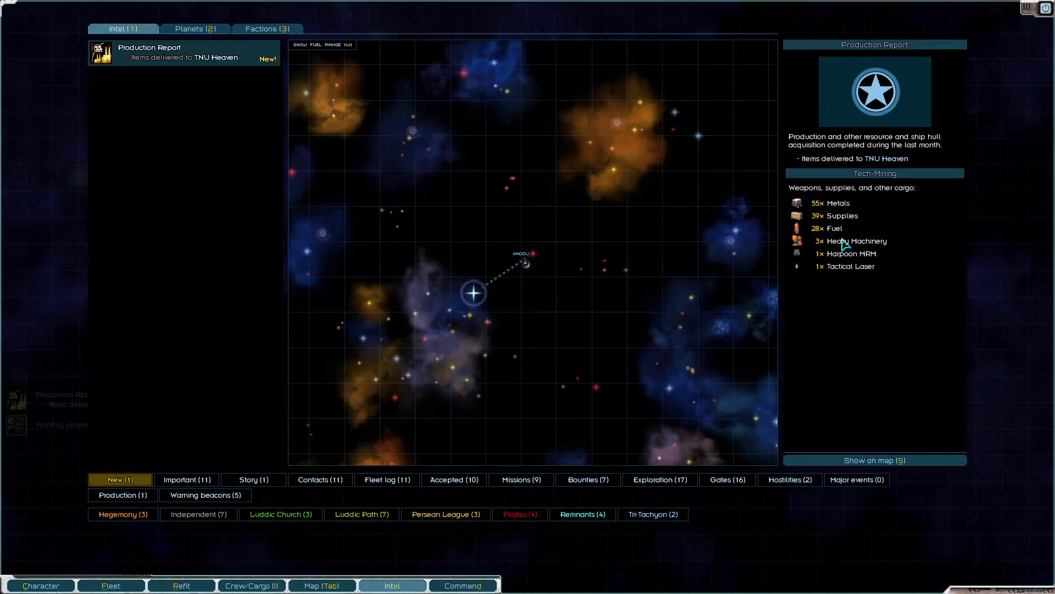
click(392, 585)
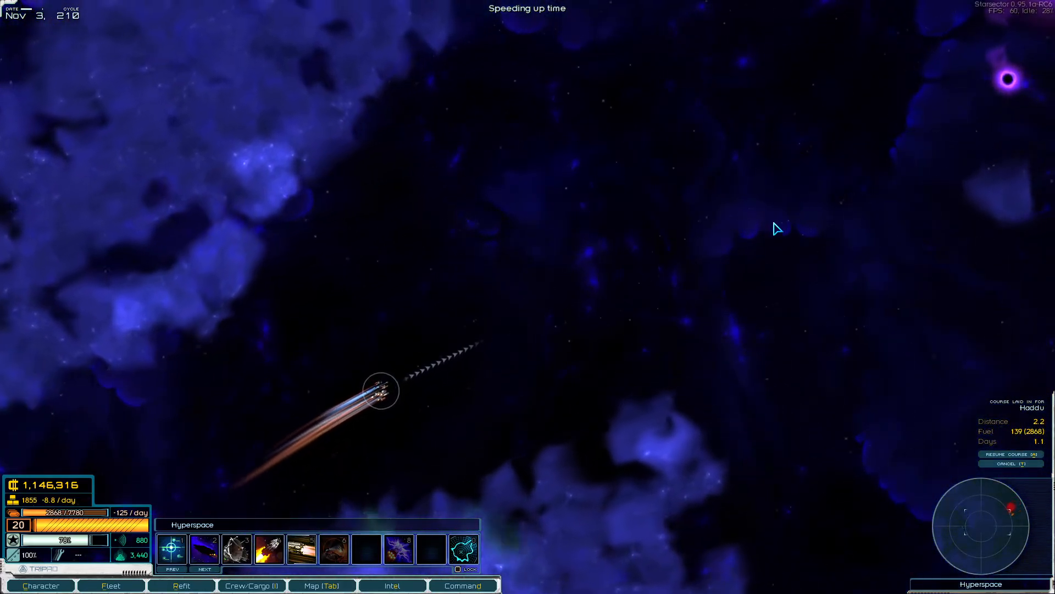
click(462, 585)
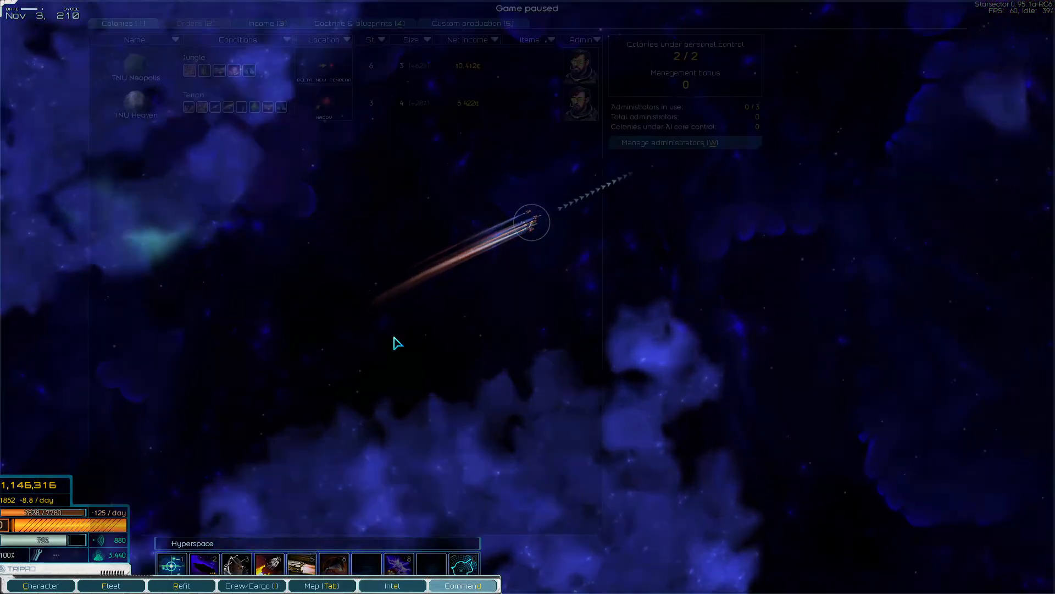
Step: Open TNU Heaven's colony management screen from the colony list
click(135, 107)
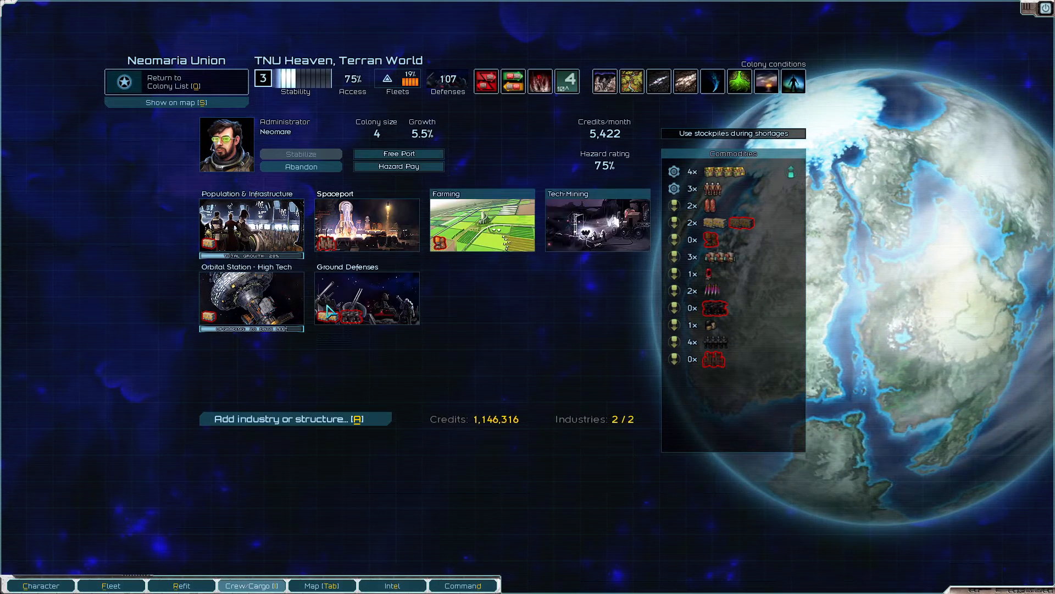
mouse_move(747, 216)
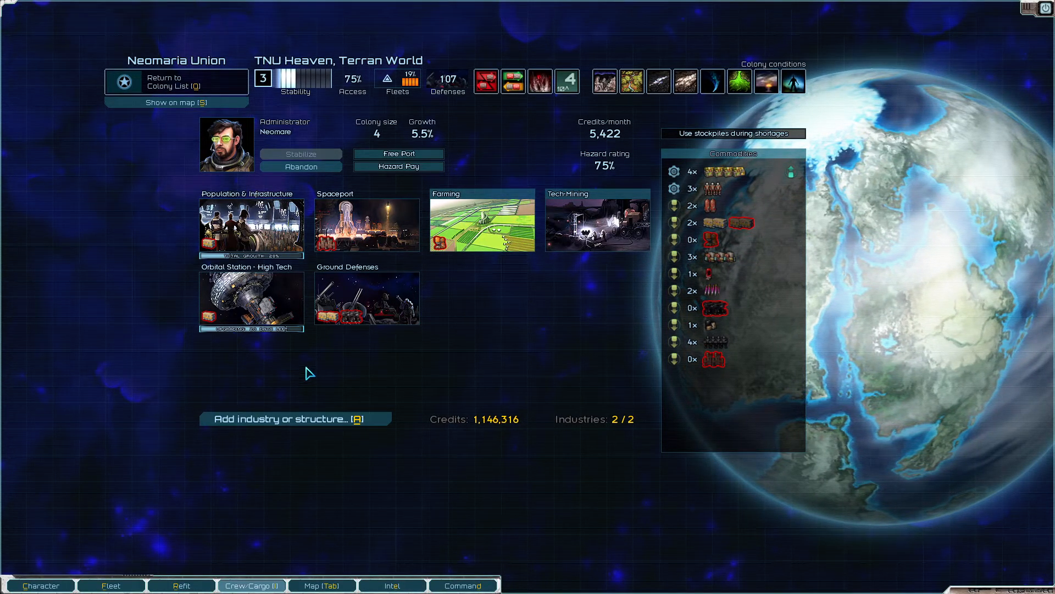
mouse_move(251, 227)
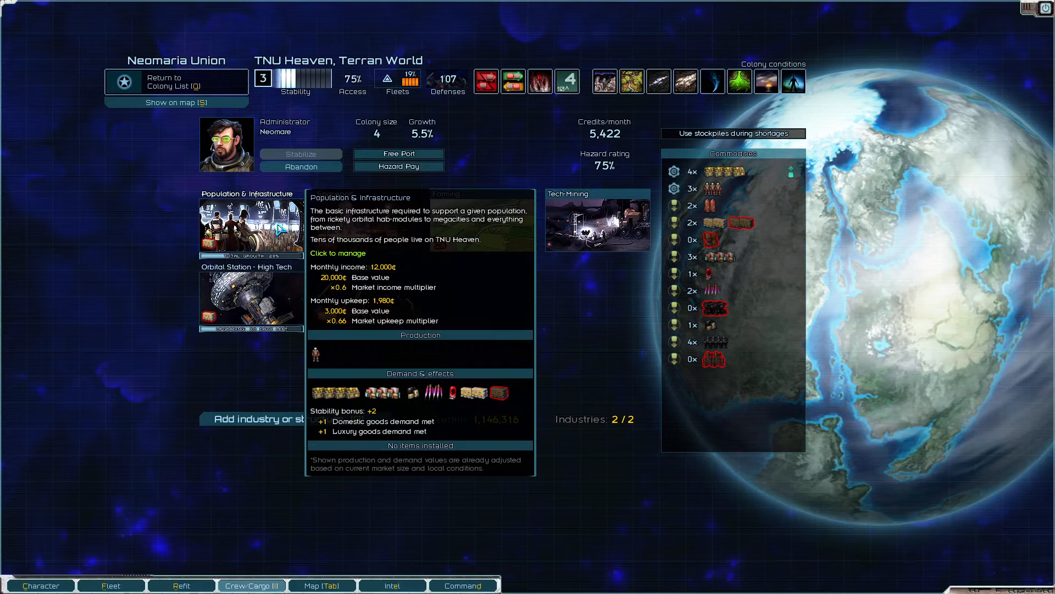
mouse_move(603, 121)
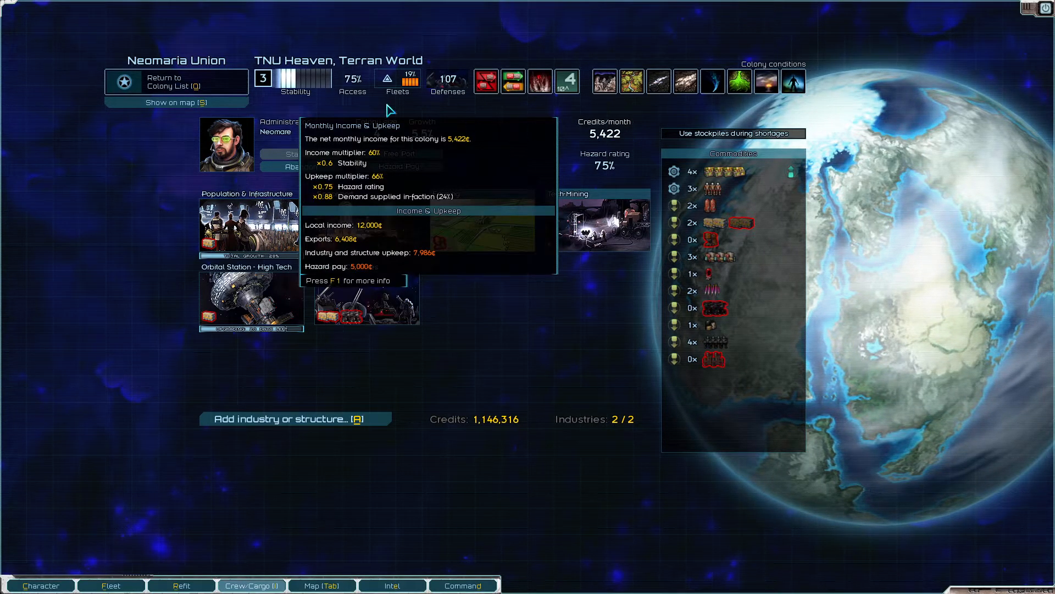
mouse_move(294, 90)
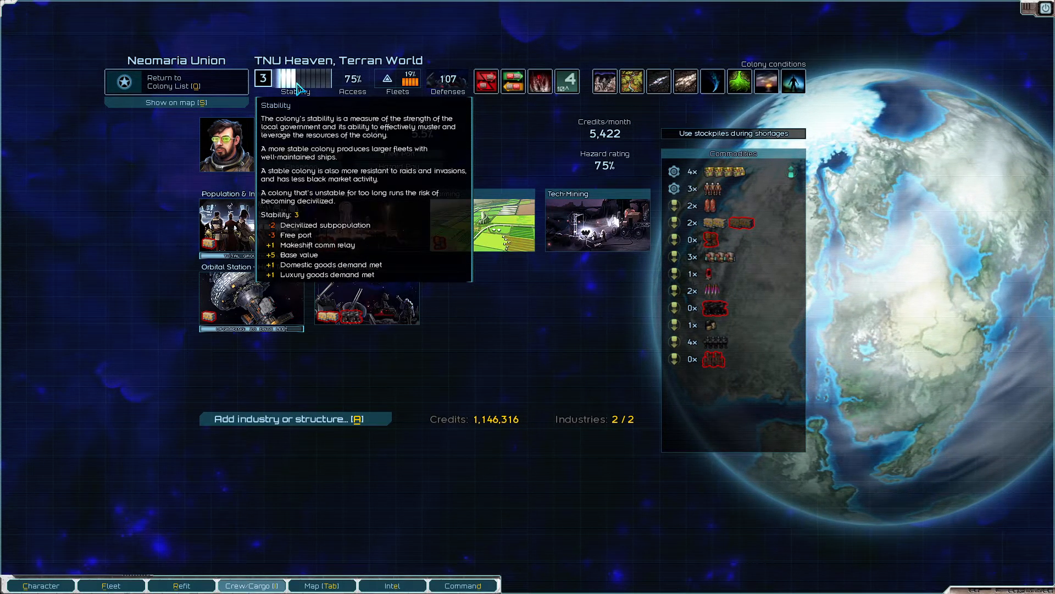
mouse_move(280, 252)
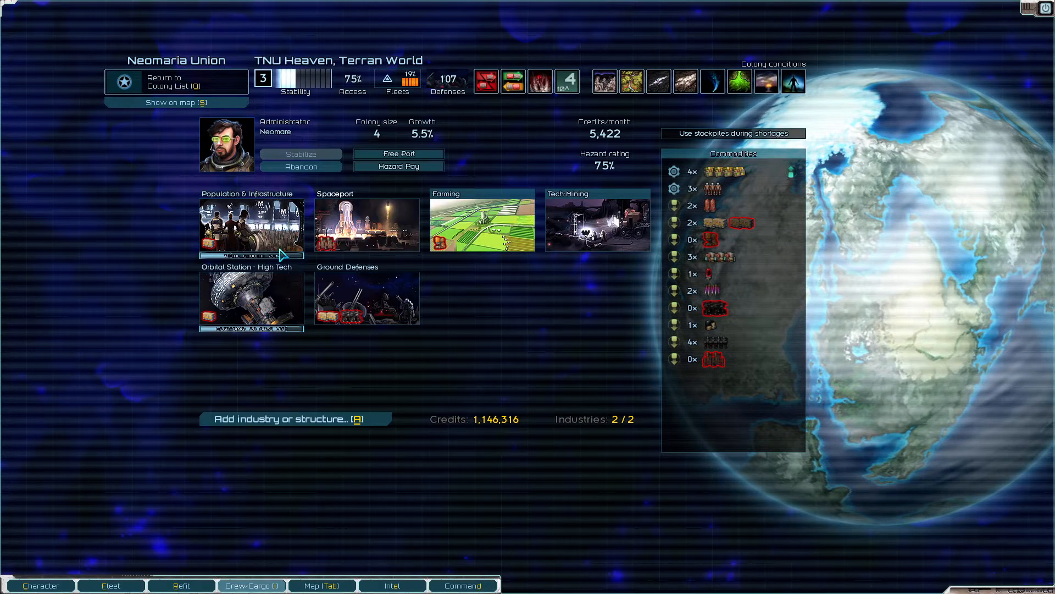
mouse_move(262, 231)
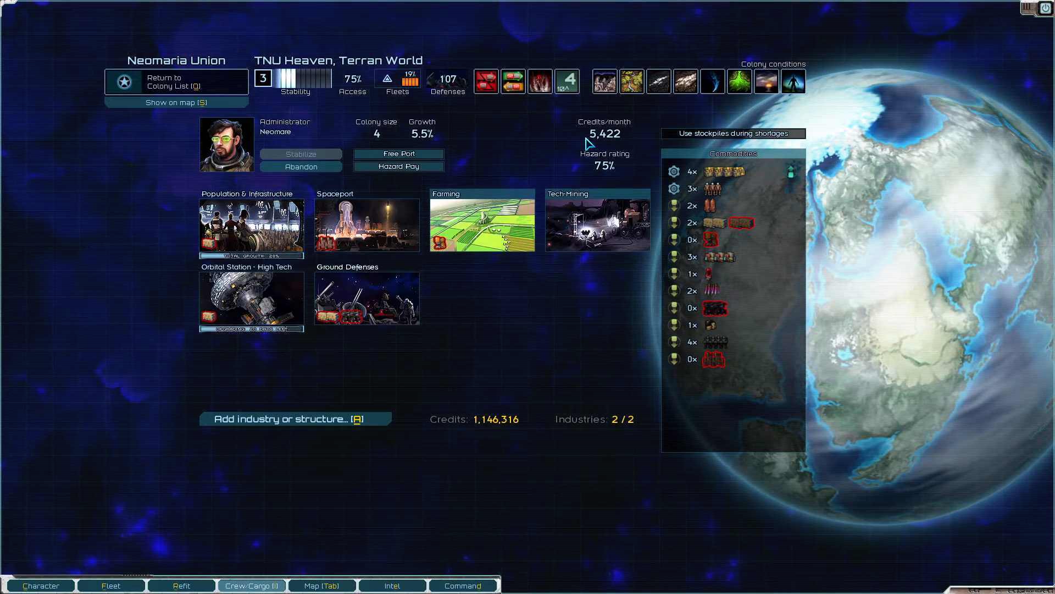
mouse_move(603, 133)
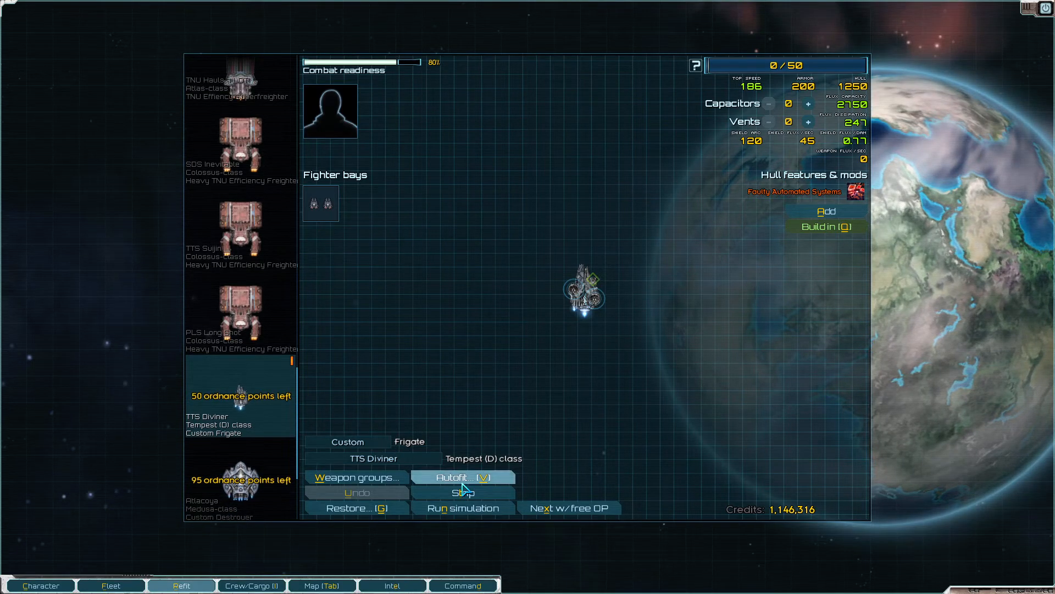
Step: Autofit TTS Diviner, view the fleet, then return to refitting
click(463, 477)
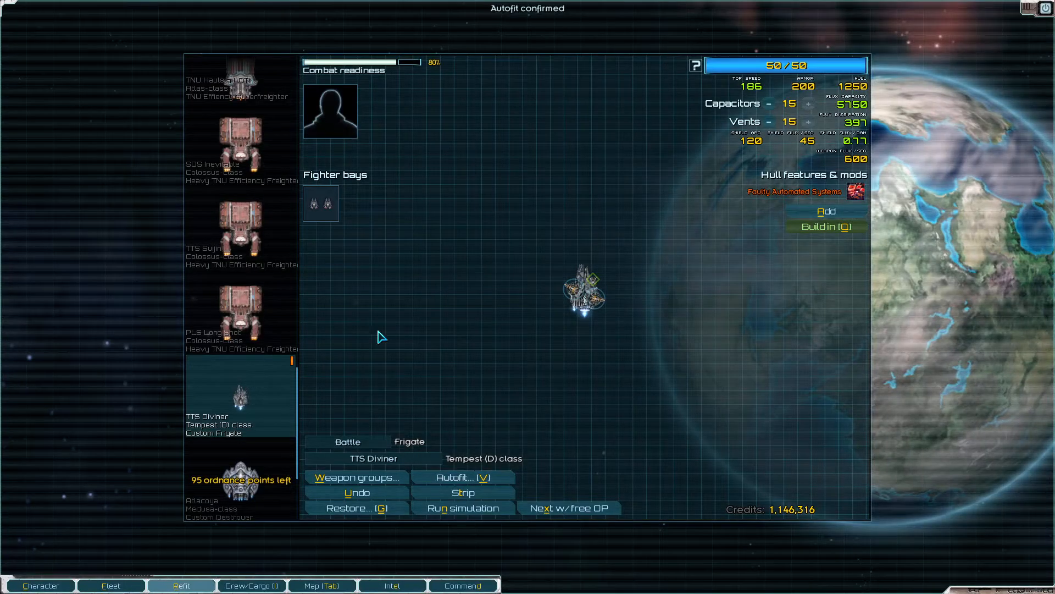
click(111, 585)
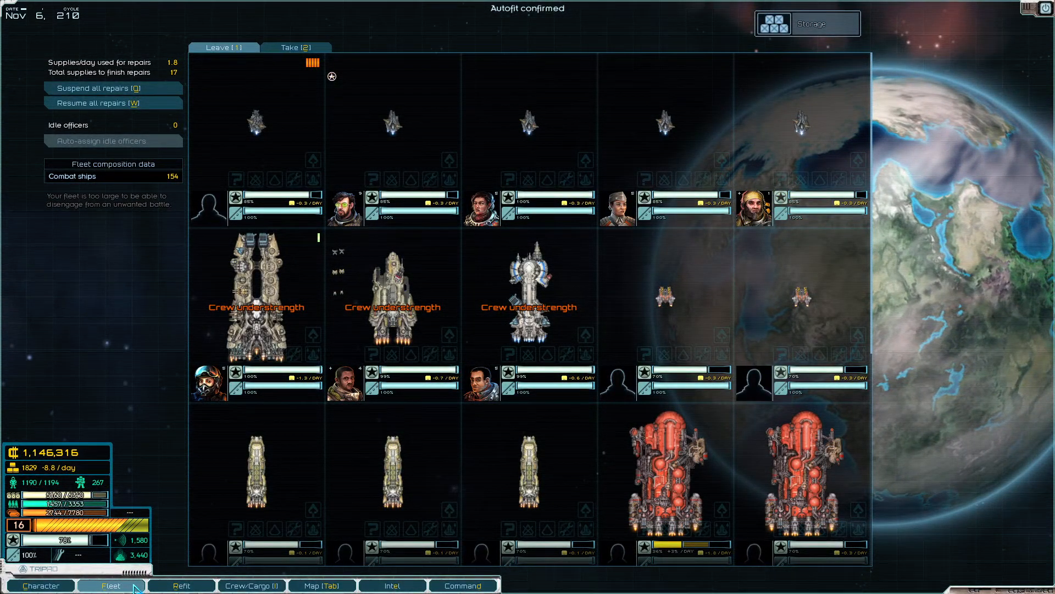
click(181, 585)
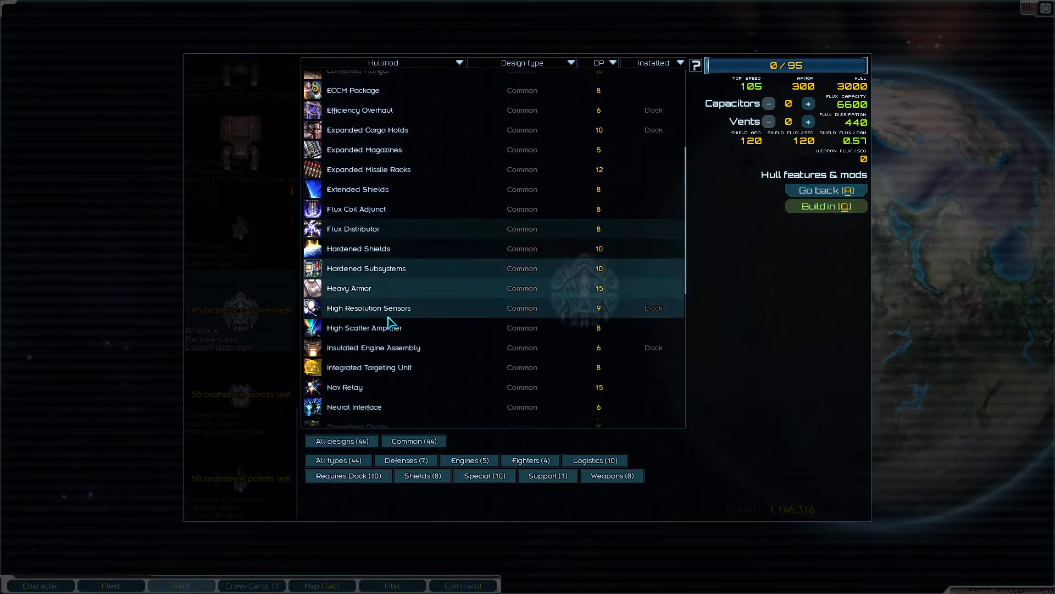
scroll(down, 3)
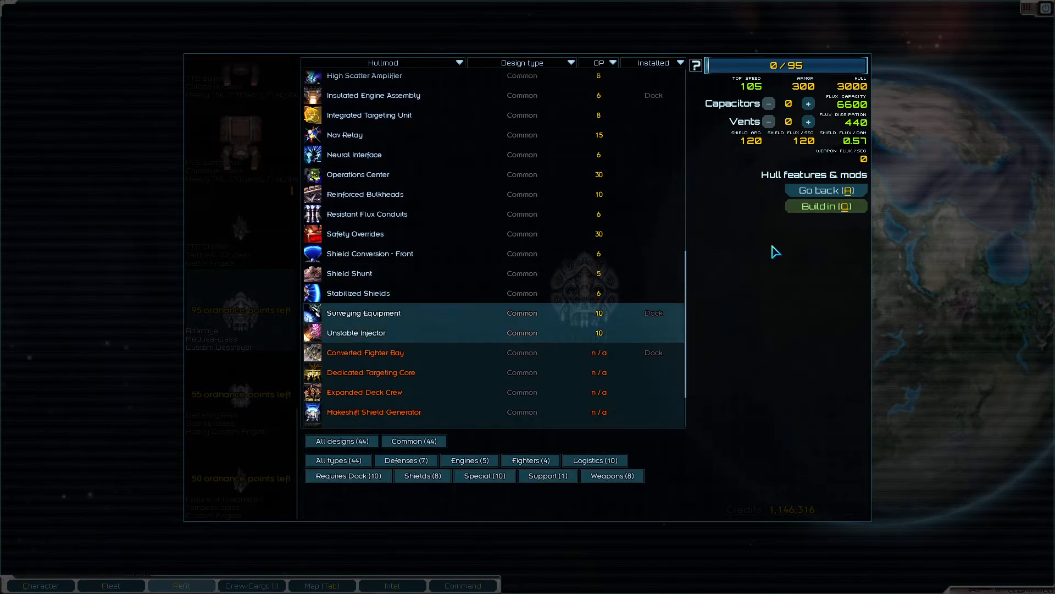
click(825, 190)
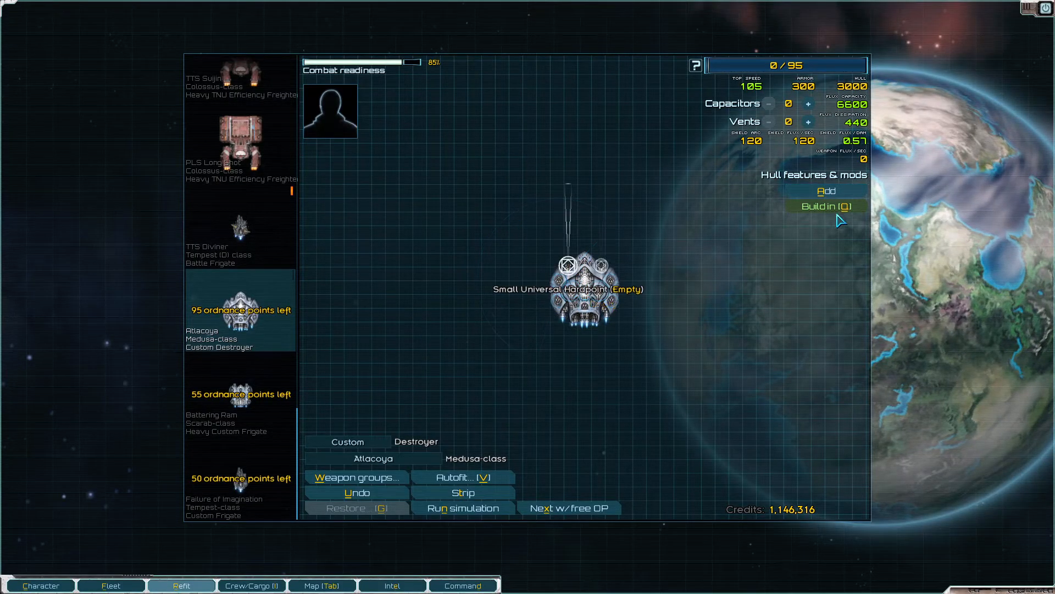
click(826, 191)
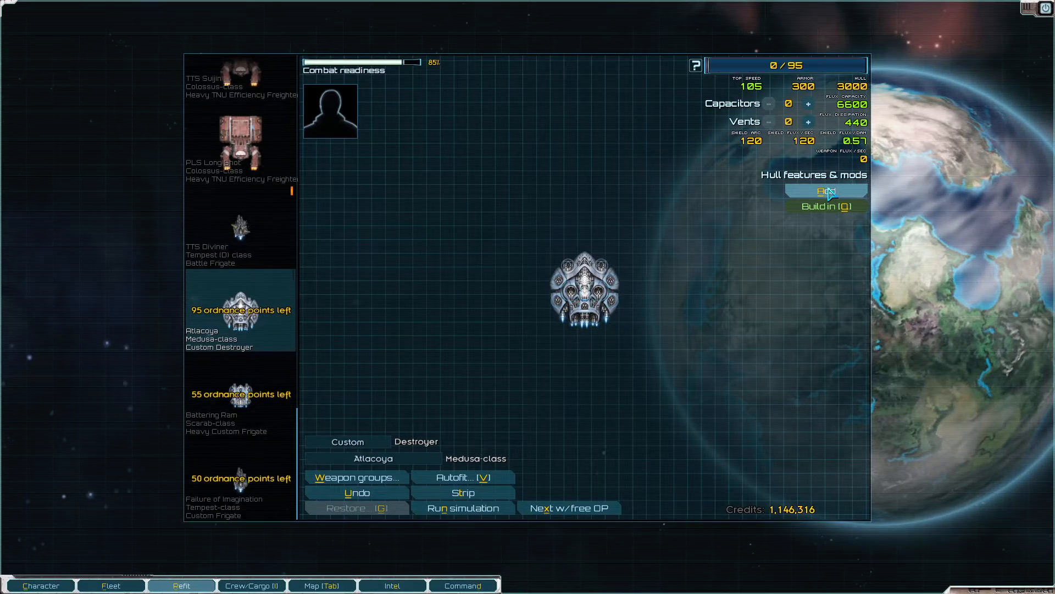
click(826, 189)
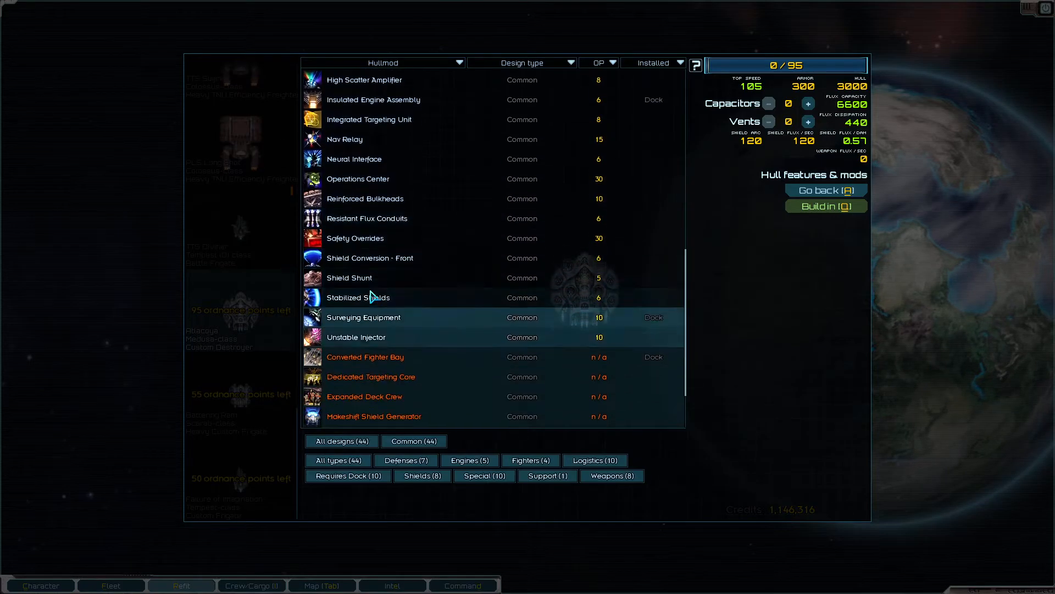
click(354, 237)
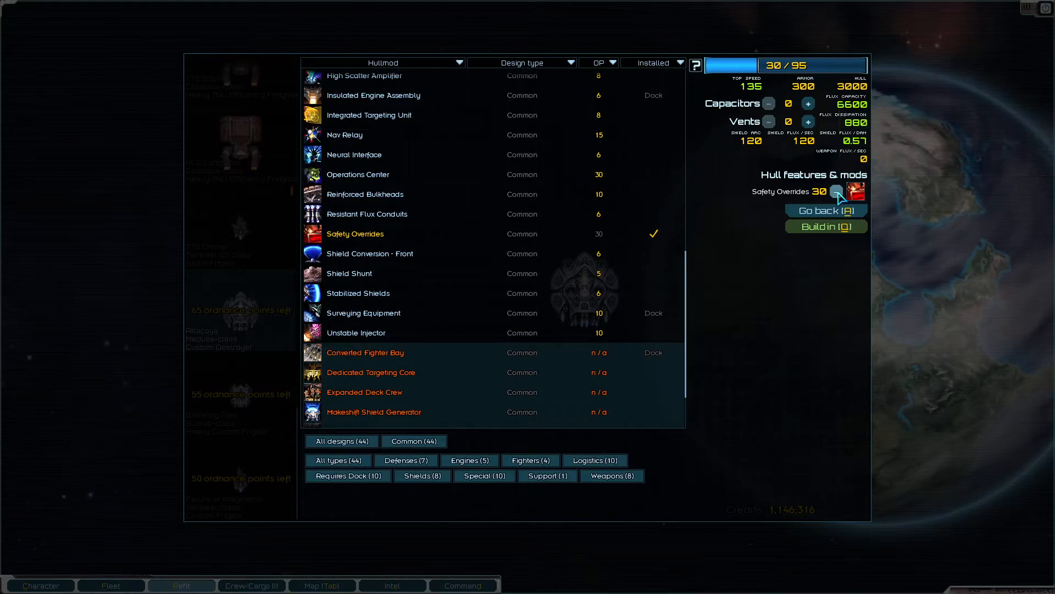
click(838, 195)
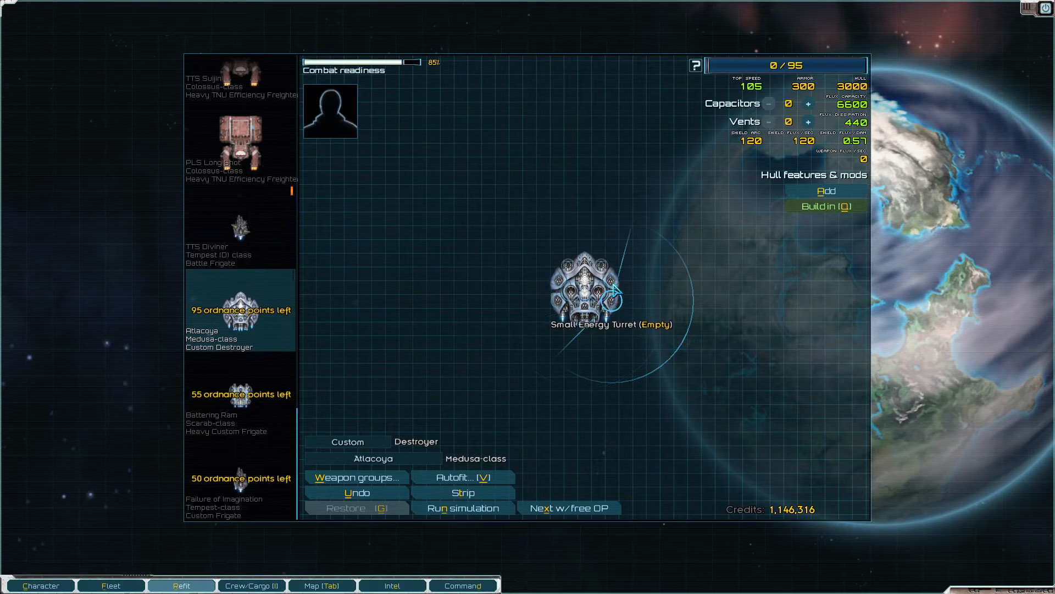
Step: Mount a Light Dual Autocannon in the Atlacoya's empty slot and list hullmods
click(614, 291)
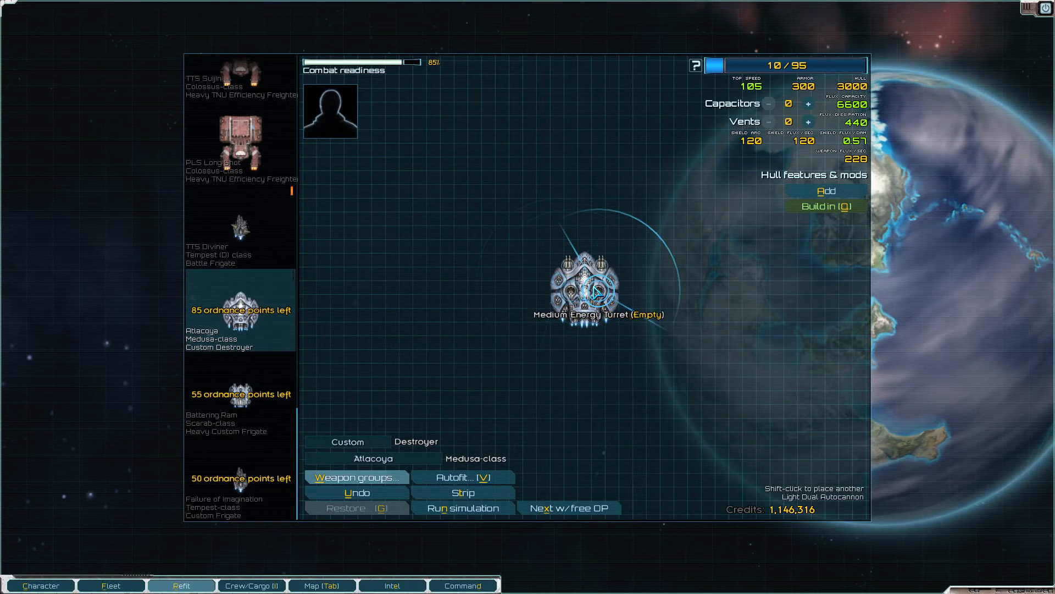
click(827, 190)
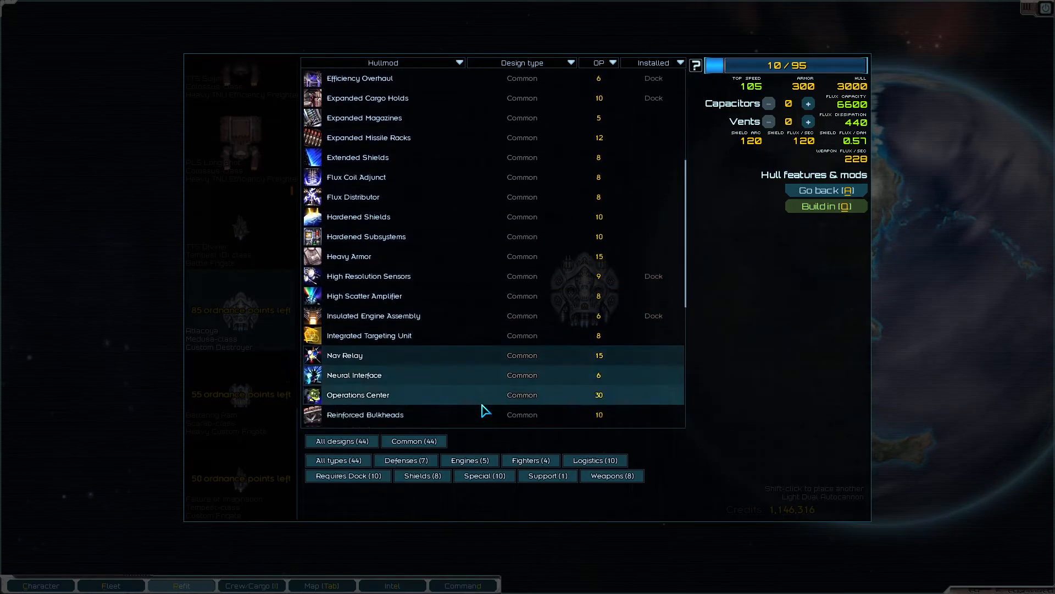
Step: Add Extended Shields to the Atlacoya from the hullmod list and return to the ship
scroll(down, 3)
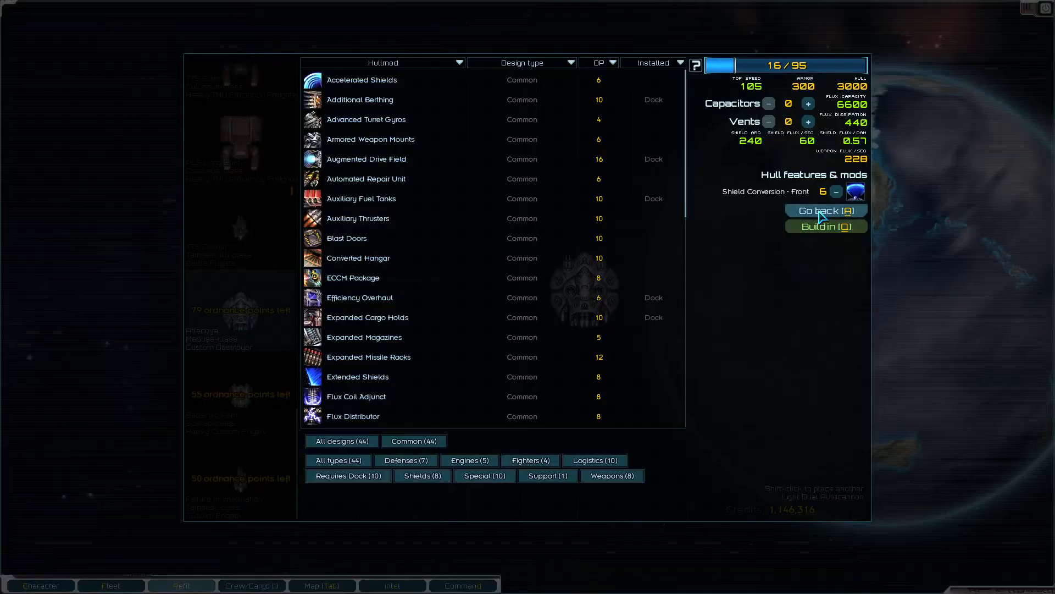
scroll(down, 3)
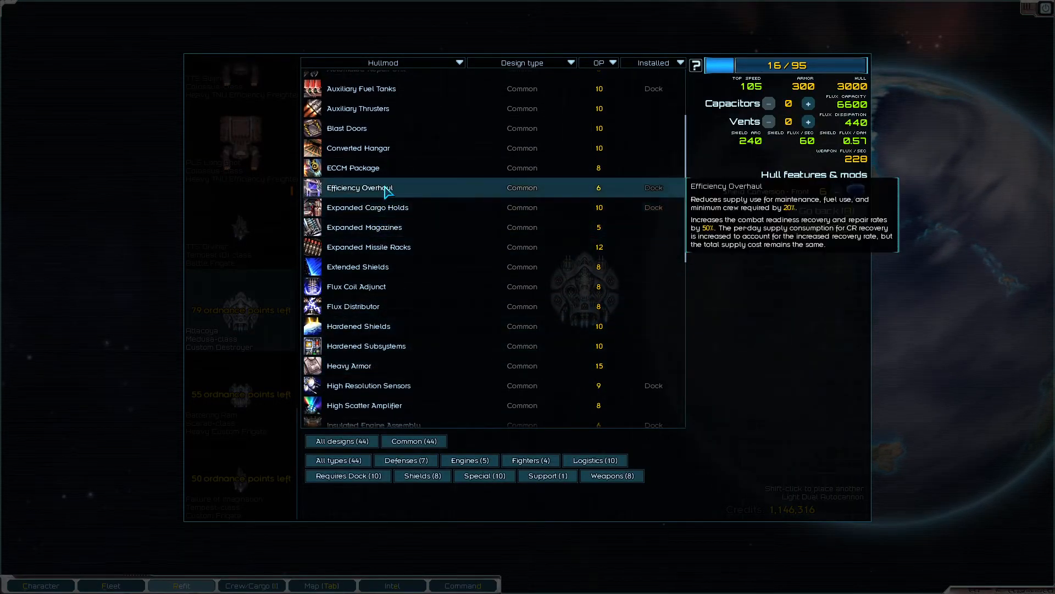
double_click(358, 266)
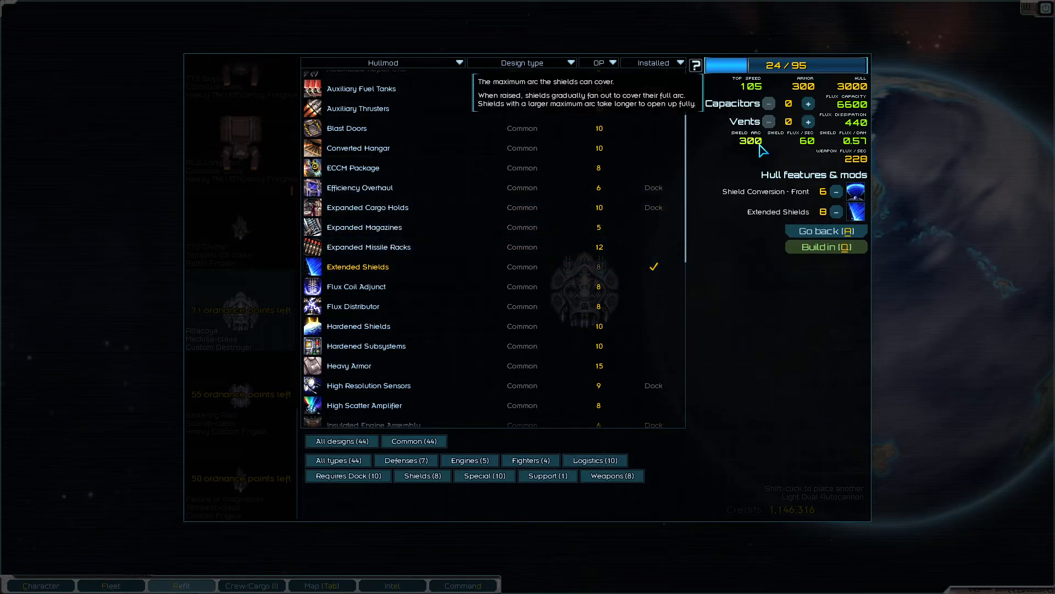
click(825, 230)
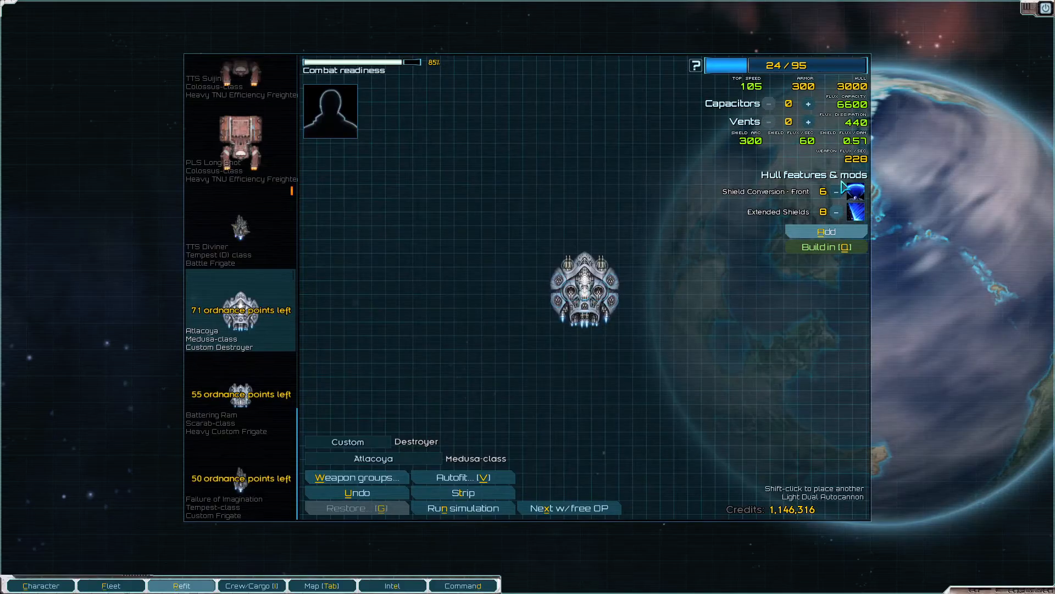
mouse_move(609, 255)
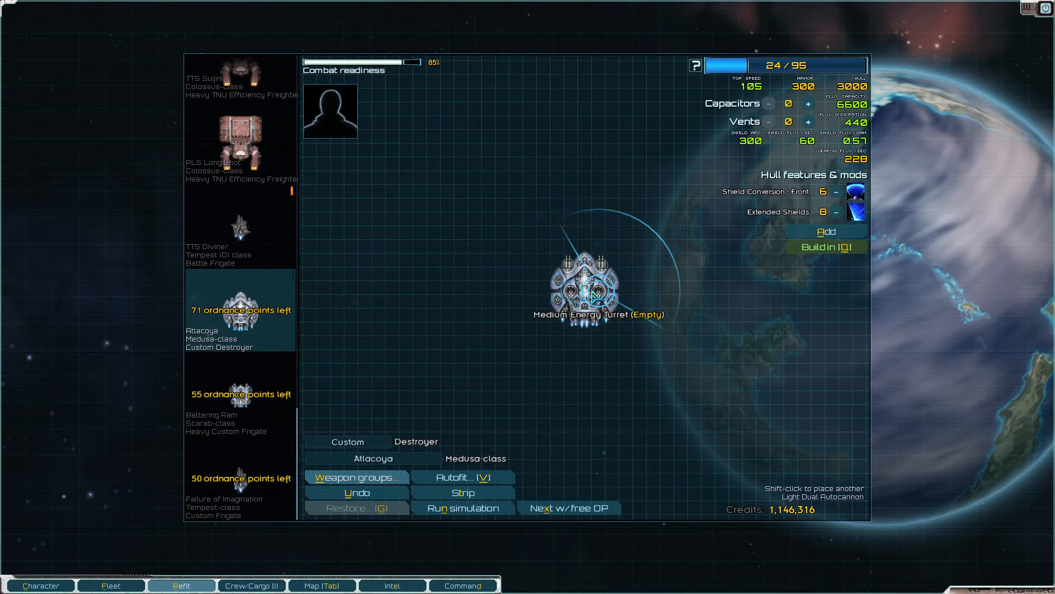
Step: Fit pulse lasers in the energy turrets and set flux to 25 capacitors, 13 vents
click(590, 290)
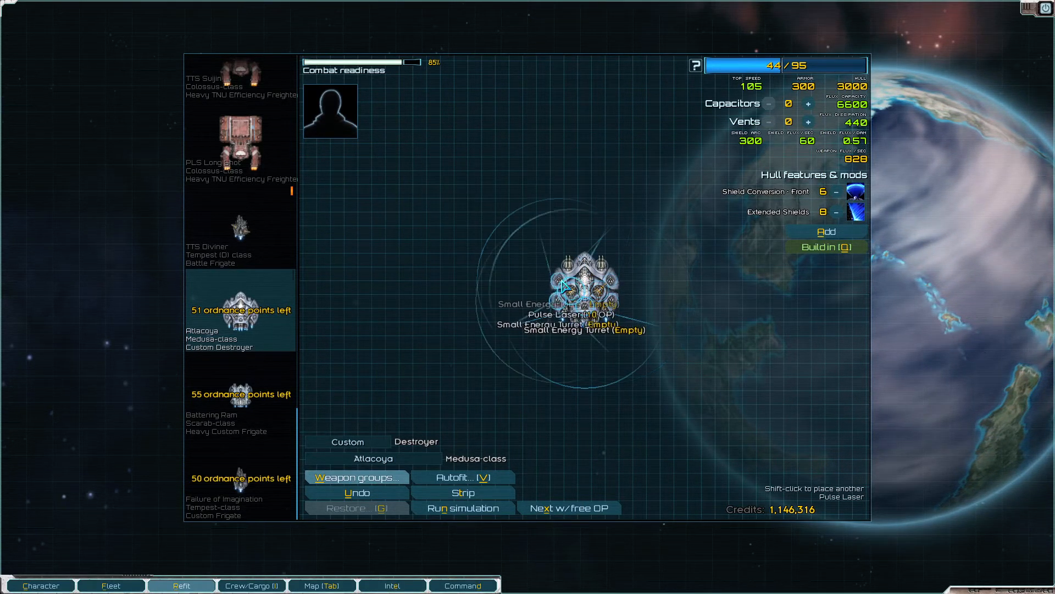
click(568, 289)
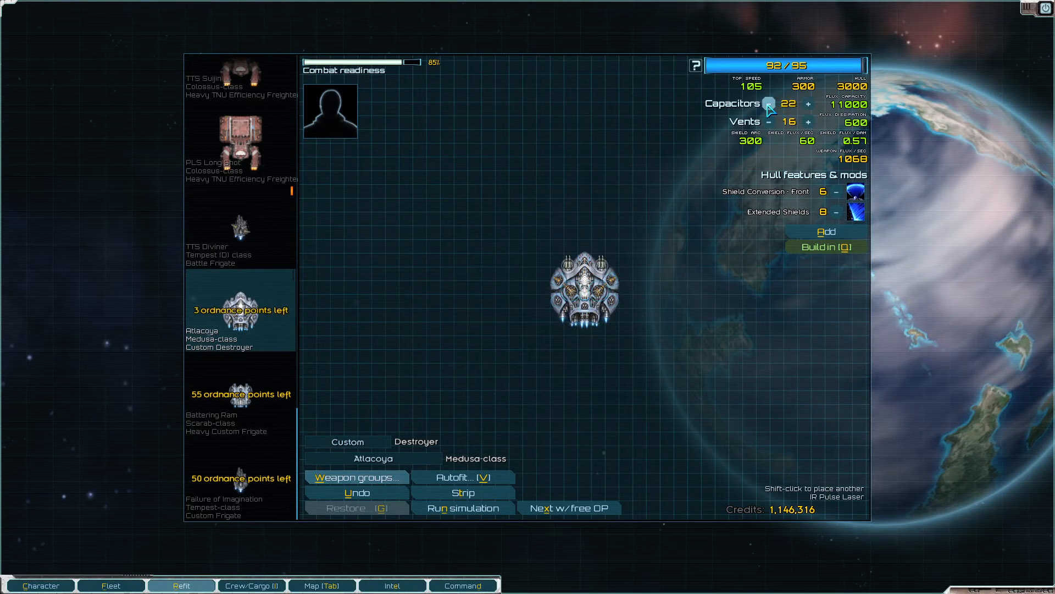
click(809, 122)
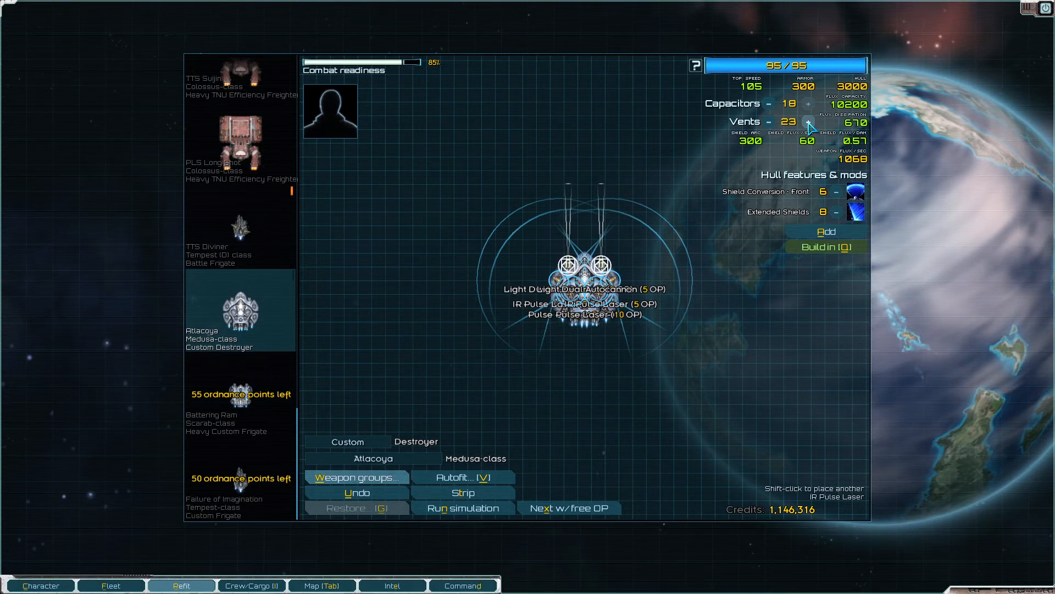
click(770, 122)
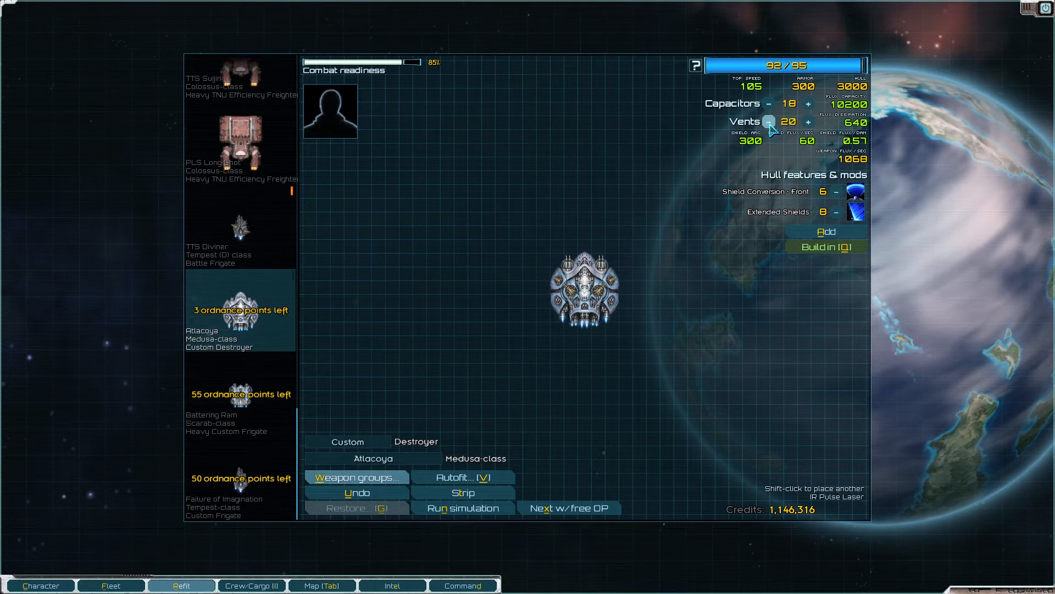
click(808, 104)
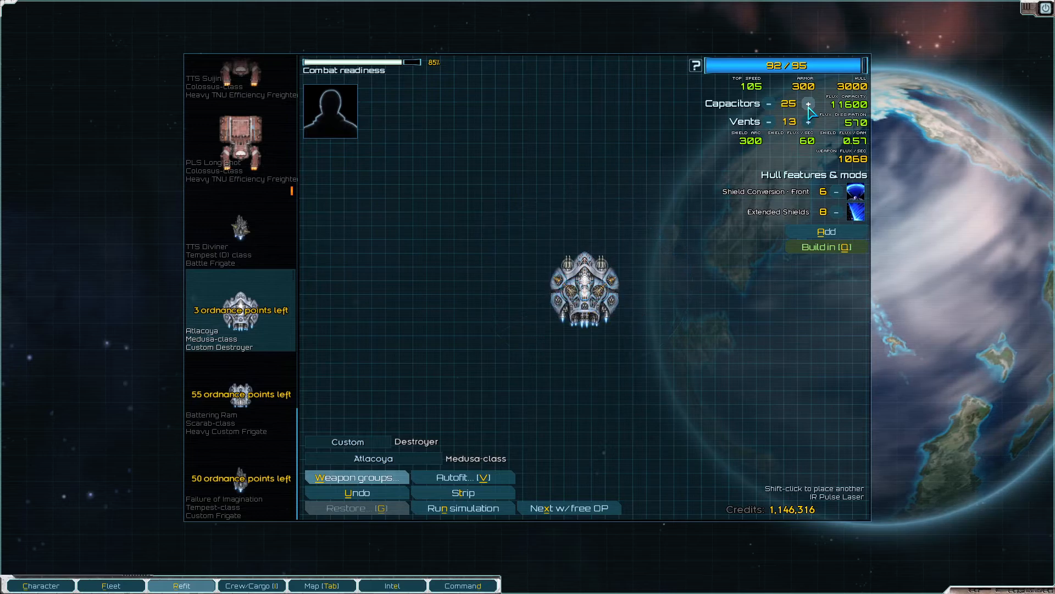
mouse_move(636, 246)
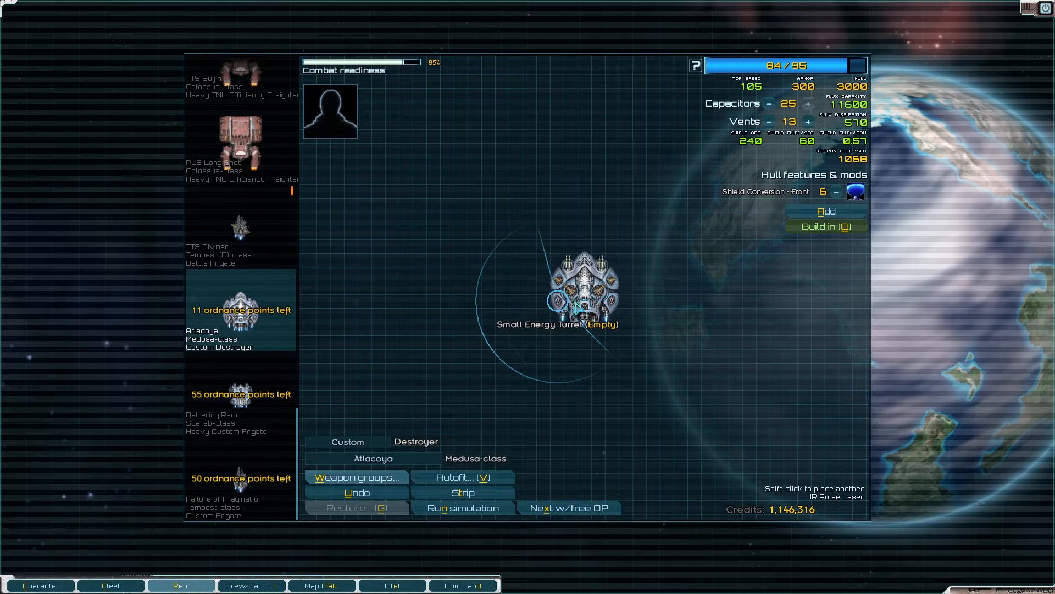
Step: Mount a PD Laser in the Atlacoya's empty small energy turret
click(576, 306)
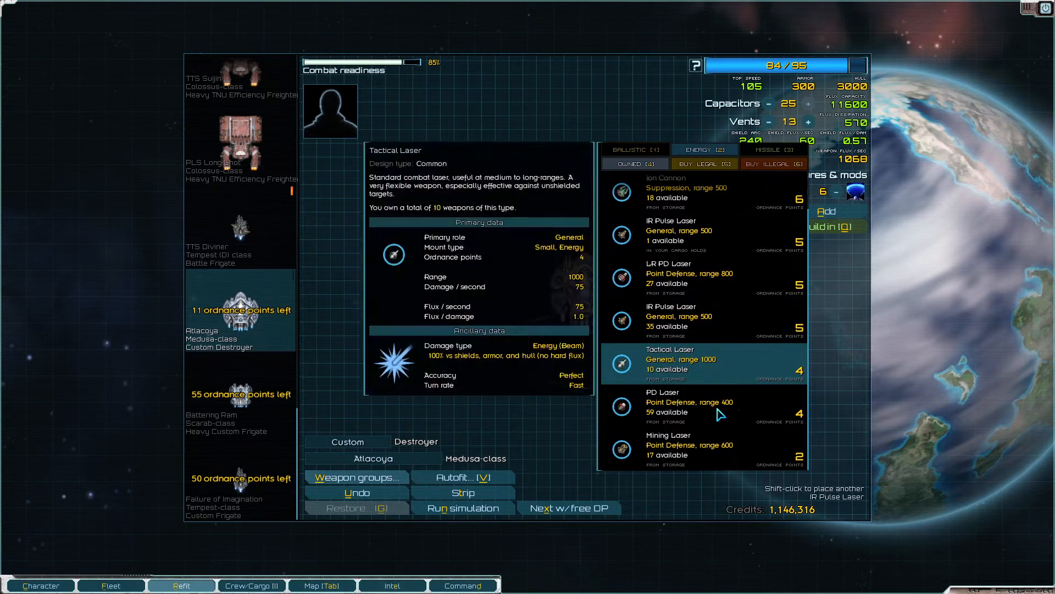
click(700, 407)
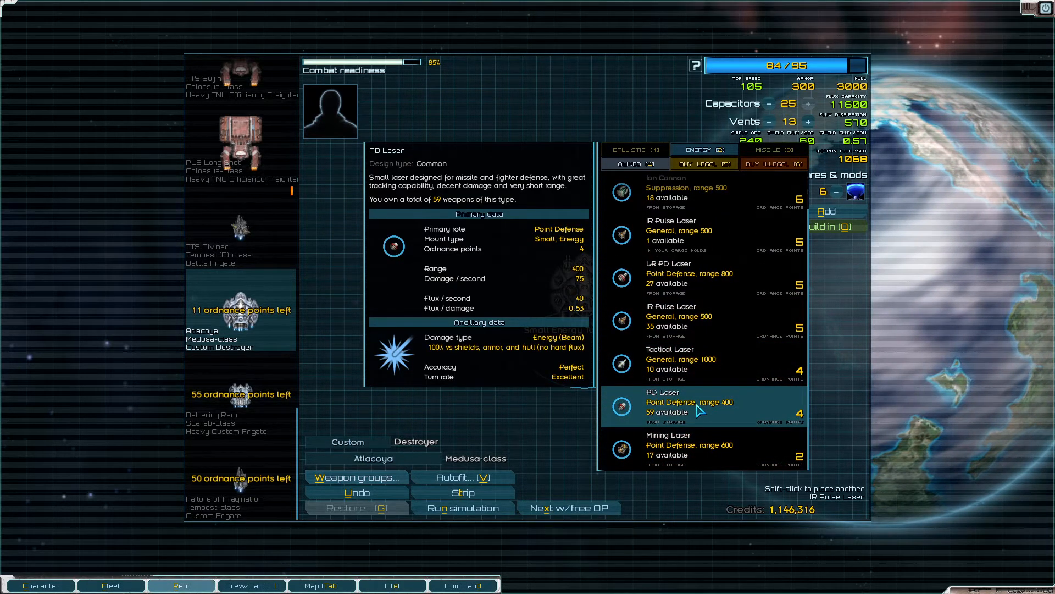
click(663, 406)
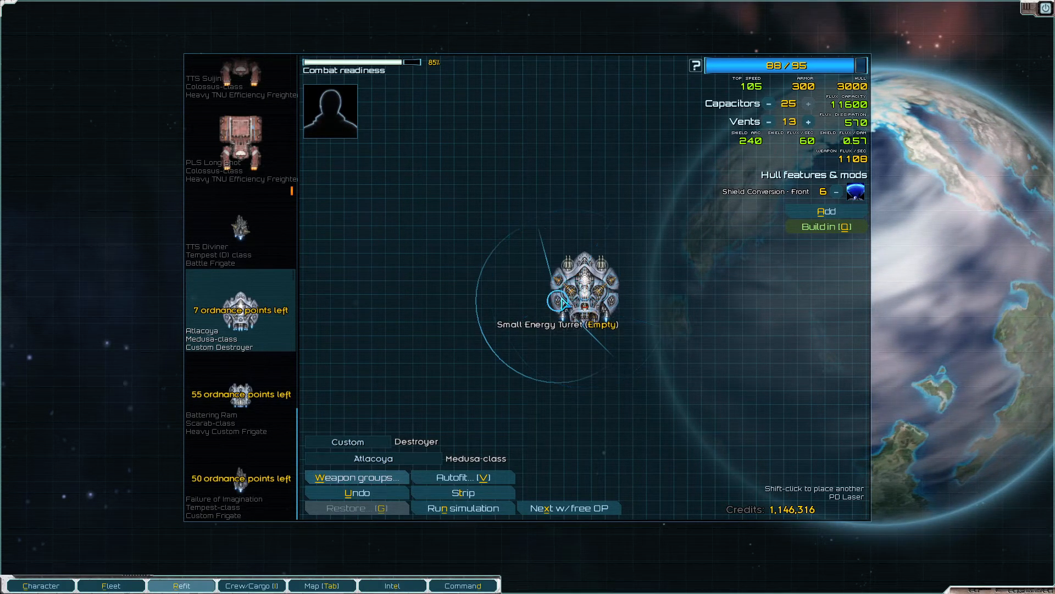
Step: Rebalance flux to 20 capacitors and 25 vents, reaching 95/95 ordnance points
click(564, 296)
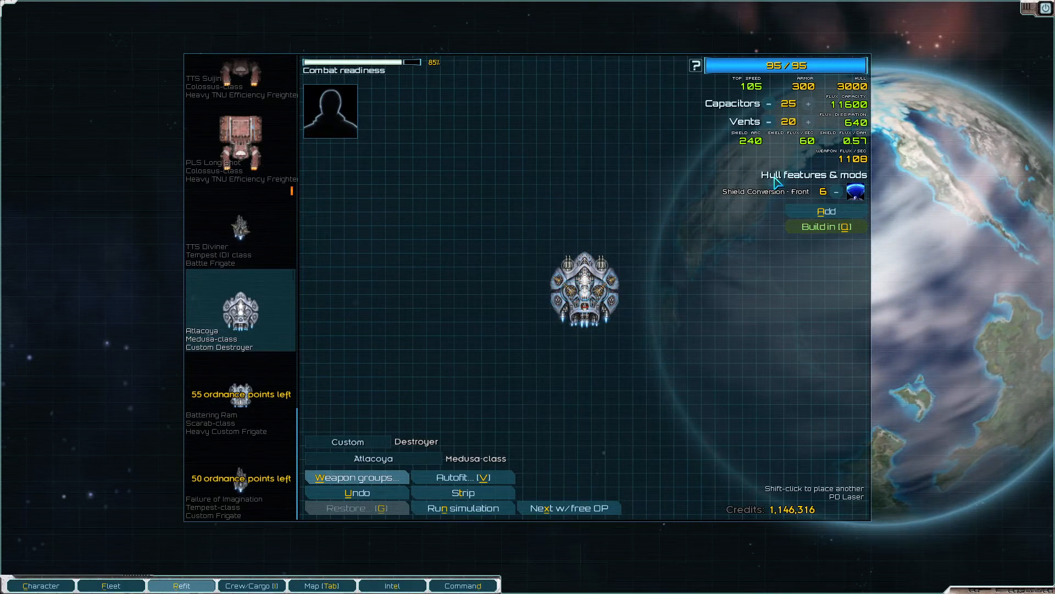
click(770, 103)
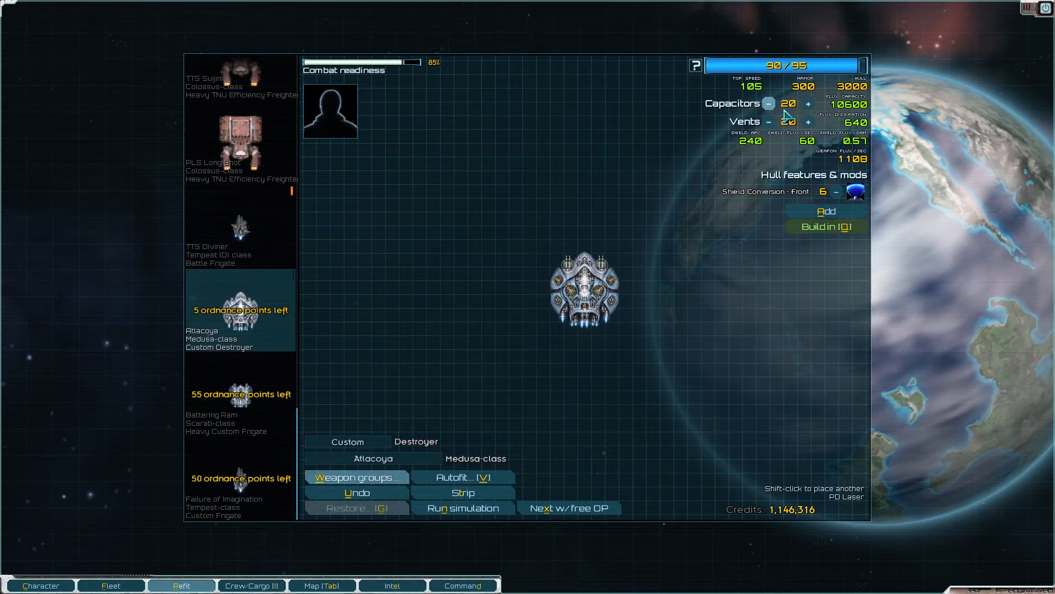
click(808, 122)
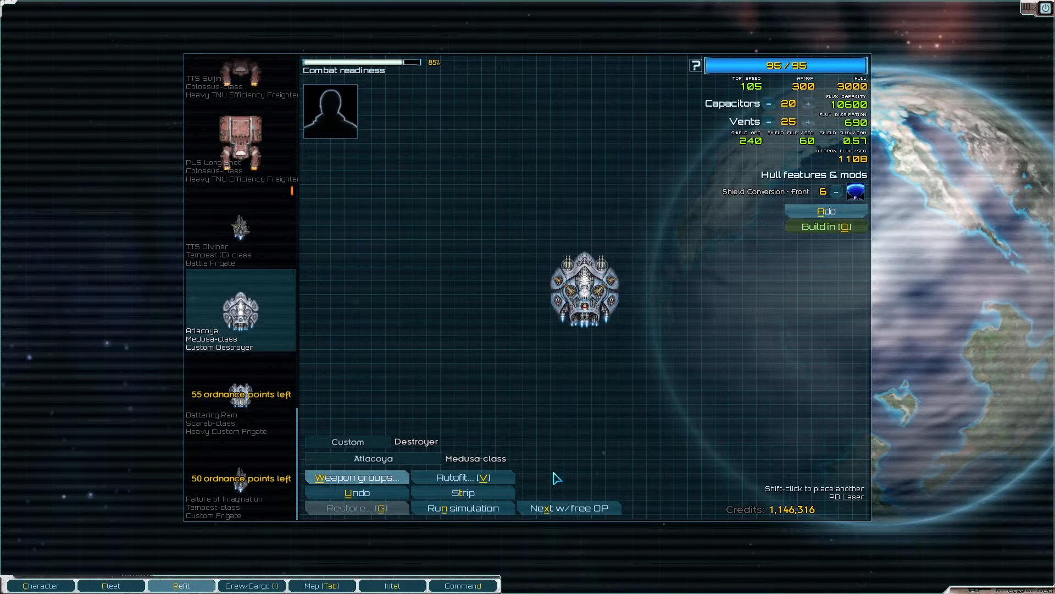
mouse_move(558, 357)
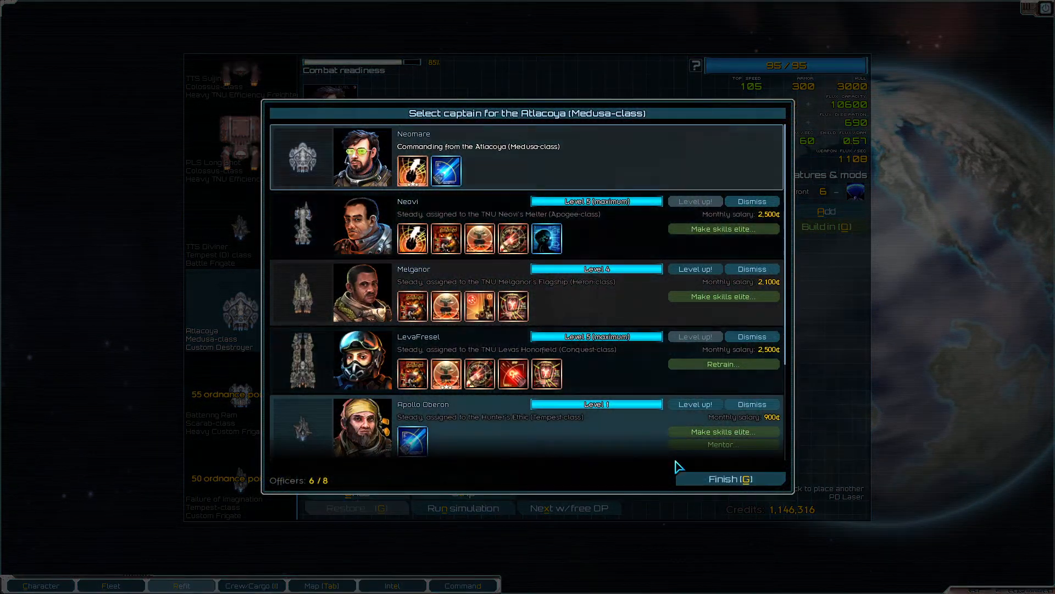
Step: Confirm Neomare as captain, deploy the Atlacoya and fight one simulation opponent
click(729, 479)
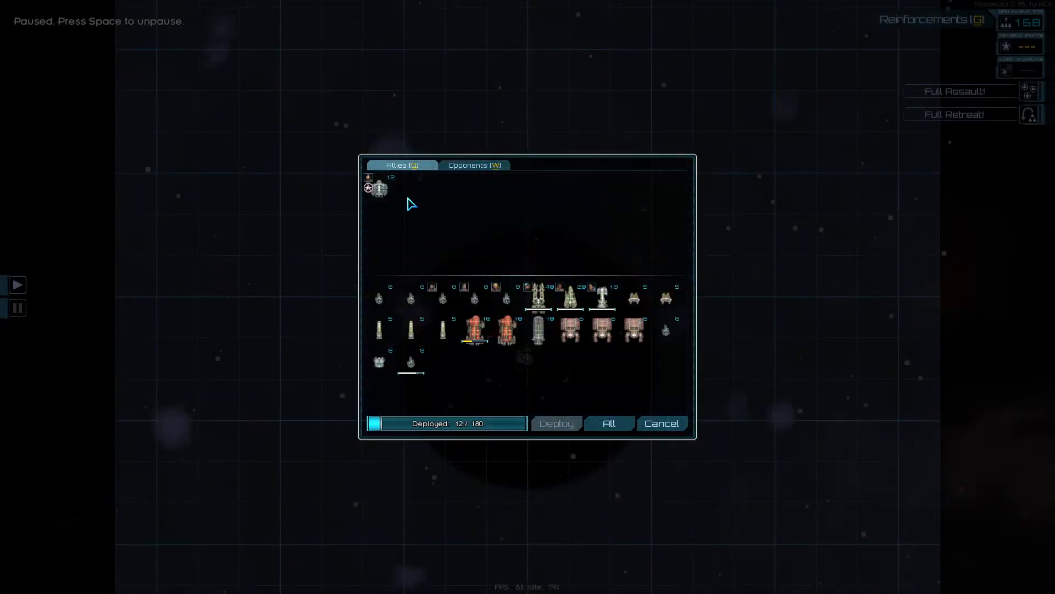
click(475, 165)
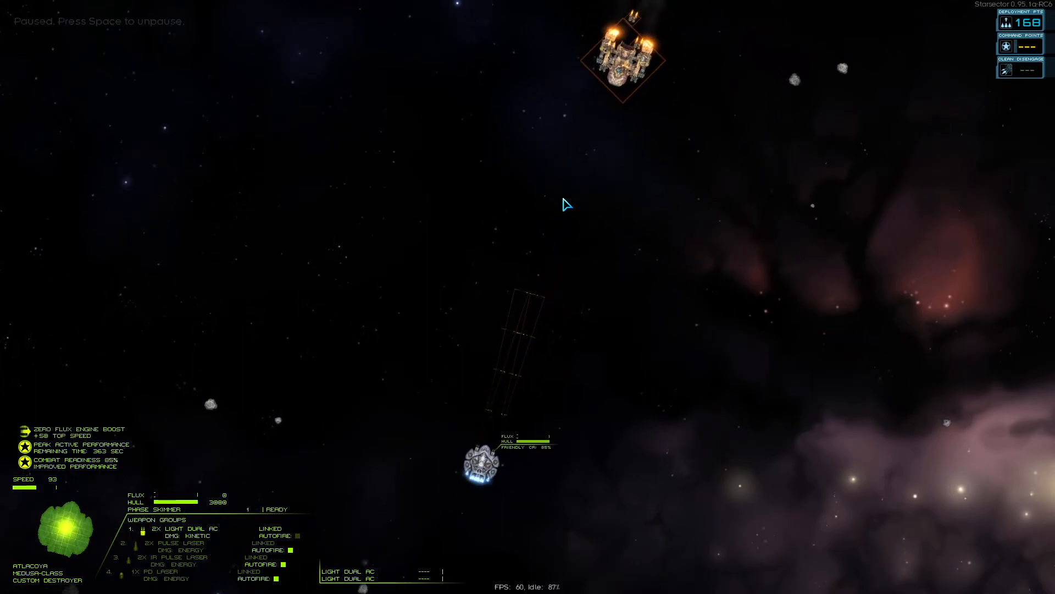
key(space)
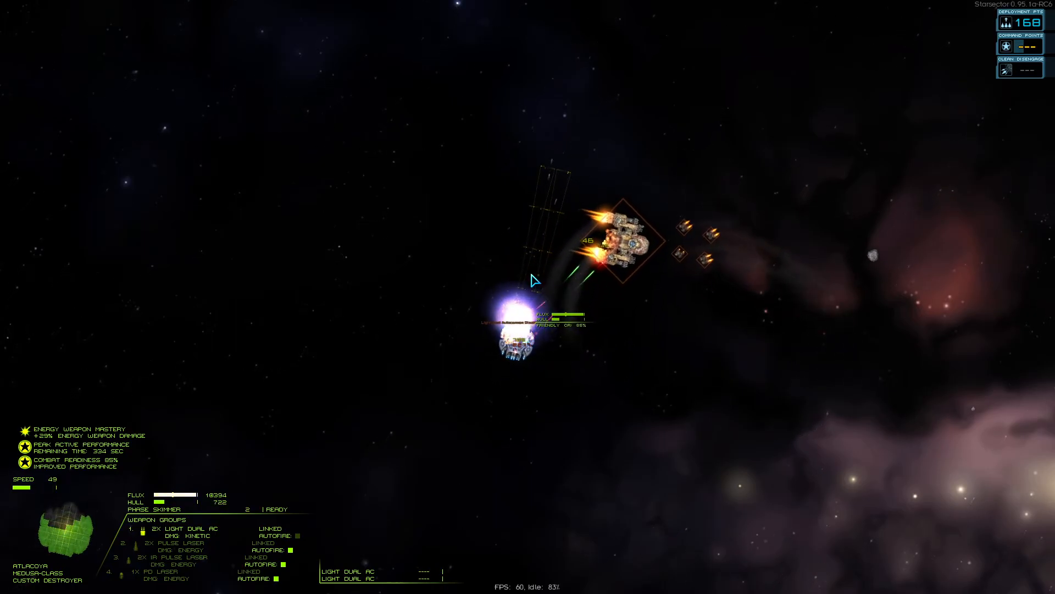
key(Escape)
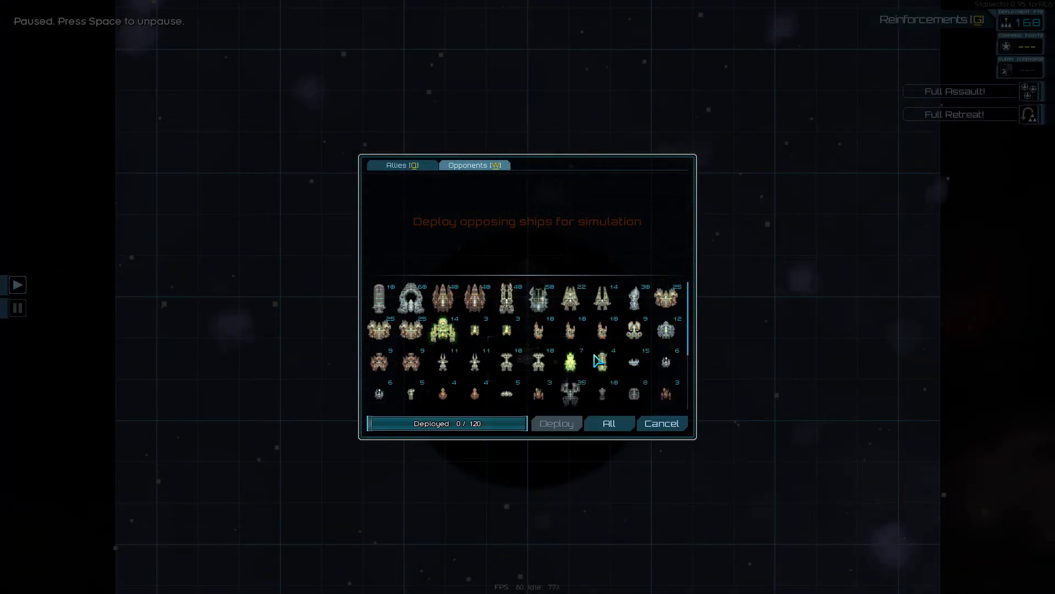
Step: Deploy a Hammerhead-class opponent and fight until the Atlacoya destroys it
click(601, 360)
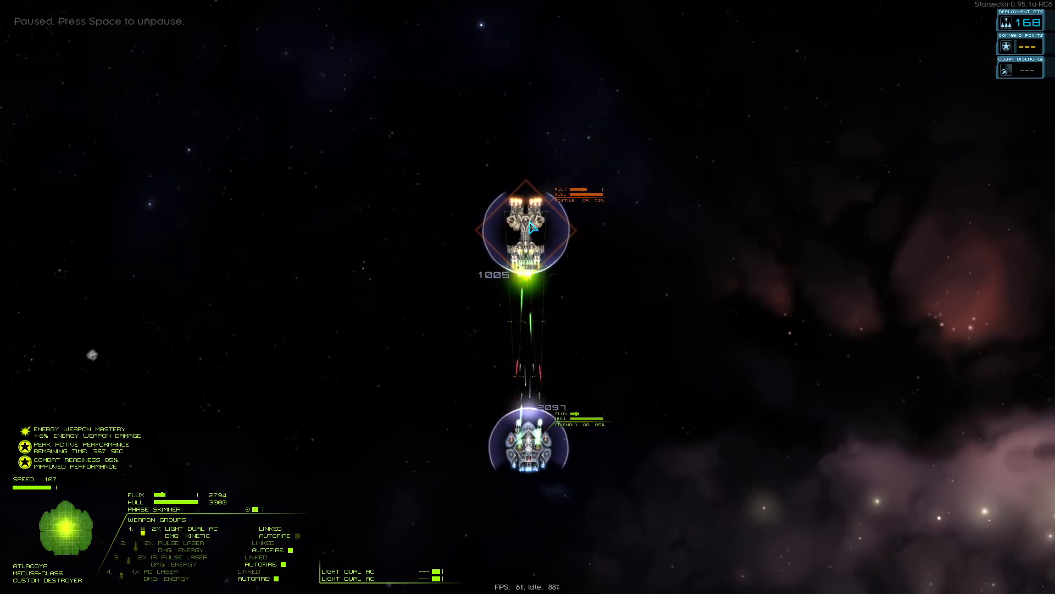
key(space)
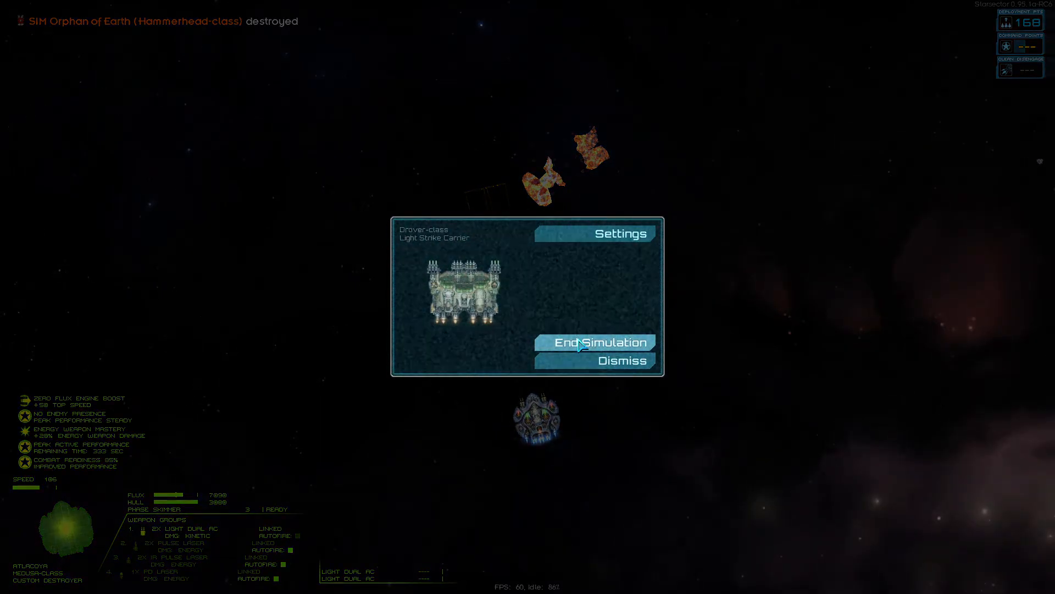
Step: Restart the simulation against the Eagle (D) cruiser, which destroys the Atlacoya
click(598, 342)
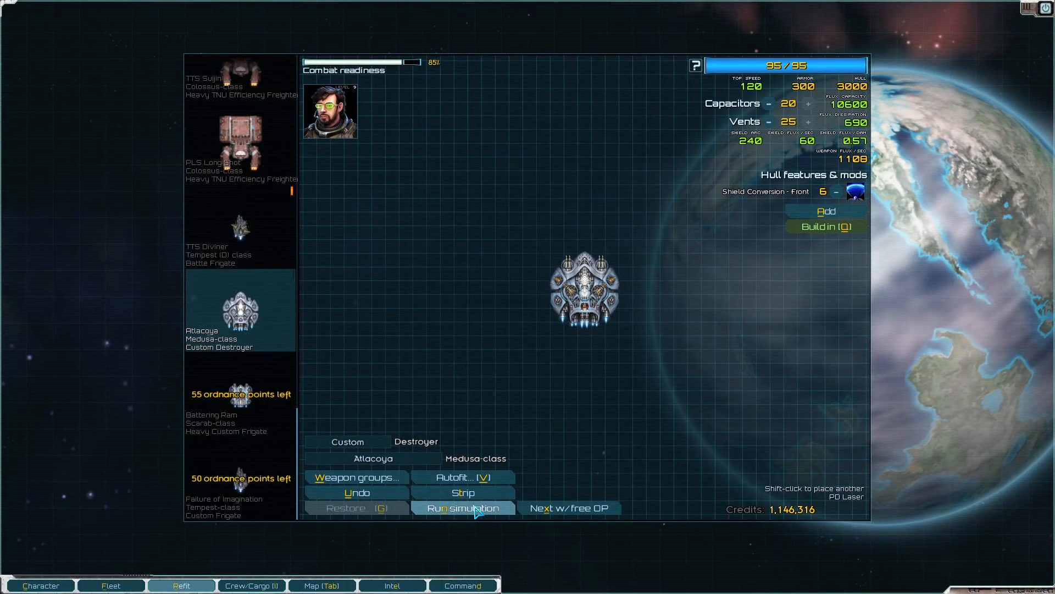
click(462, 507)
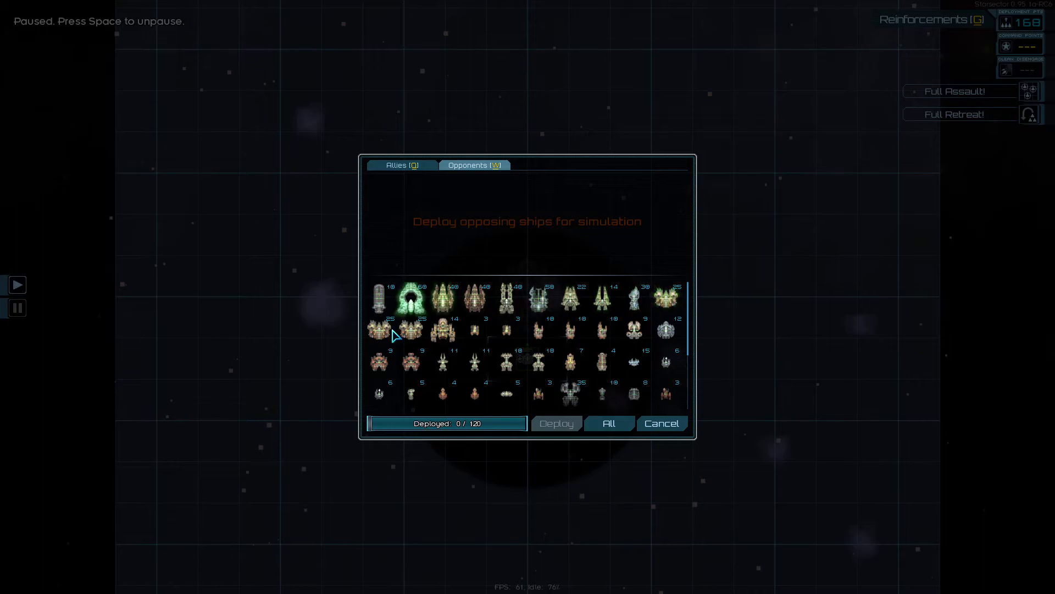
scroll(down, 3)
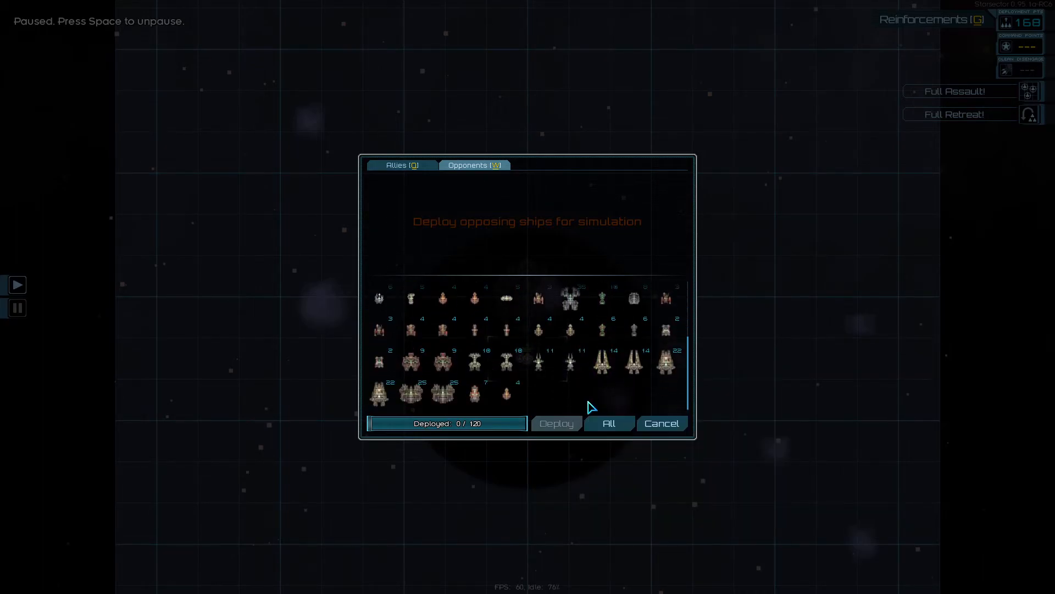
mouse_move(663, 363)
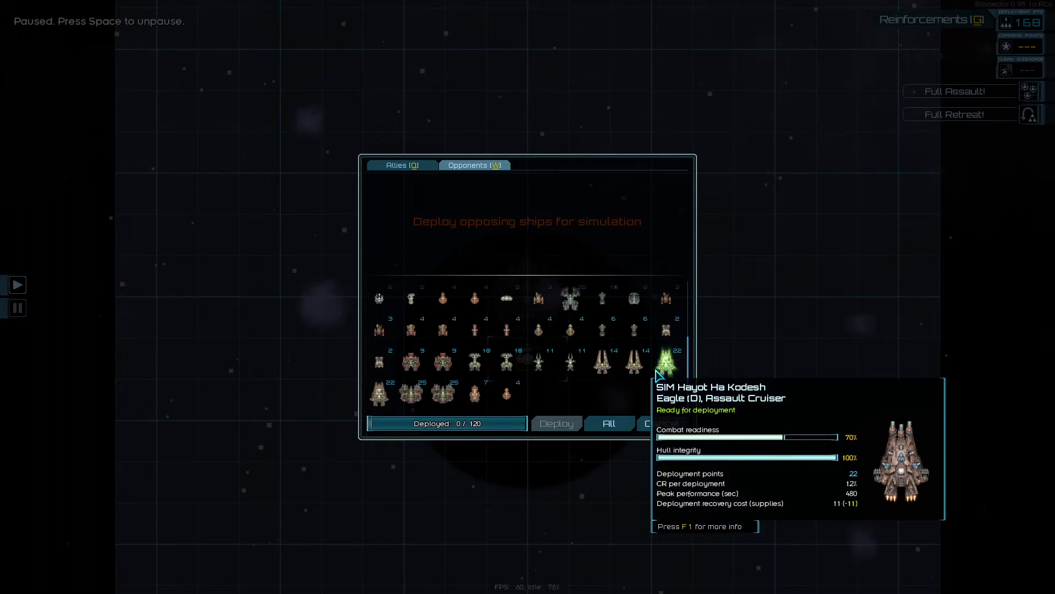
click(666, 354)
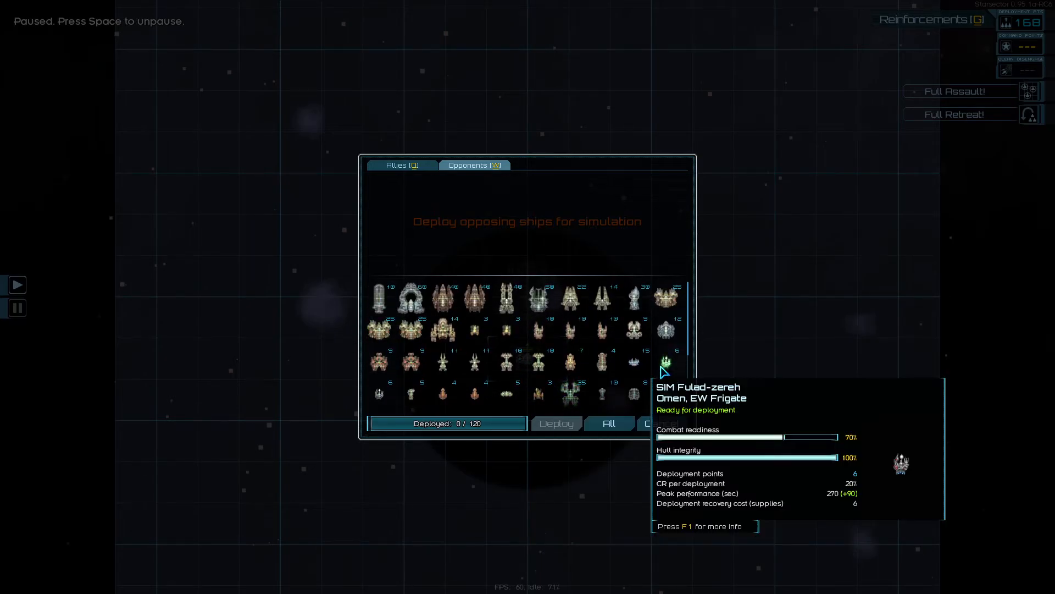
mouse_move(672, 392)
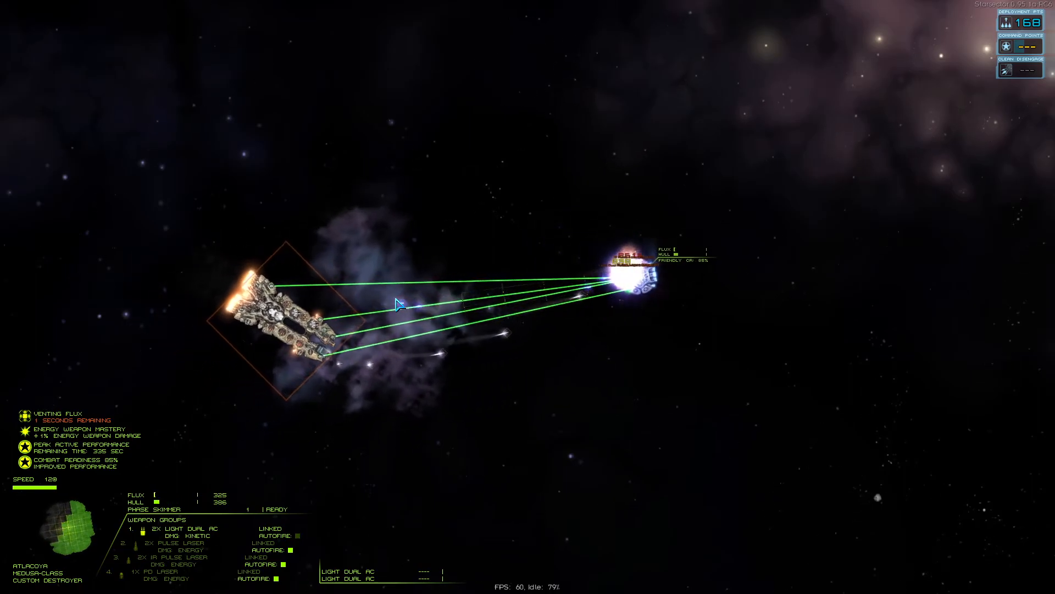
key(space)
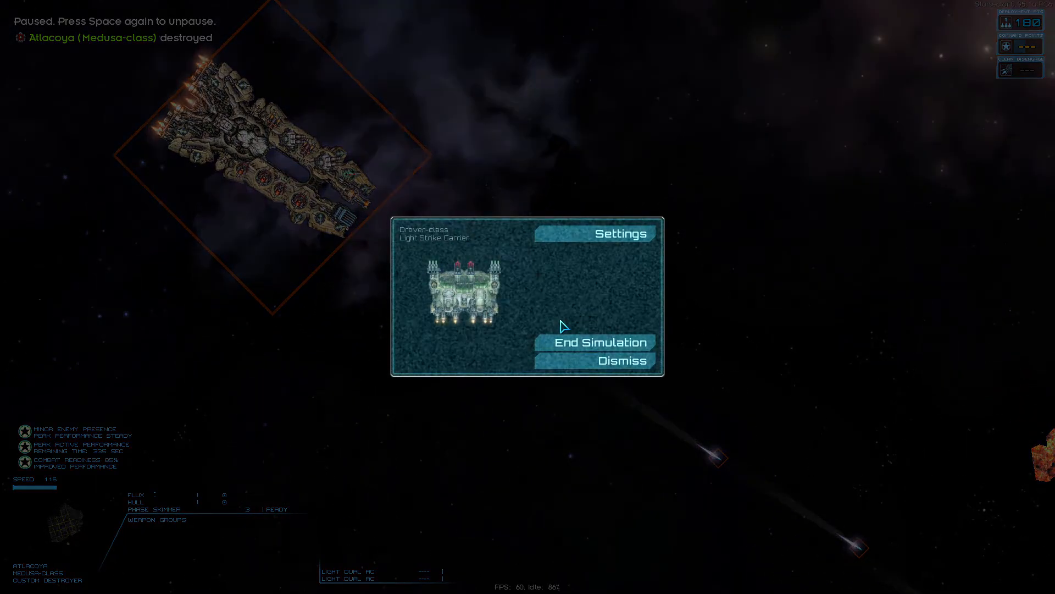
Step: Restart the simulation and add two opponent ships worth 18 points
click(599, 342)
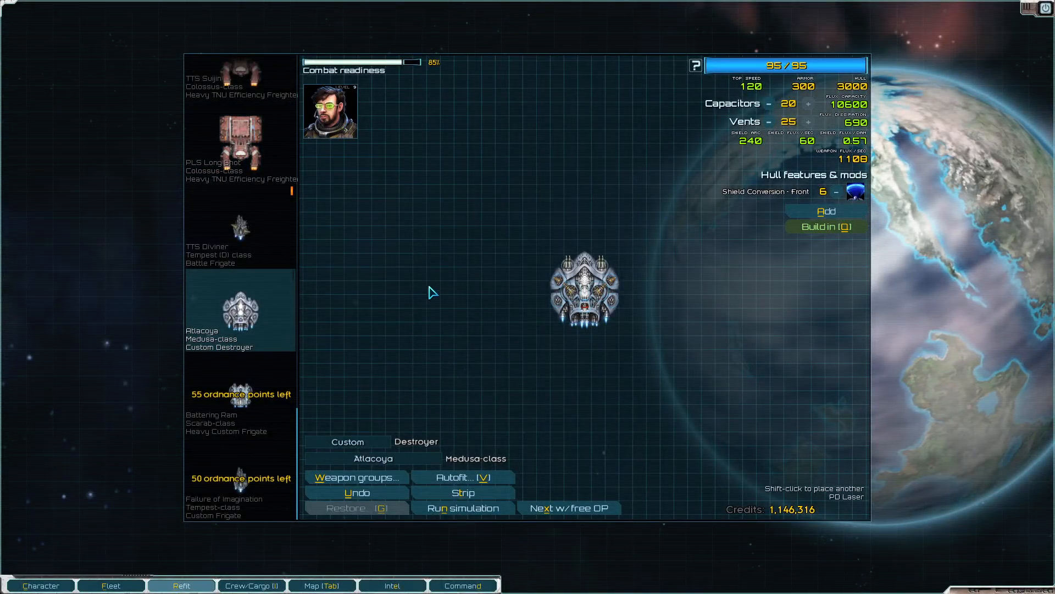
mouse_move(561, 393)
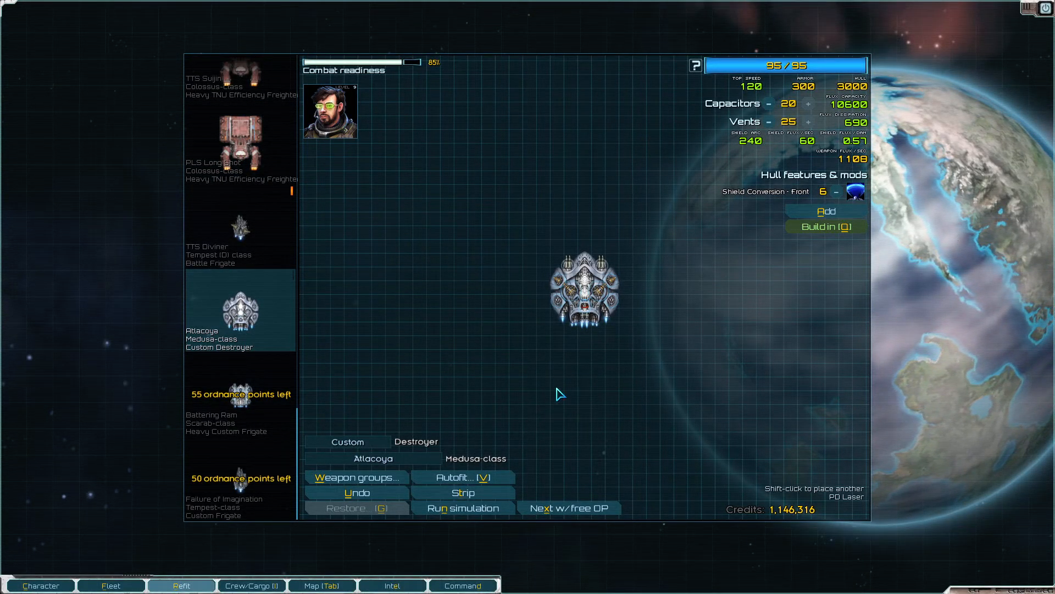
click(462, 509)
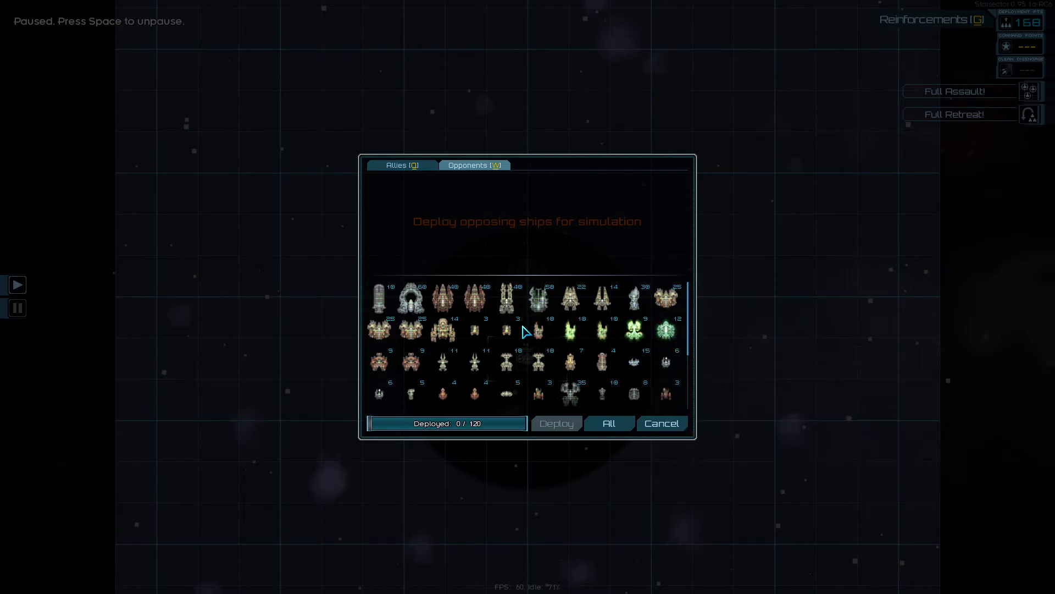
scroll(down, 3)
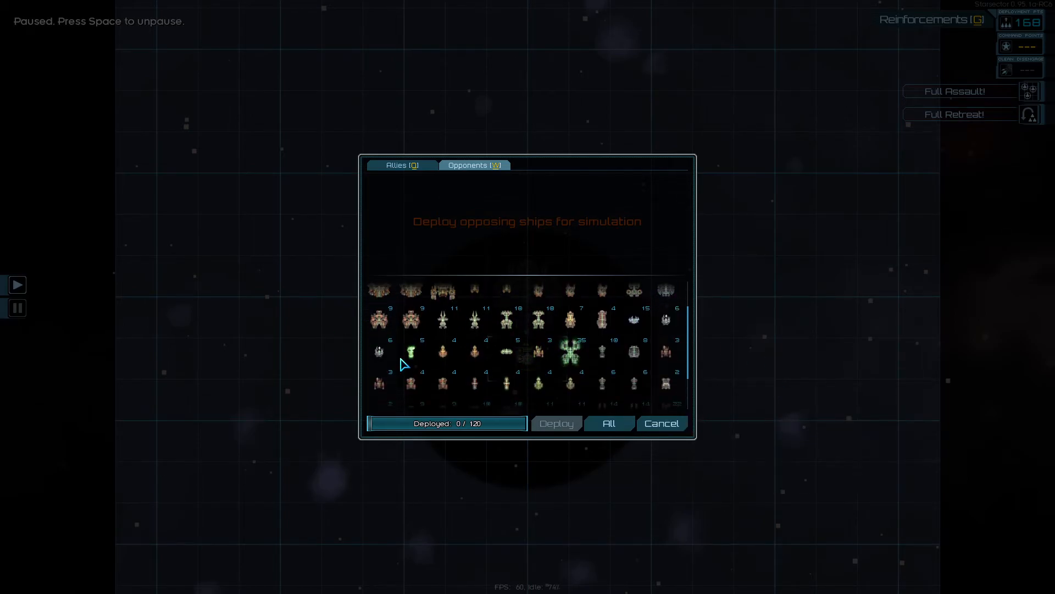
click(660, 423)
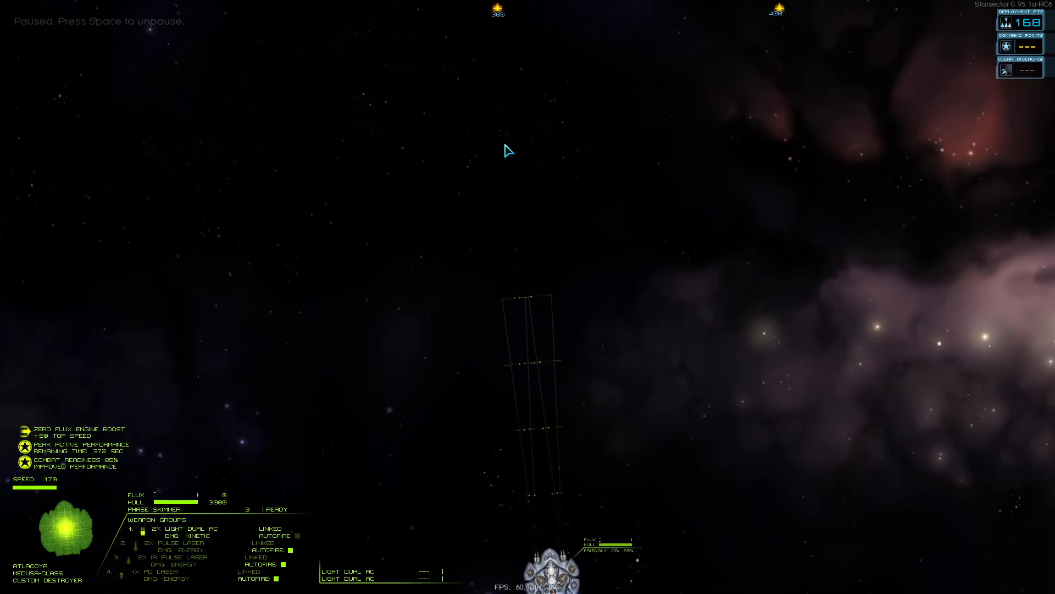
key(space)
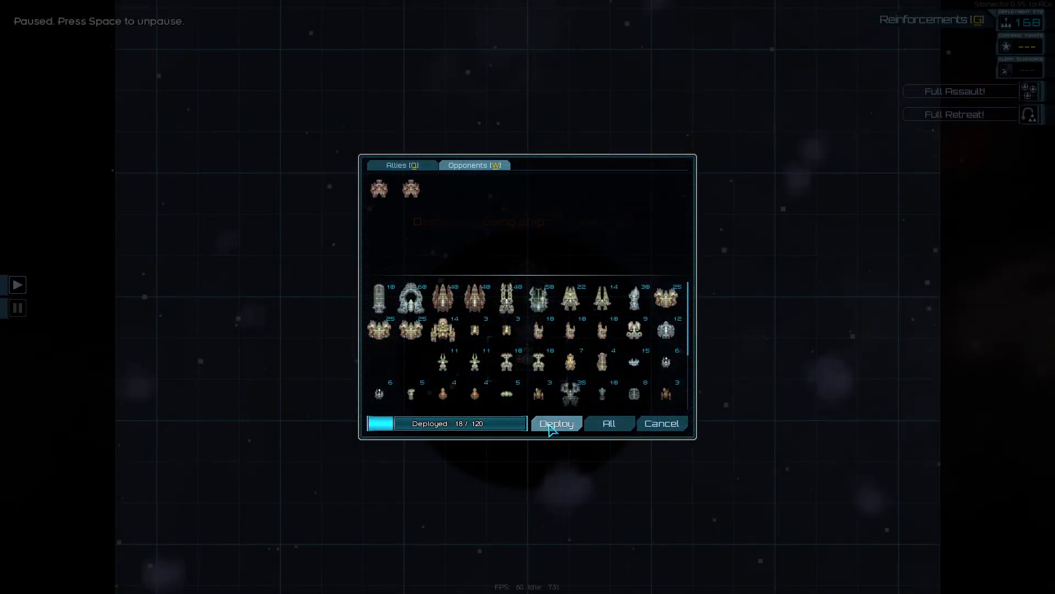
Step: Deploy both opponents and fight until an Enforcer is disabled
click(556, 423)
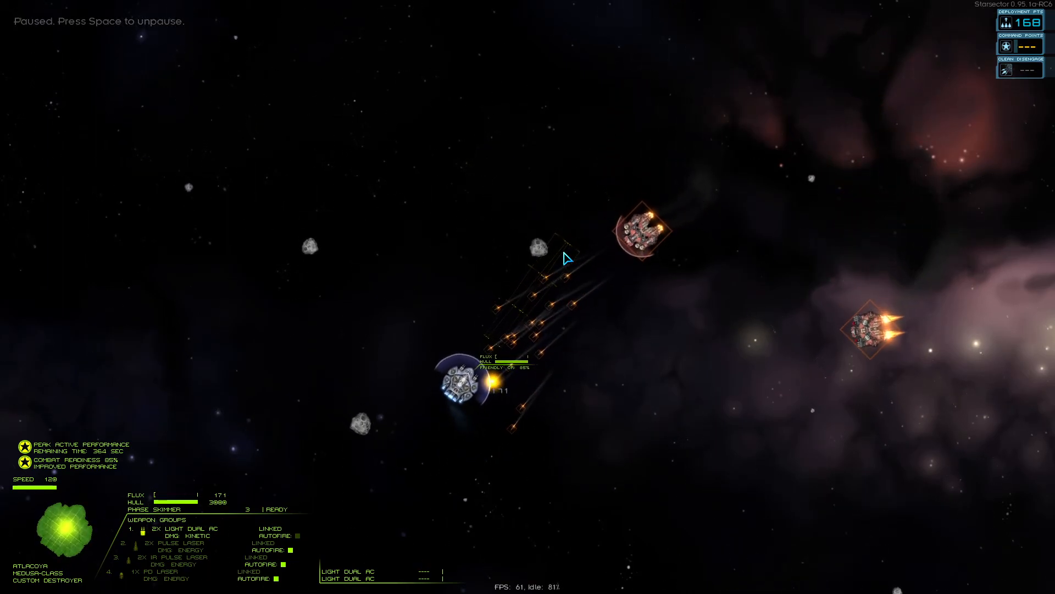
key(space)
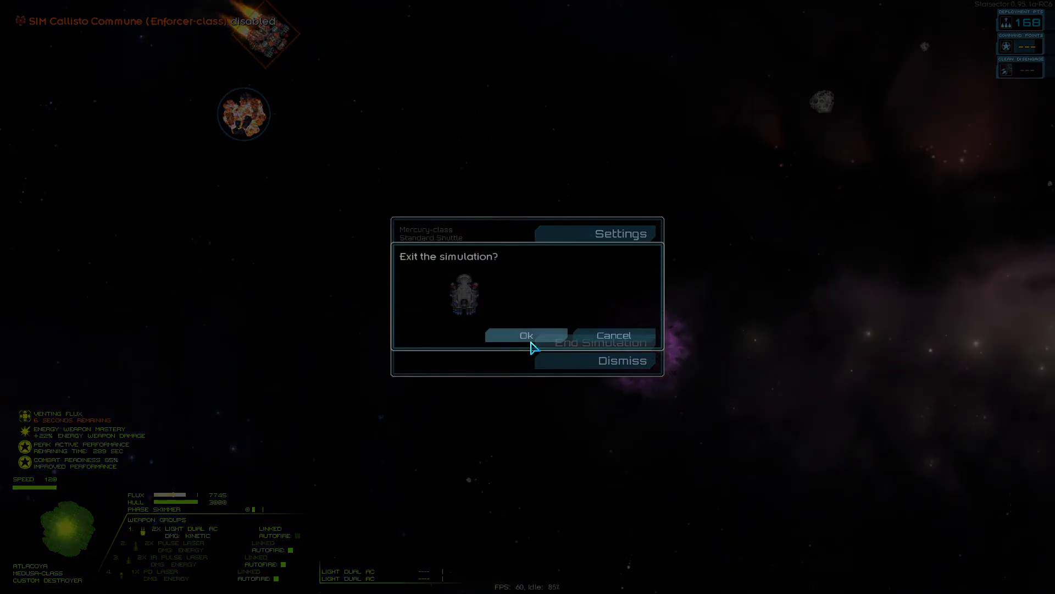
Step: Exit the simulation and browse the Atlacoya's available hullmods on the refit screen
click(526, 335)
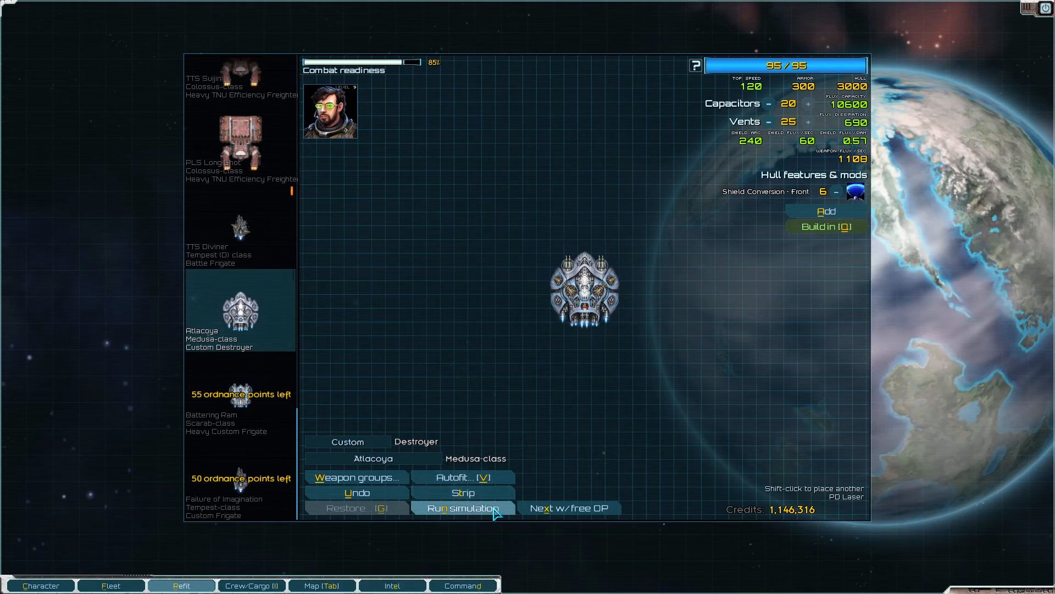
mouse_move(644, 312)
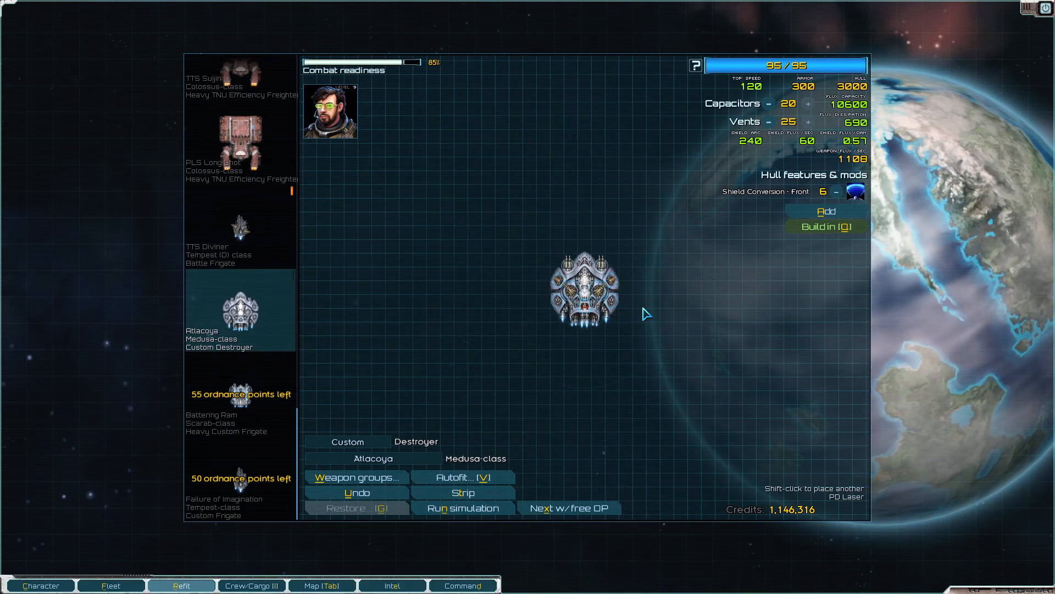
mouse_move(749, 142)
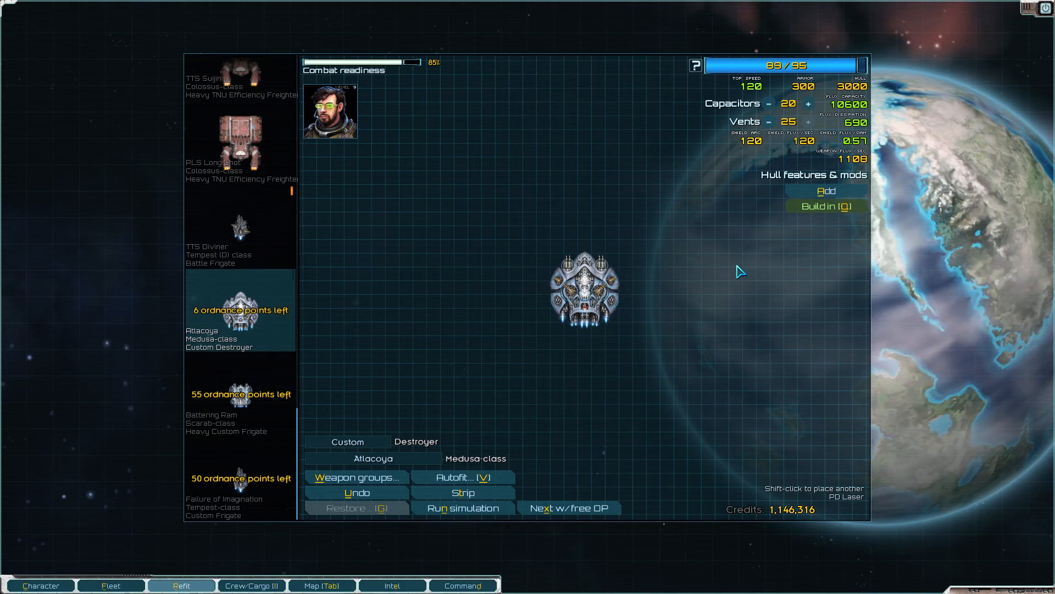
mouse_move(819, 195)
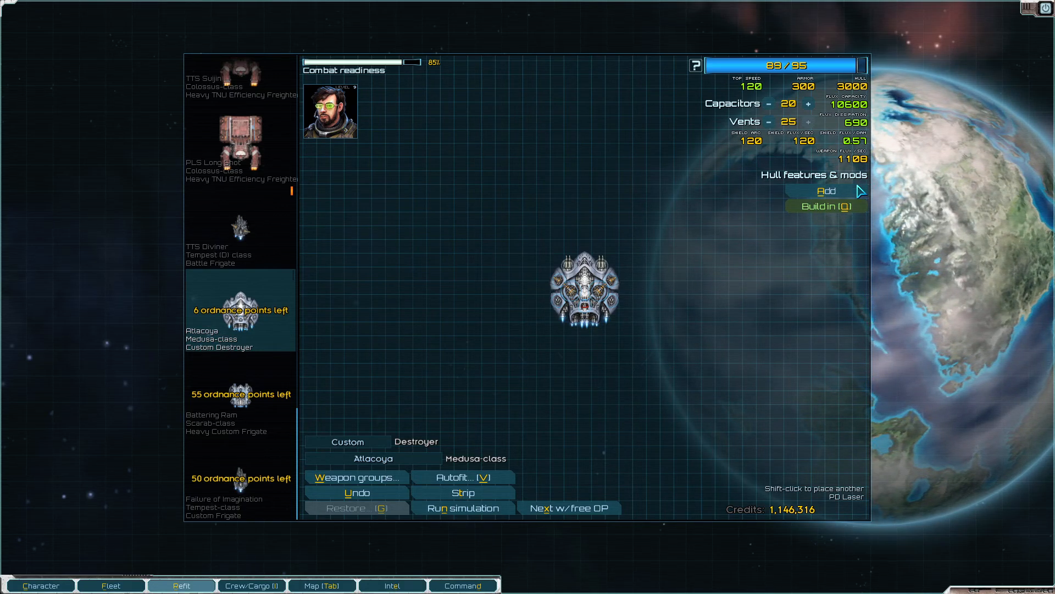
click(826, 191)
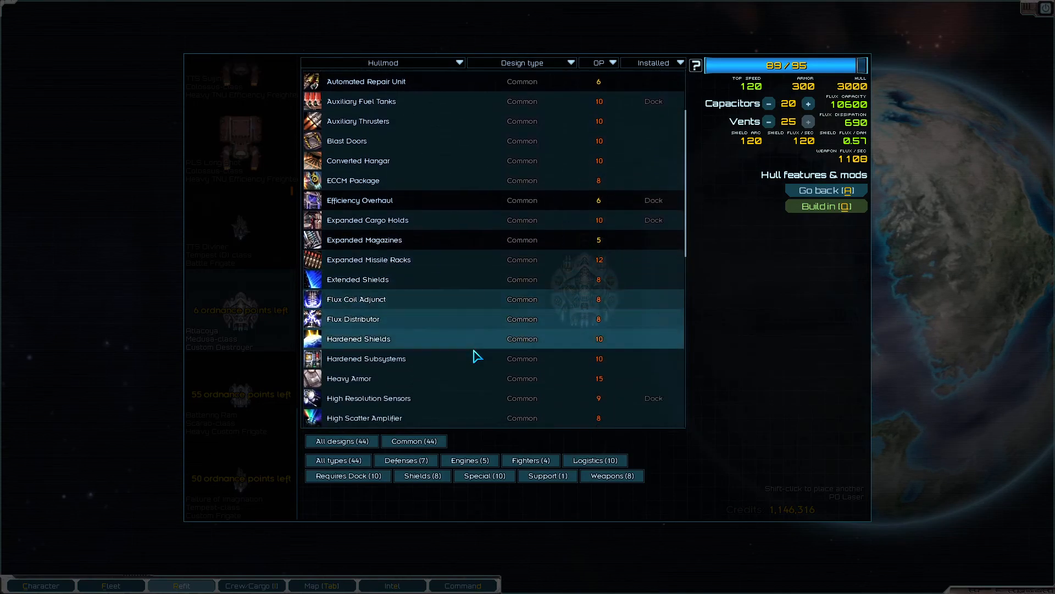
scroll(down, 3)
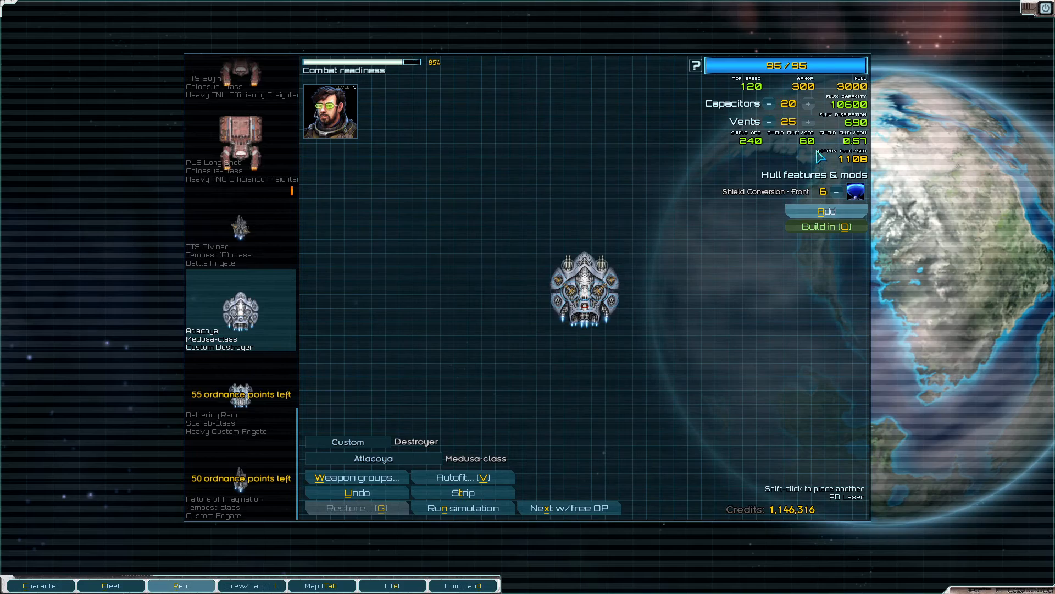
mouse_move(834, 139)
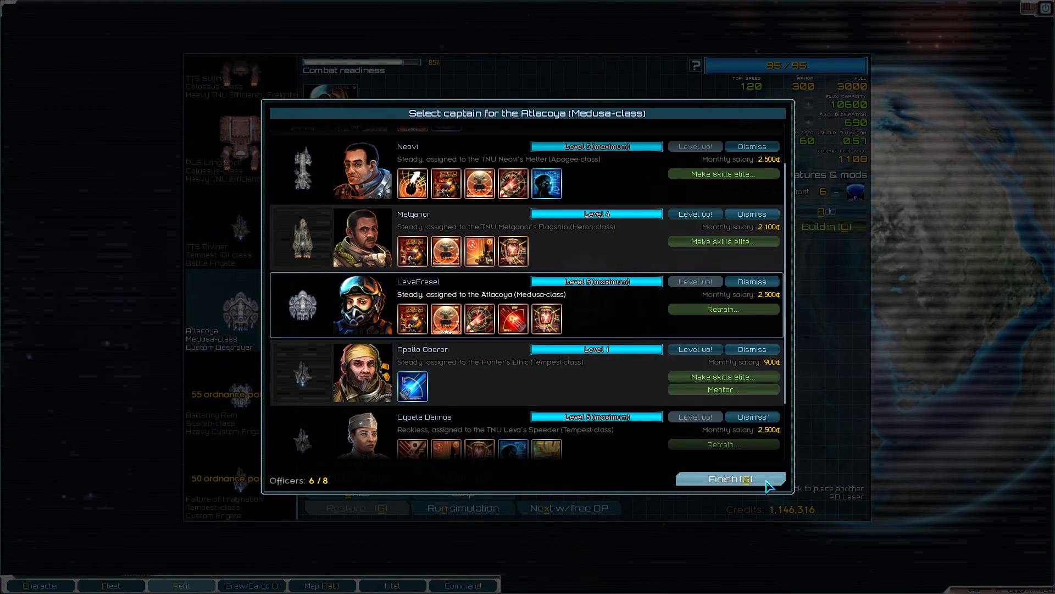
Step: Close captain selection with Neomare still commanding the Atlacoya
click(730, 478)
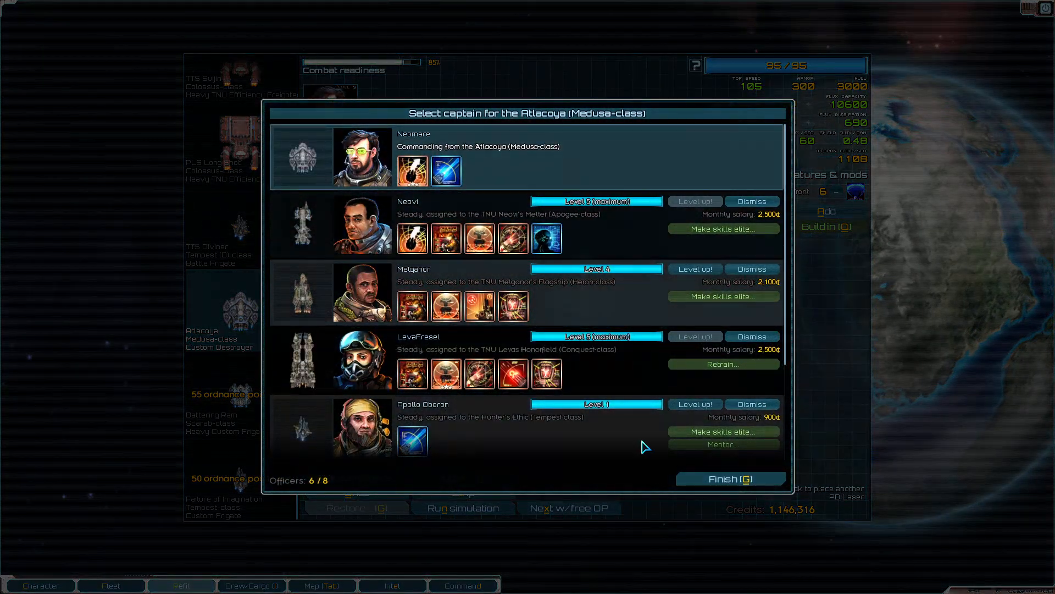
click(730, 478)
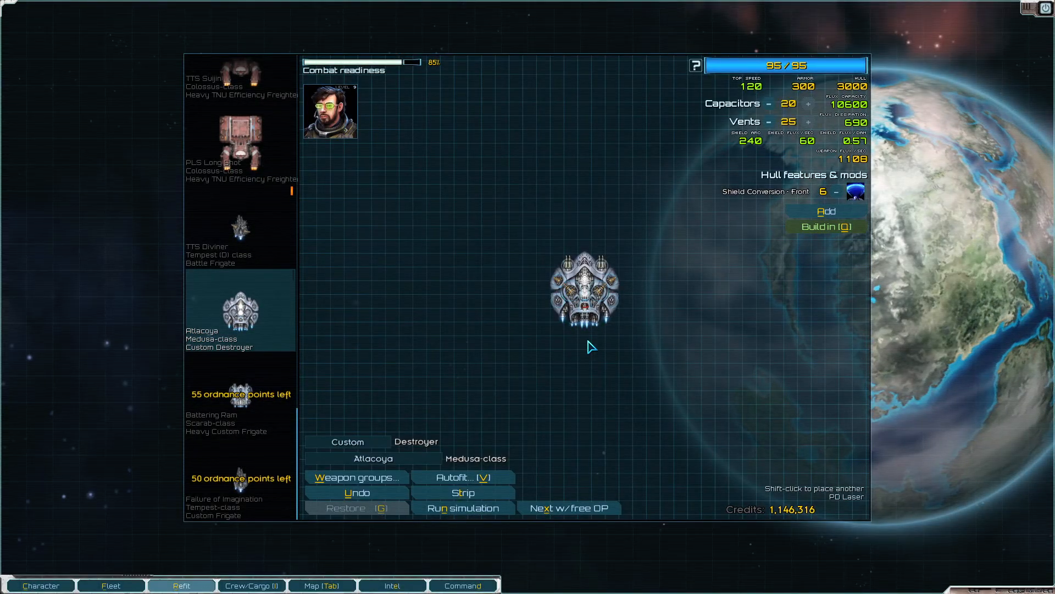
mouse_move(430, 386)
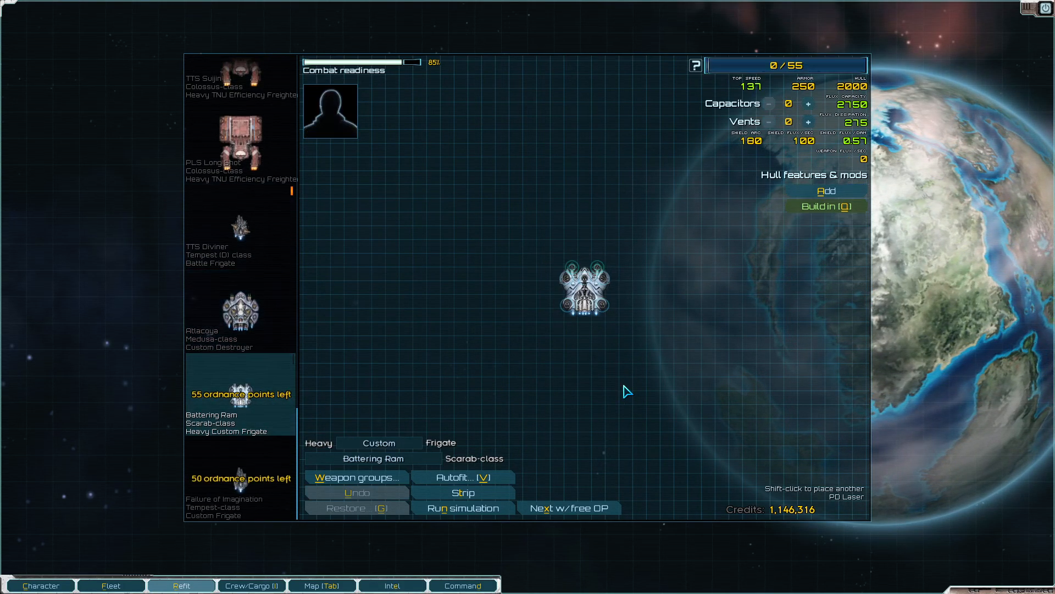
mouse_move(501, 330)
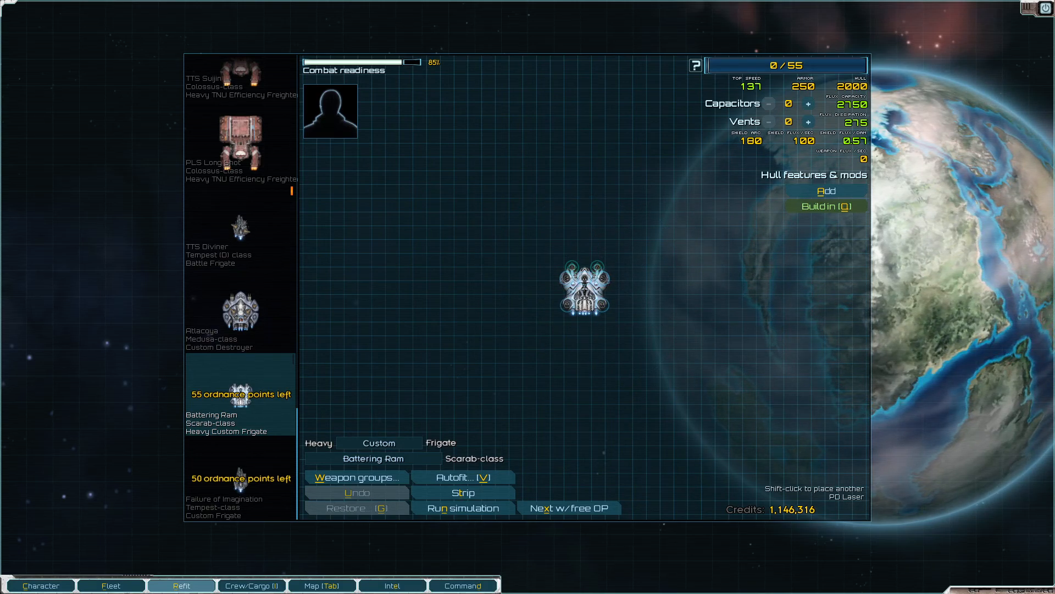
mouse_move(635, 409)
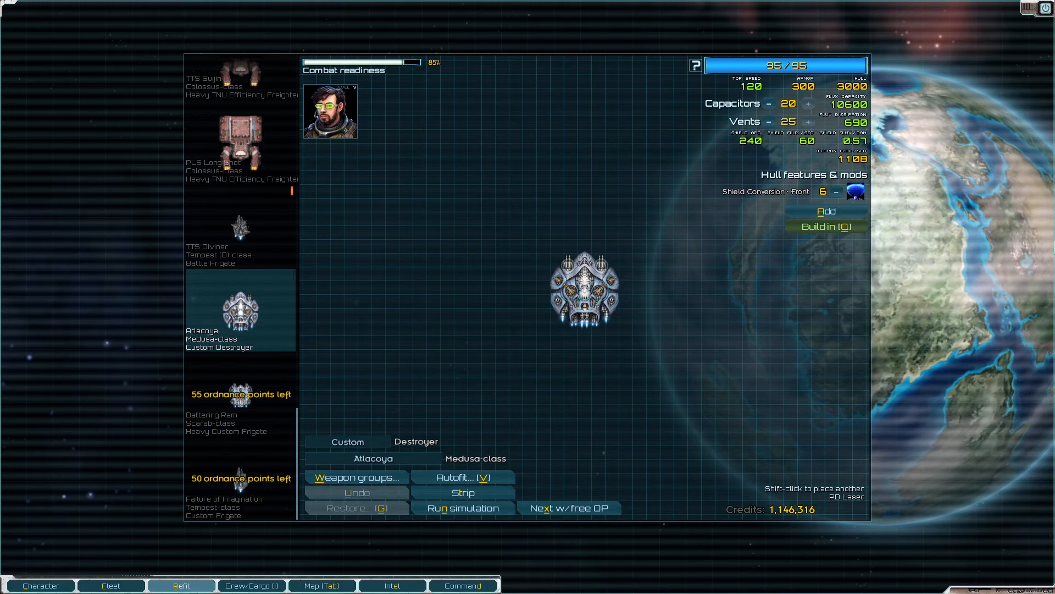
mouse_move(696, 216)
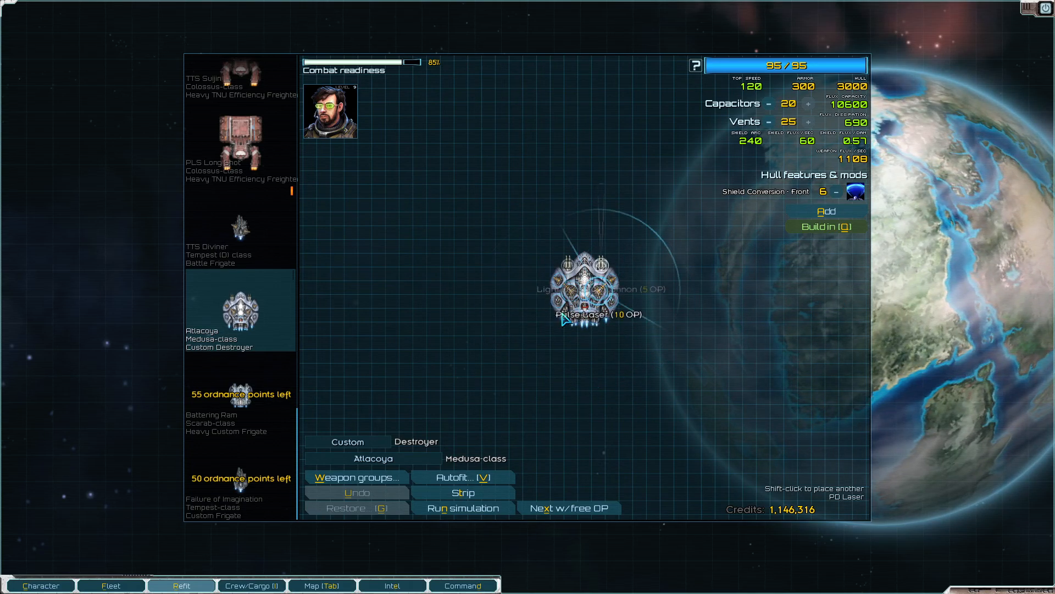
Step: Scroll through the Atlacoya's addable hullmods list, then close it
click(825, 211)
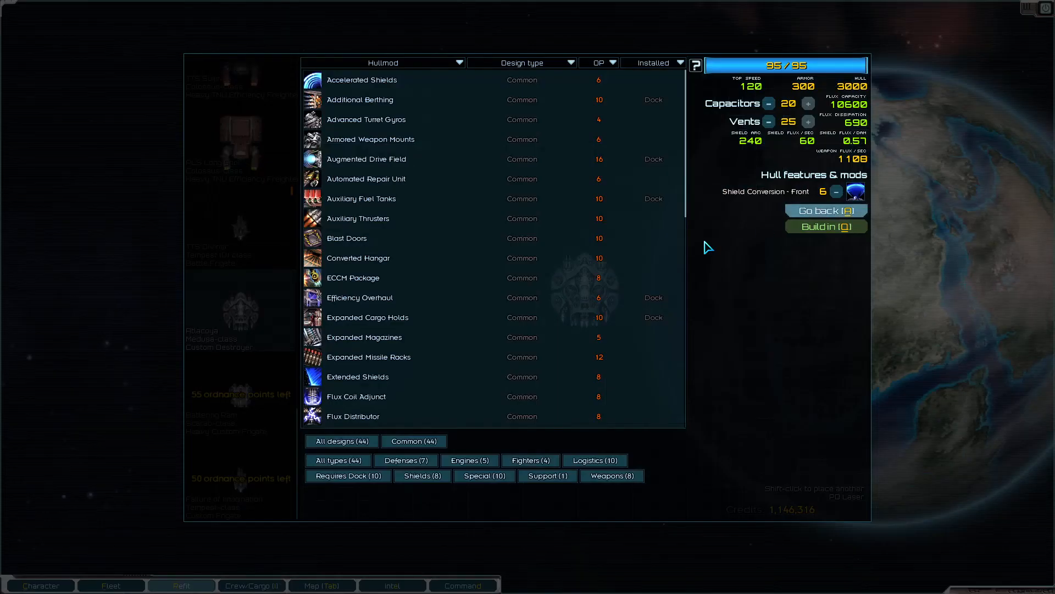
mouse_move(524, 300)
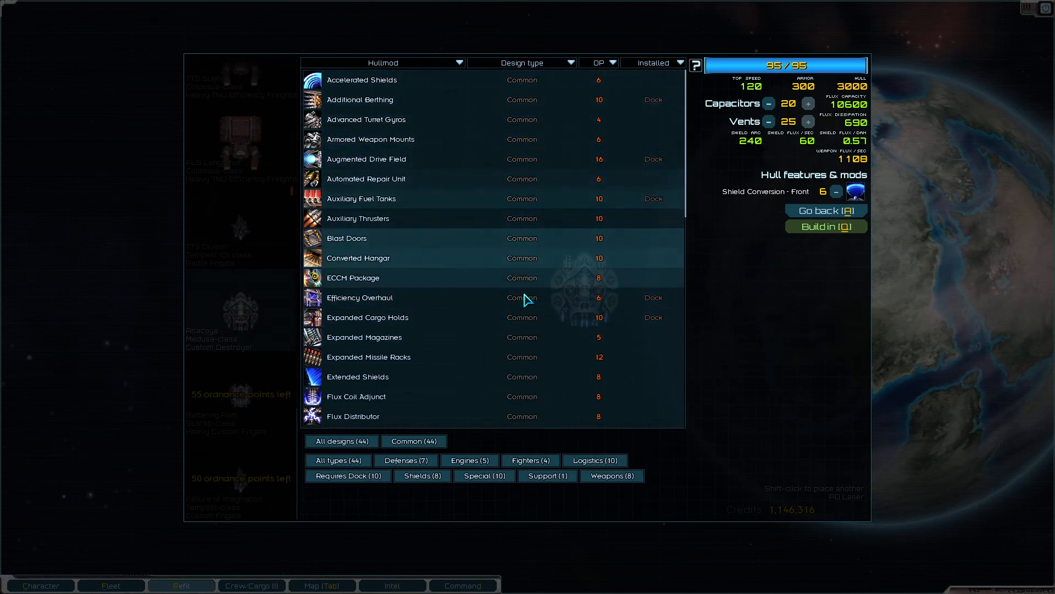
scroll(down, 3)
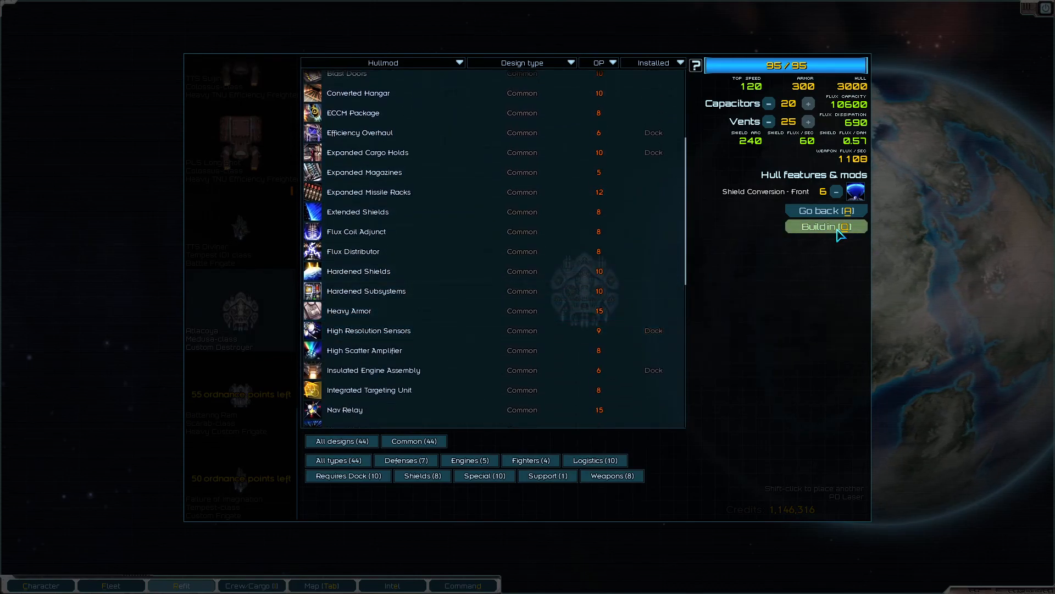
click(824, 210)
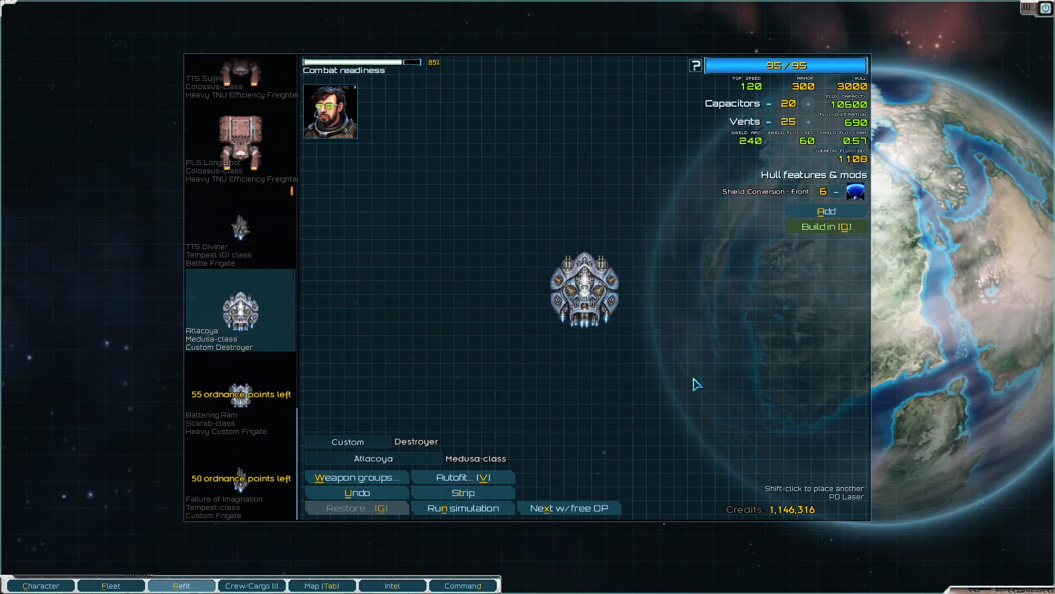
Step: Browse the list of hullmods that can be built into the Atlacoya
click(825, 211)
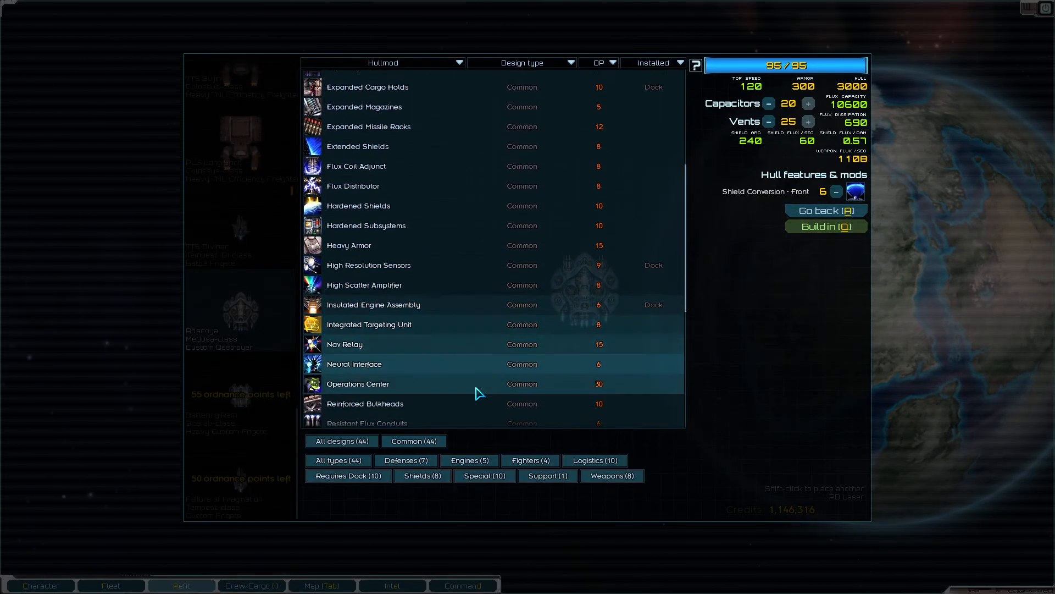
scroll(down, 3)
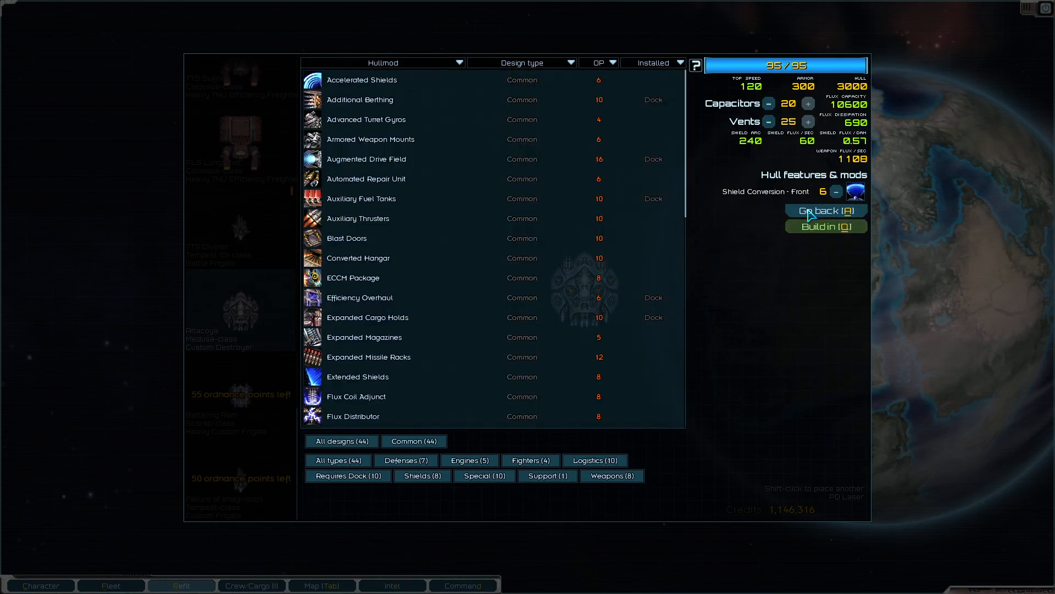
scroll(down, 3)
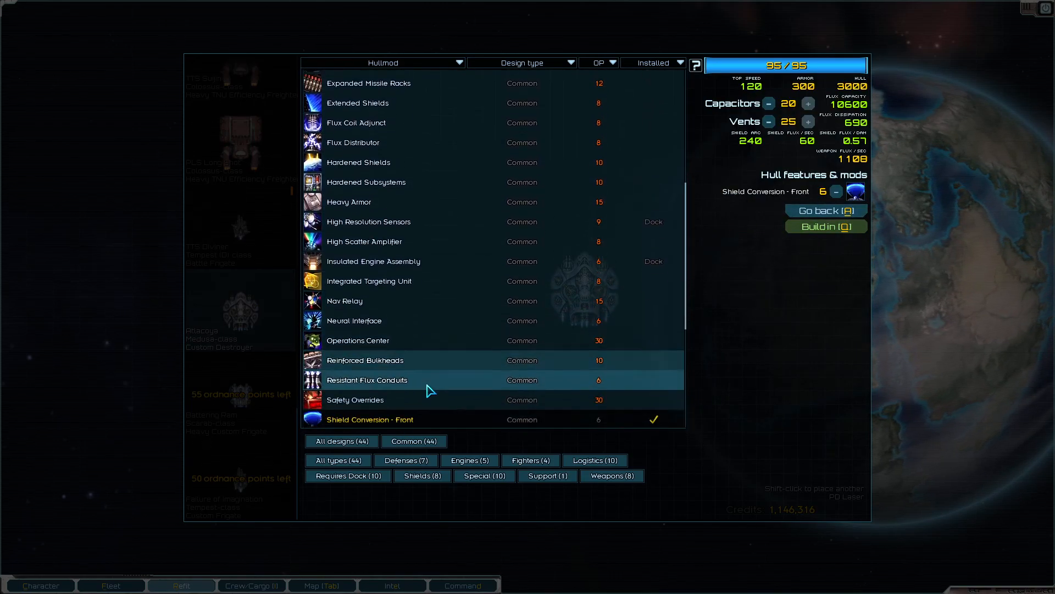